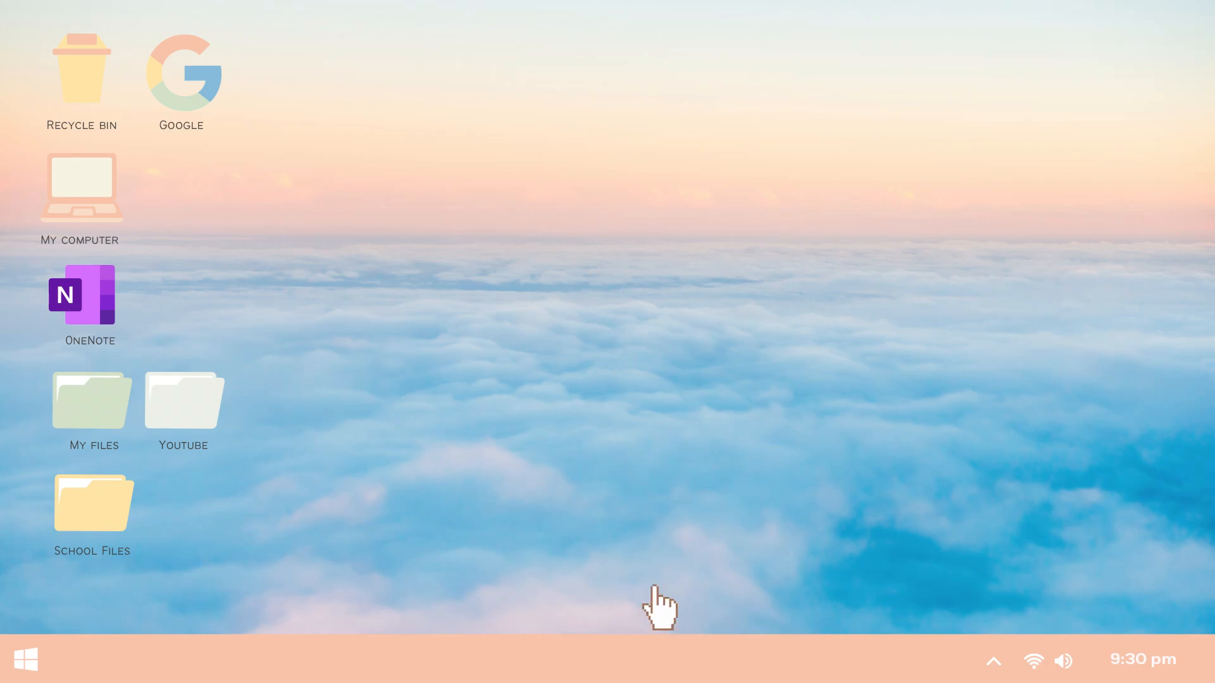
Look over OneNote's Home text formatting, Draw highlighter tools and Review spelling tools.
double_click(90, 294)
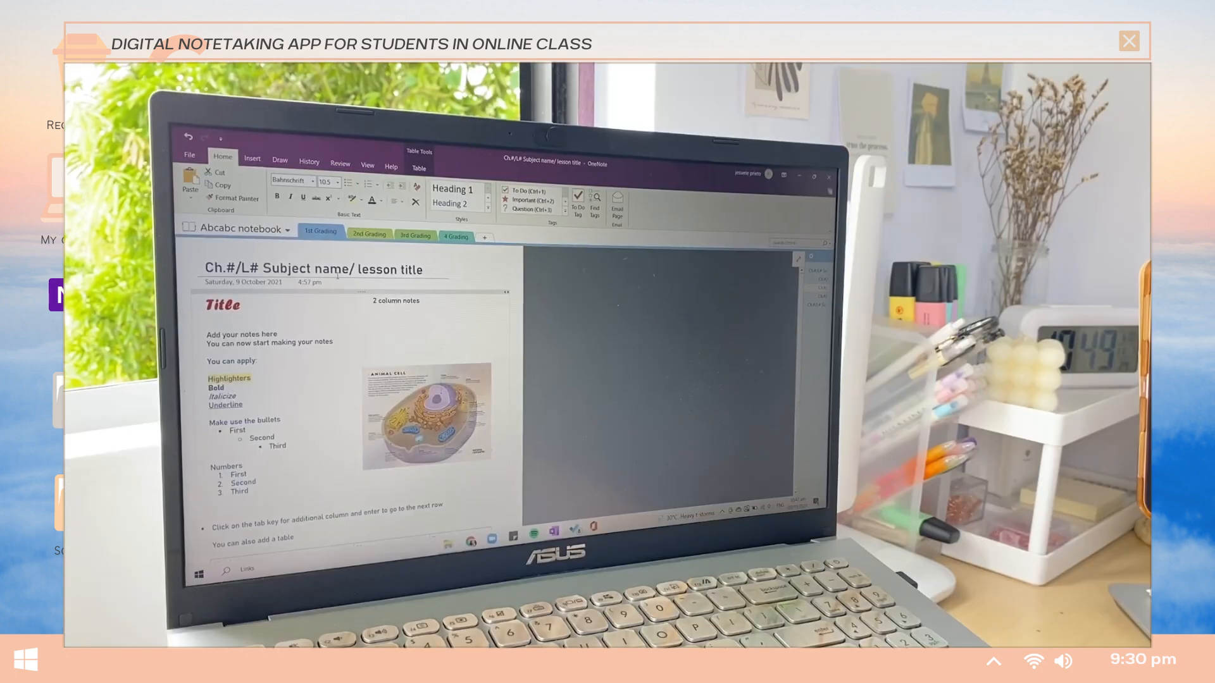
click(241, 229)
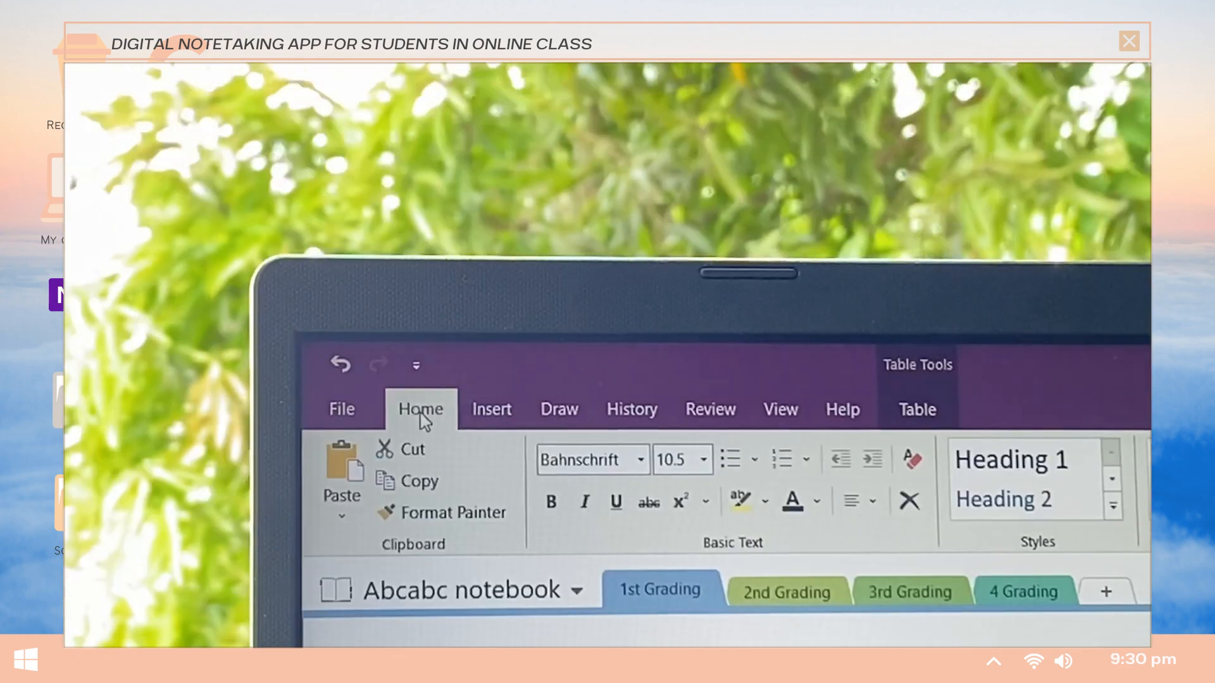
click(558, 409)
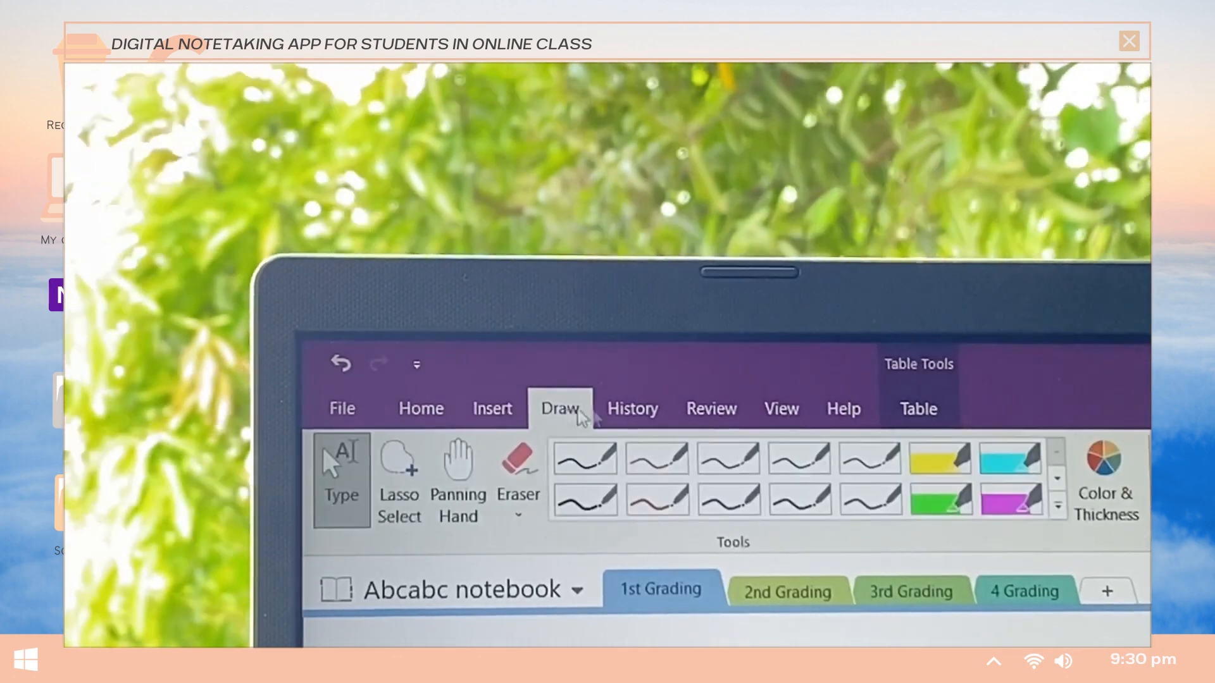
click(707, 409)
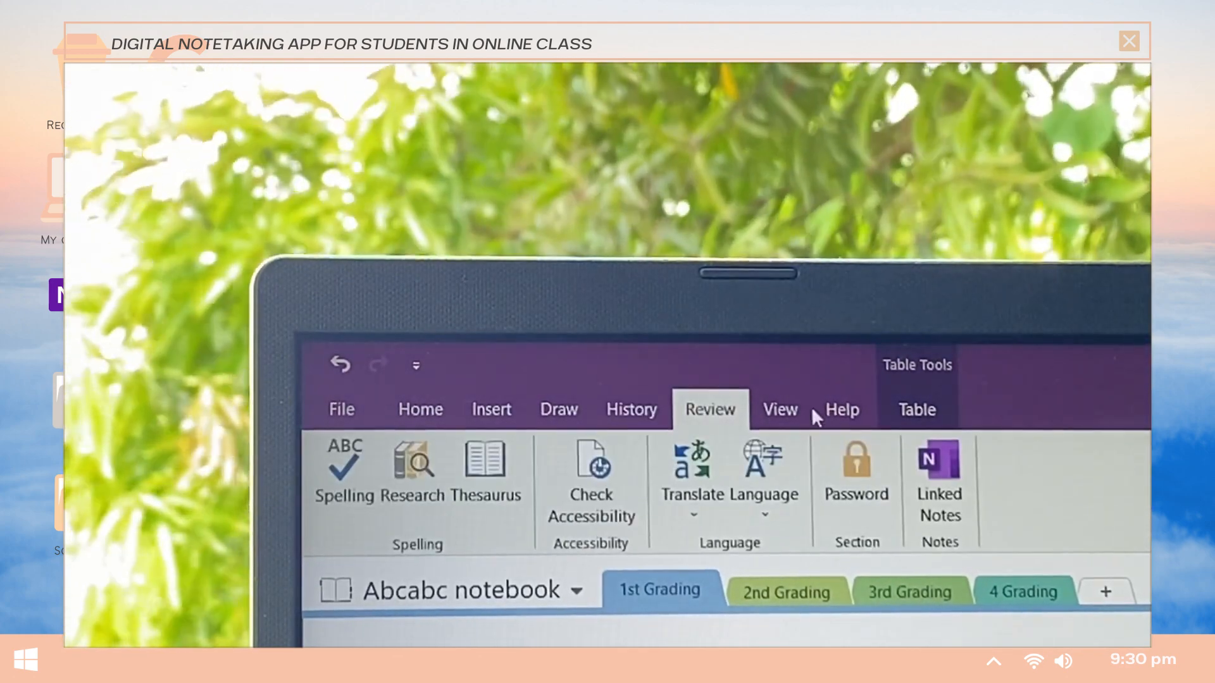
Show the Insert options of OneNote for iPad, then move to the EdrawMind website.
click(842, 408)
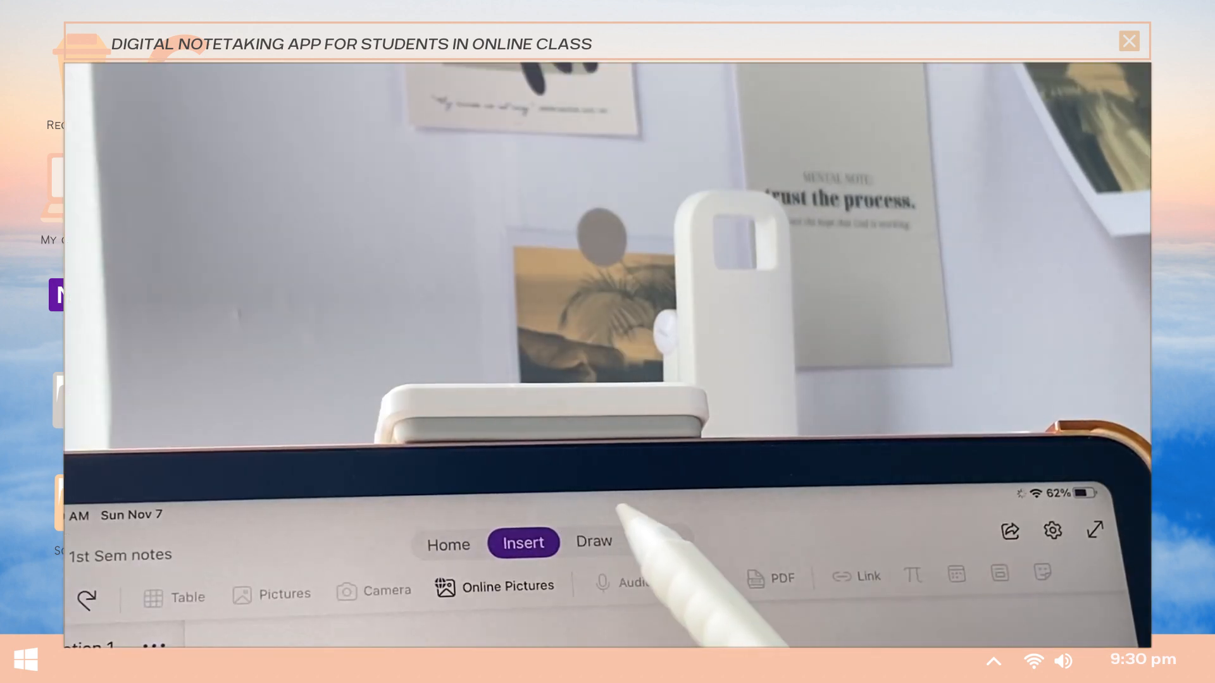
click(592, 540)
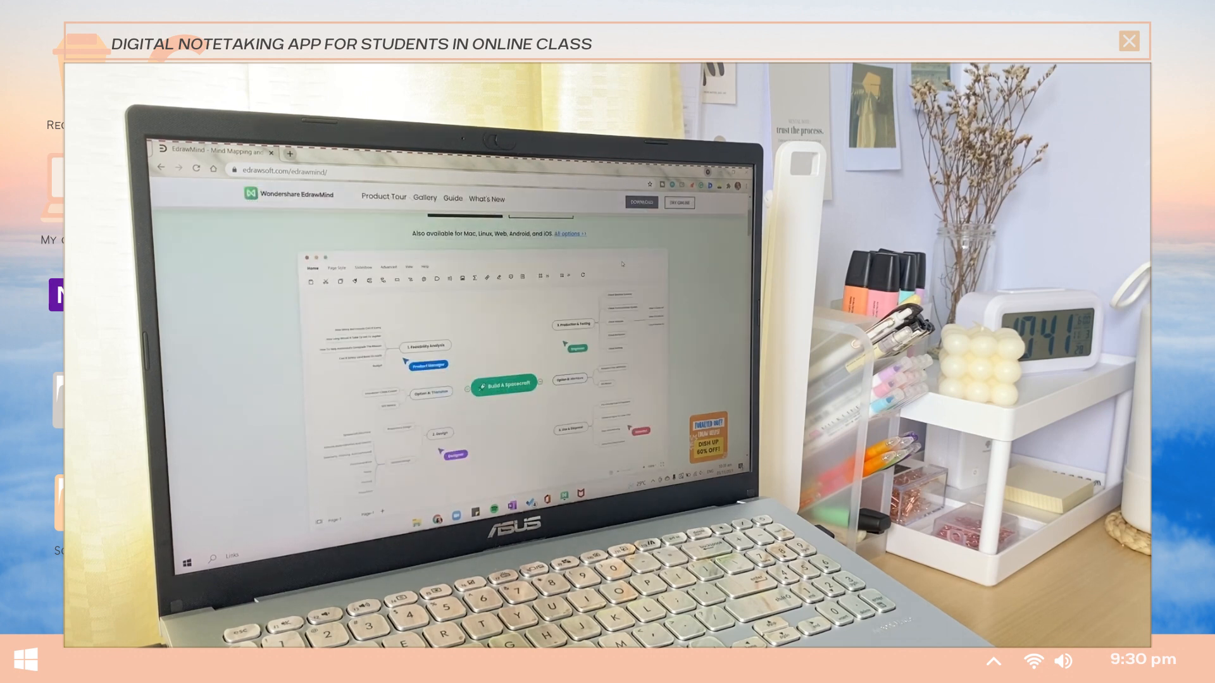
scroll(down, 3)
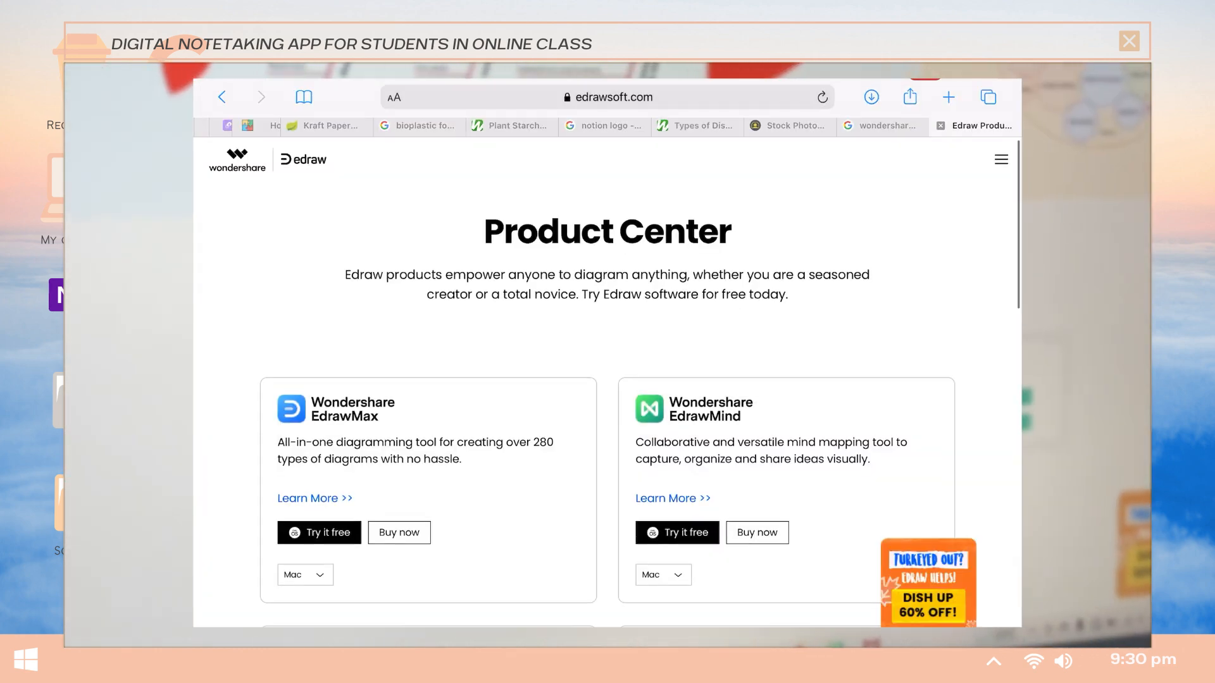
scroll(down, 3)
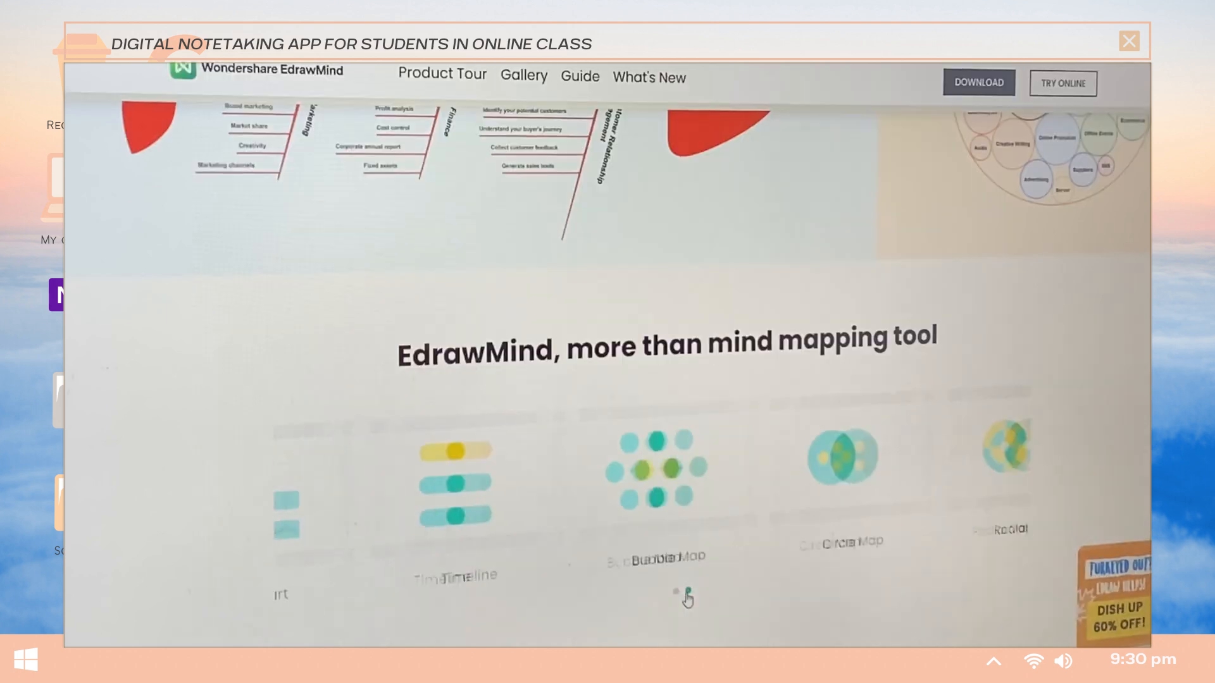
click(688, 591)
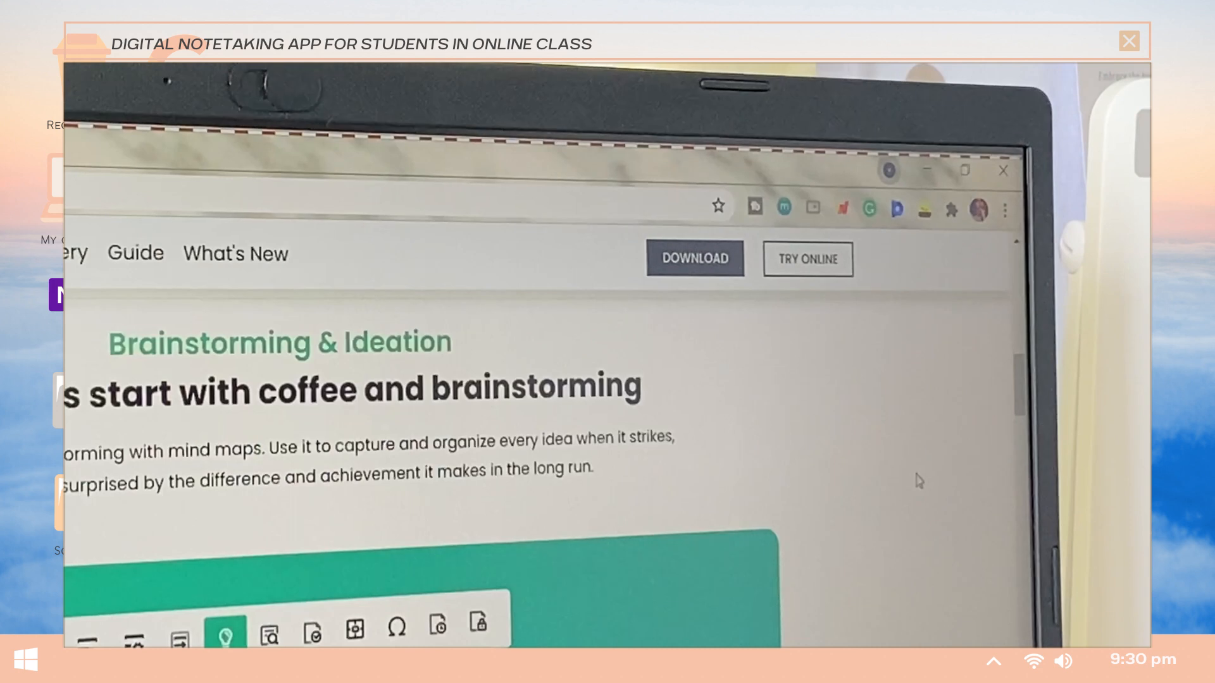
click(694, 258)
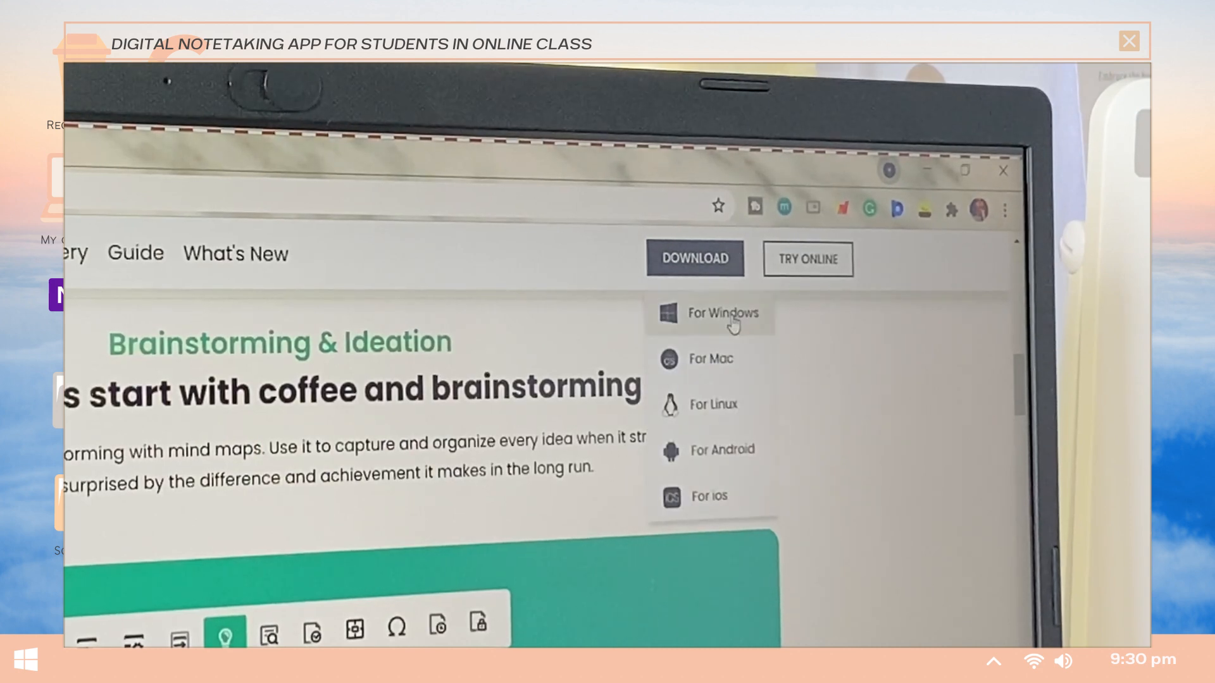
mouse_move(740, 457)
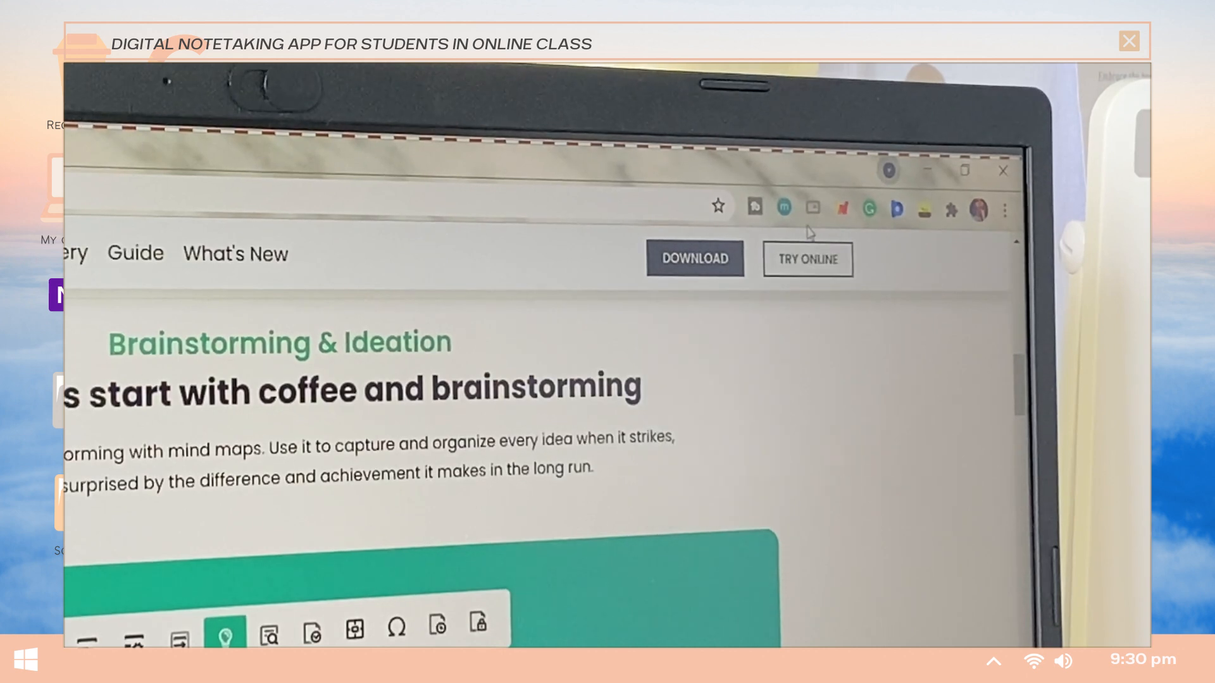
click(694, 258)
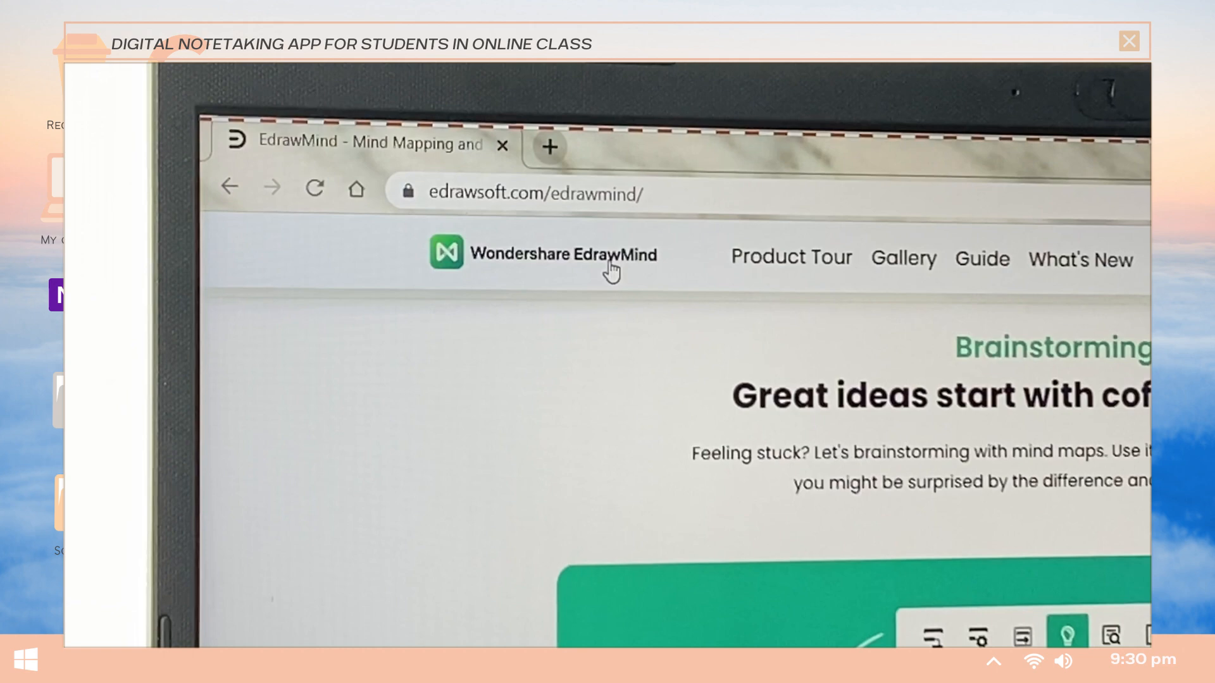
scroll(down, 3)
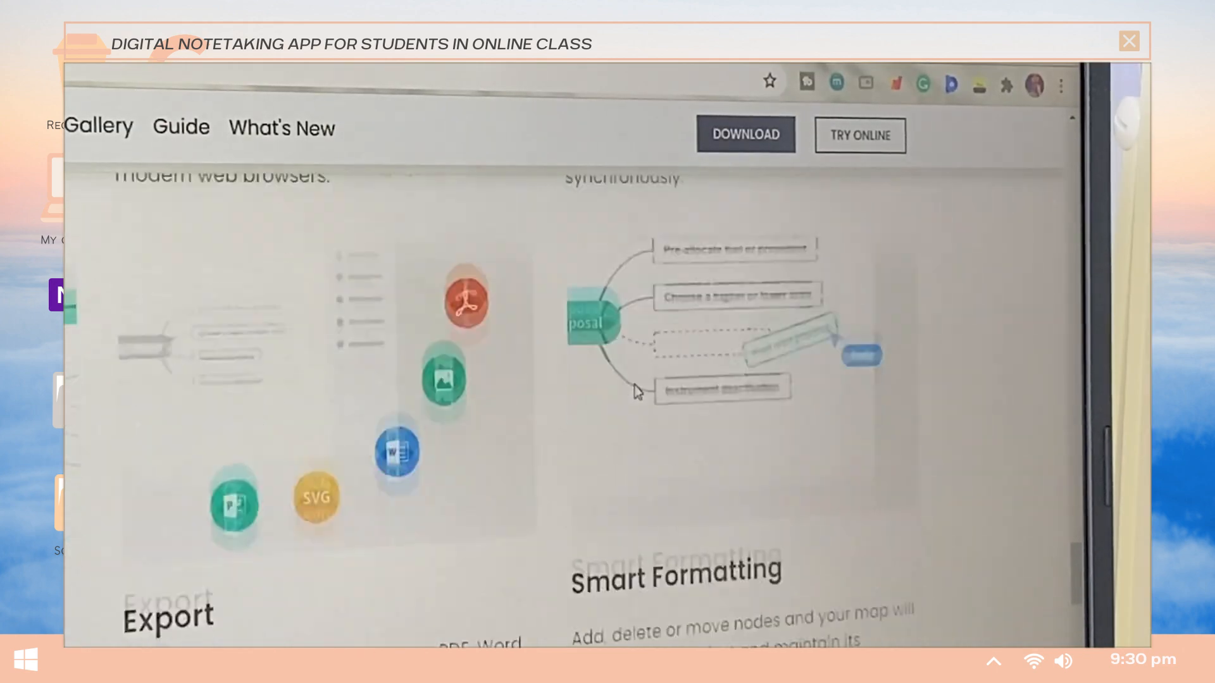
scroll(down, 3)
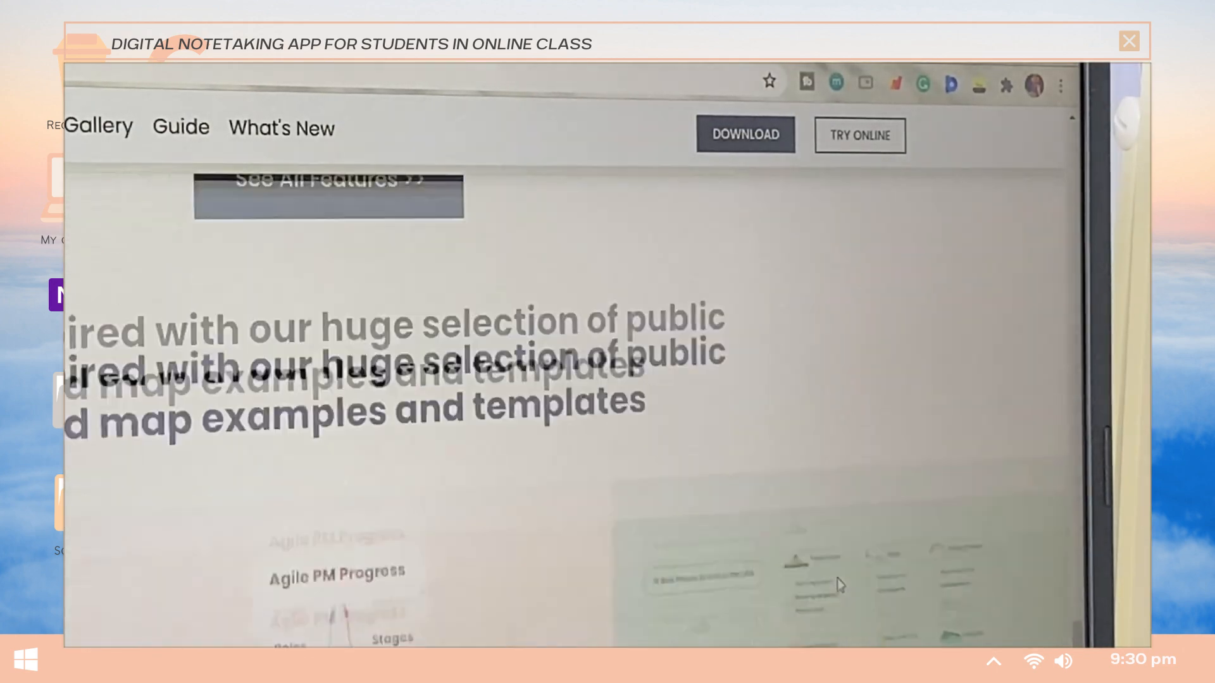
scroll(down, 3)
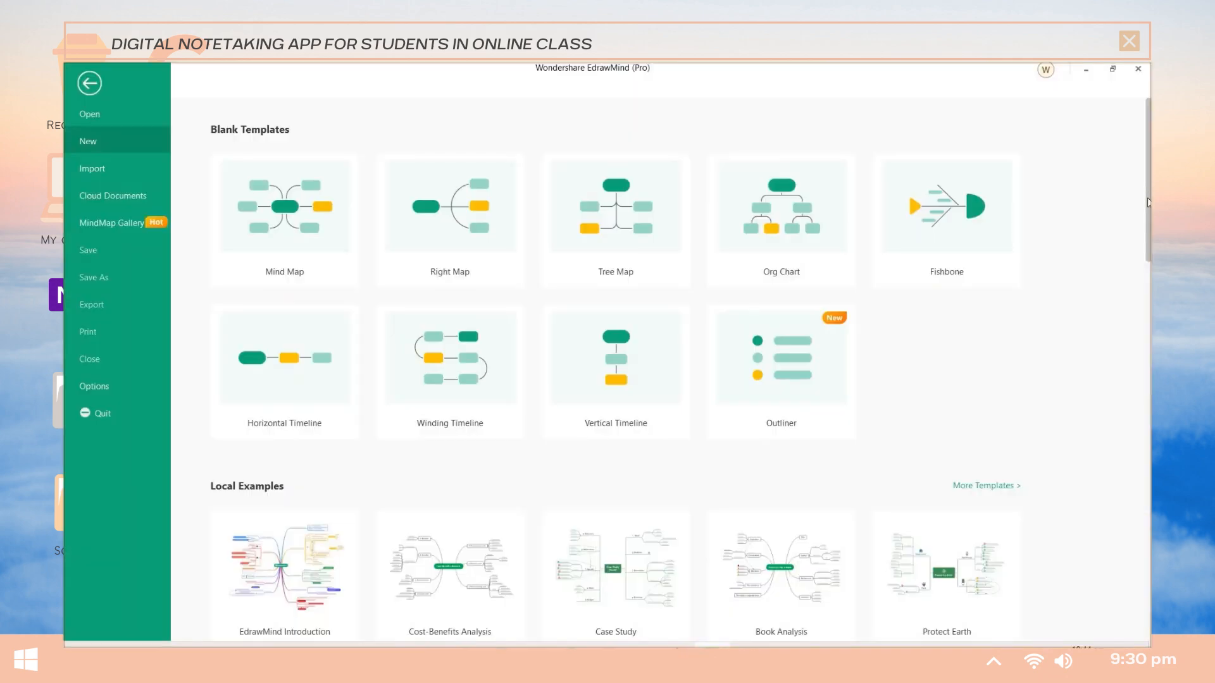
Create a new blank Mind Map from the Blank Templates and show the Advanced features.
scroll(down, 3)
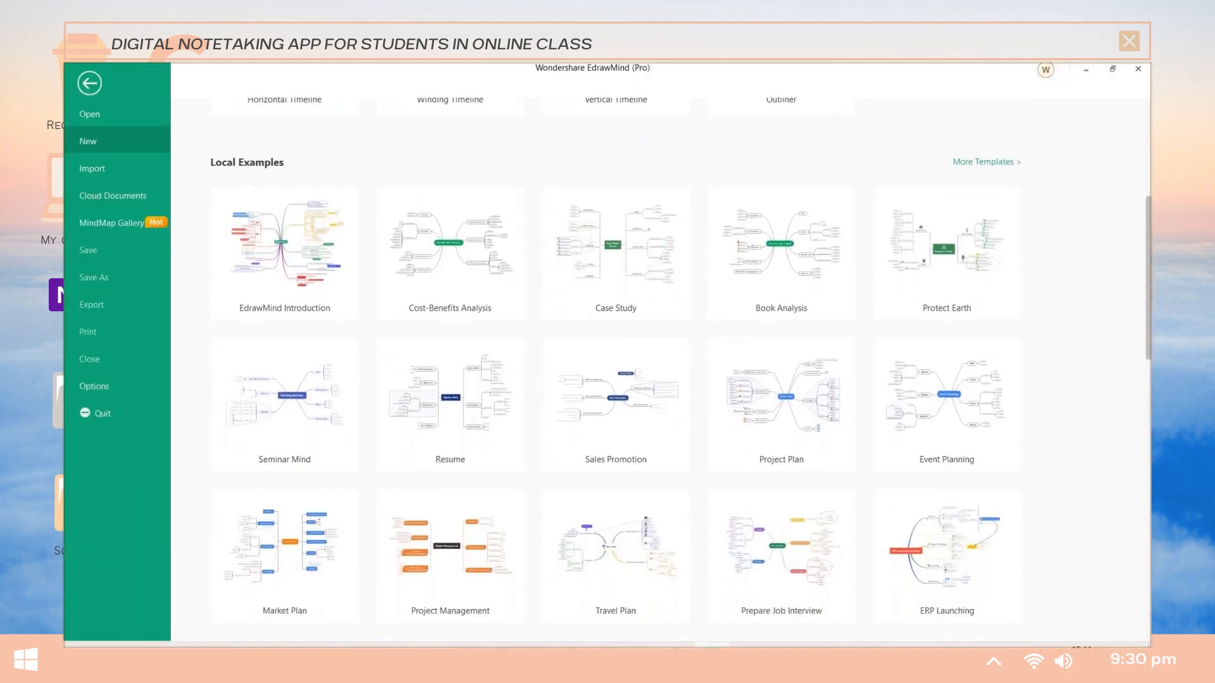
scroll(up, 3)
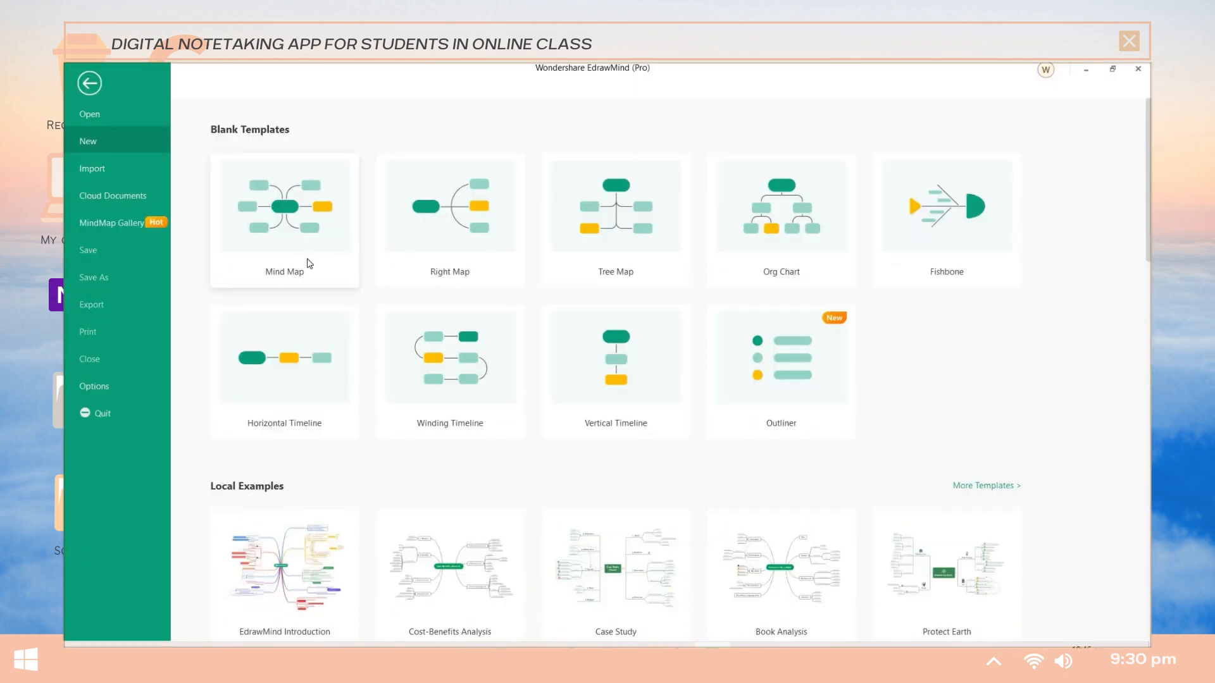
click(285, 206)
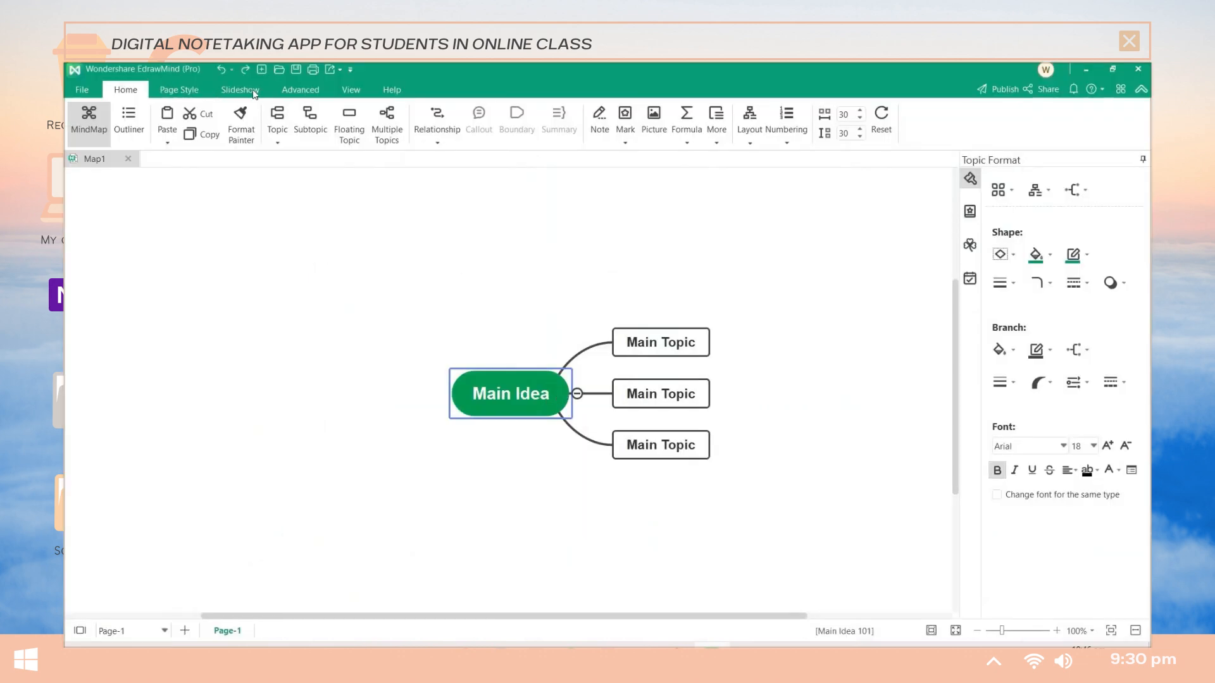
click(300, 88)
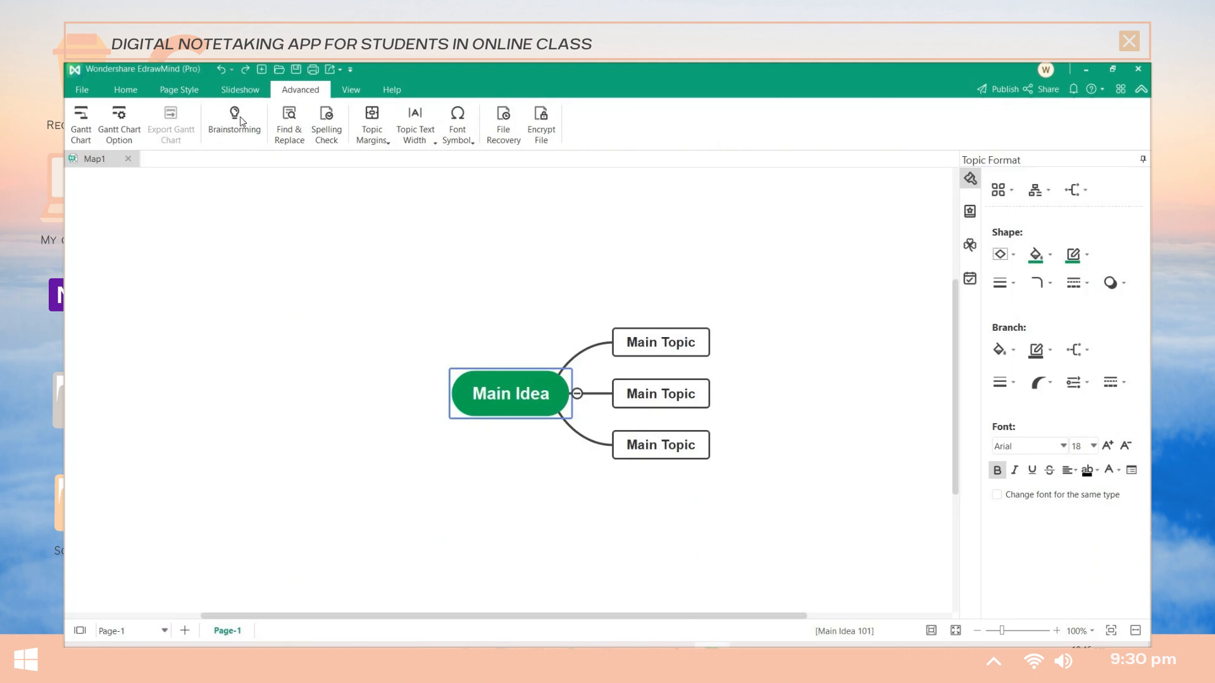
In Brainstorming, add the idea 'Listen to binaural beats' under a chosen colour group.
click(235, 120)
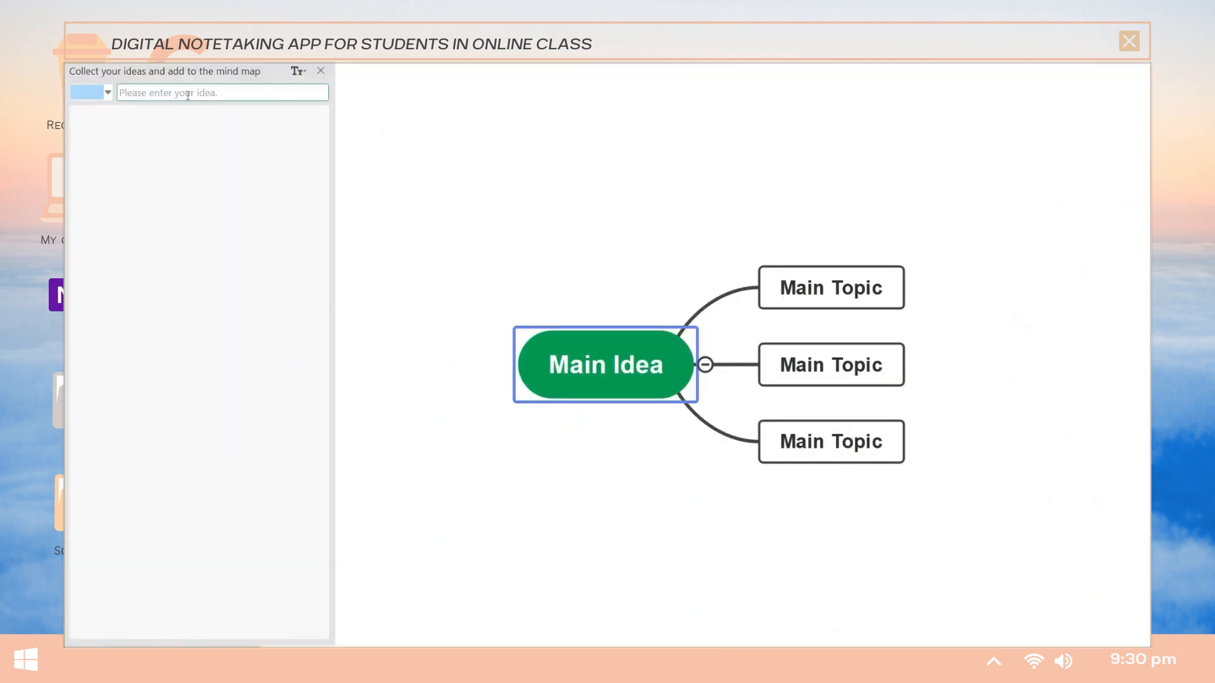
text(Listen to bin)
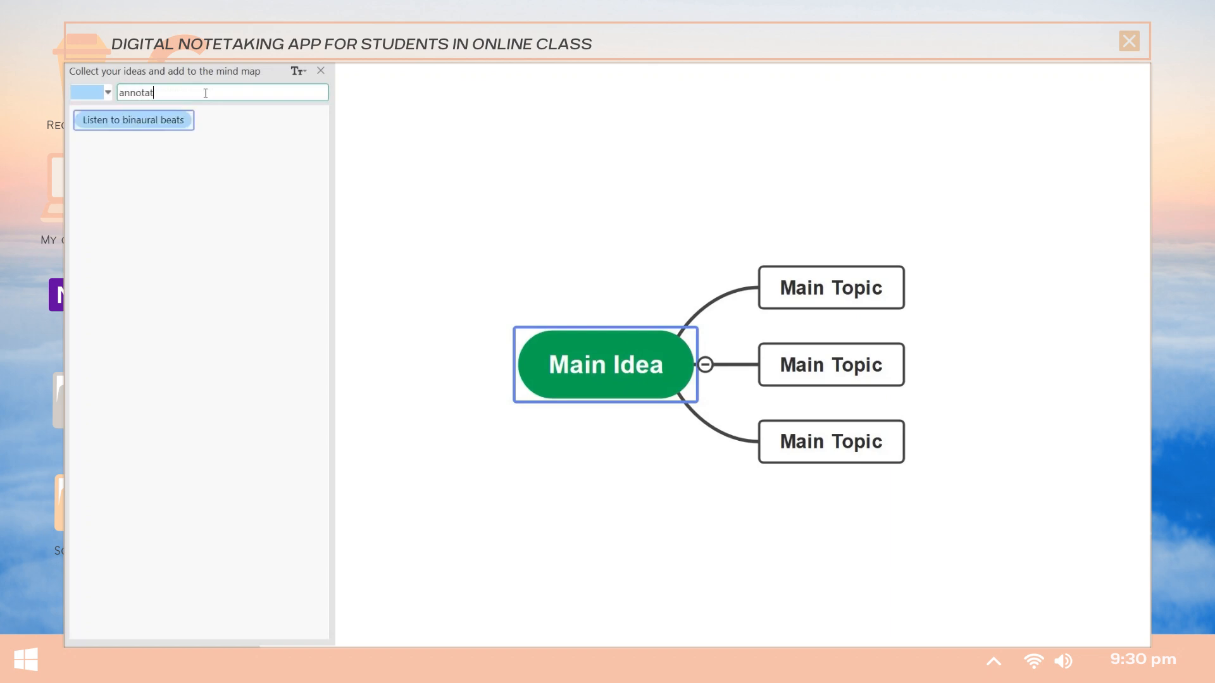
click(107, 92)
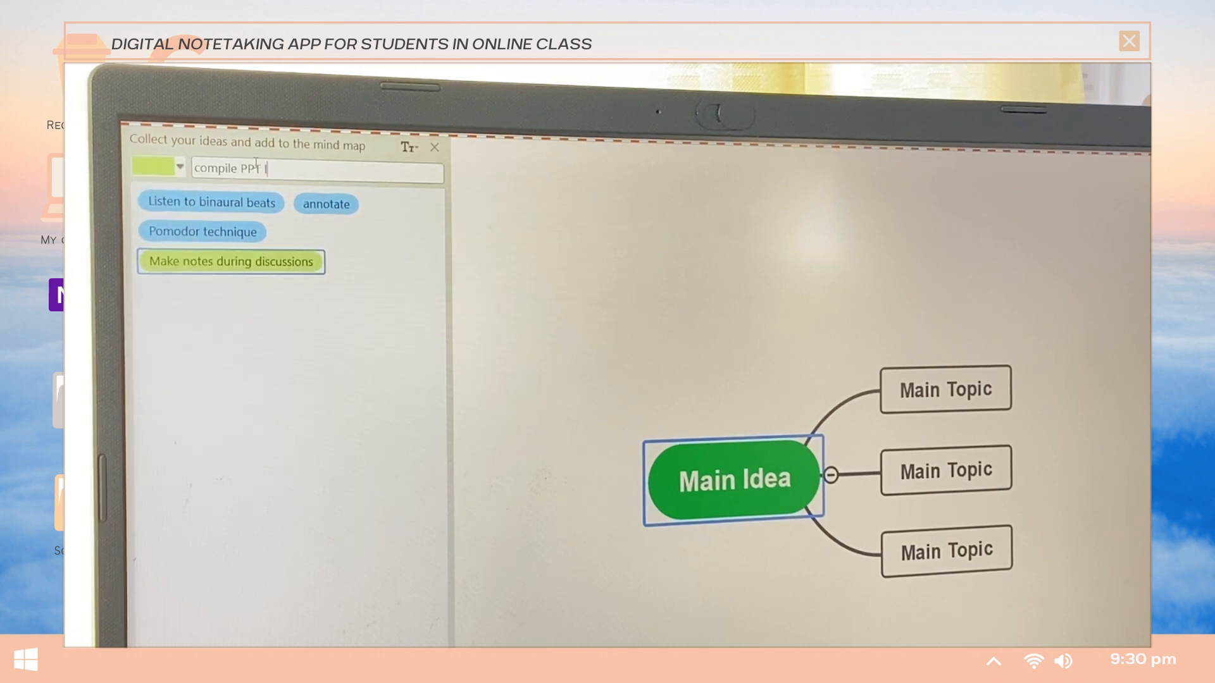
key(Return)
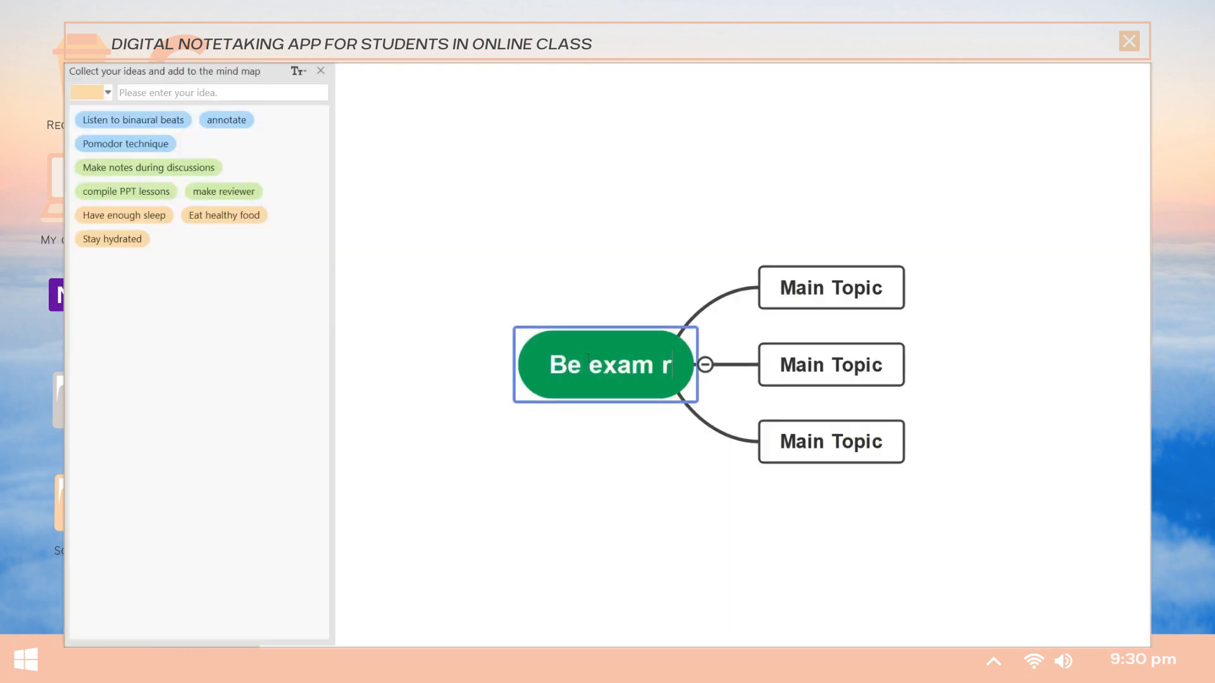
Rename the first branch 'Study habit' and select the compile PPT lessons subtopic for placement.
double_click(861, 288)
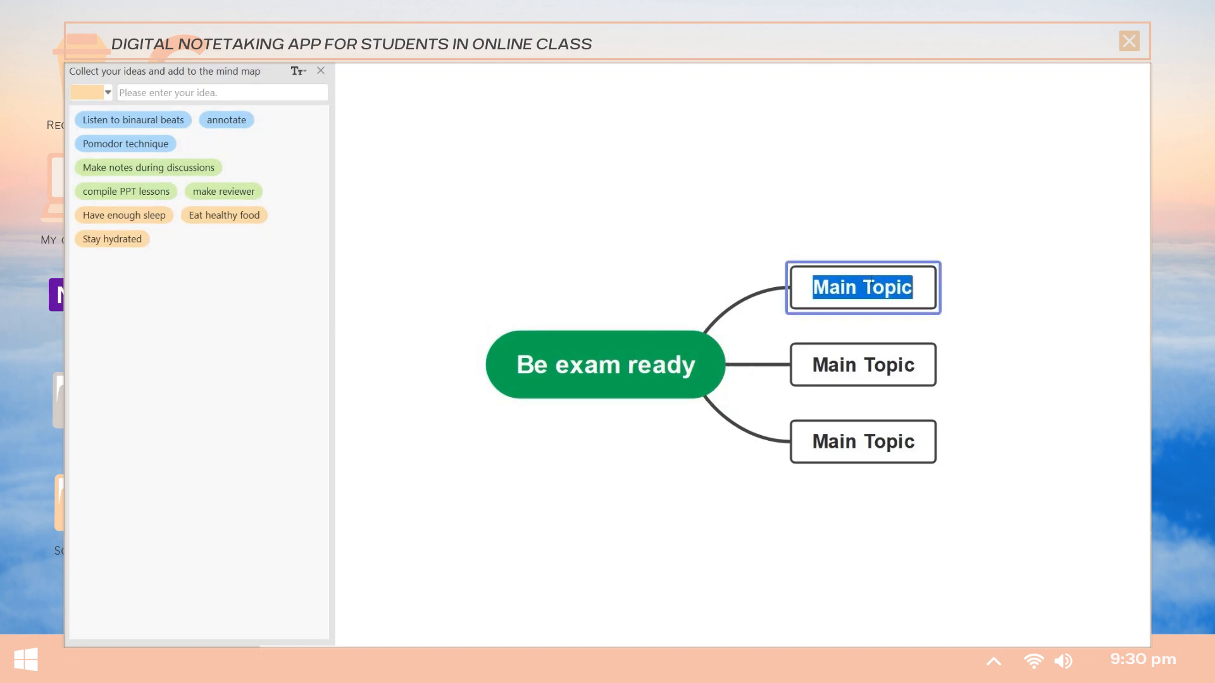
text(Study habits)
click(863, 442)
text(Current state)
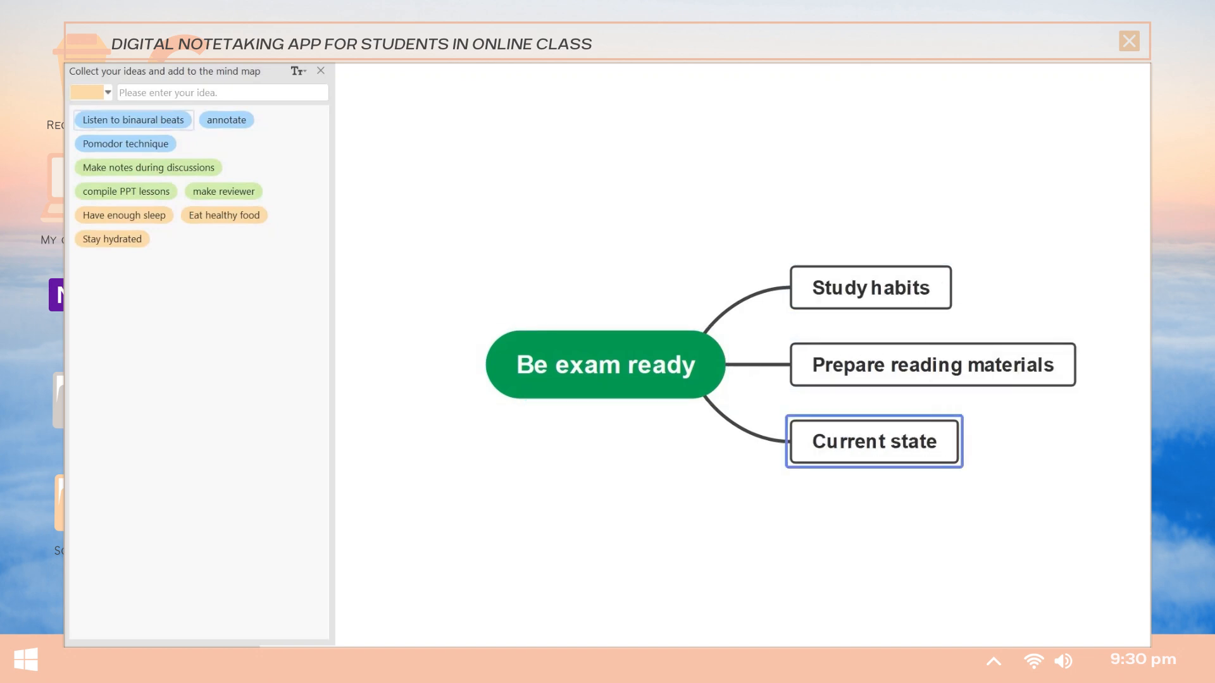
click(869, 287)
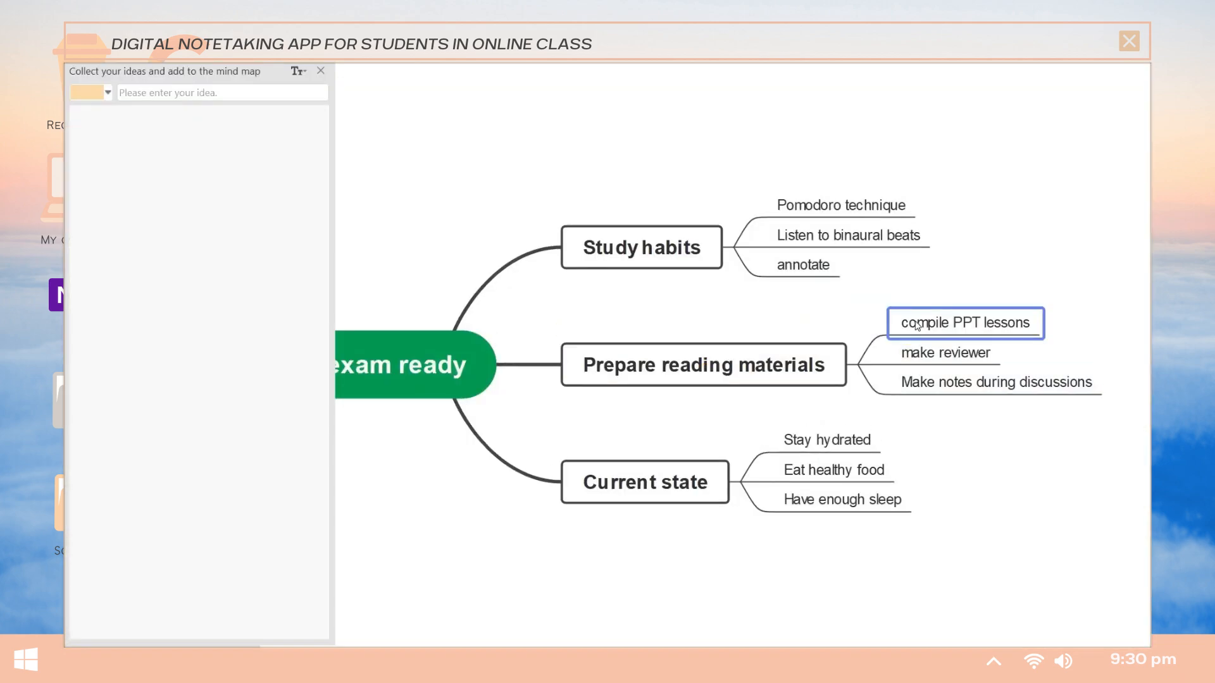
click(320, 71)
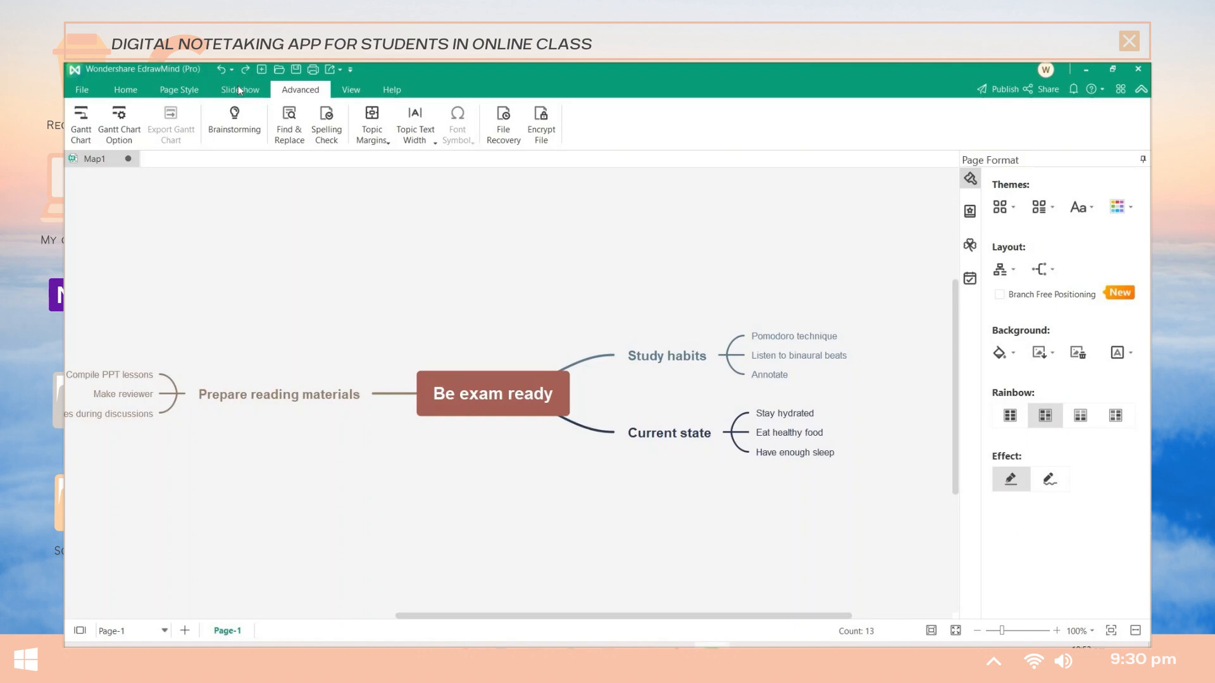
Turn off Slide Preview on the Slideshow ribbon and start Traverse Topics full-screen presentation.
click(239, 88)
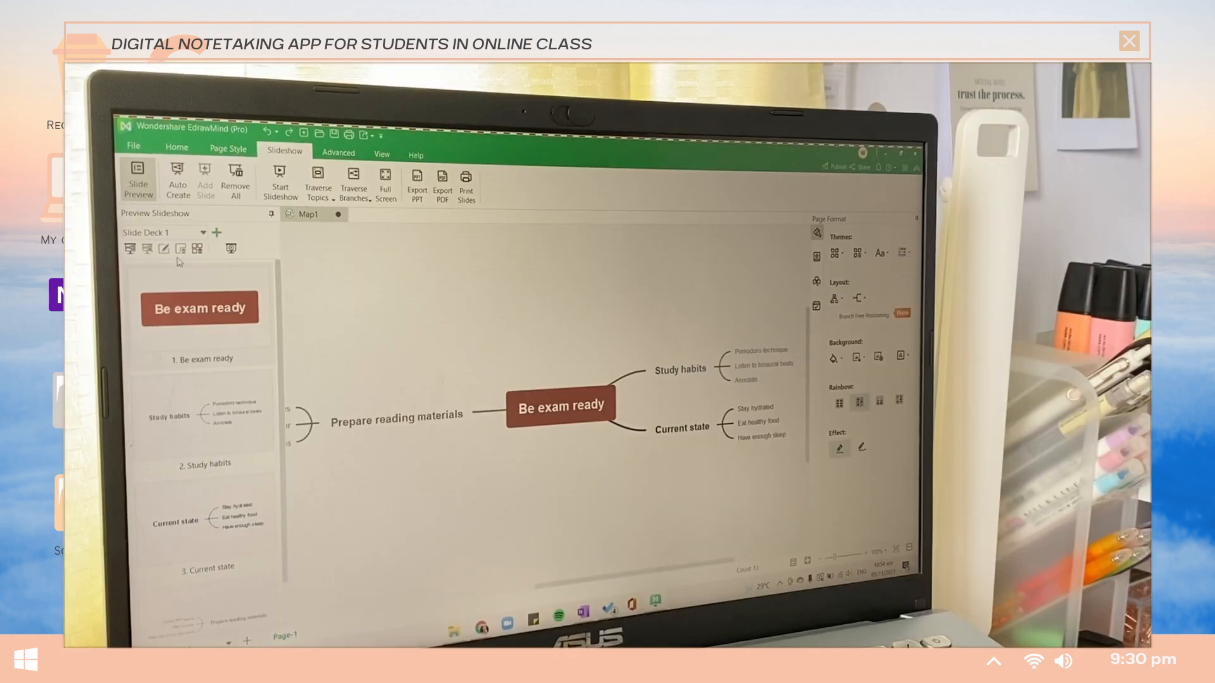
click(281, 184)
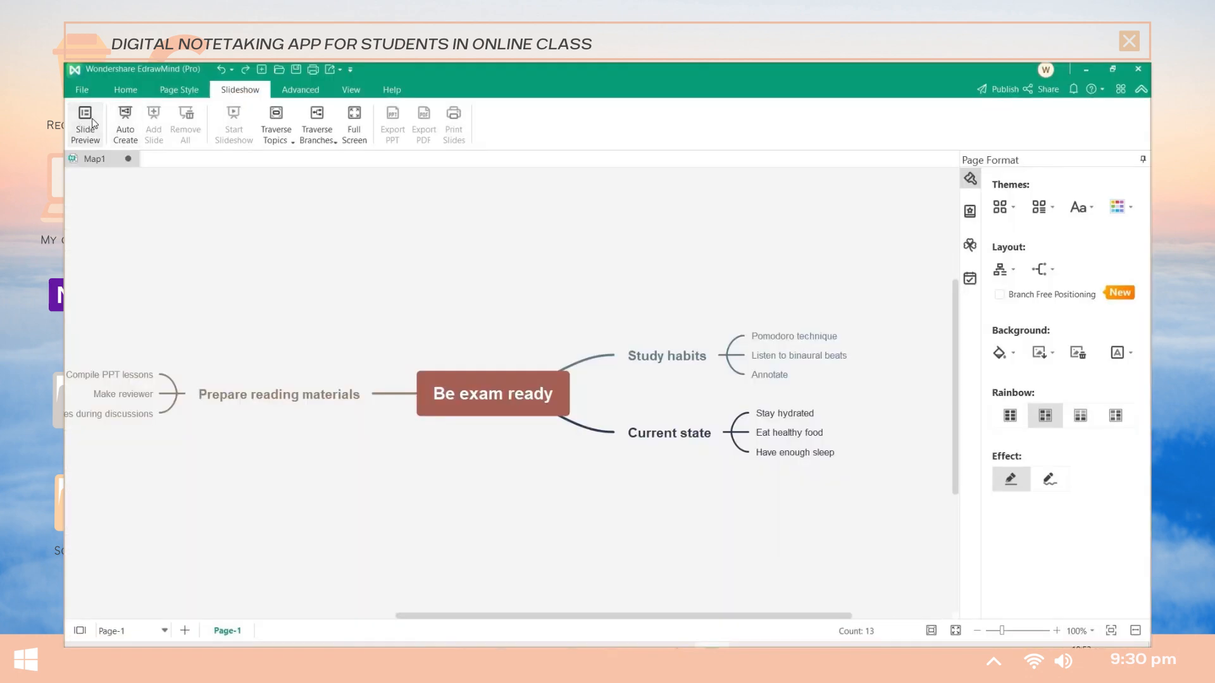
mouse_move(402, 136)
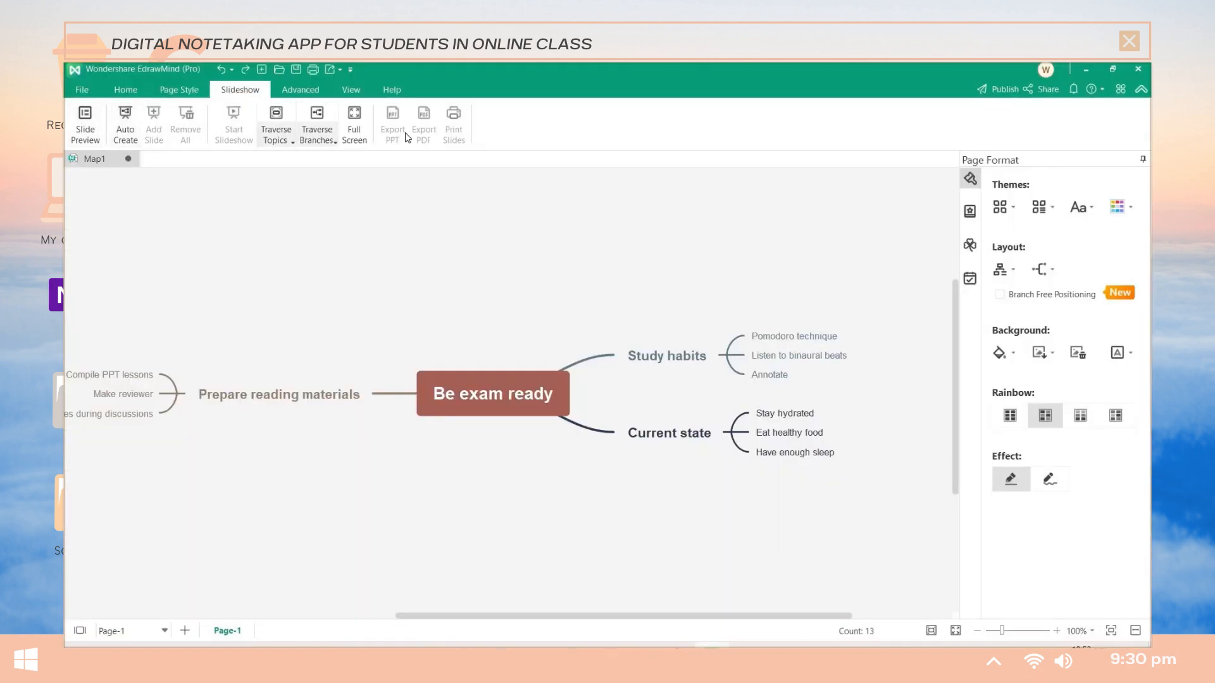
mouse_move(125, 123)
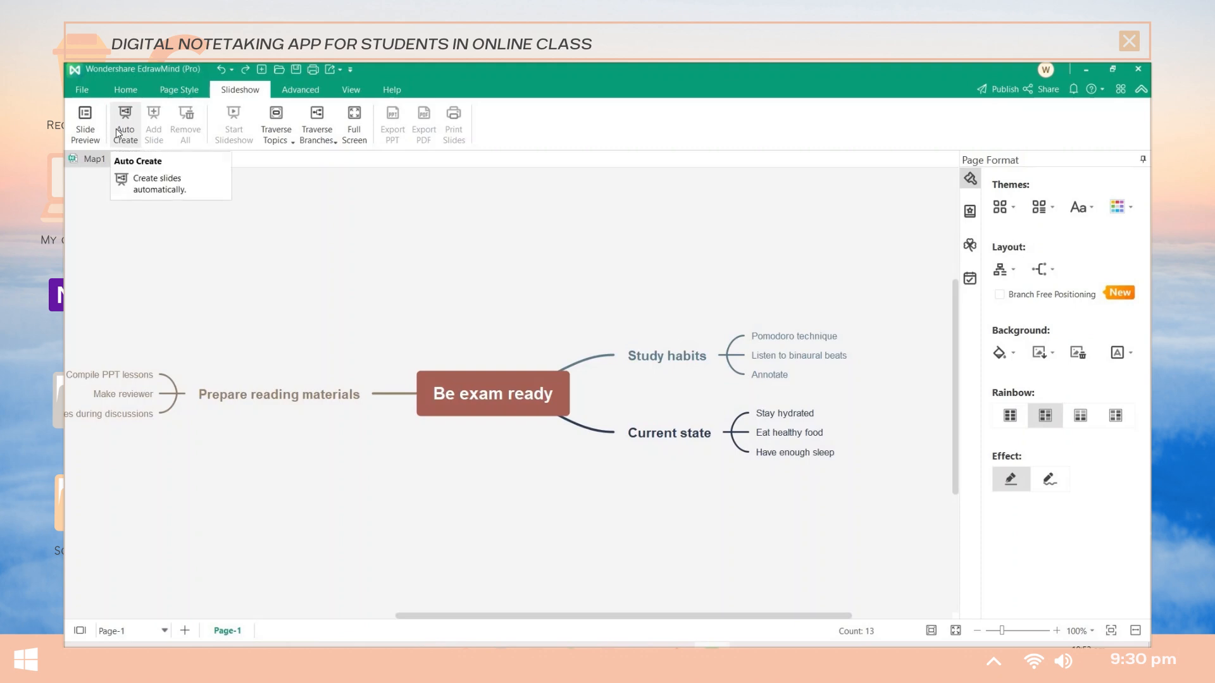
mouse_move(276, 123)
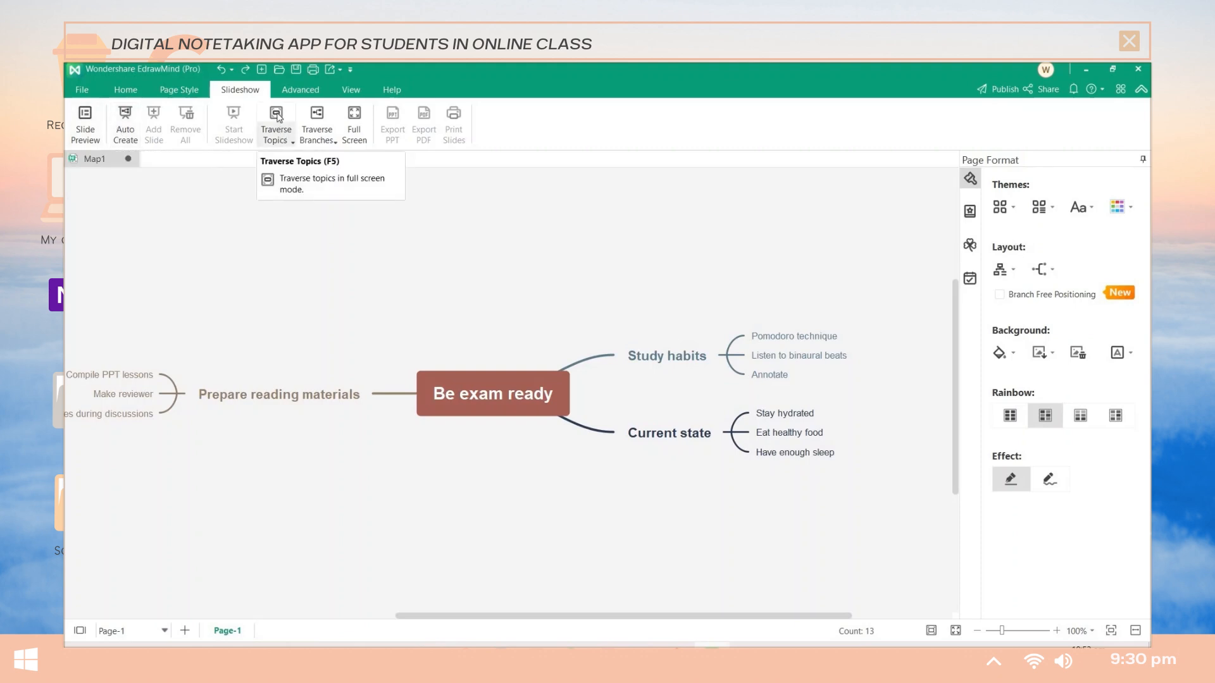
click(85, 123)
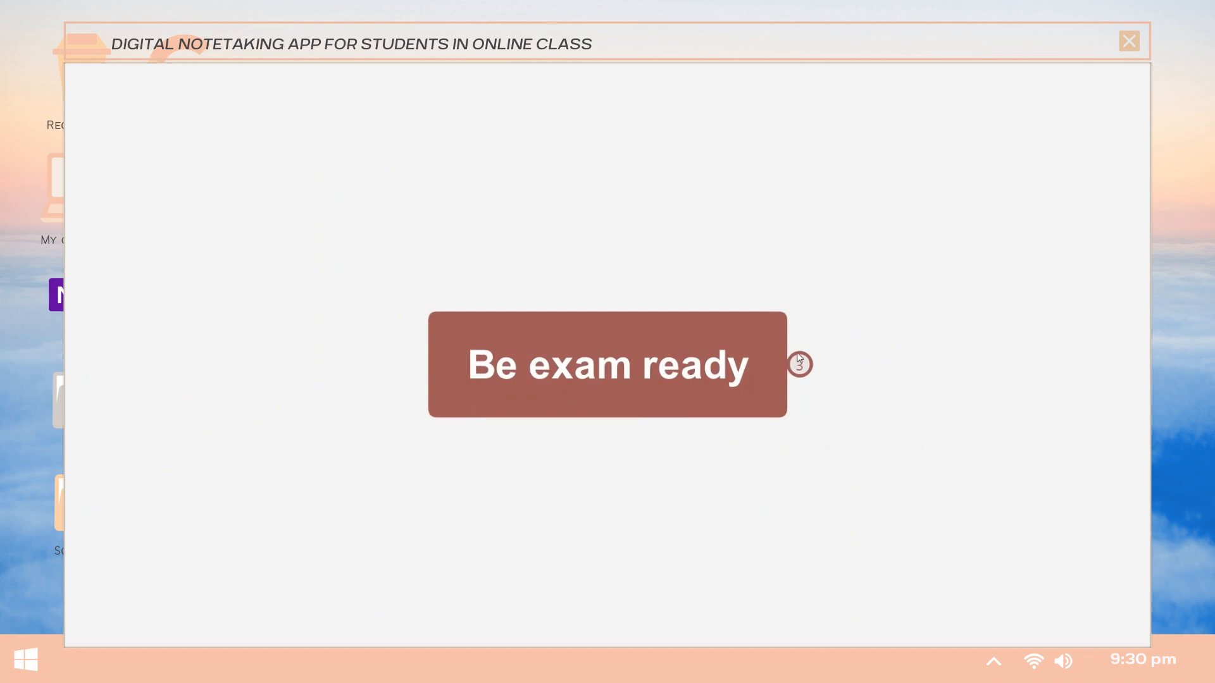
Advance the full-screen presentation to the next topic.
click(798, 364)
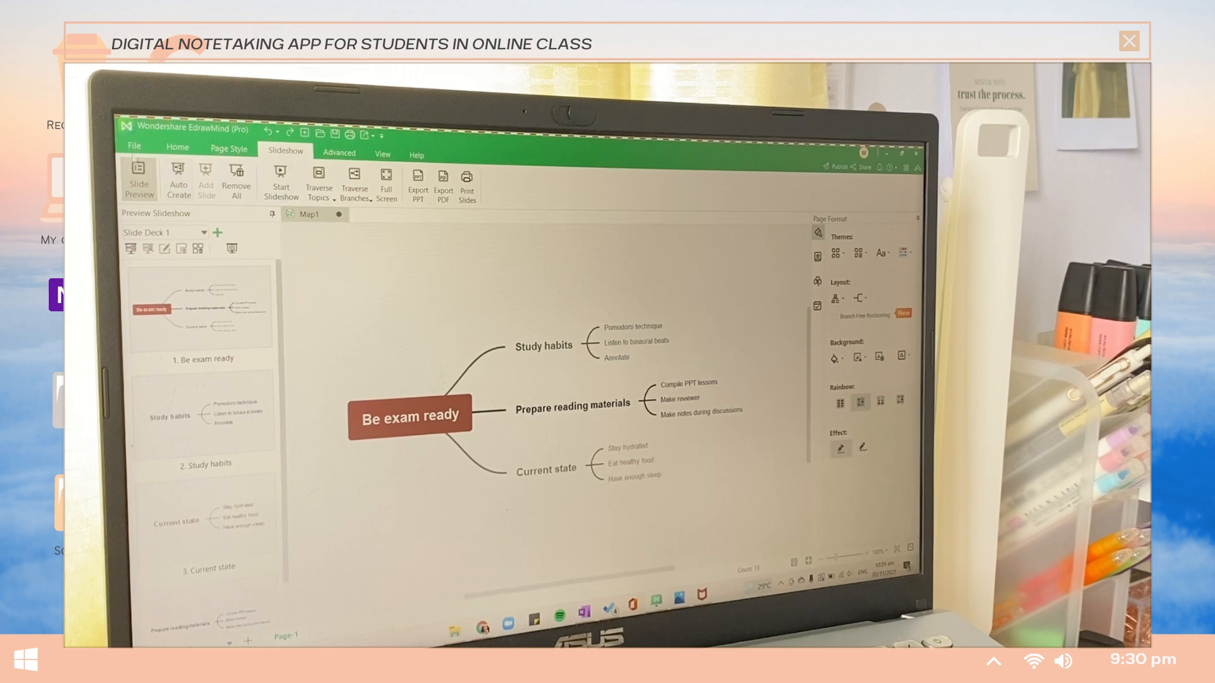
Save a copy of the Be exam ready map to Personal Cloud via File > Save As.
click(134, 145)
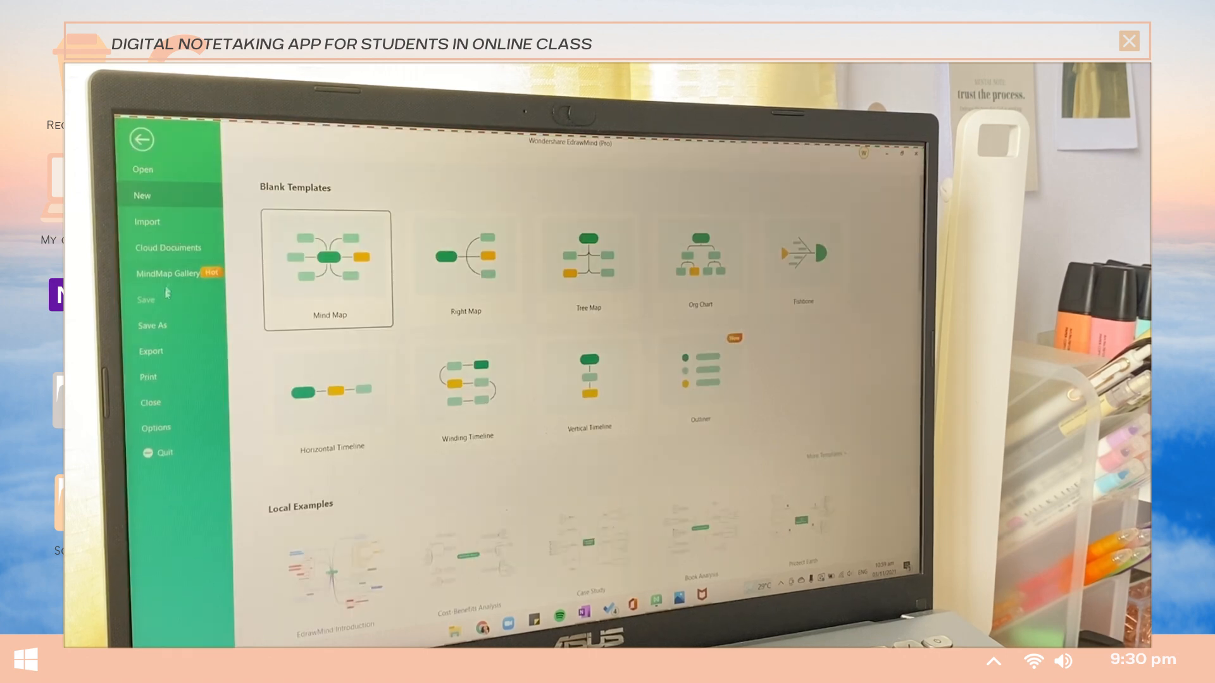
click(152, 325)
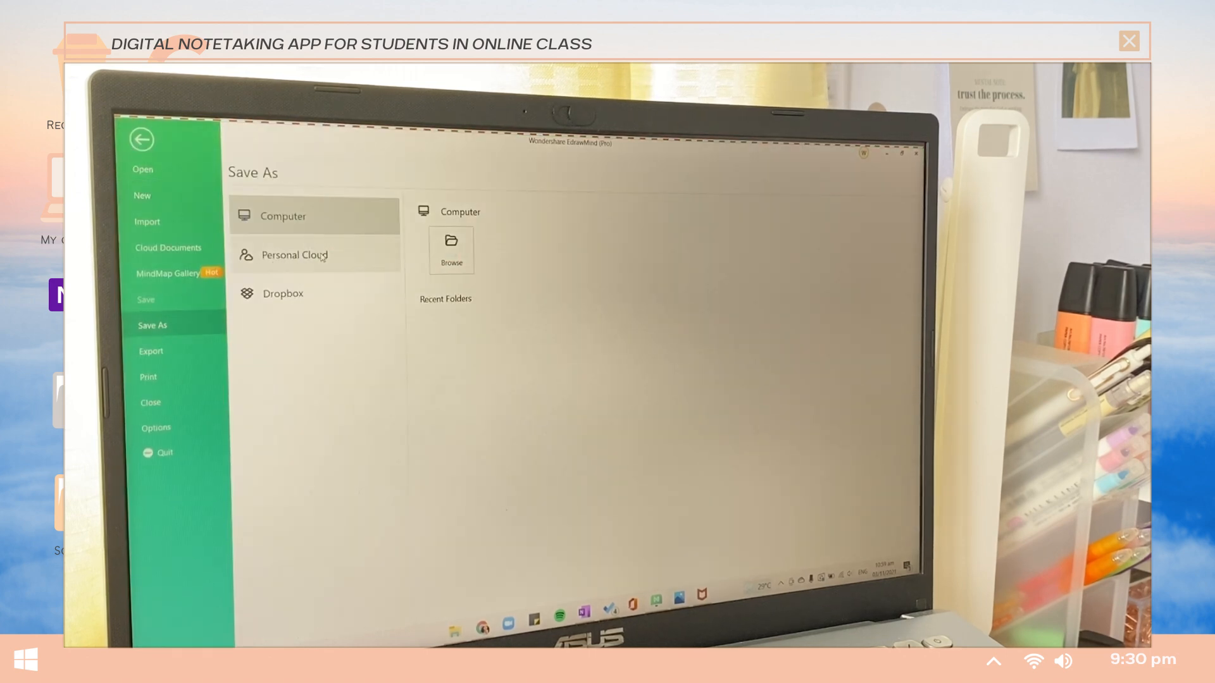
click(295, 254)
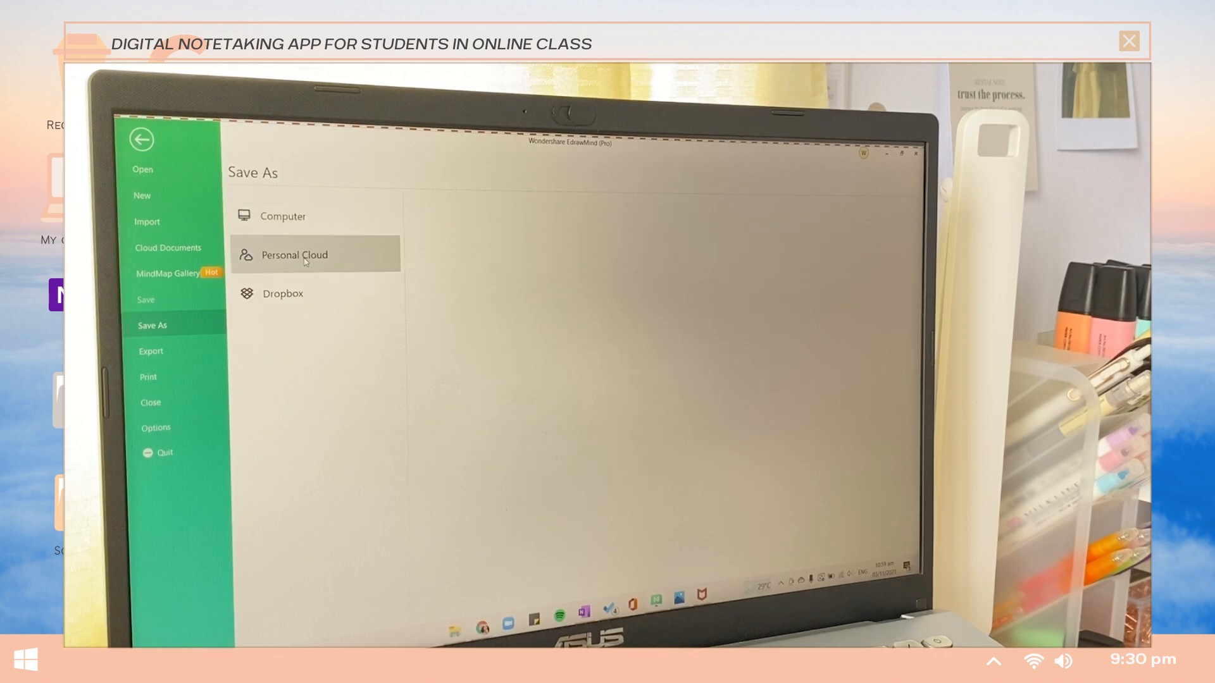
click(295, 254)
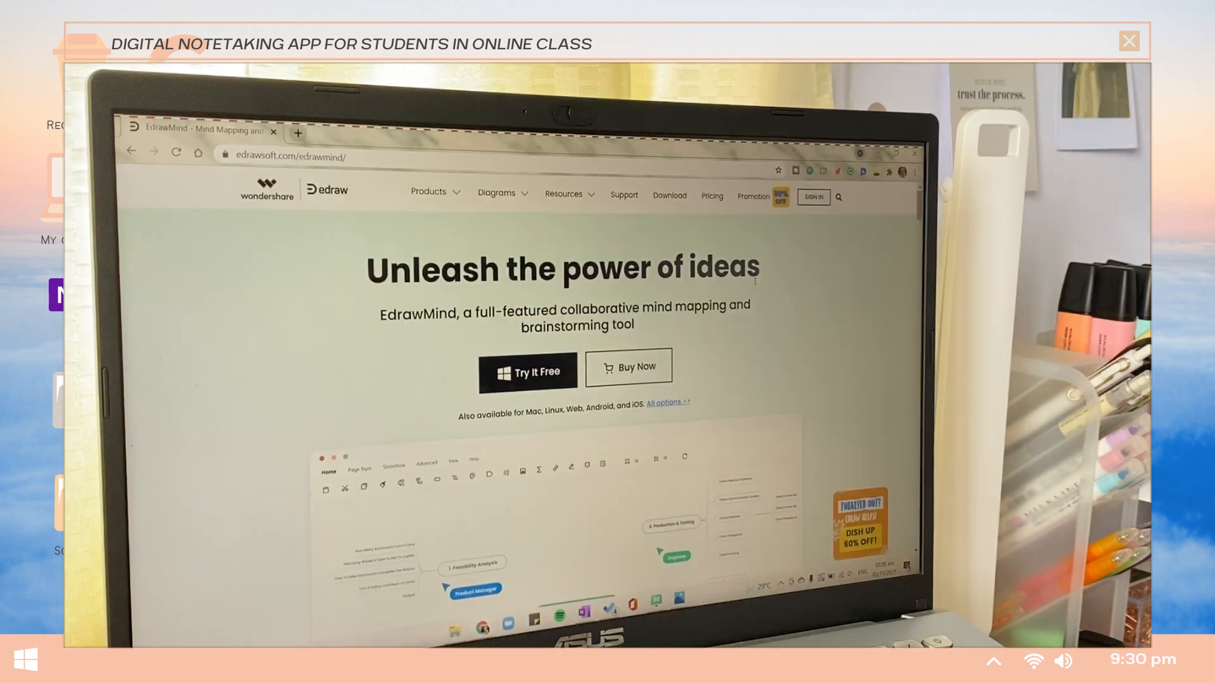
Launch EdrawMind Online via Try Online and sign in with a Google account.
scroll(down, 3)
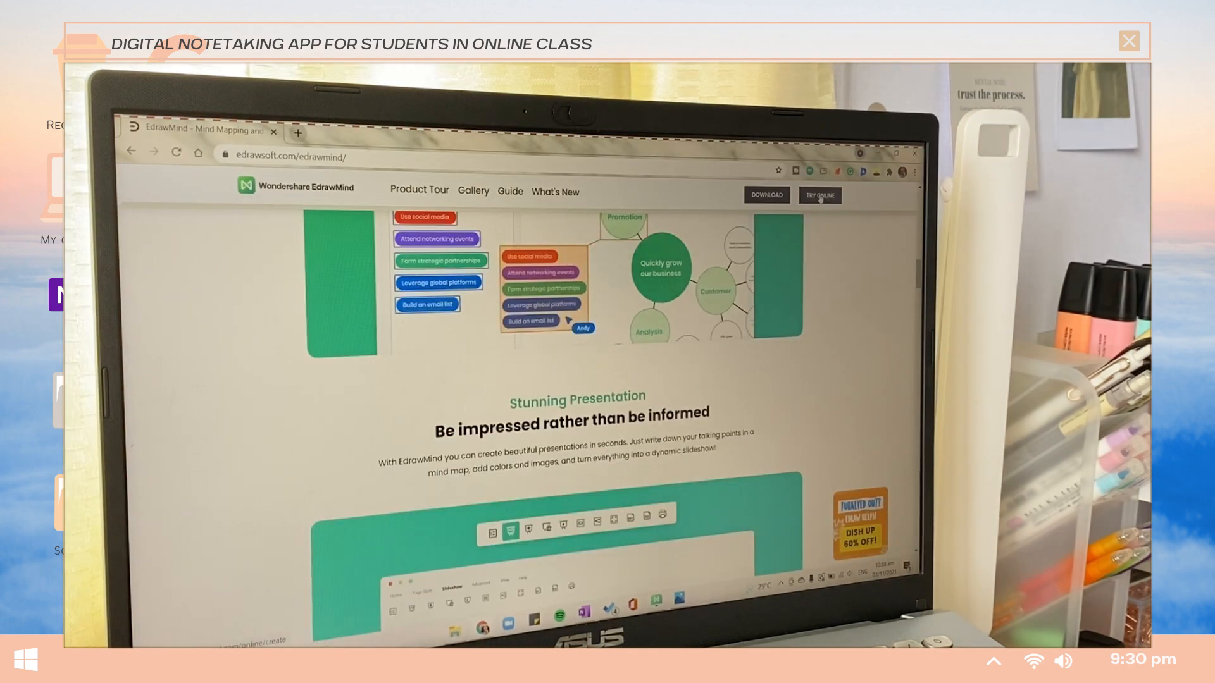
click(819, 195)
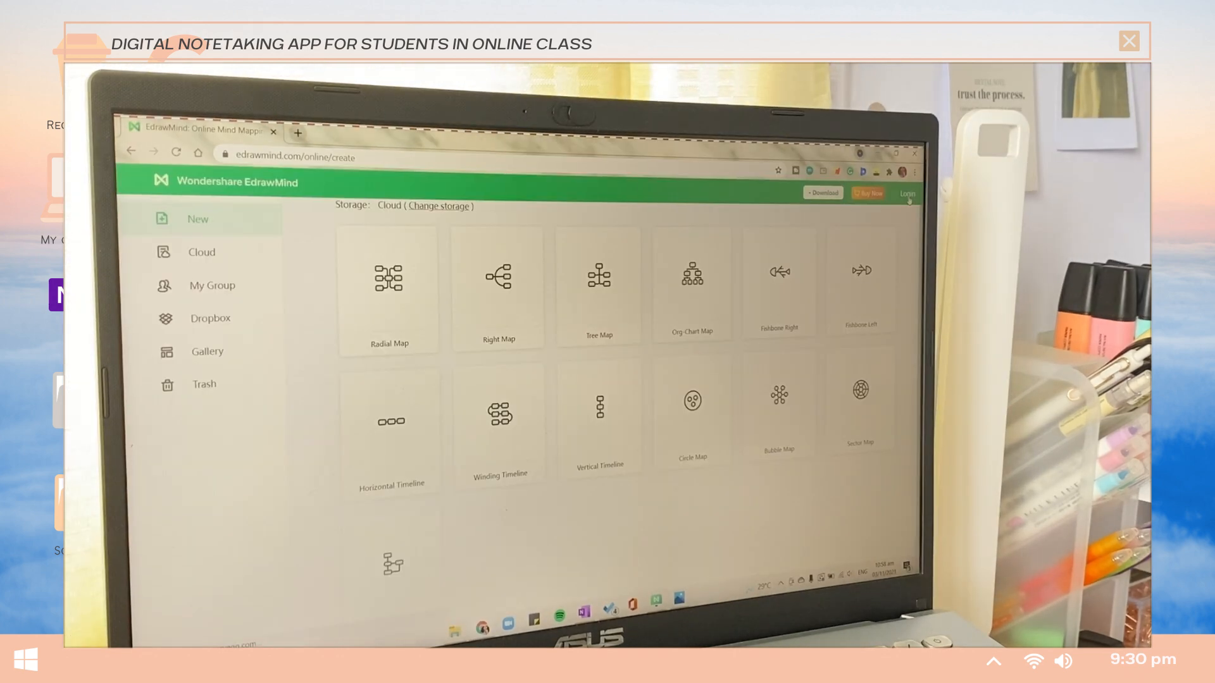
click(907, 192)
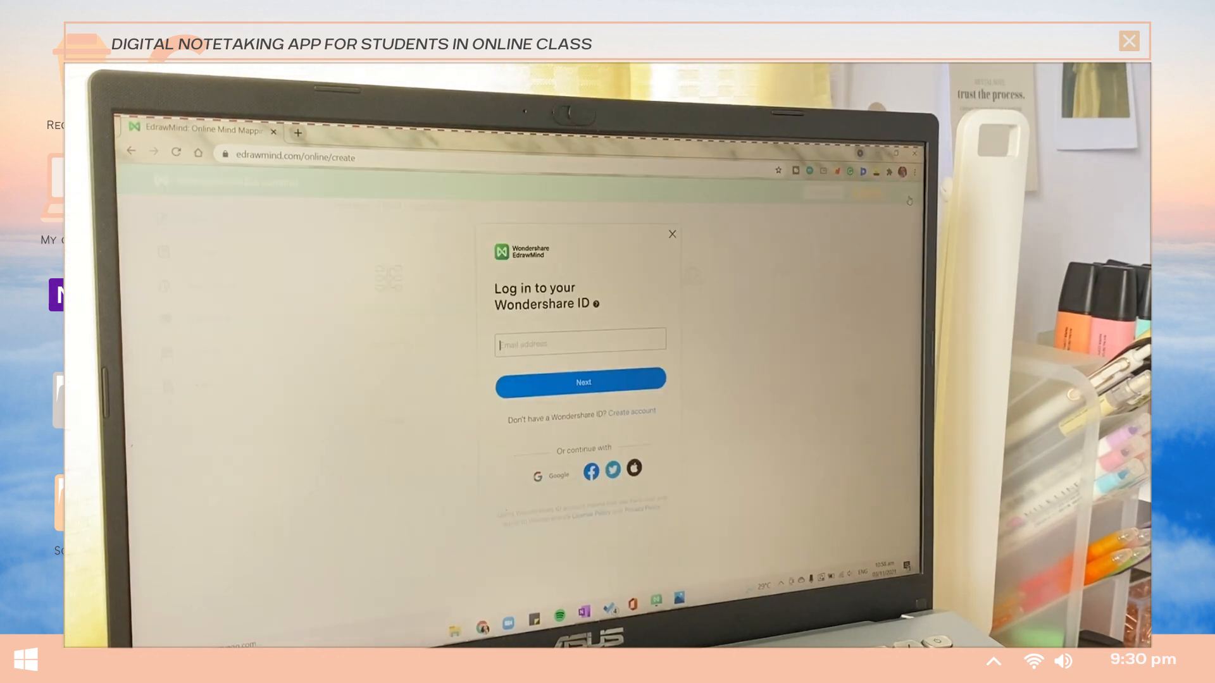
click(550, 471)
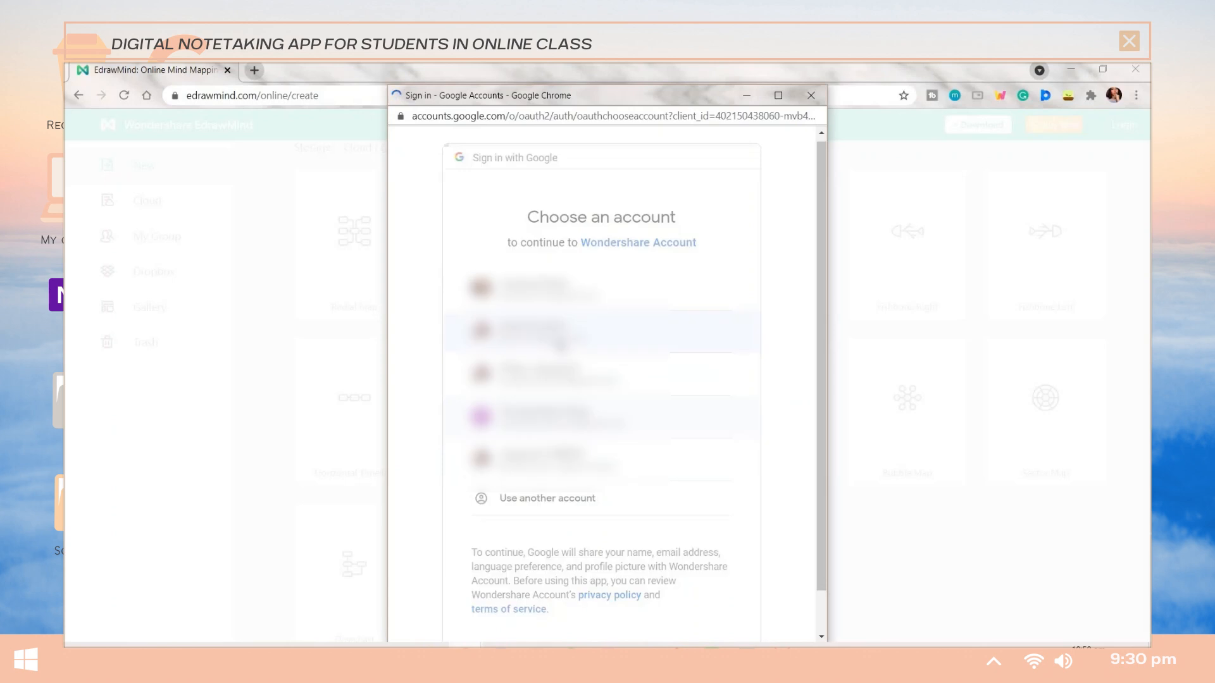
click(600, 331)
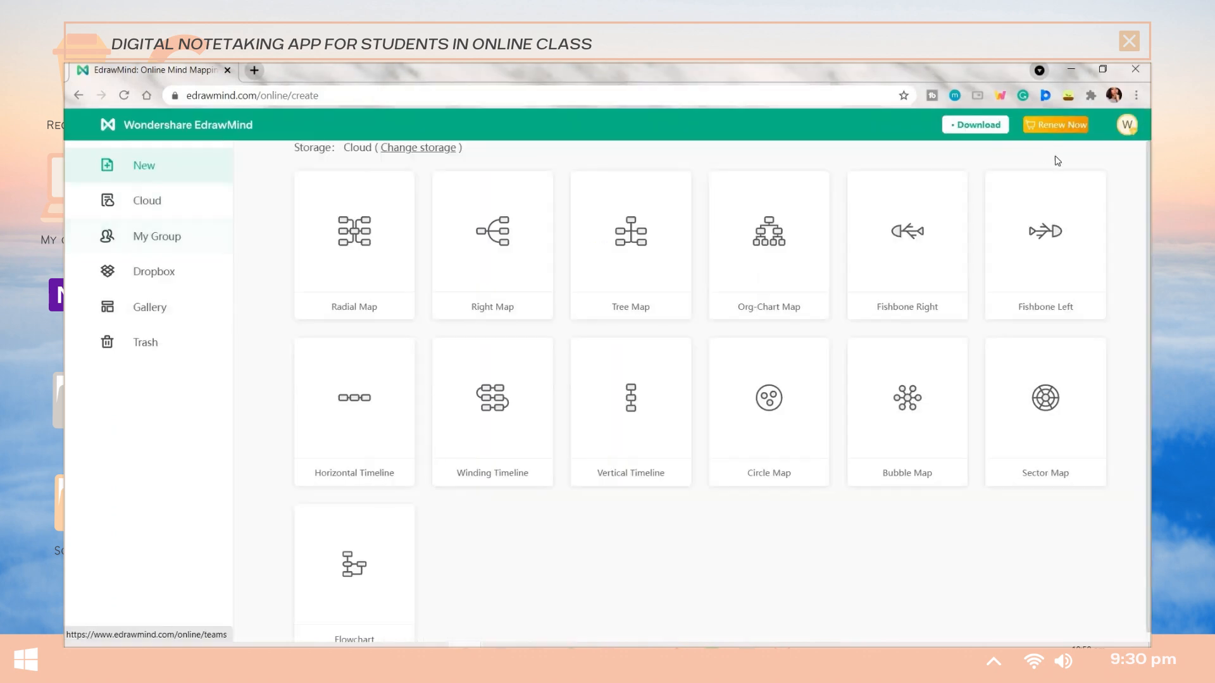
Open the cloud-saved Be exam ready map and set its share link Limit to Editable.
click(147, 200)
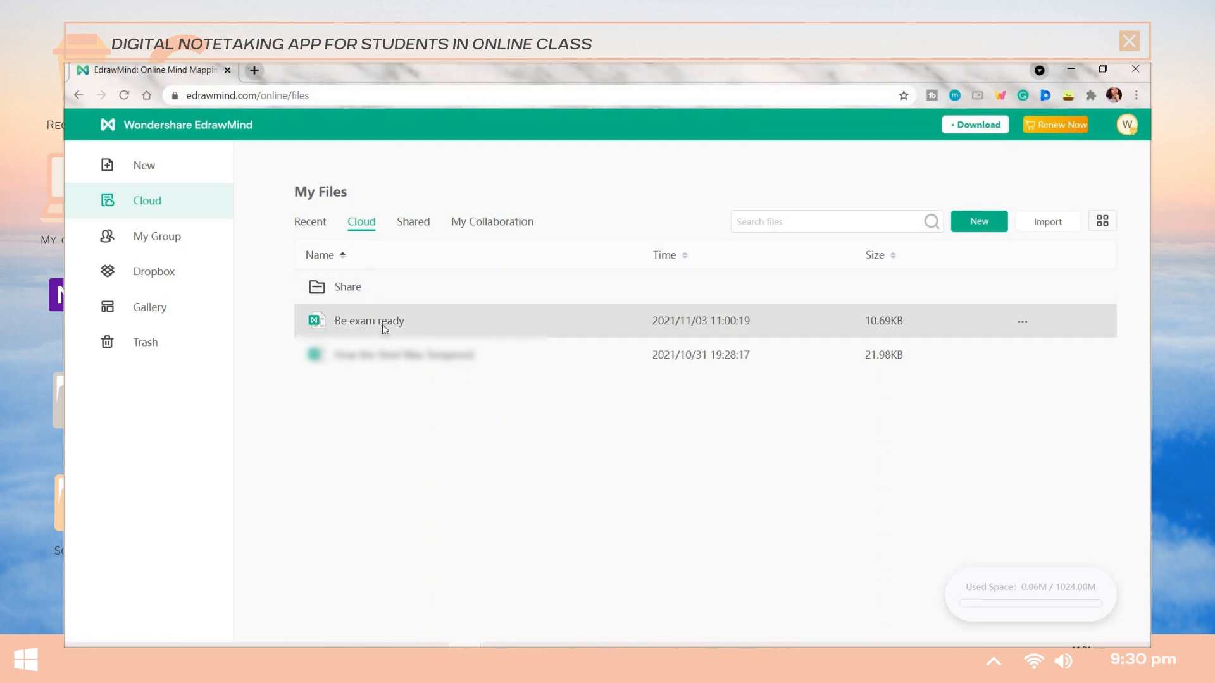
double_click(368, 320)
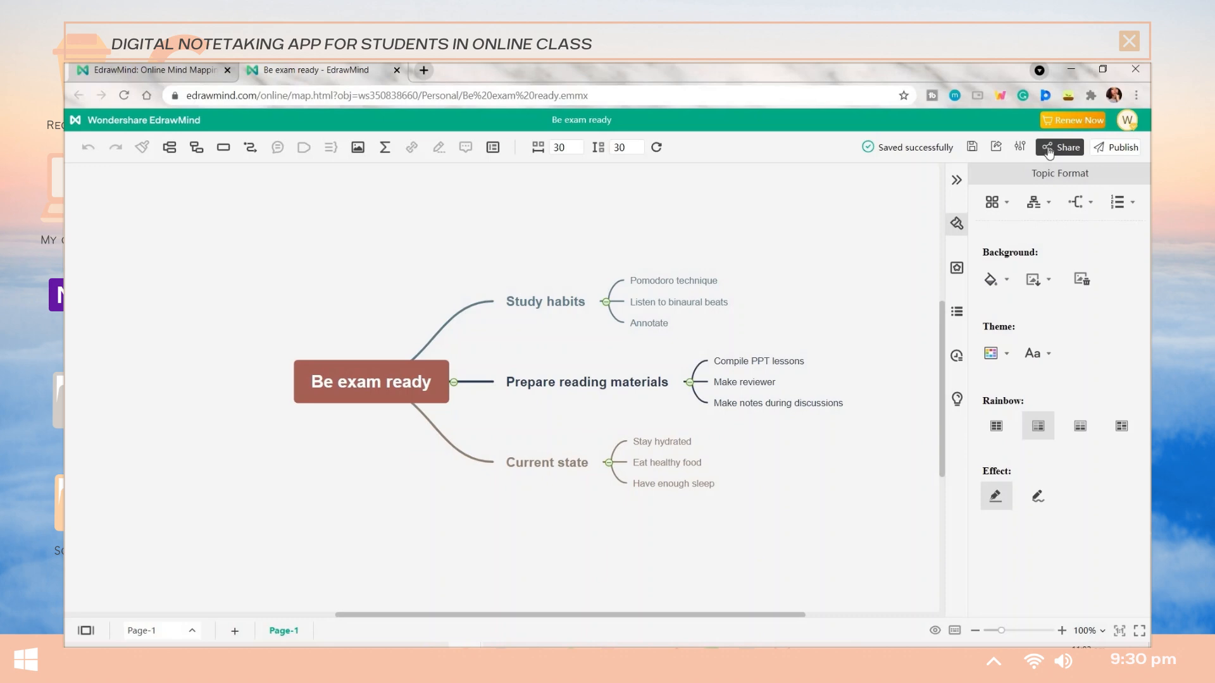
click(1059, 147)
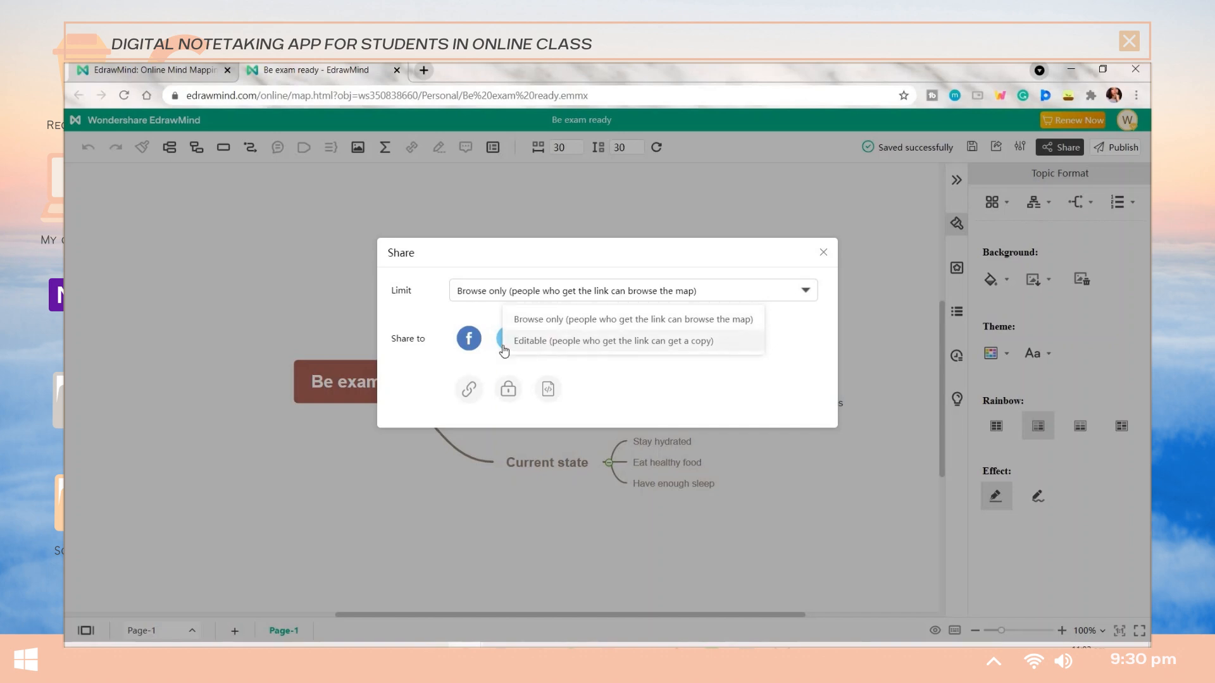
click(613, 340)
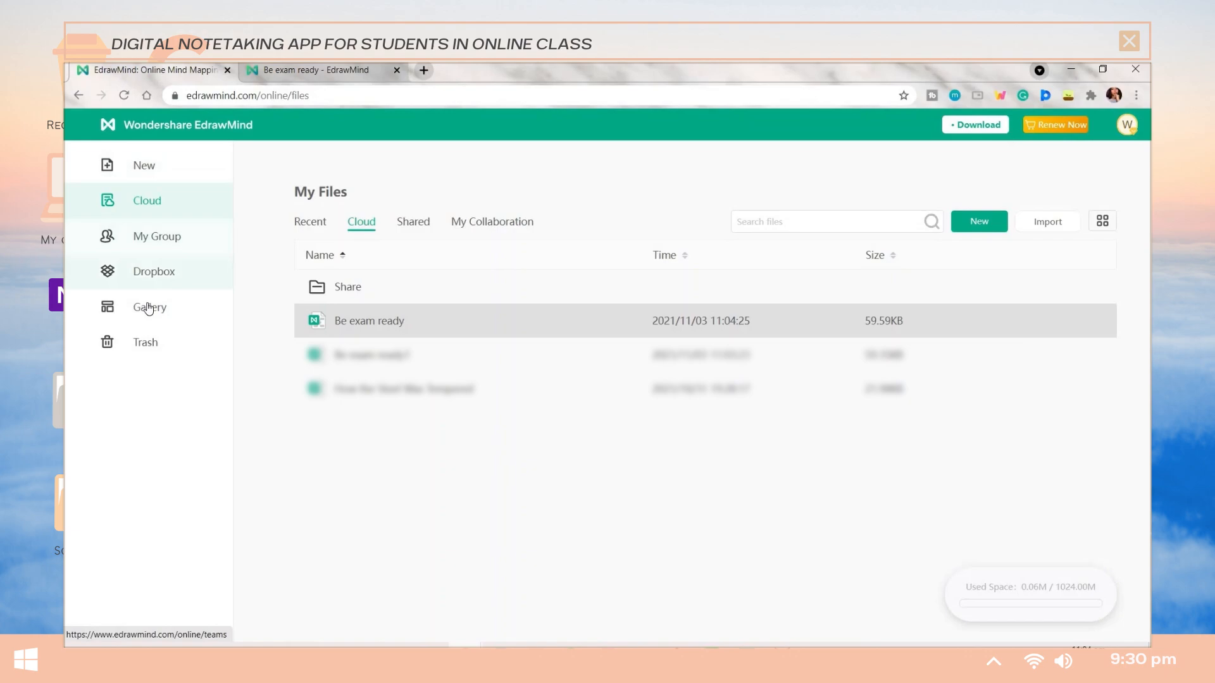
Browse the public mind map gallery online and from the desktop app's File menu.
click(150, 307)
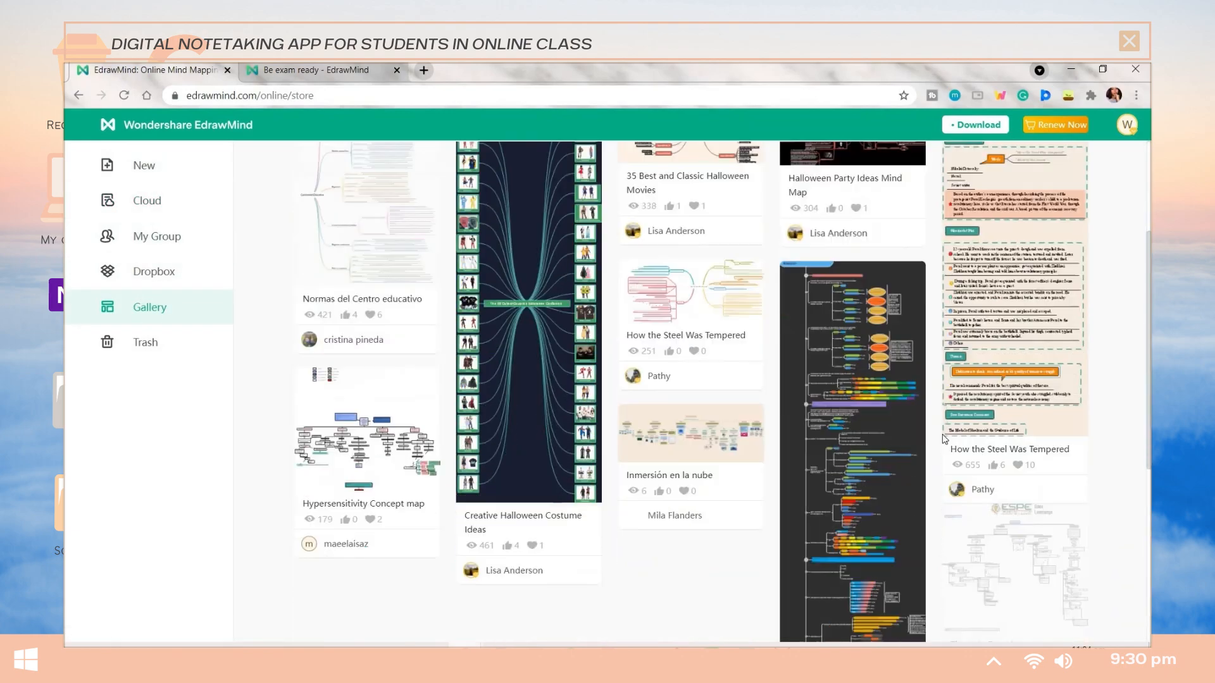
scroll(down, 3)
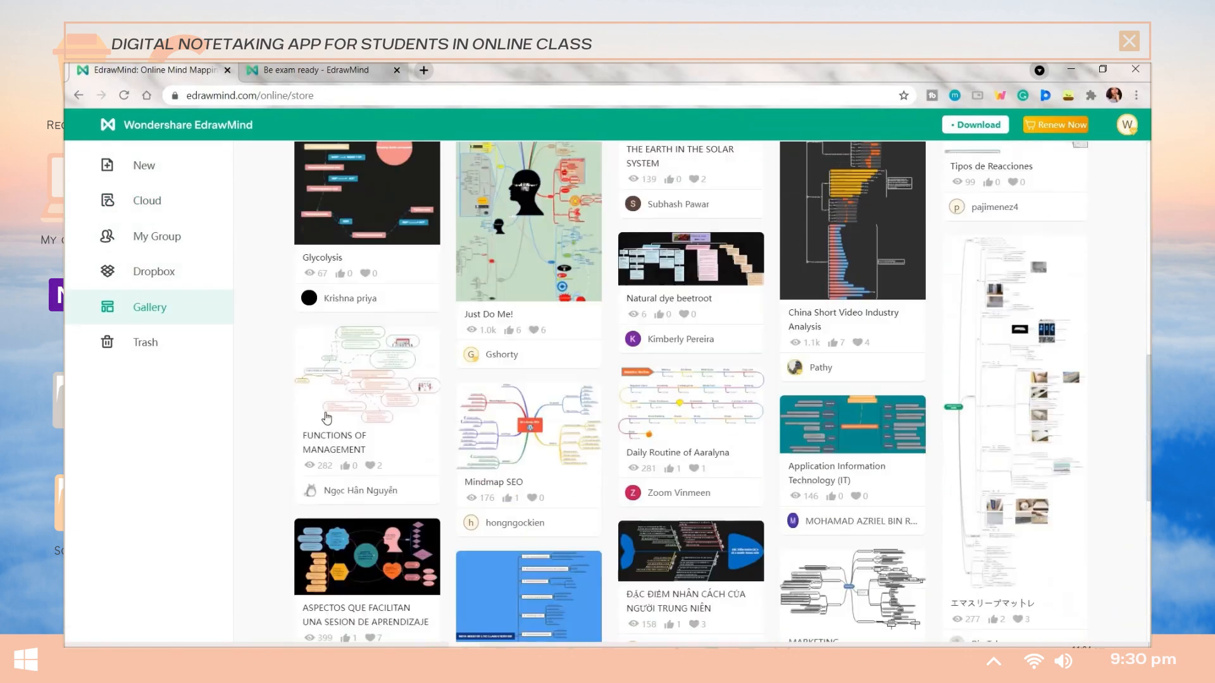
click(317, 69)
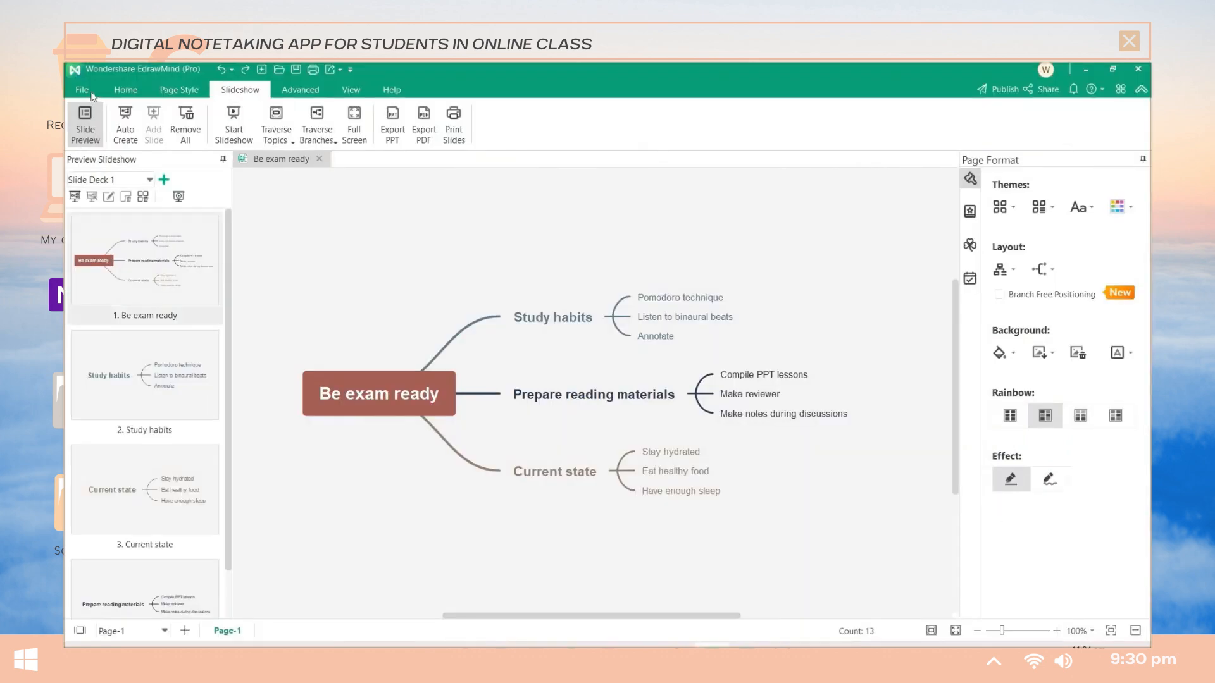
click(81, 89)
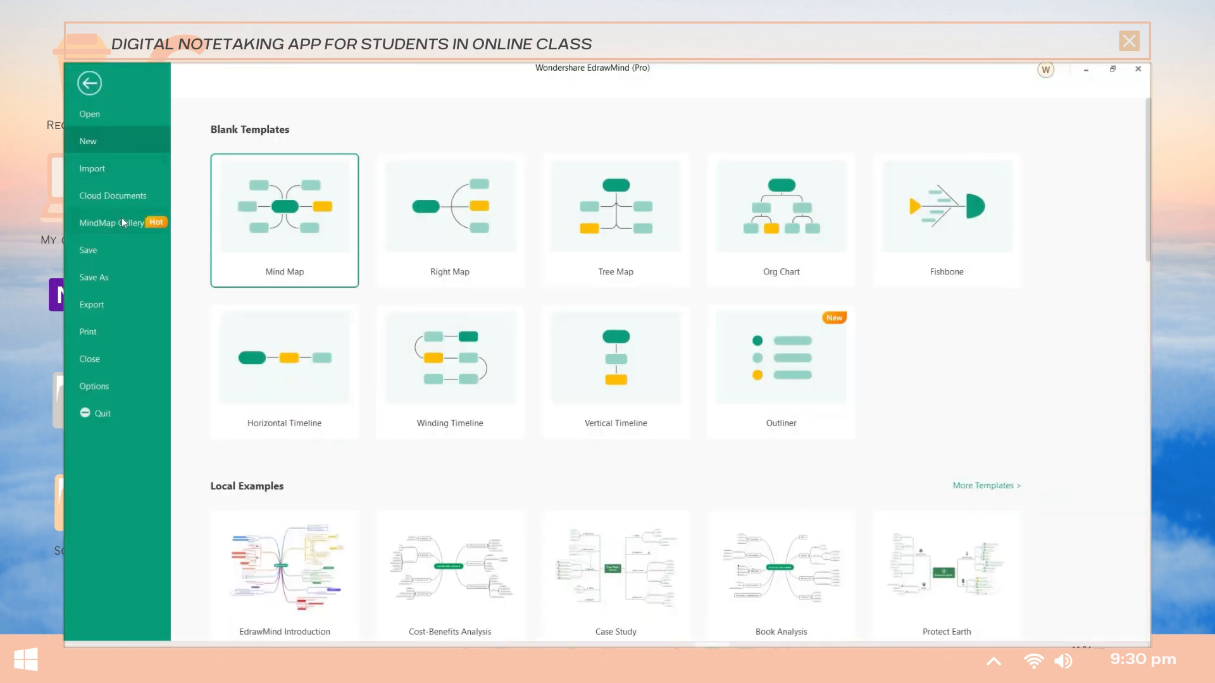
click(112, 222)
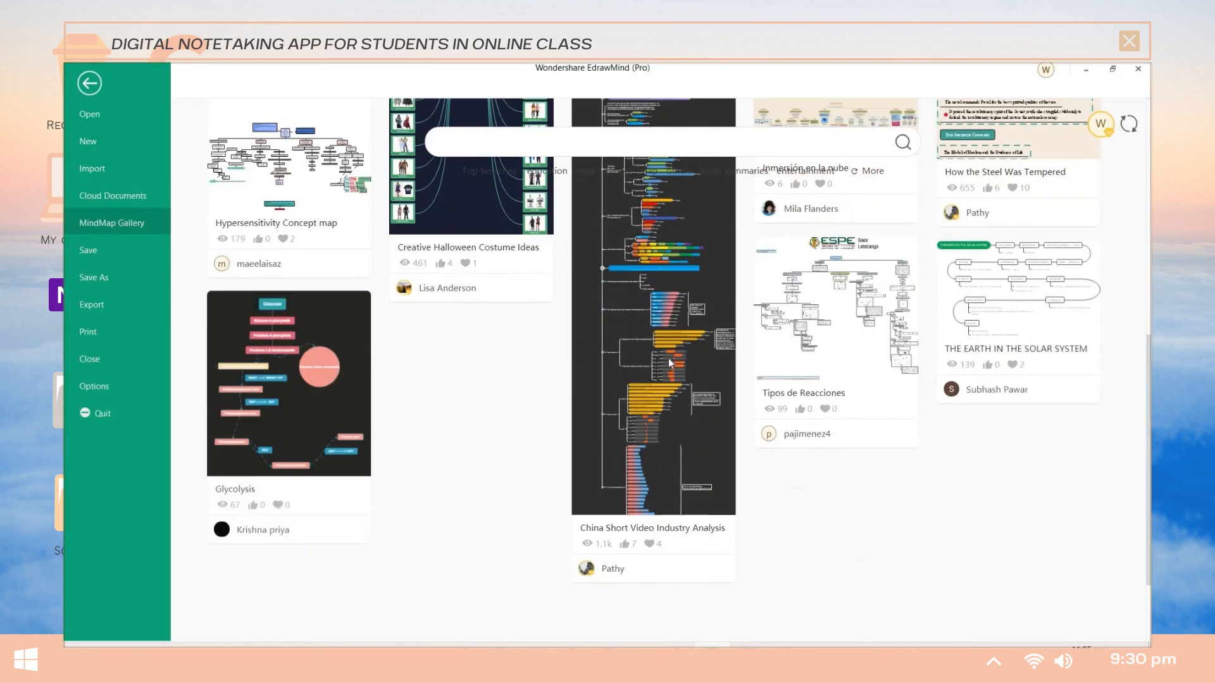
scroll(down, 3)
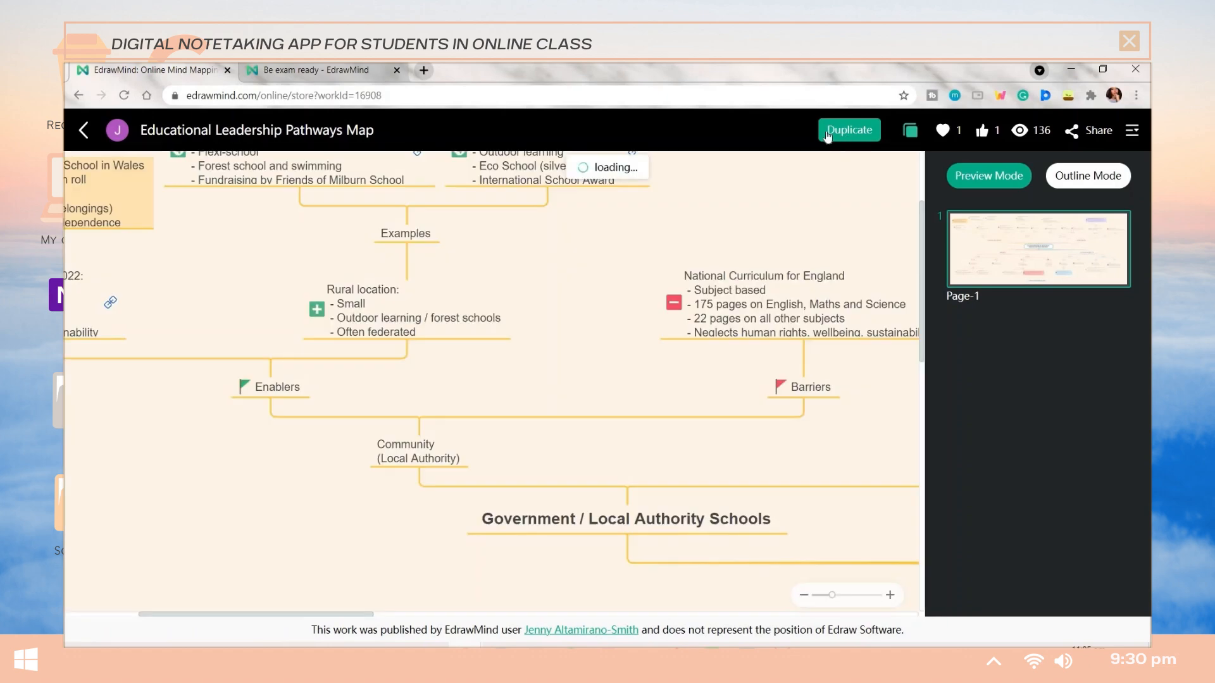
Duplicate the Educational Leadership Pathways Map and note 'You can customize it based on your topic.'.
click(847, 129)
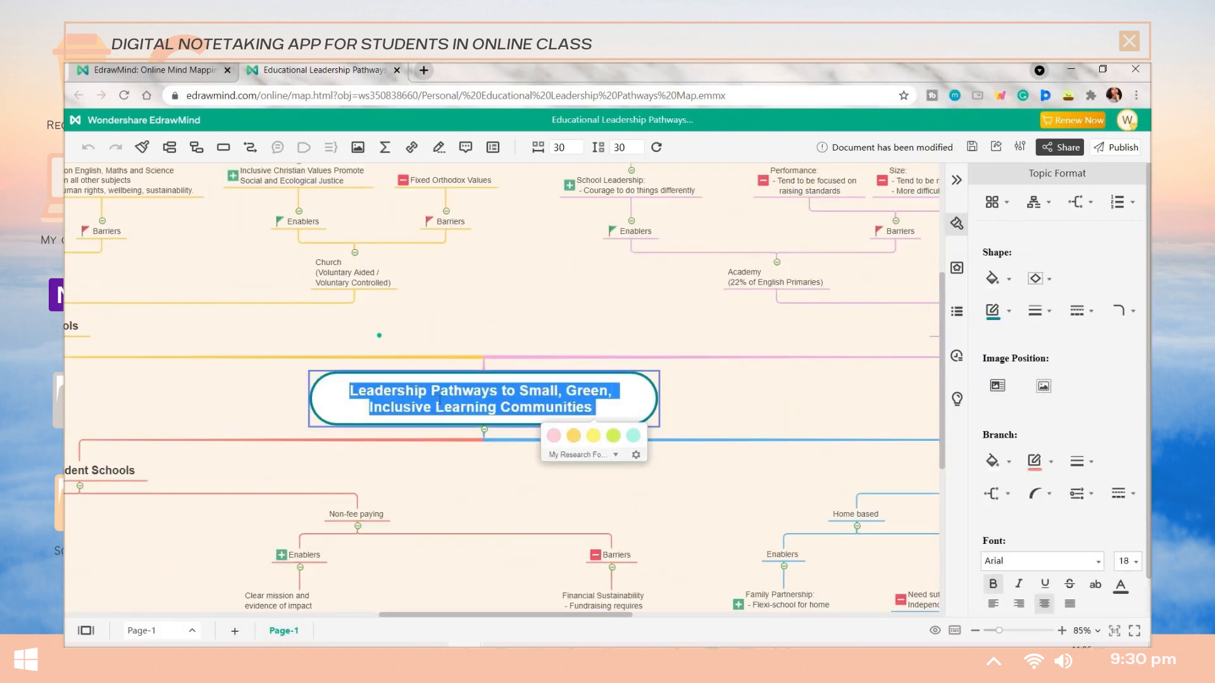
text(You can customize it based on your topic.)
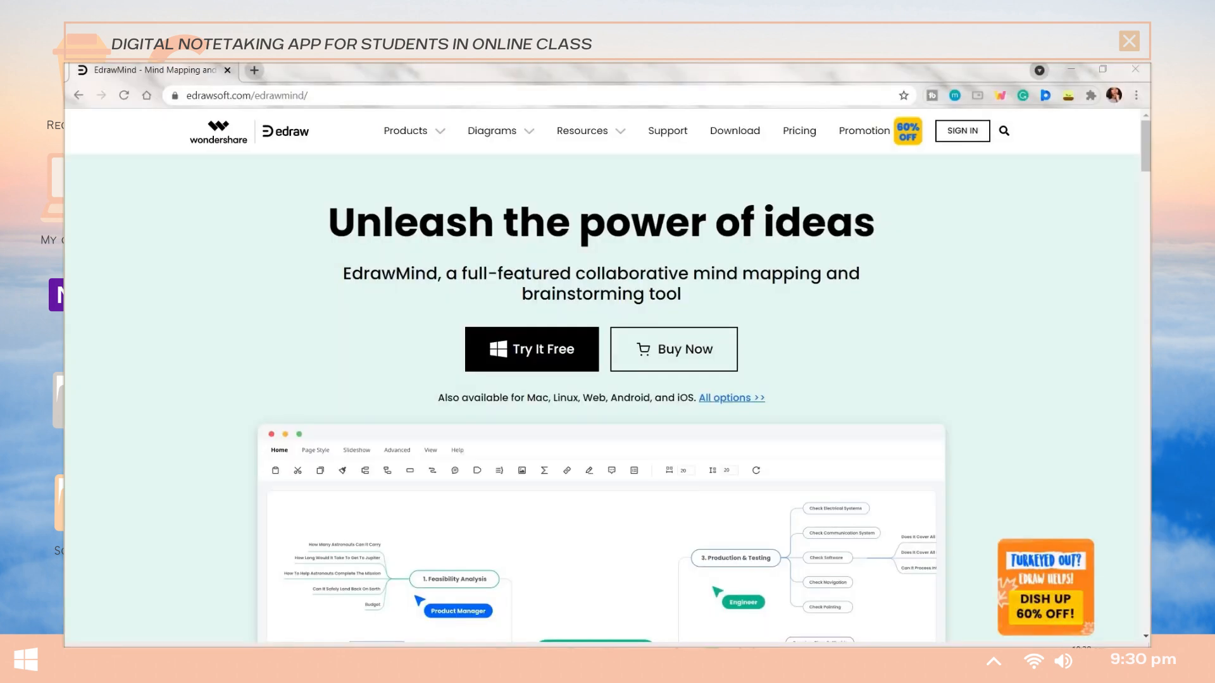
mouse_move(343, 158)
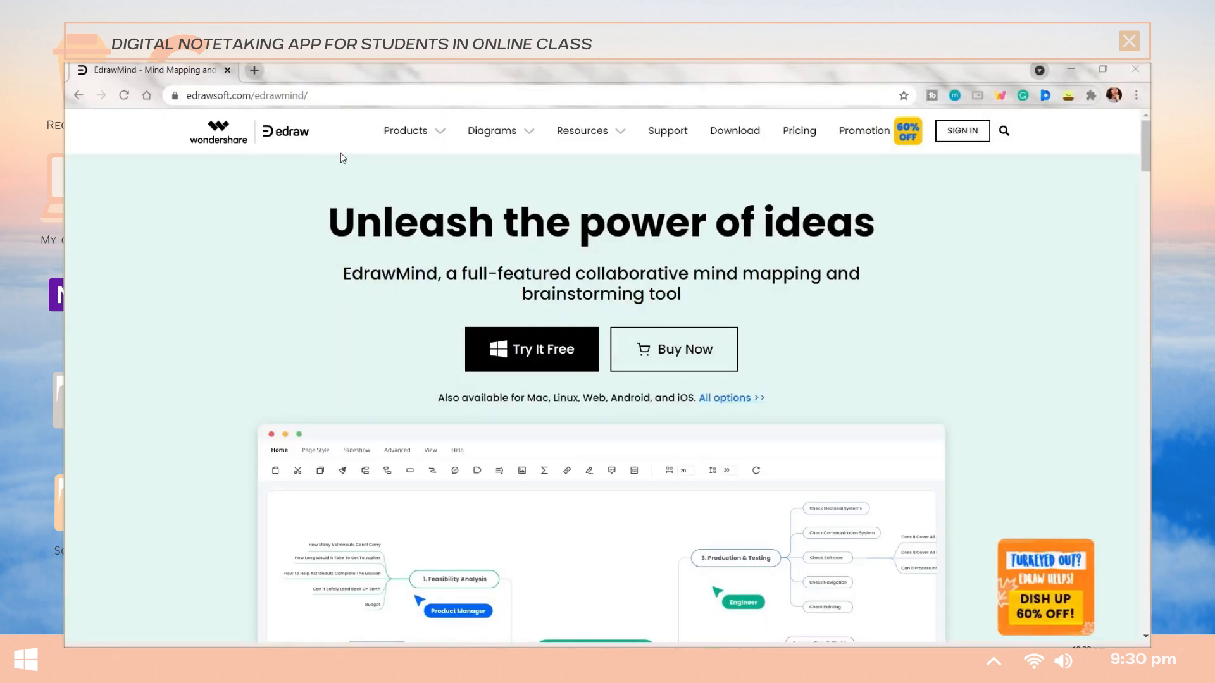
Scroll down the EdrawMind page before switching to the 'onenote 2016' Google search.
scroll(down, 3)
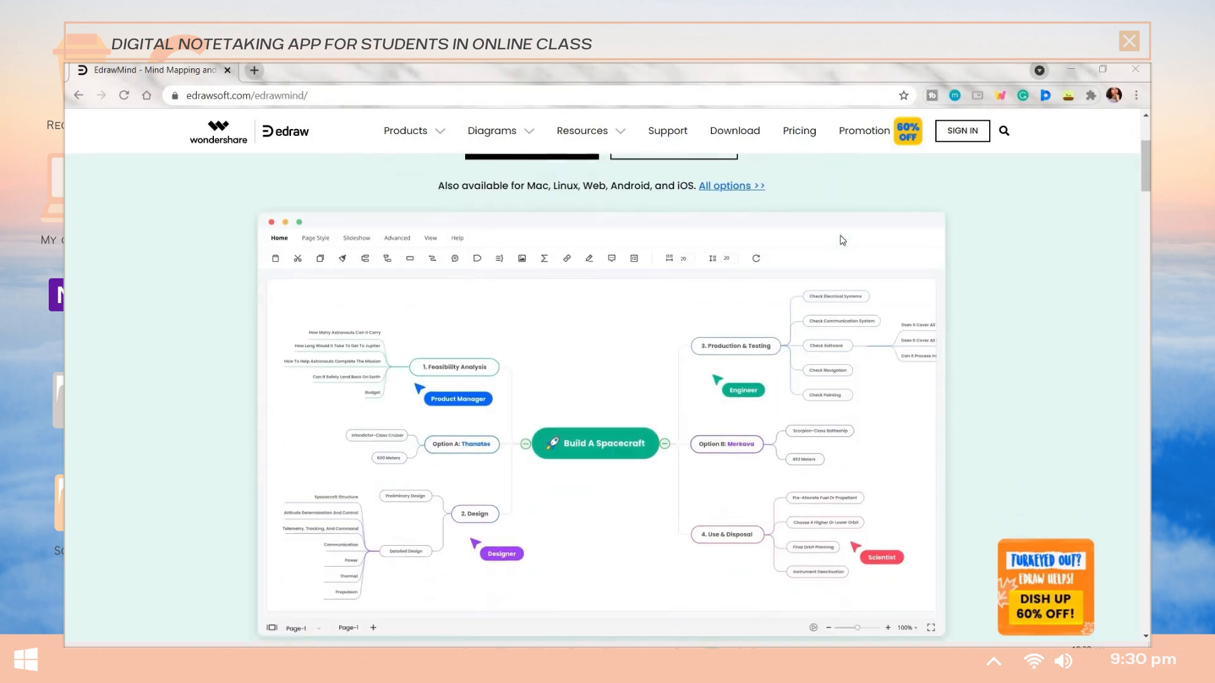
scroll(down, 3)
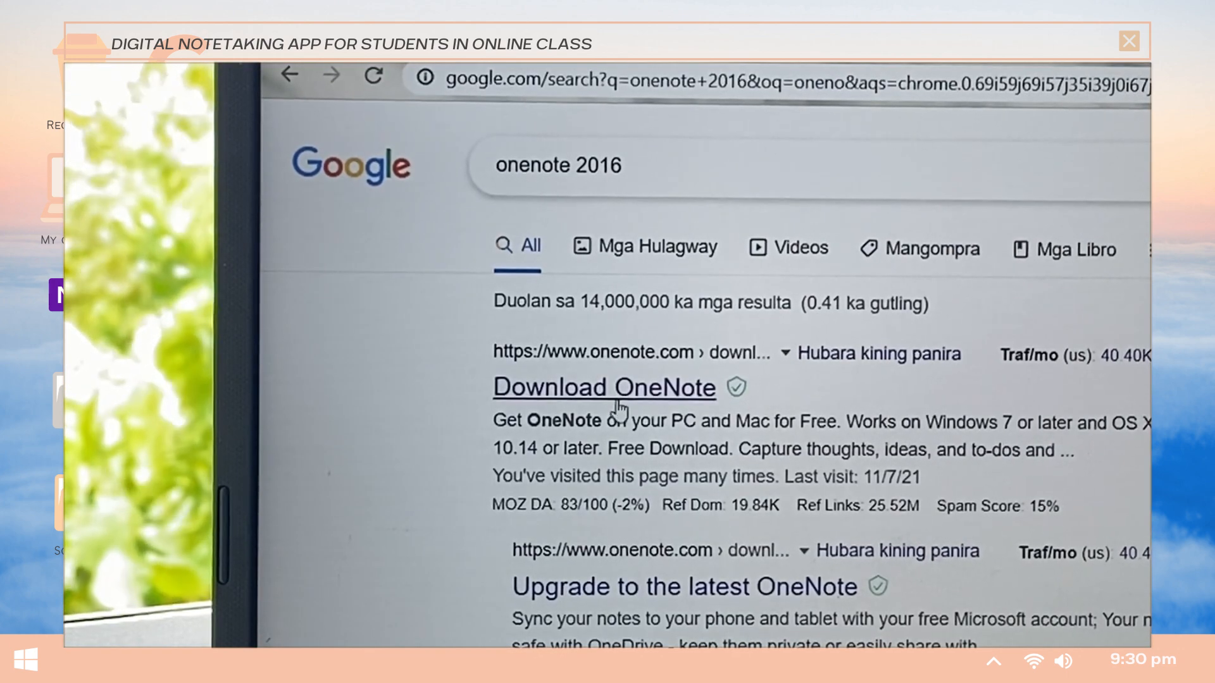
Open the Download OneNote search result and scroll down the onenote.com/download page.
click(603, 387)
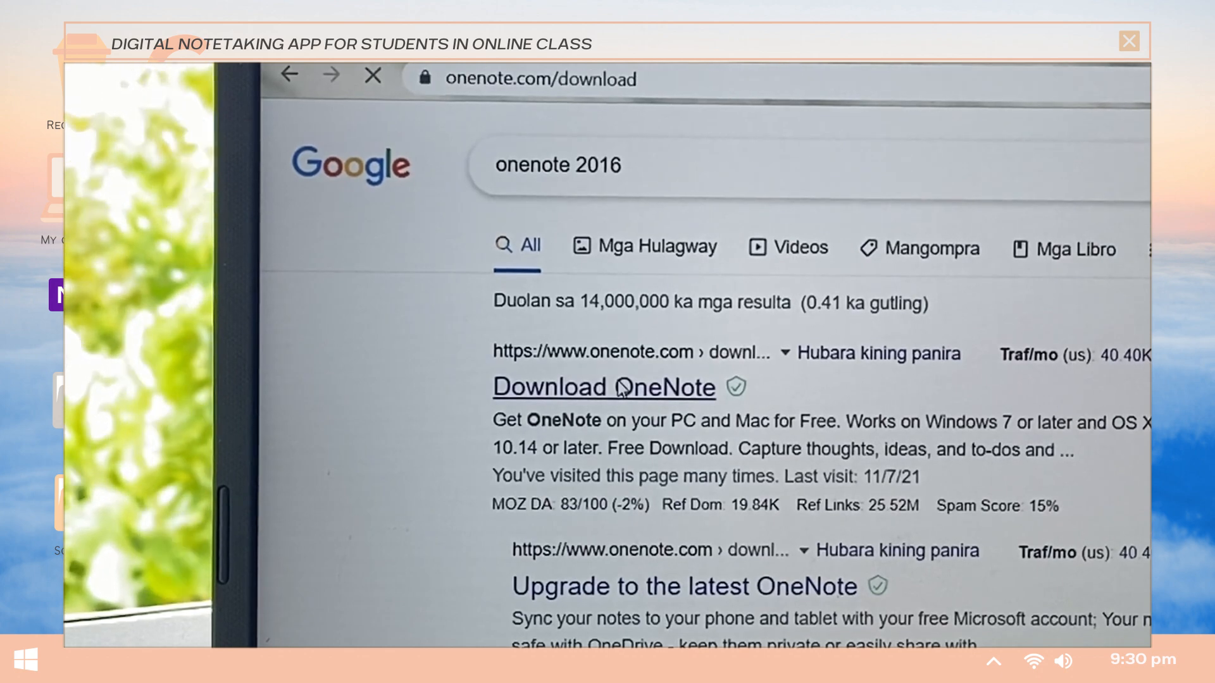
click(602, 387)
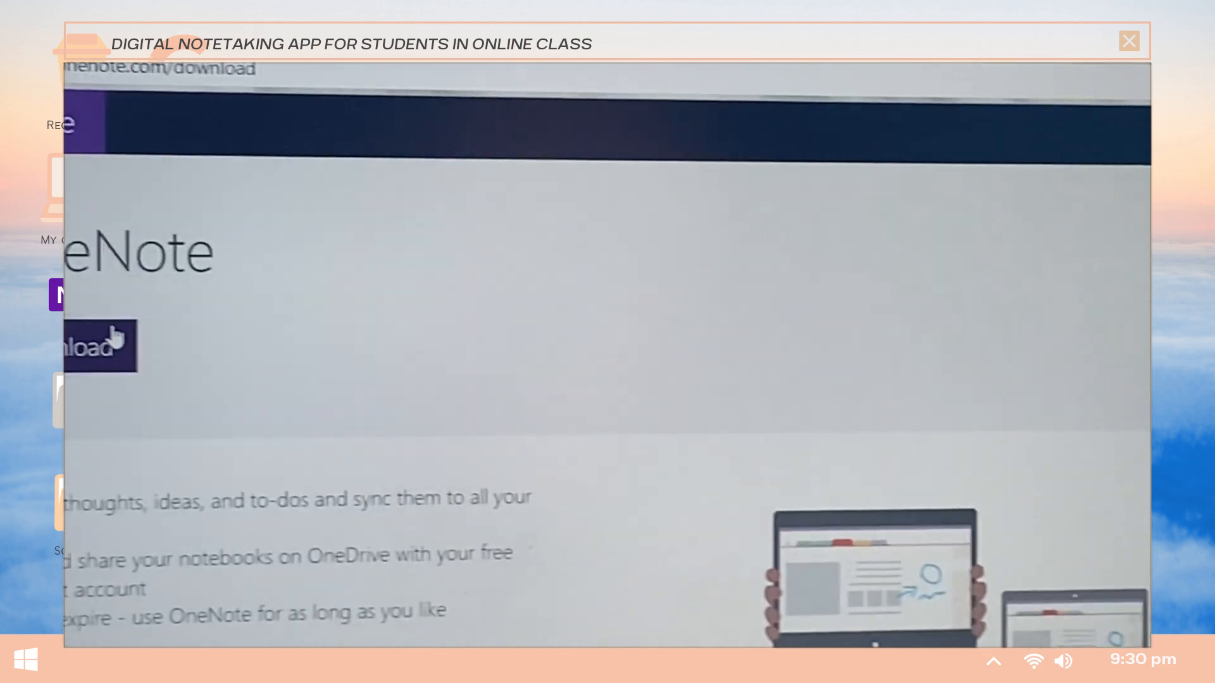
scroll(down, 3)
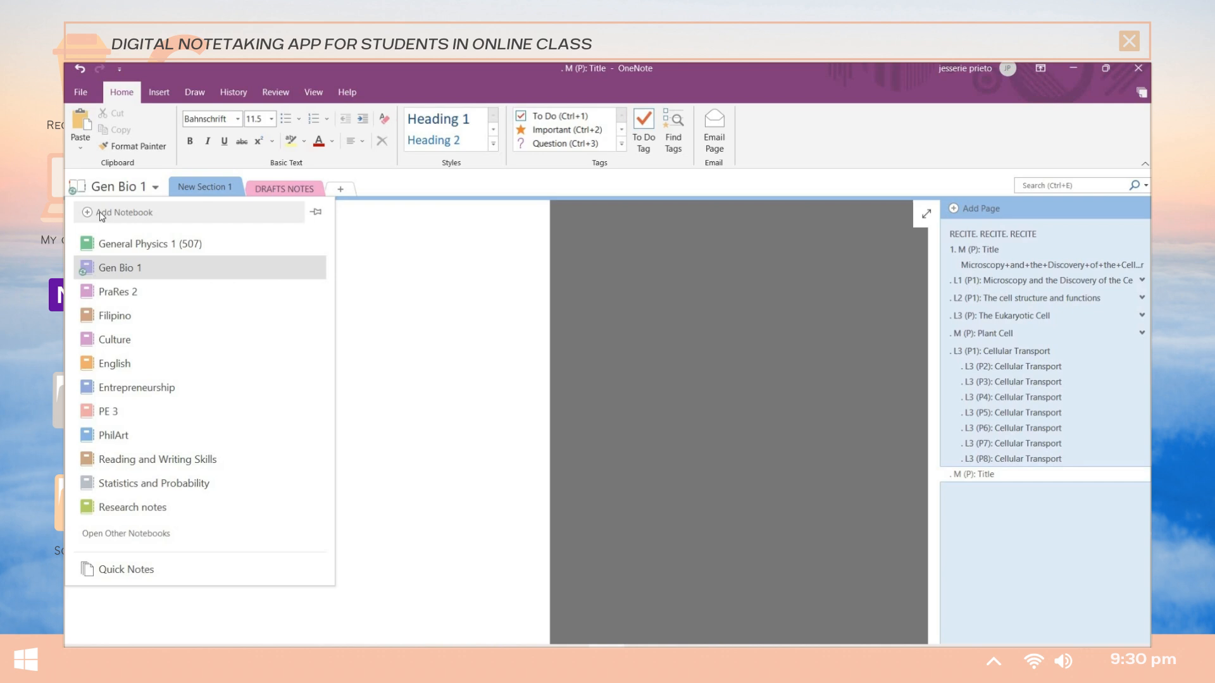
Add a notebook in a different folder, name it Abcabc notebook and create it in OneDrive.
click(125, 213)
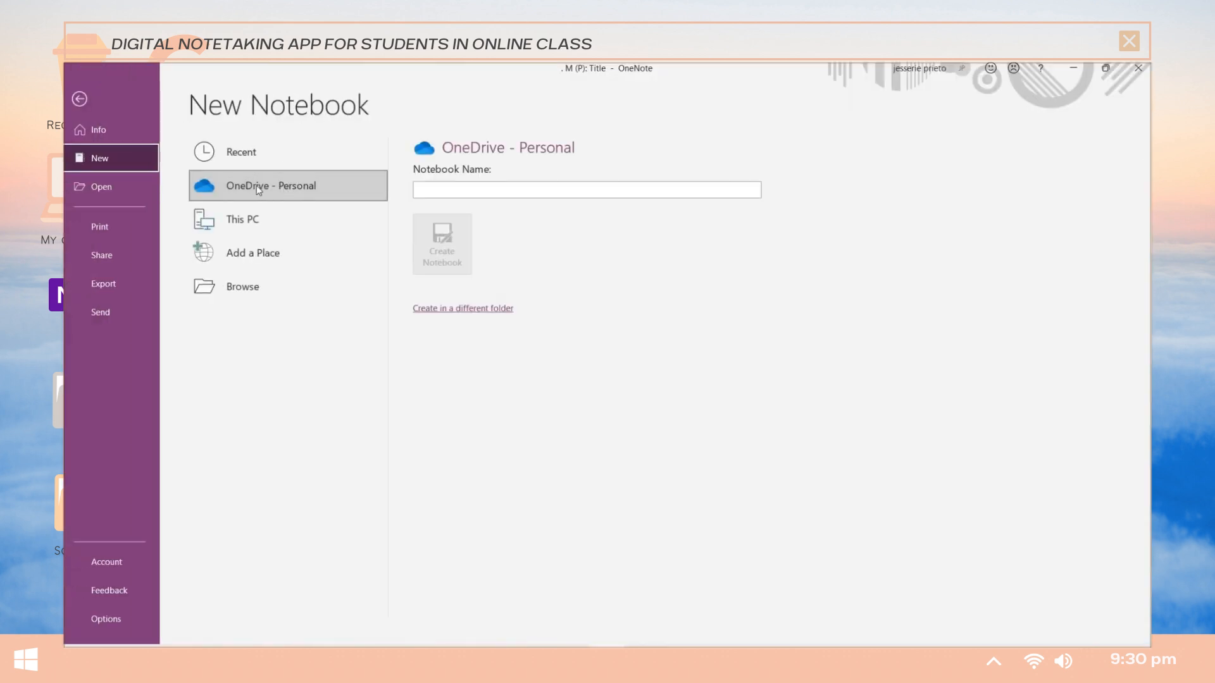
mouse_move(479, 319)
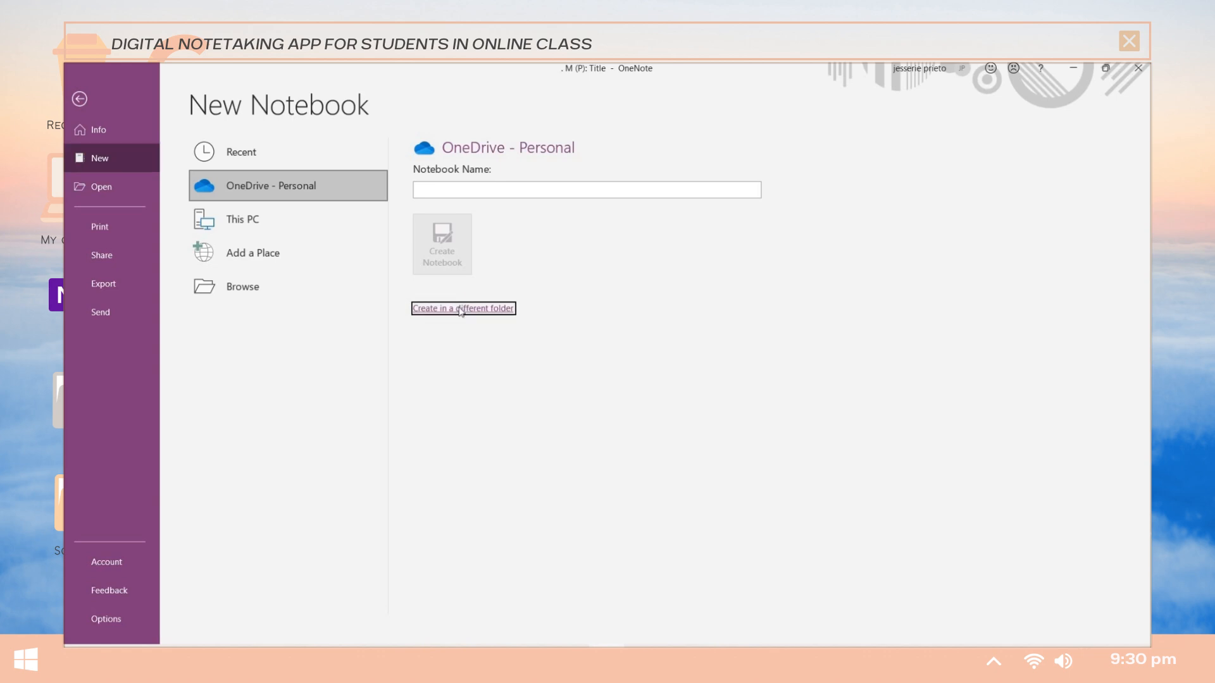
click(463, 309)
text(Abcabc note)
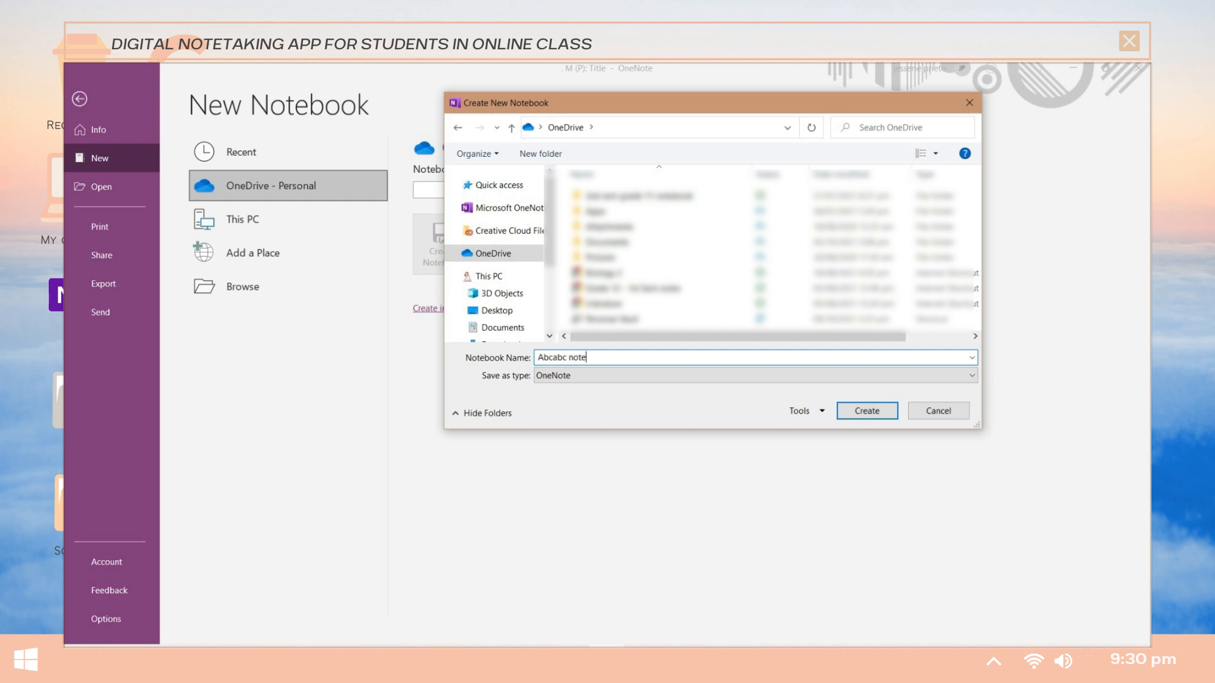
text(book)
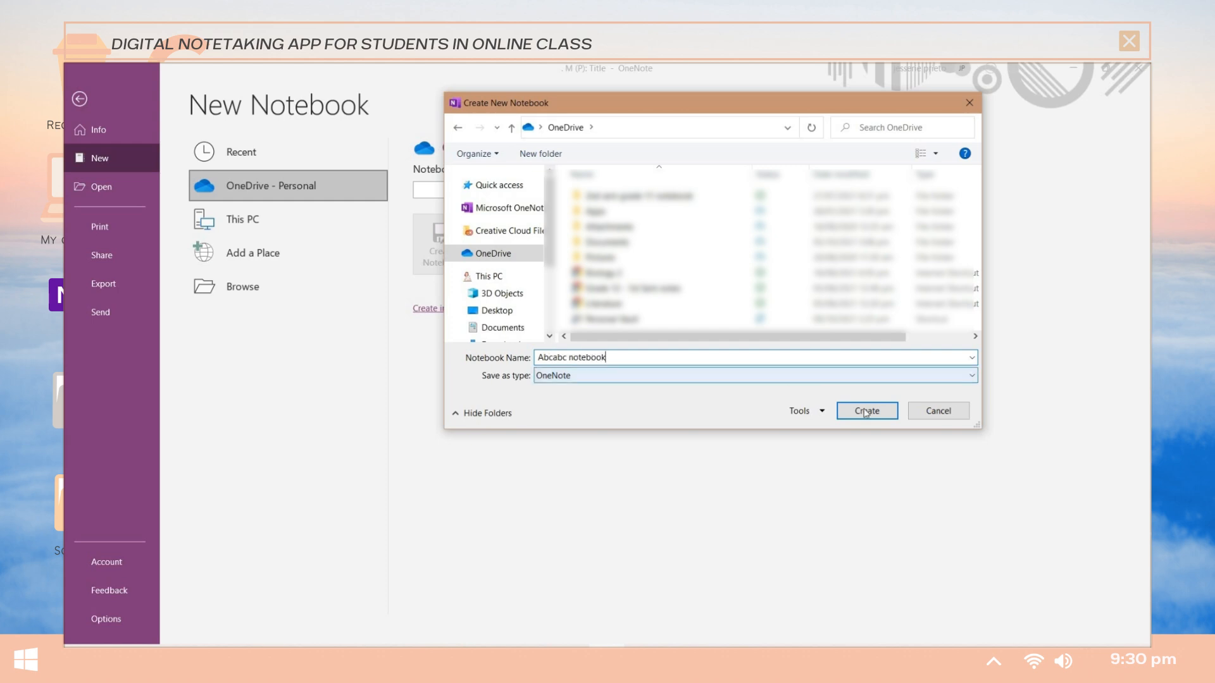
click(866, 410)
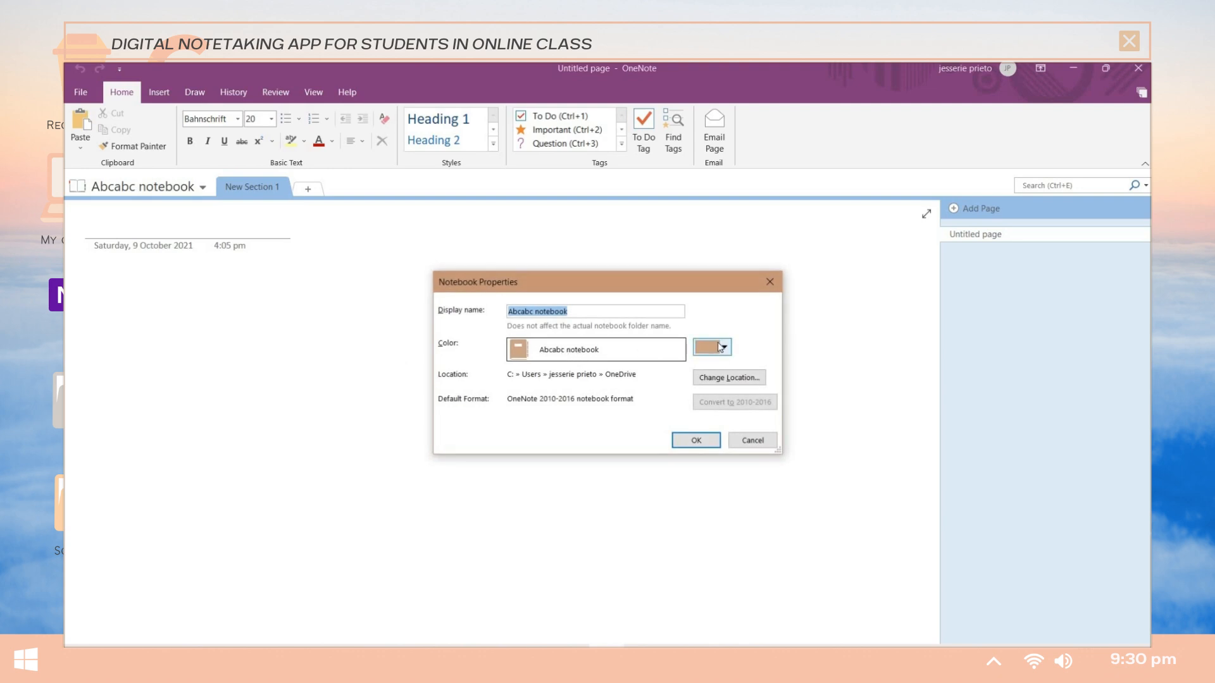
Edit the notebook display name, then add another section with the + tab.
click(543, 312)
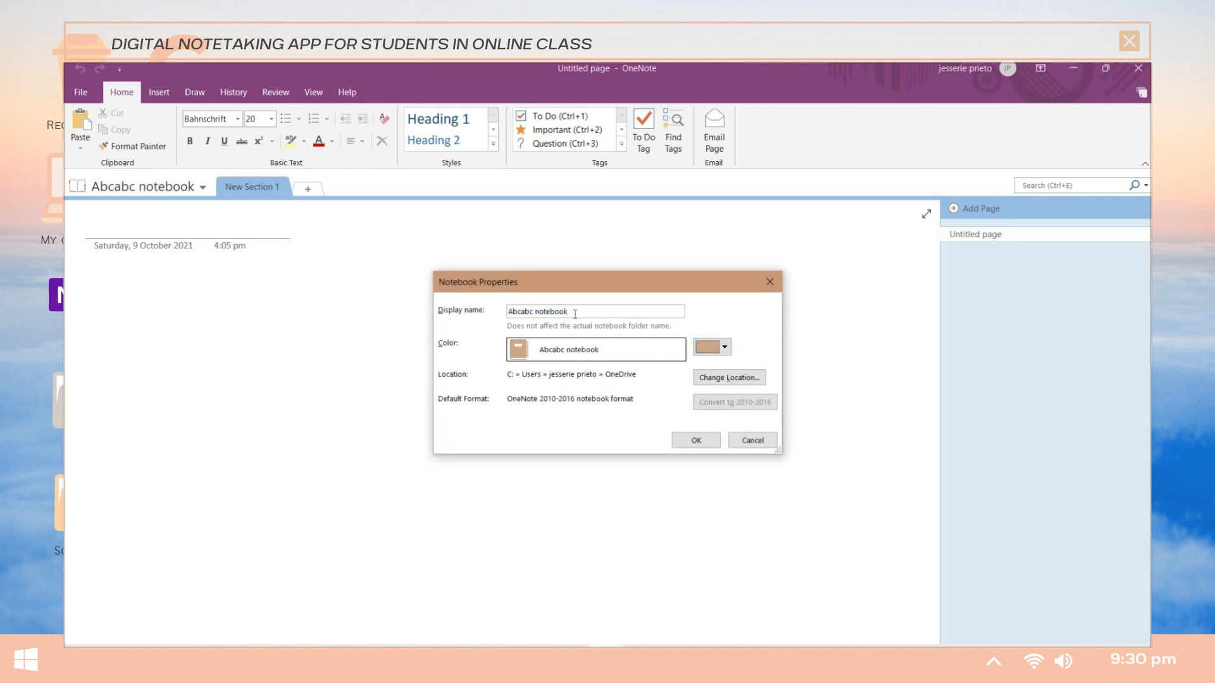
triple_click(551, 311)
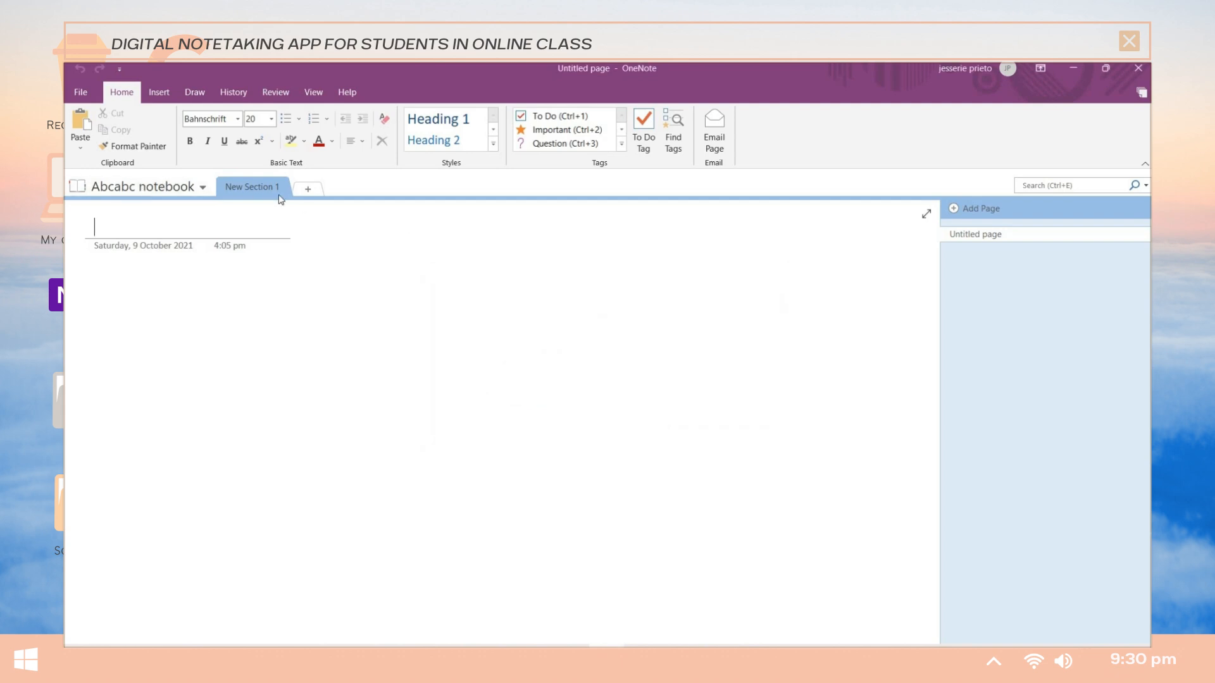
mouse_move(391, 195)
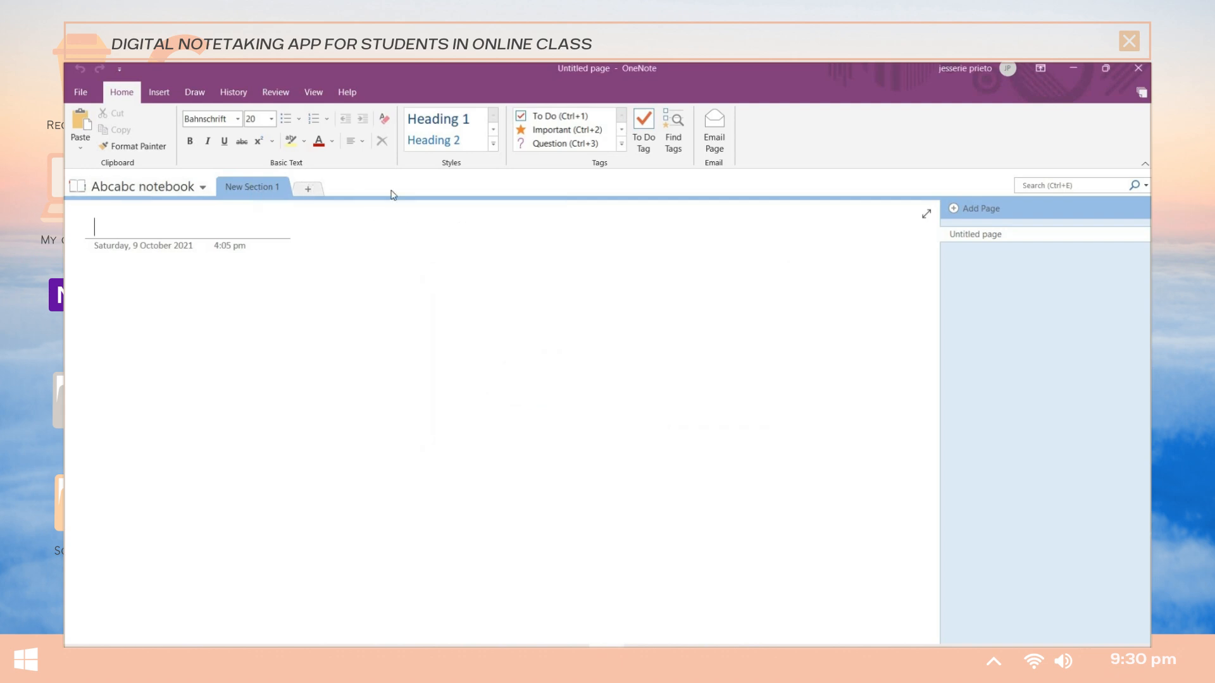
click(308, 189)
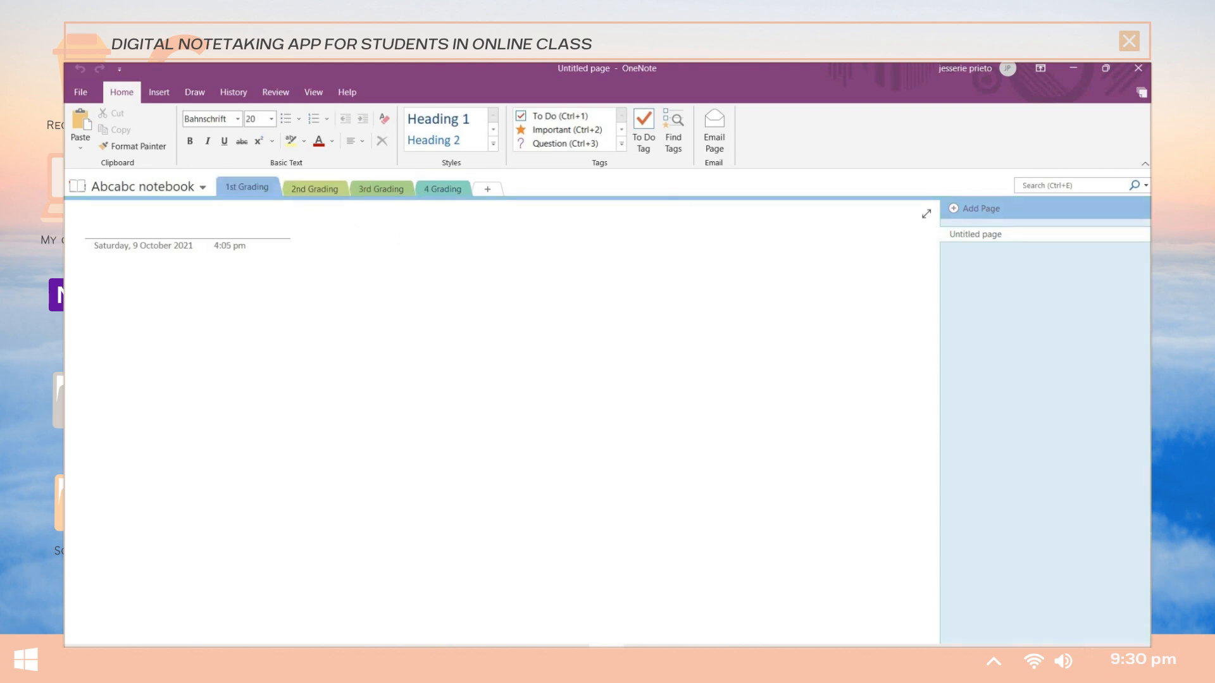
Add two more pages to the section and set the paper size to B5 from the View tab.
click(979, 209)
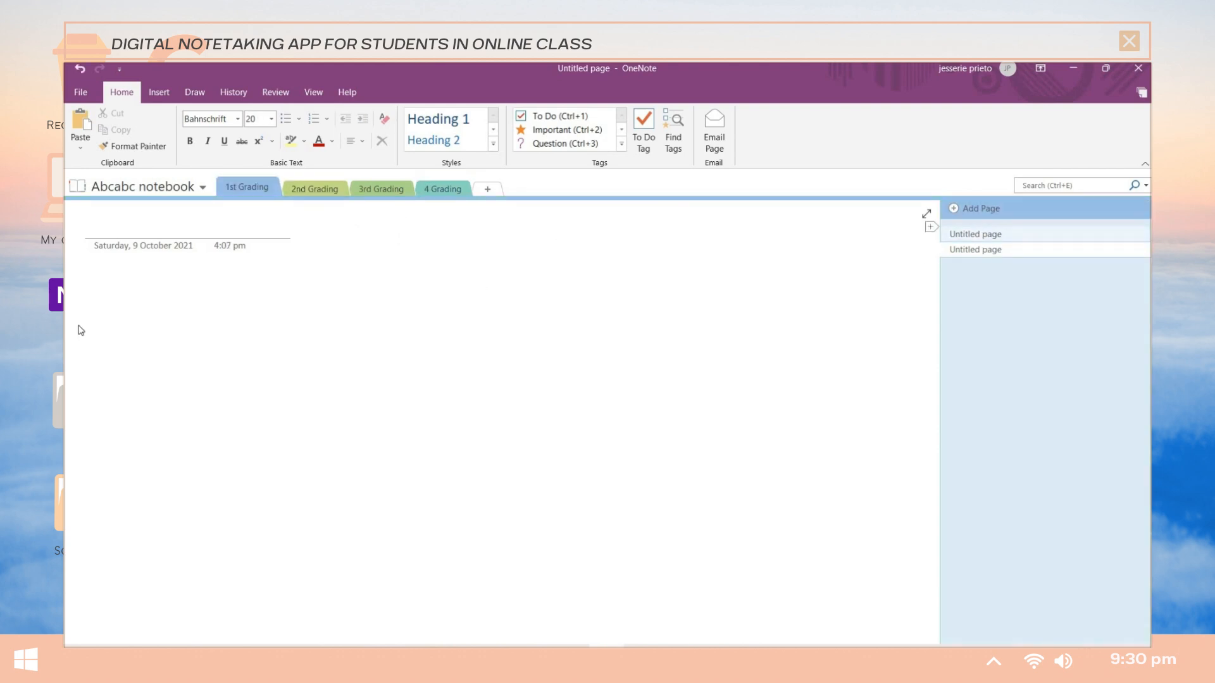
click(978, 209)
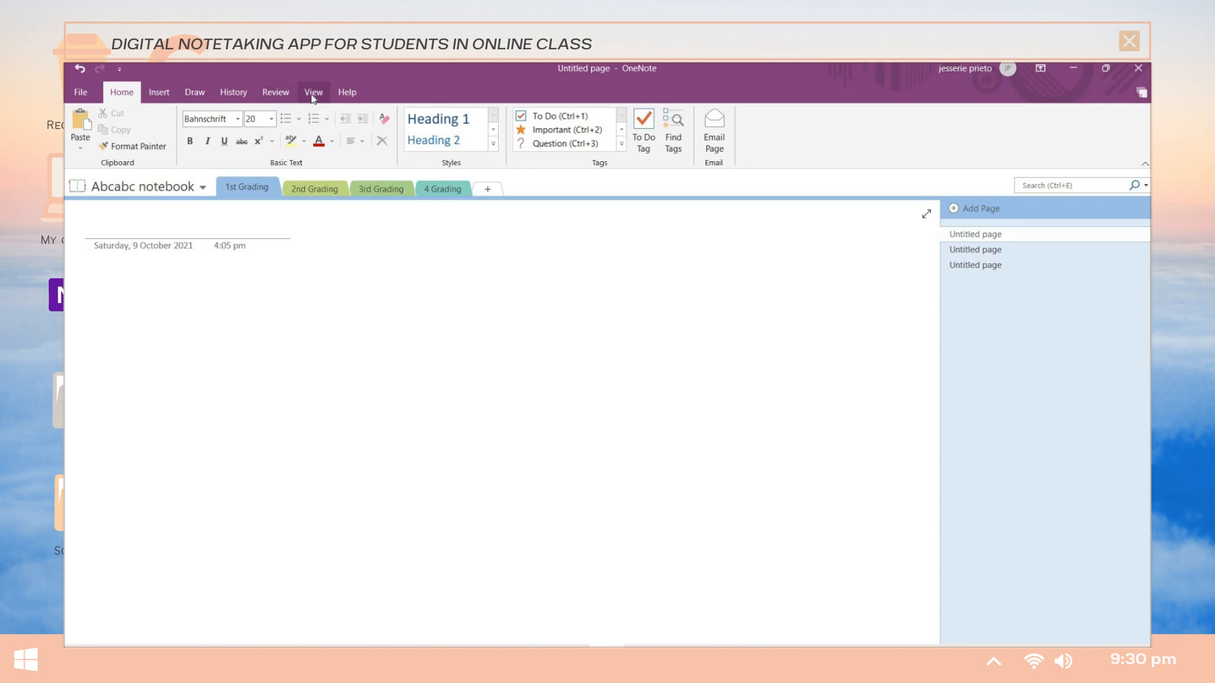
click(313, 92)
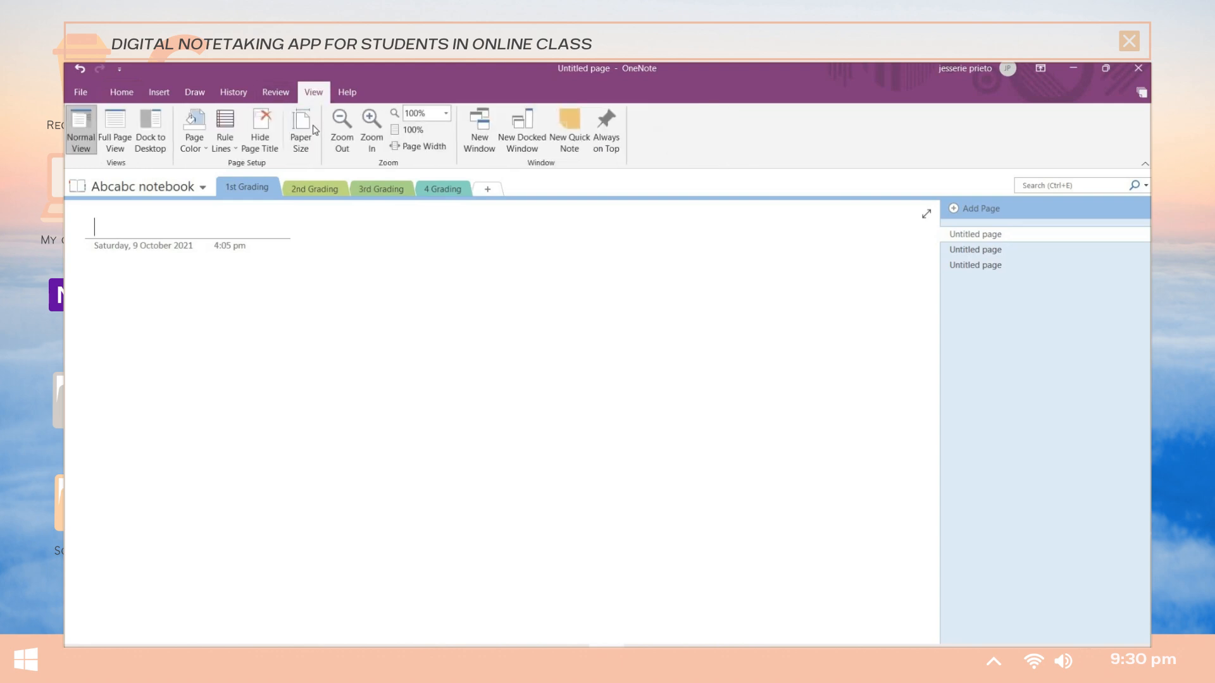
click(301, 131)
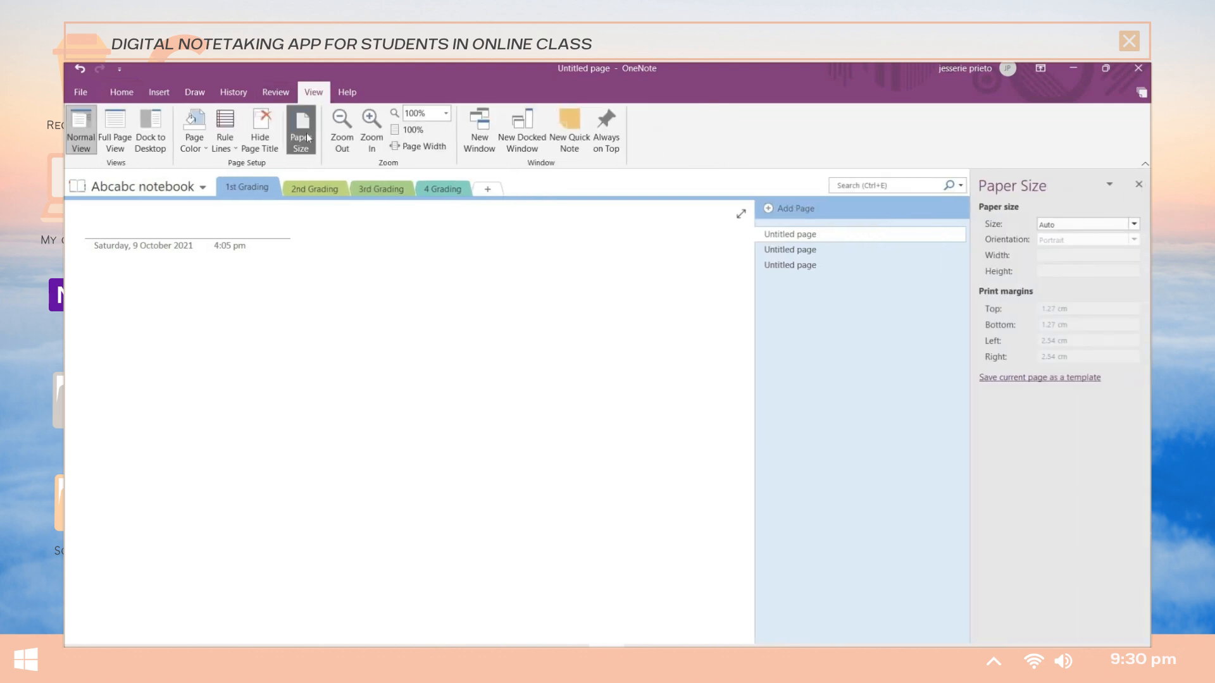
click(1131, 225)
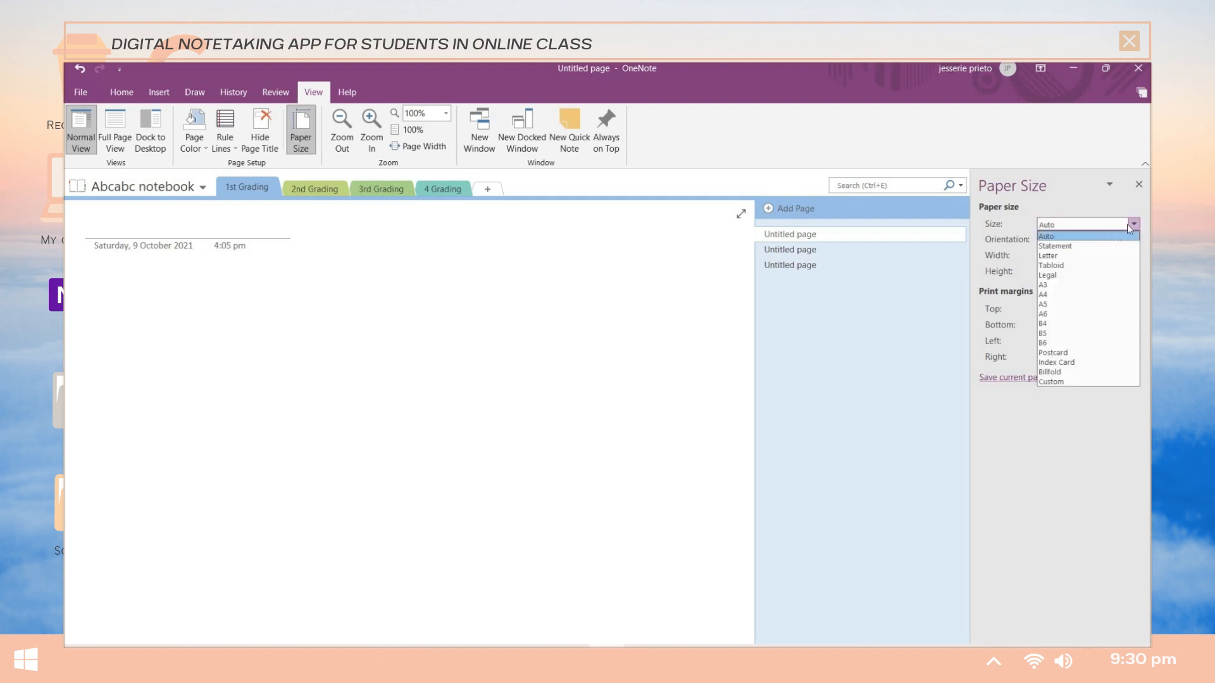
mouse_move(1047, 294)
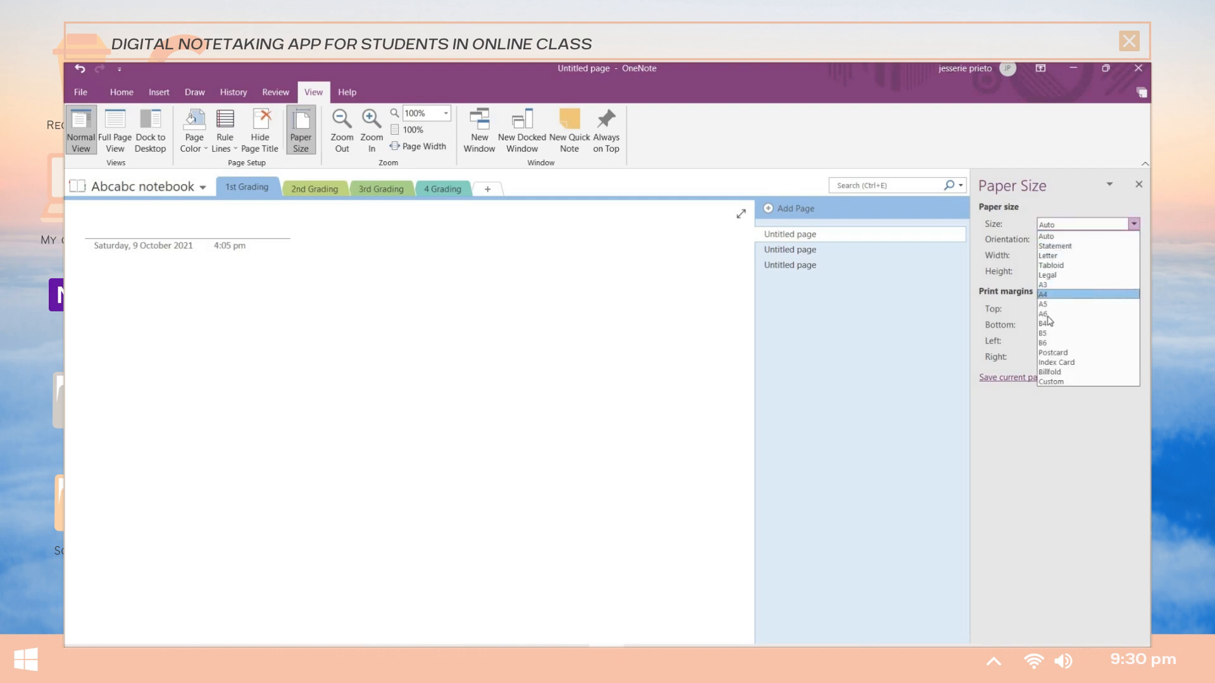
mouse_move(1077, 333)
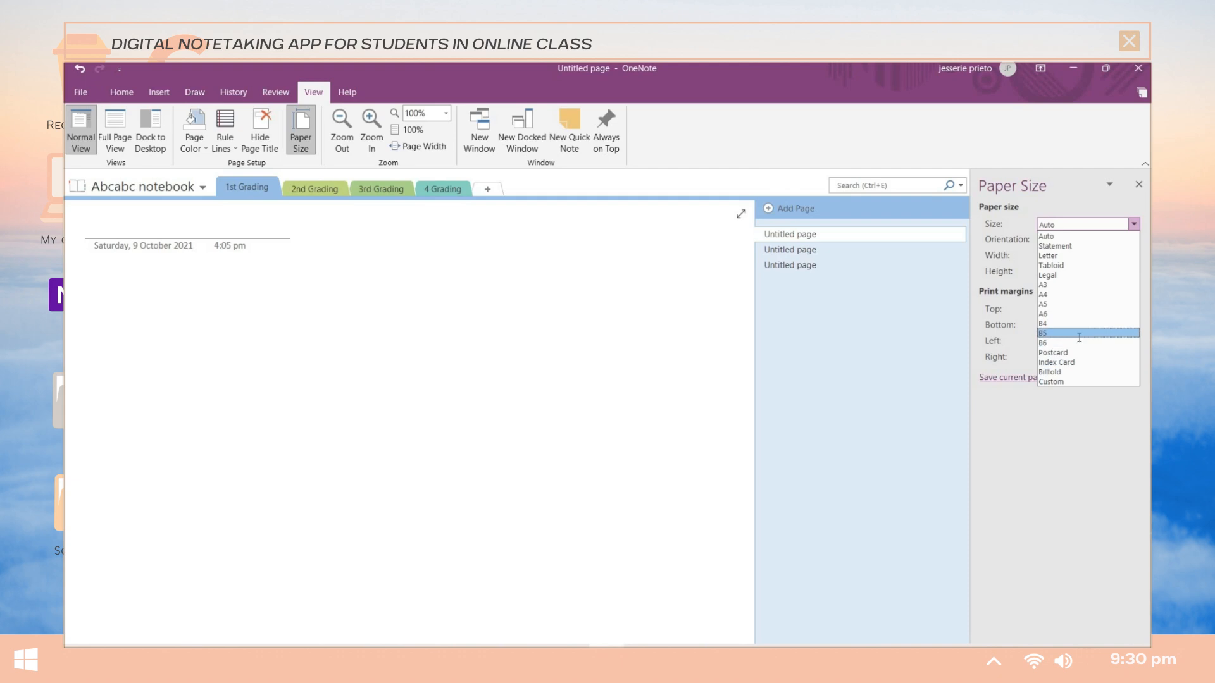
click(1044, 332)
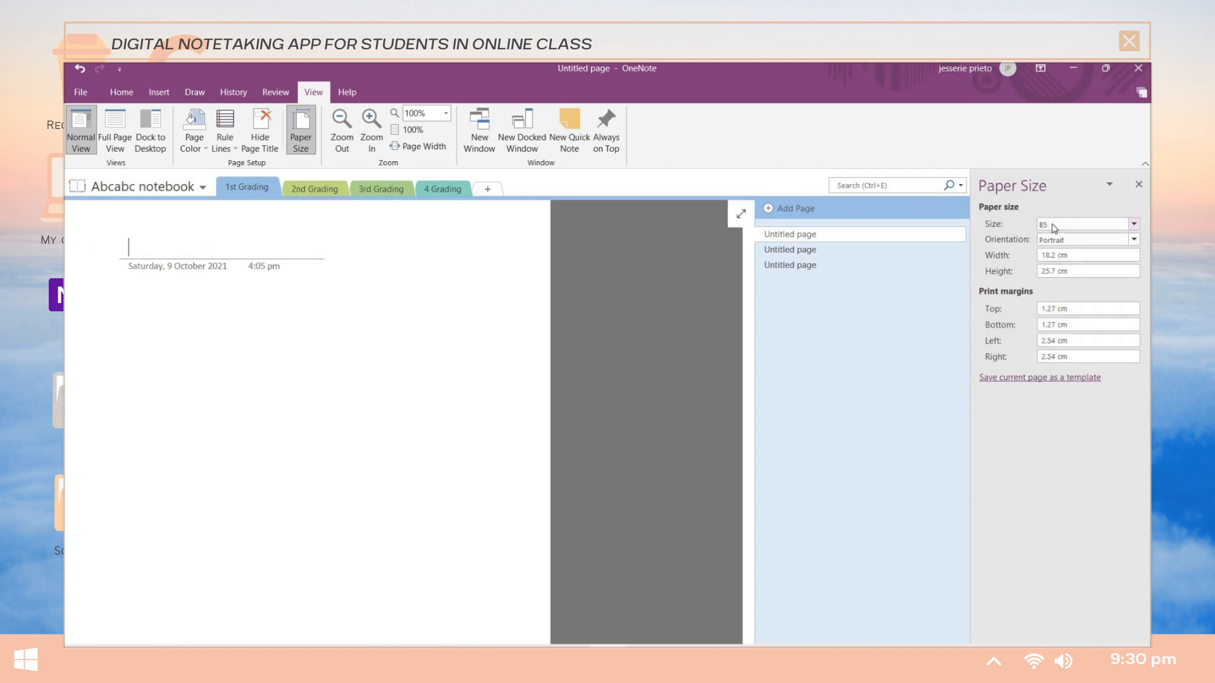
click(1084, 309)
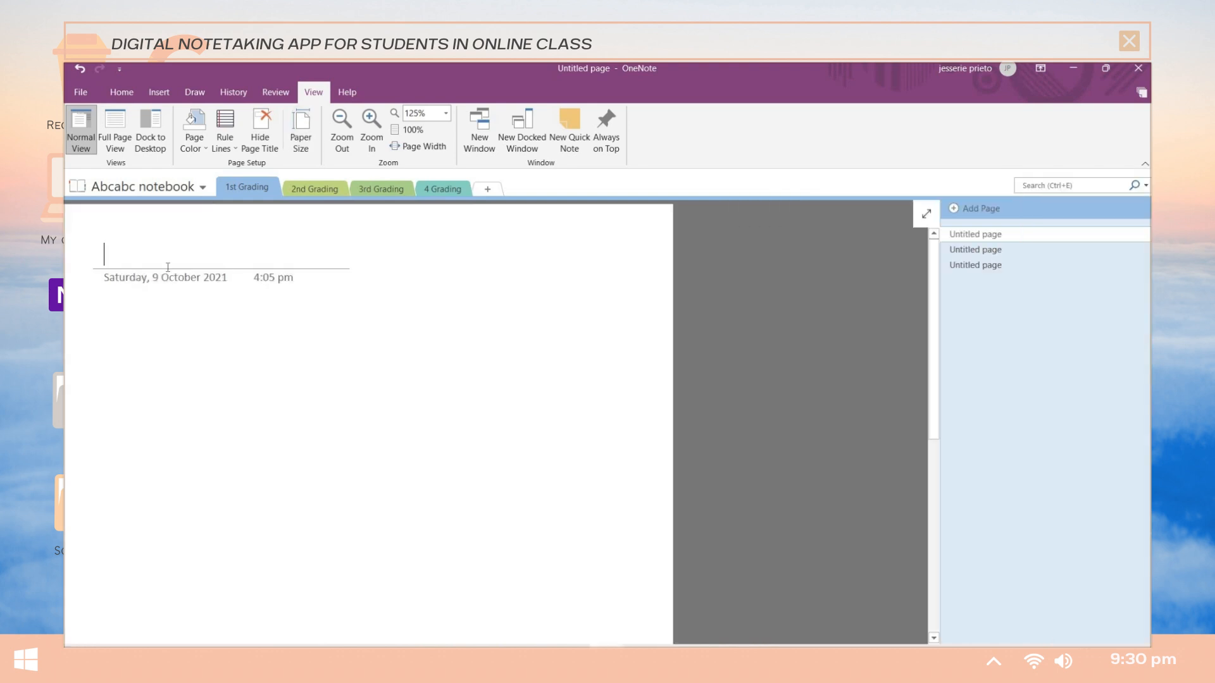
Try hiding the title, ruled and grid lines, then leave the page with no lines and No Color background.
click(260, 131)
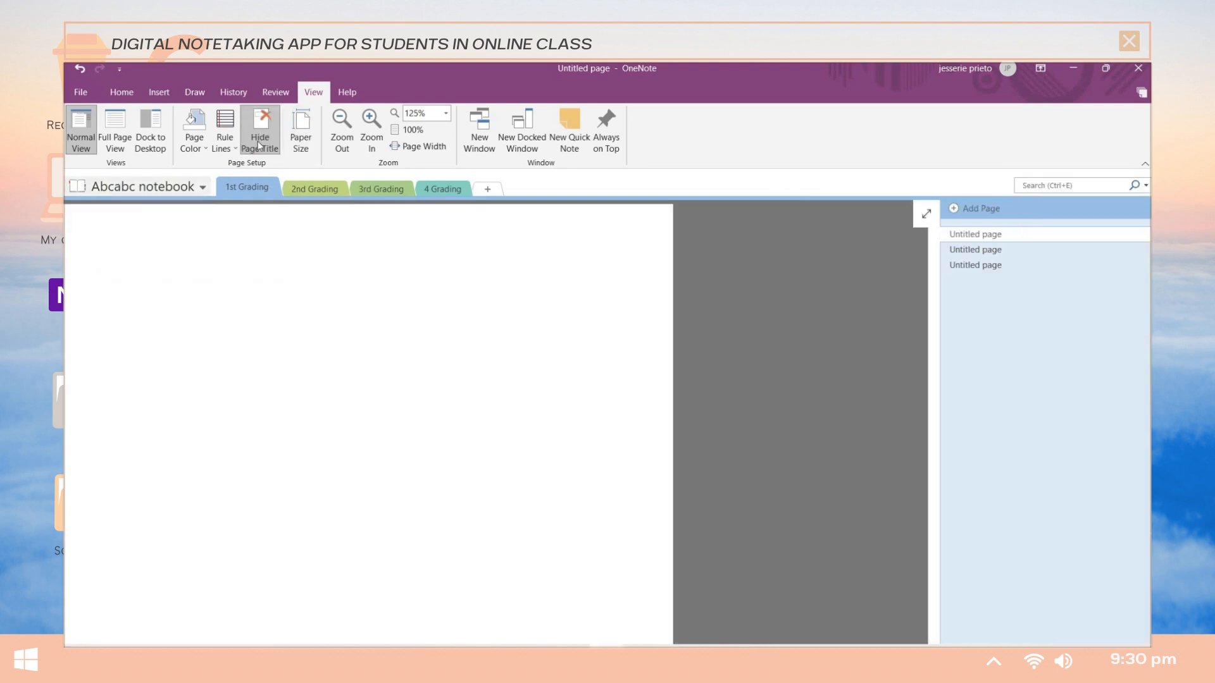
click(260, 130)
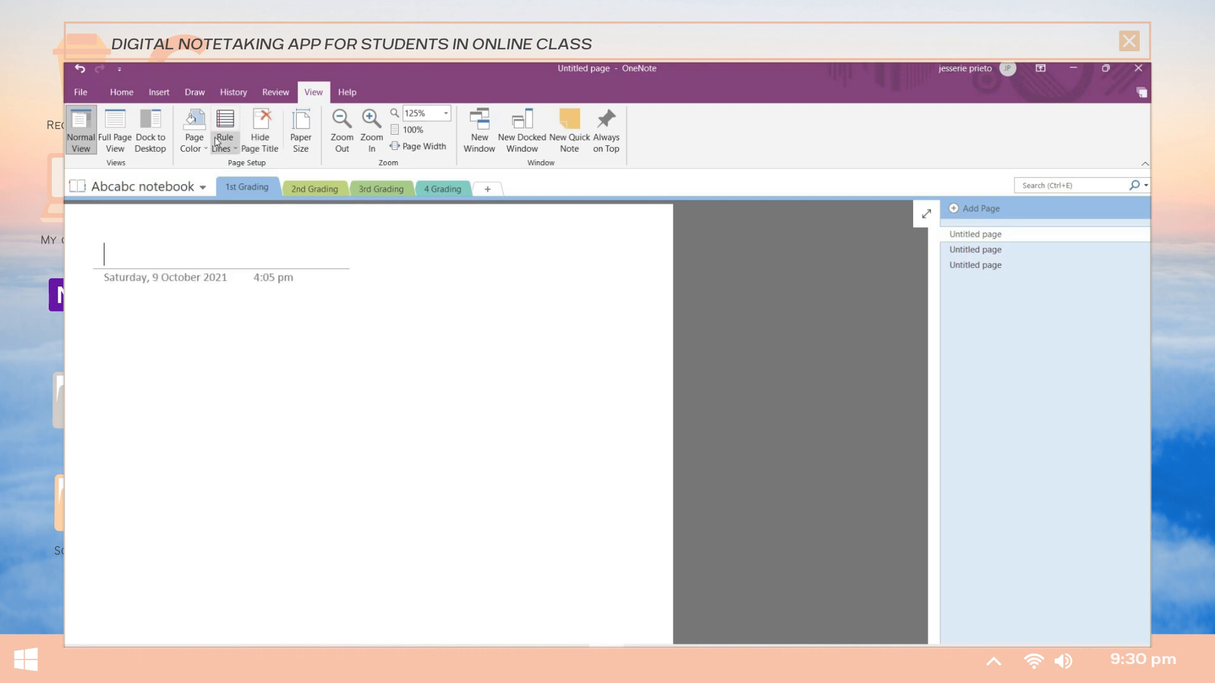
click(224, 130)
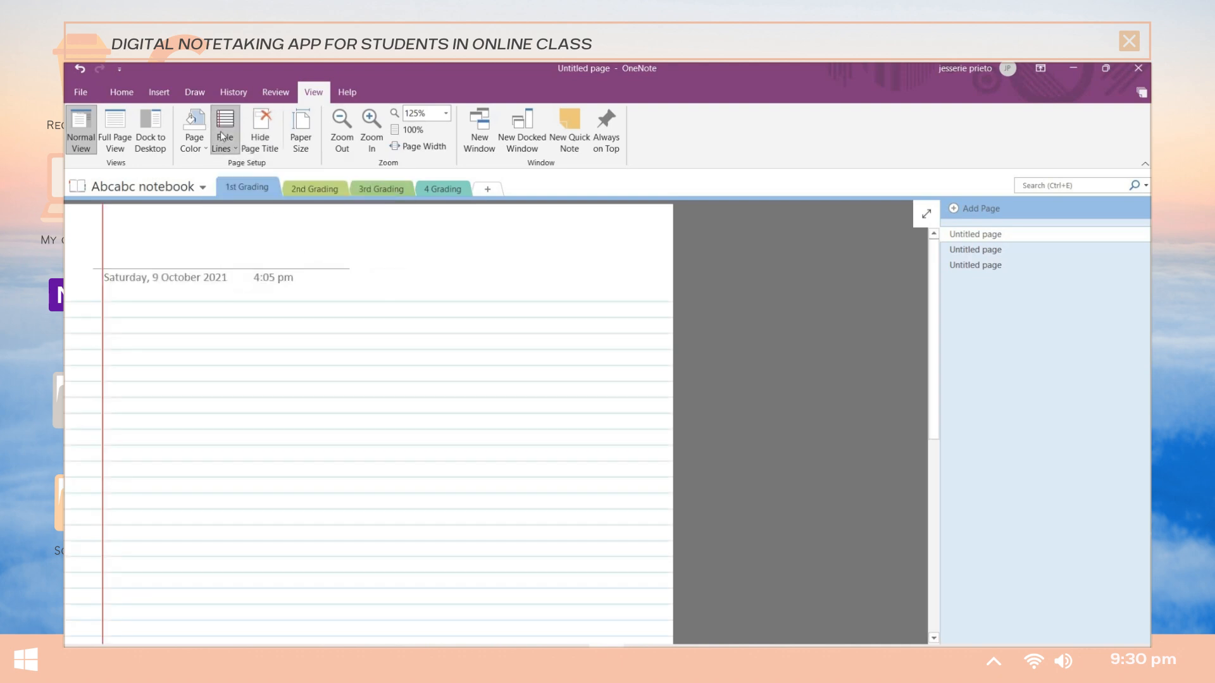
click(223, 129)
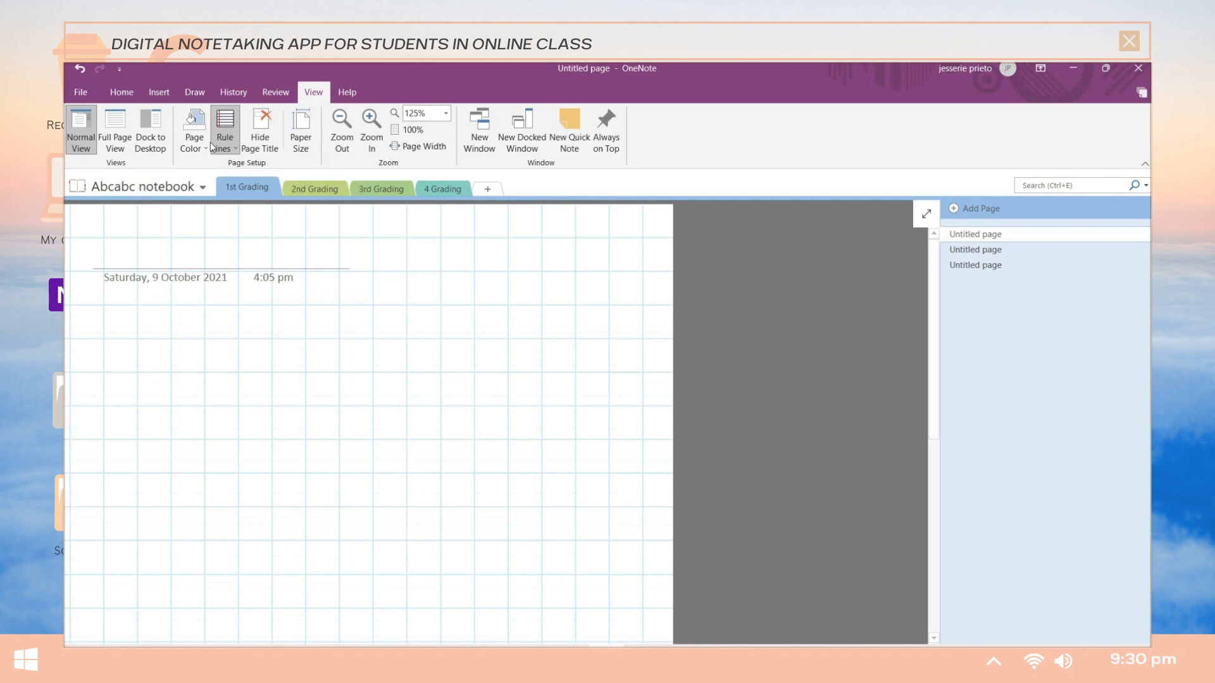
click(224, 130)
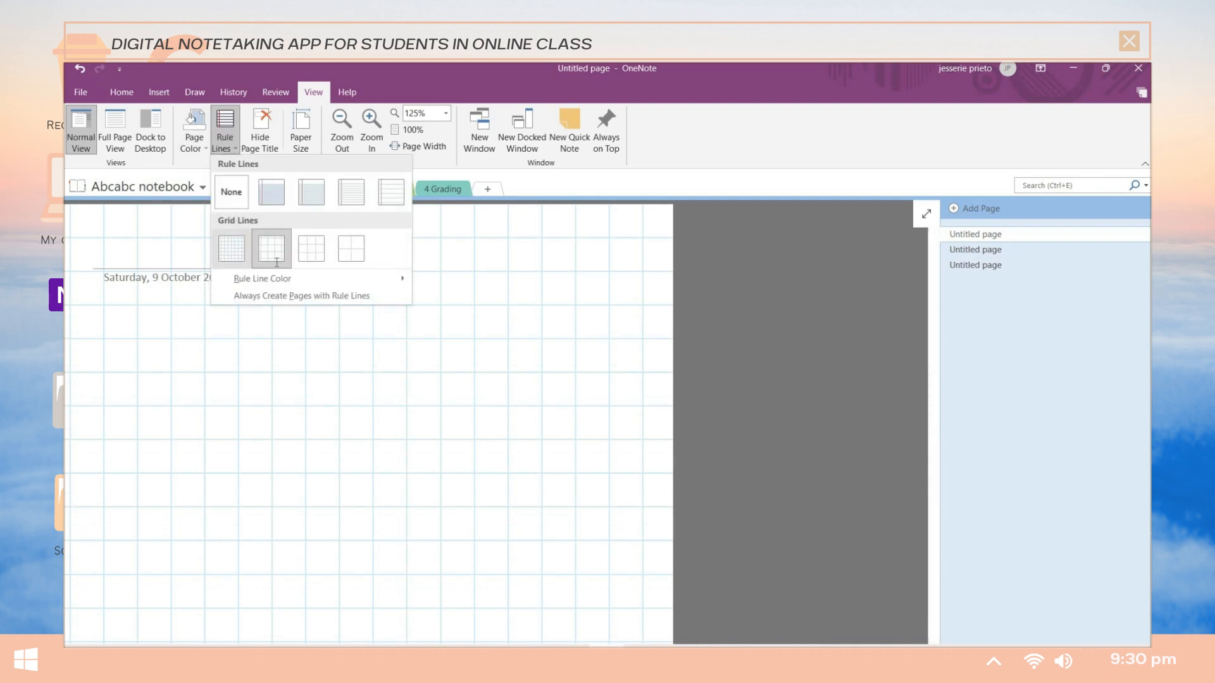
click(271, 248)
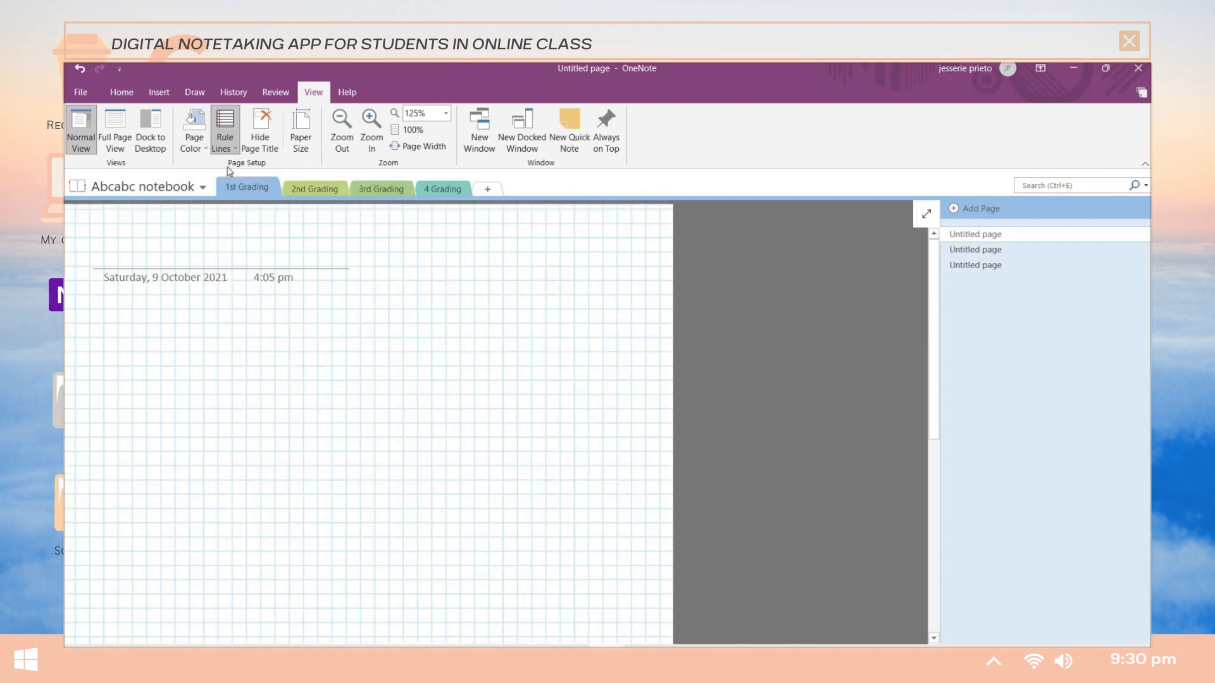
click(224, 130)
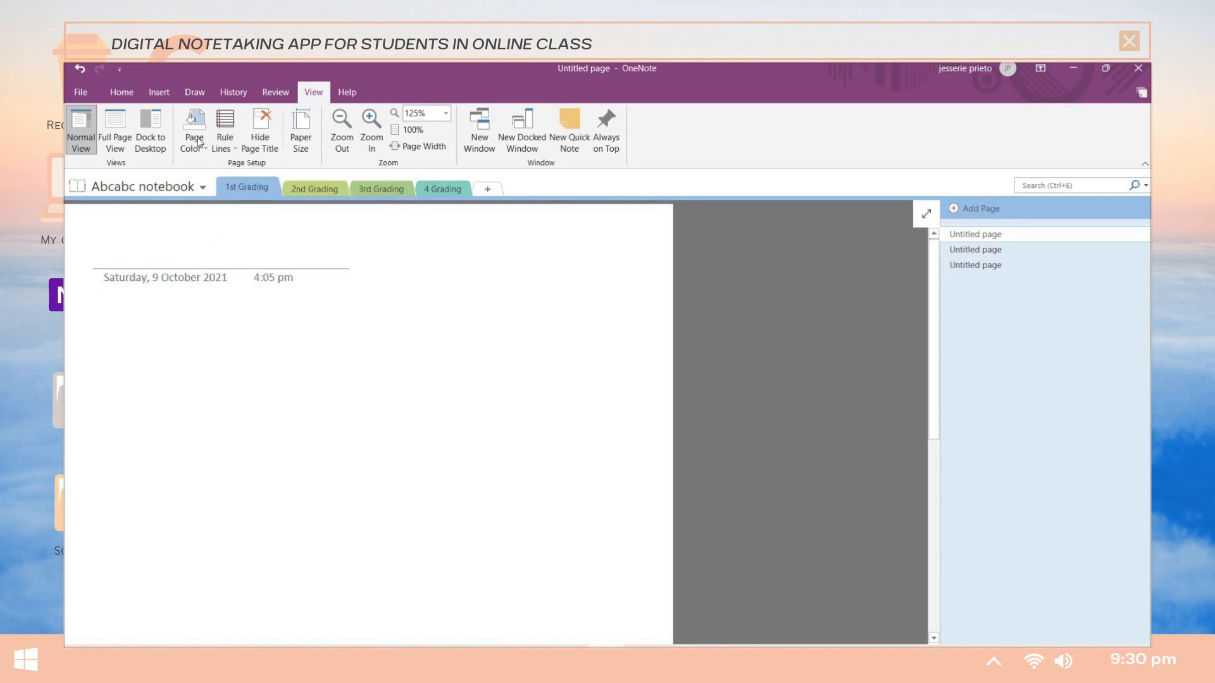
click(193, 130)
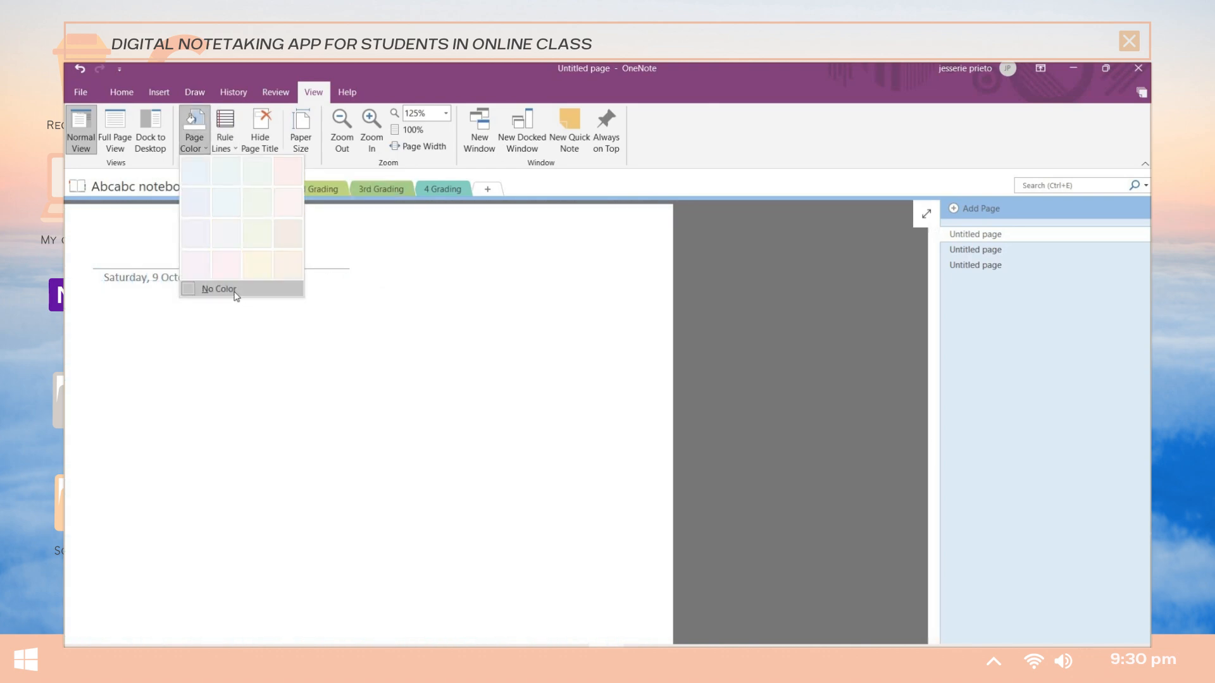
click(215, 288)
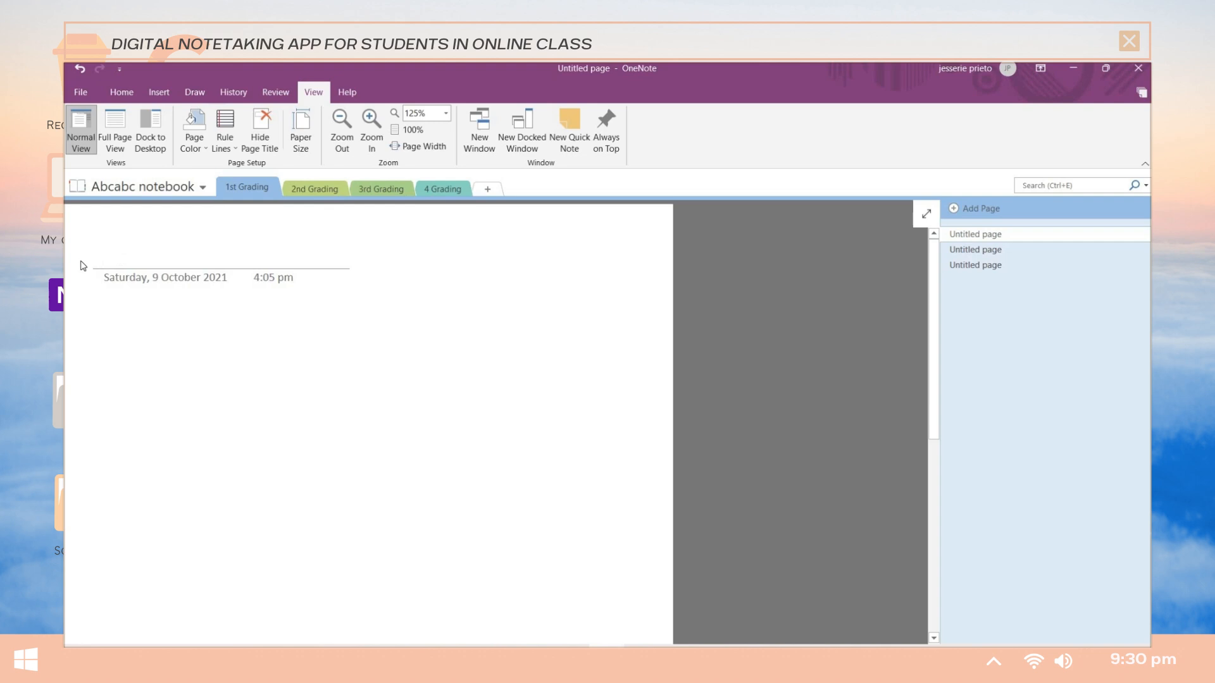
Title the page 'Ch.# Subject name/ lesson title'.
text(Subj)
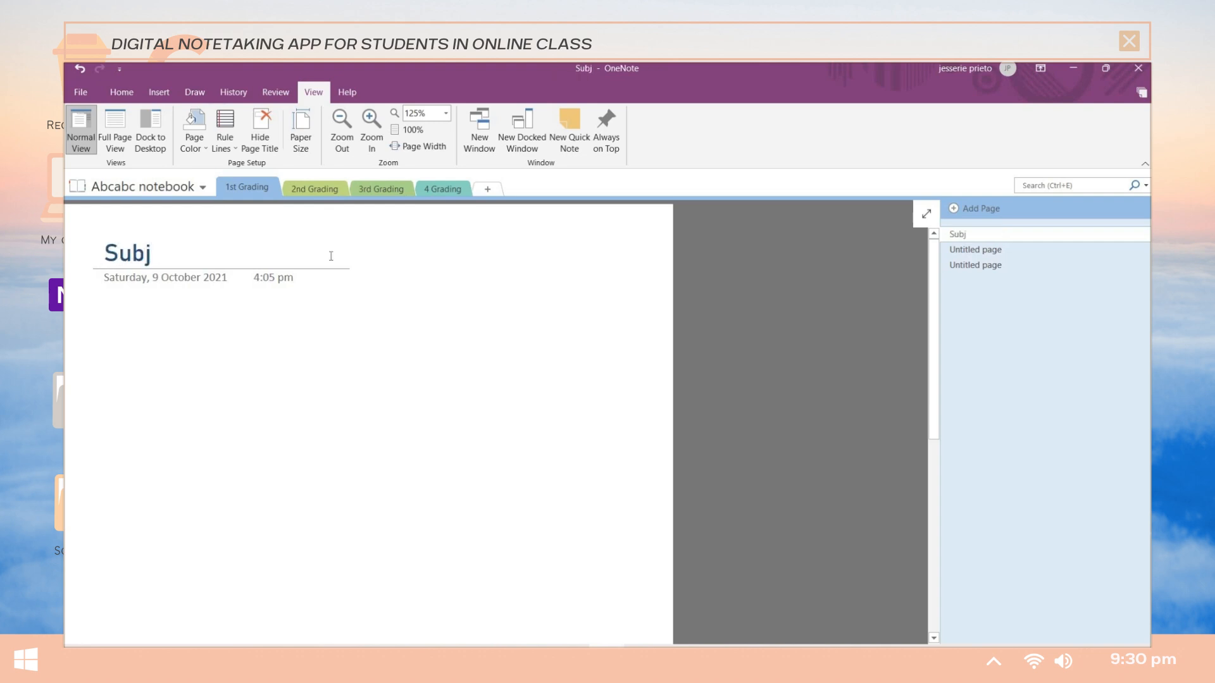
text(ect n)
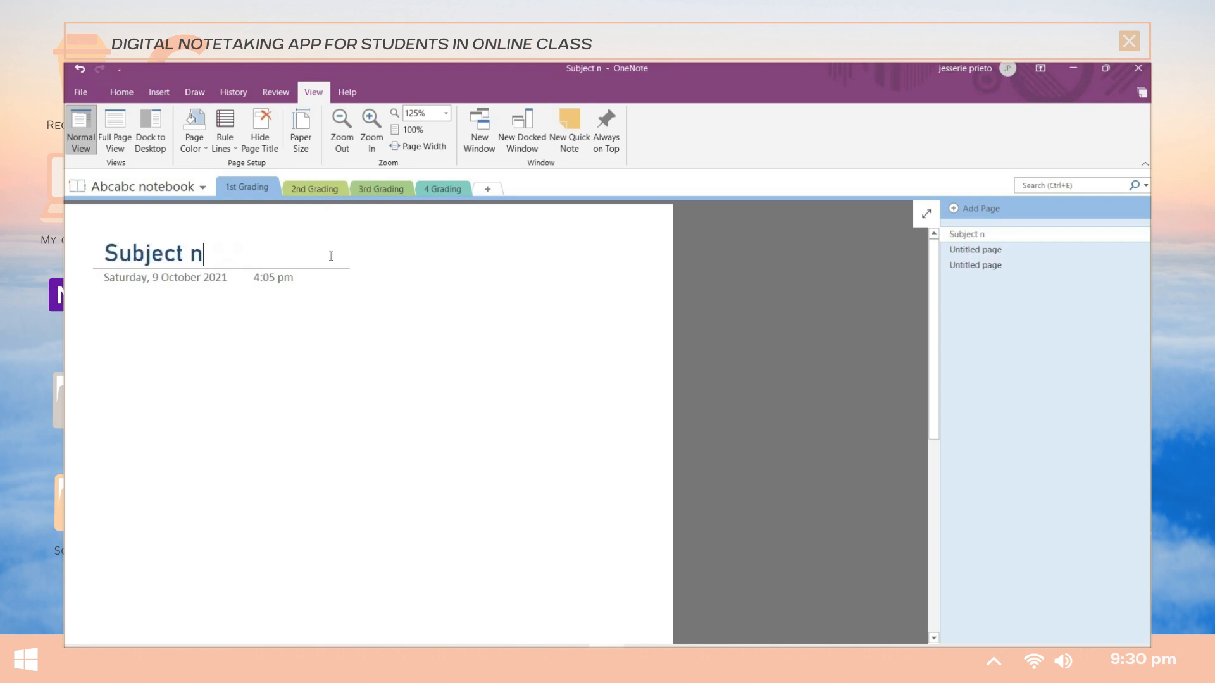
text(Ch.# Subject name/ lesson tit)
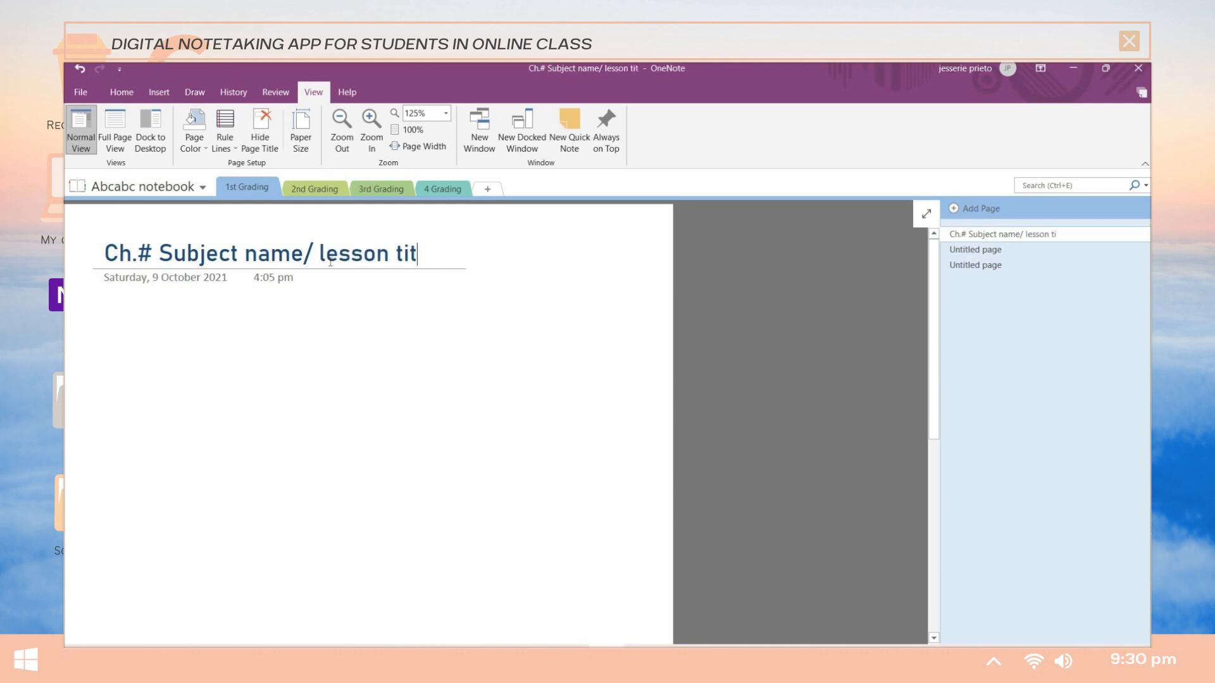
text(le)
text(Title)
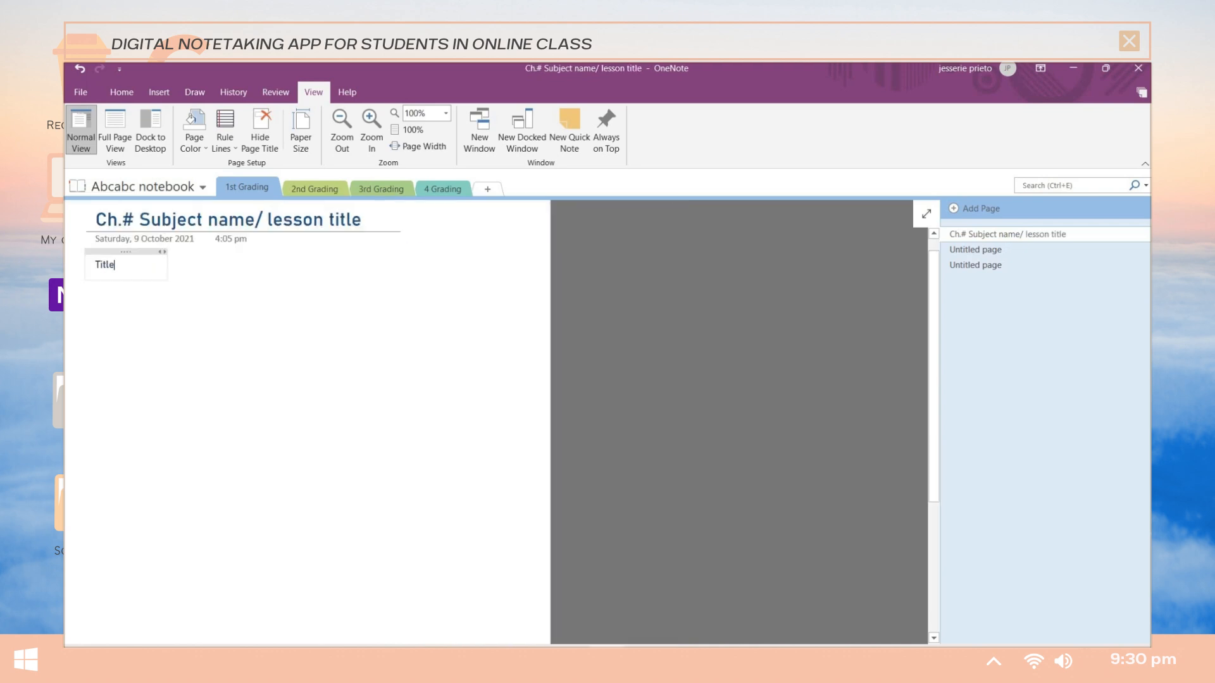
Format the Title heading in Forte at size 22 from the Home tab.
click(121, 92)
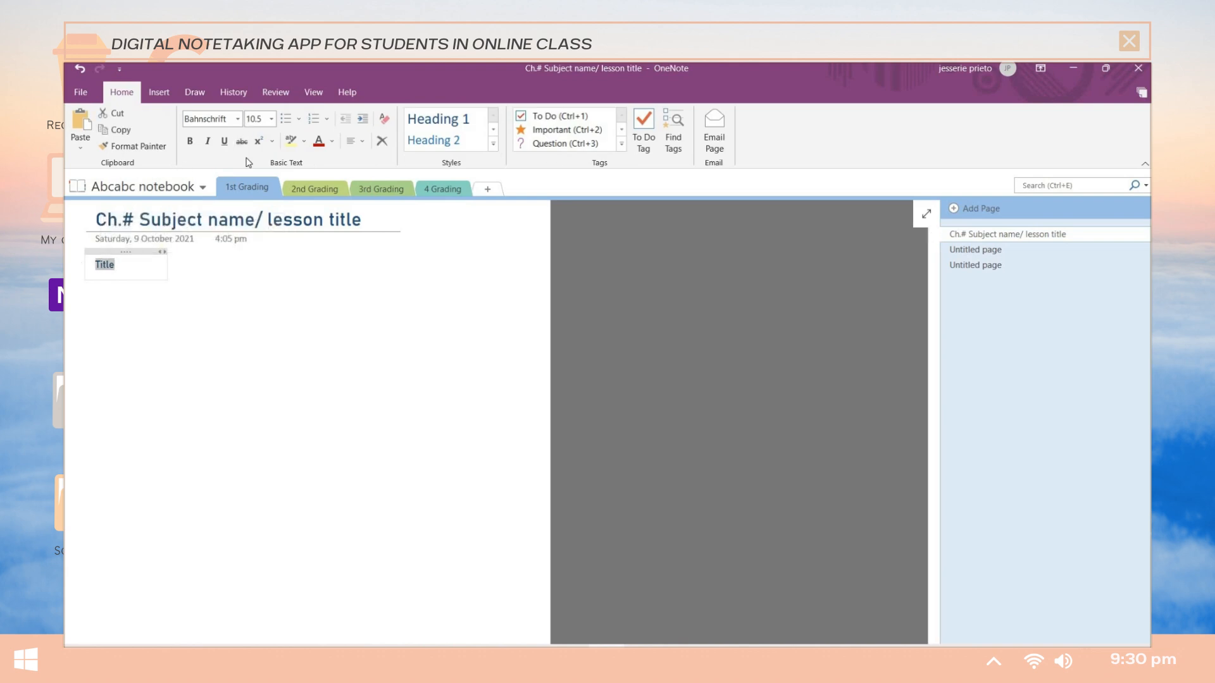
click(236, 119)
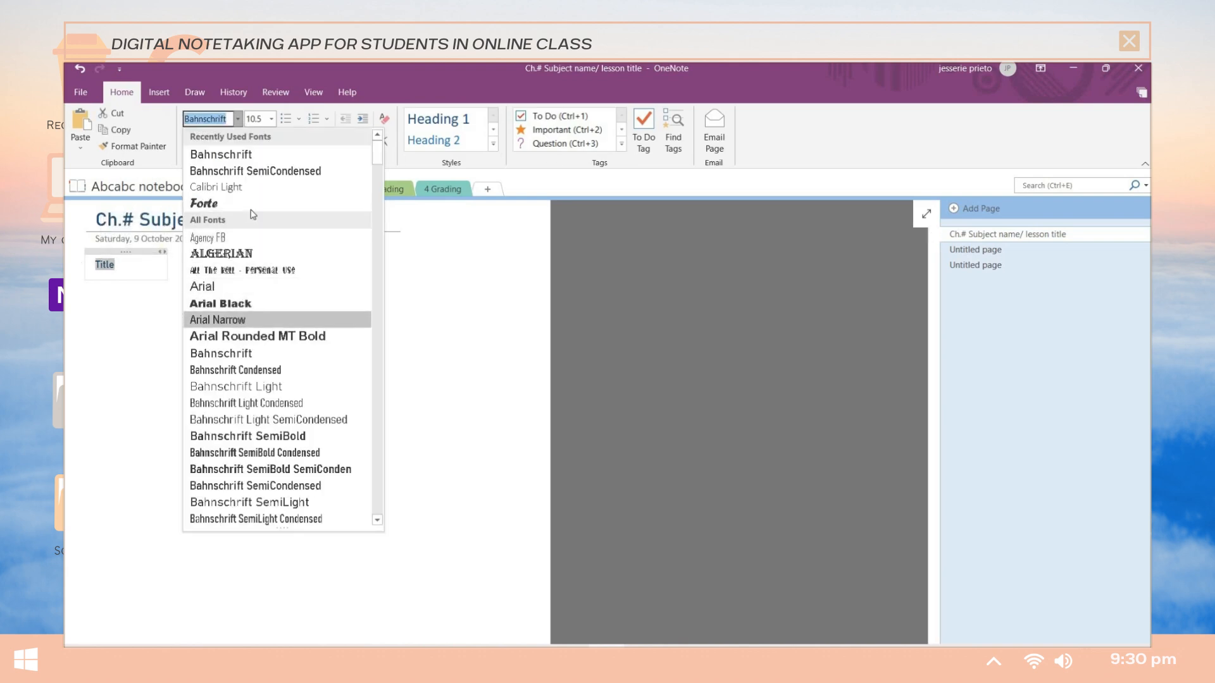
click(202, 204)
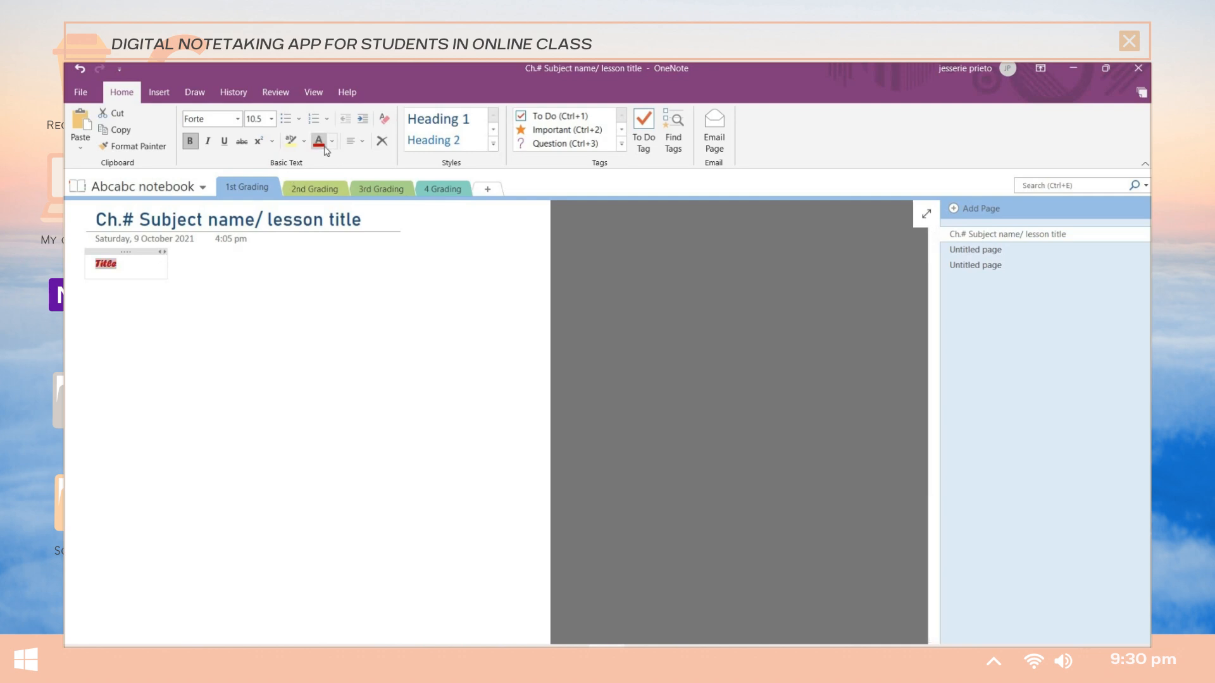
click(271, 119)
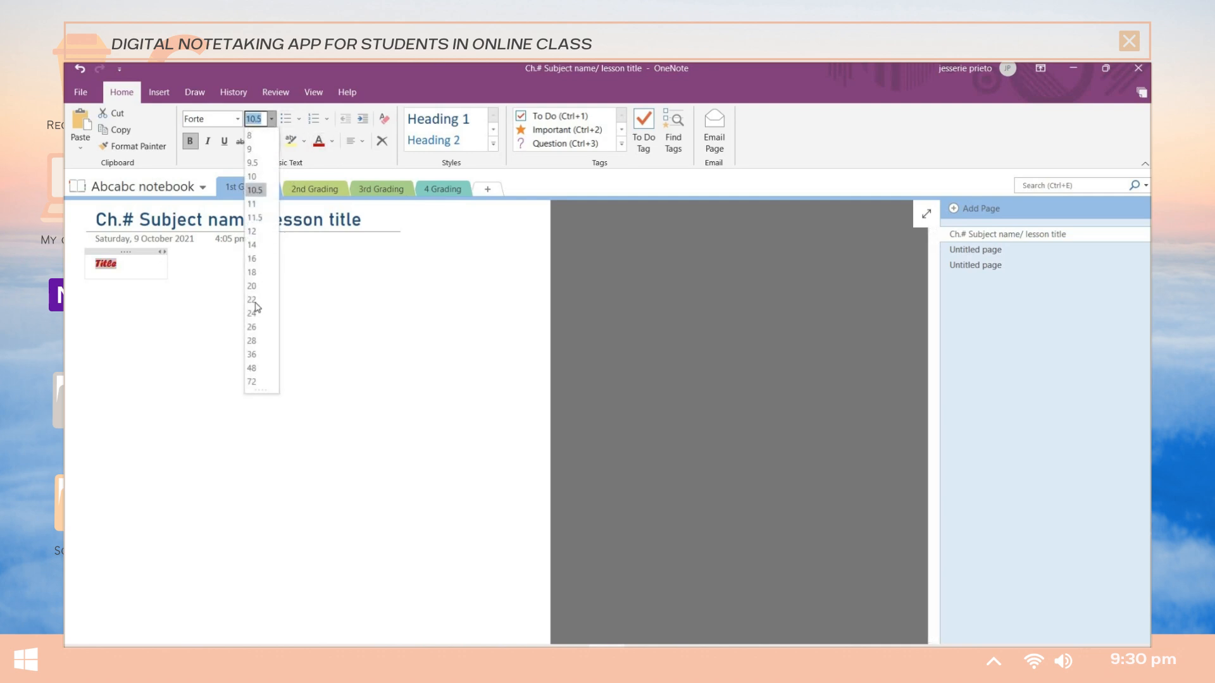
click(251, 300)
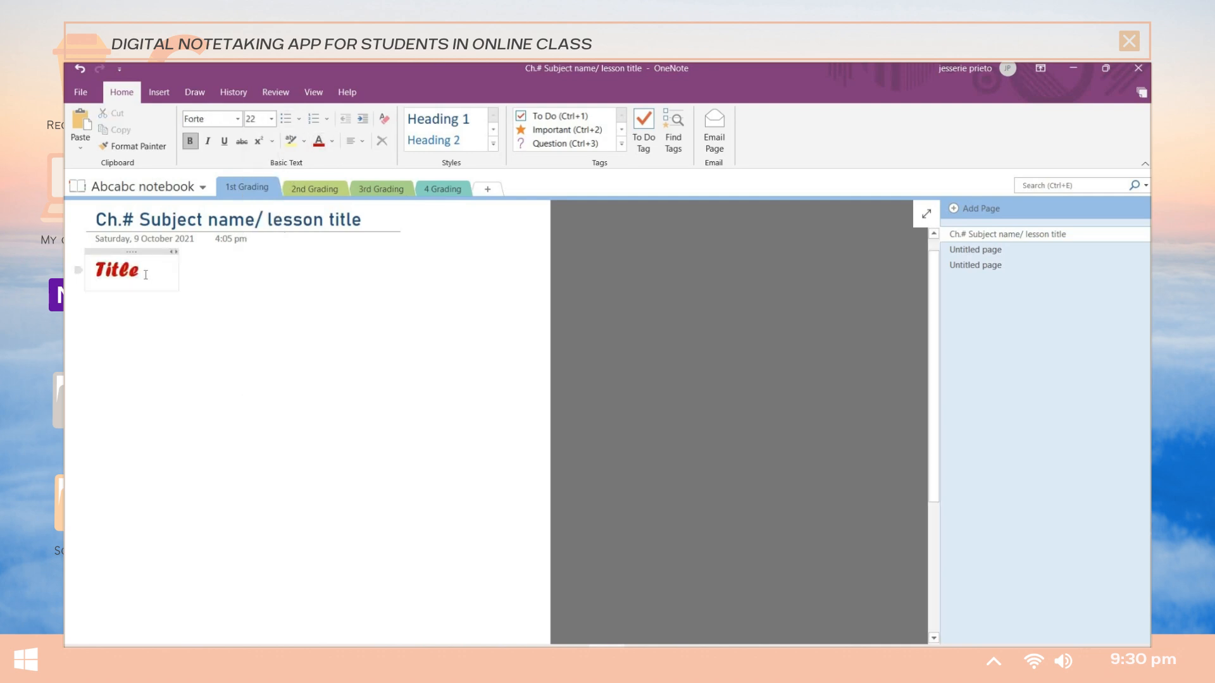
Set the next line back to 10.5 pt and start typing the 'Add you' notes line.
click(237, 119)
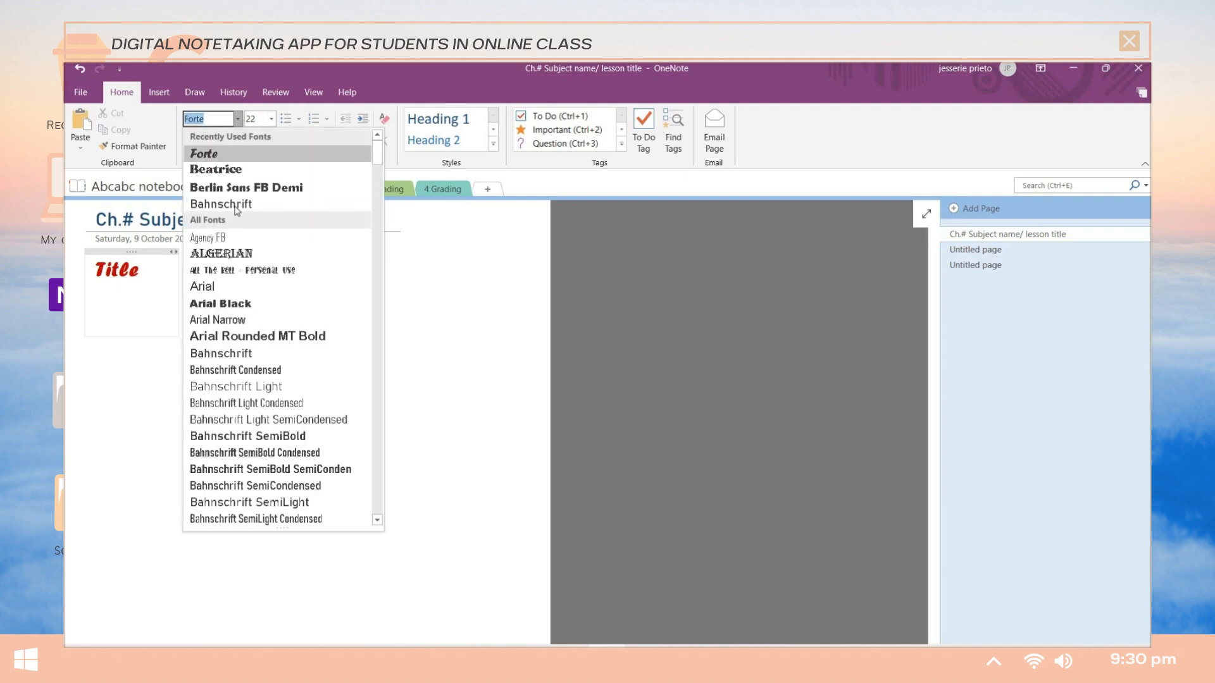
click(271, 119)
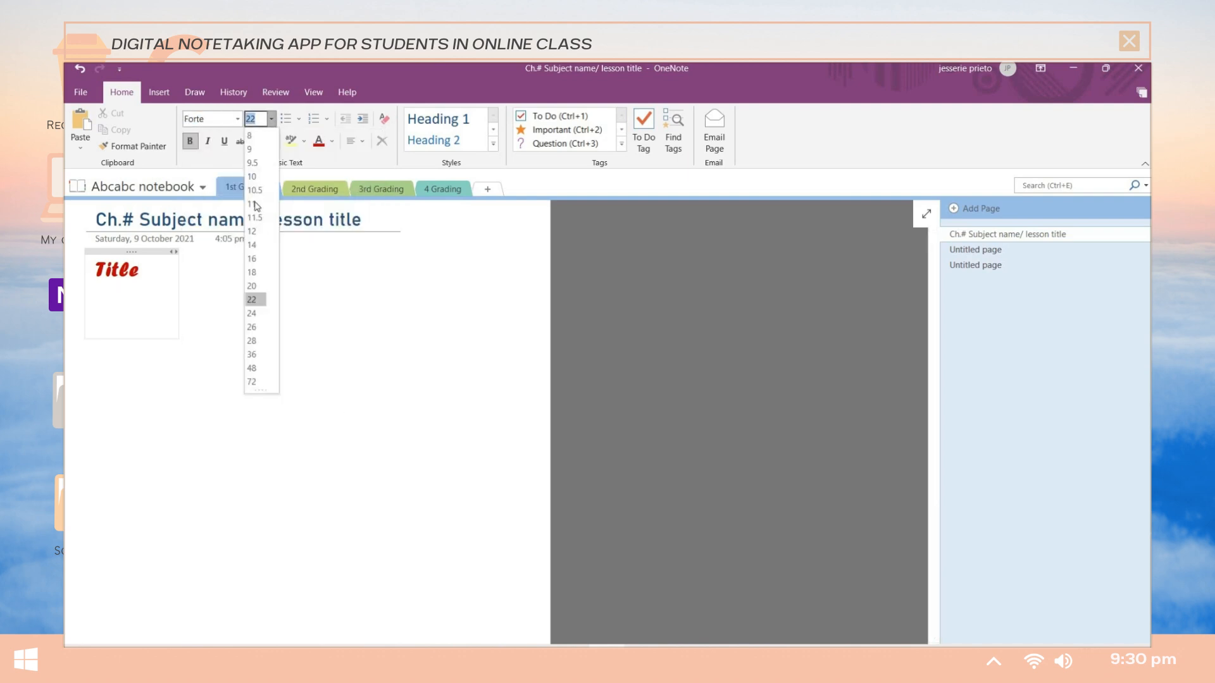
click(250, 190)
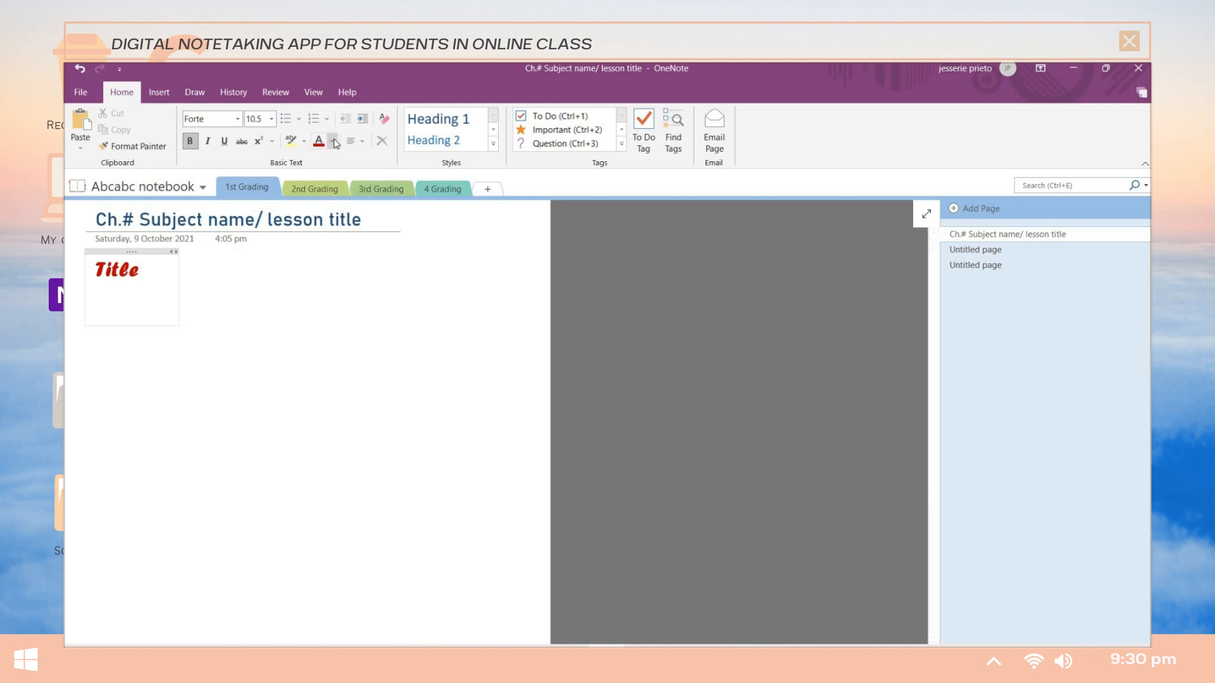
click(95, 310)
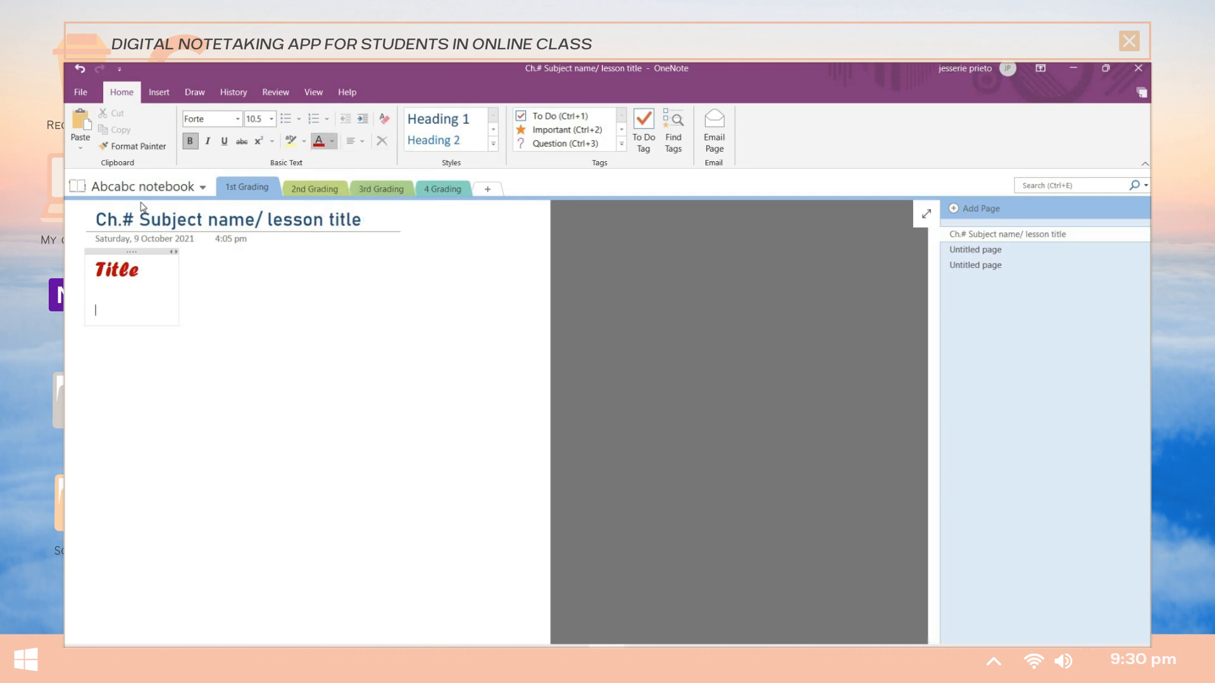
text(Add your notes here)
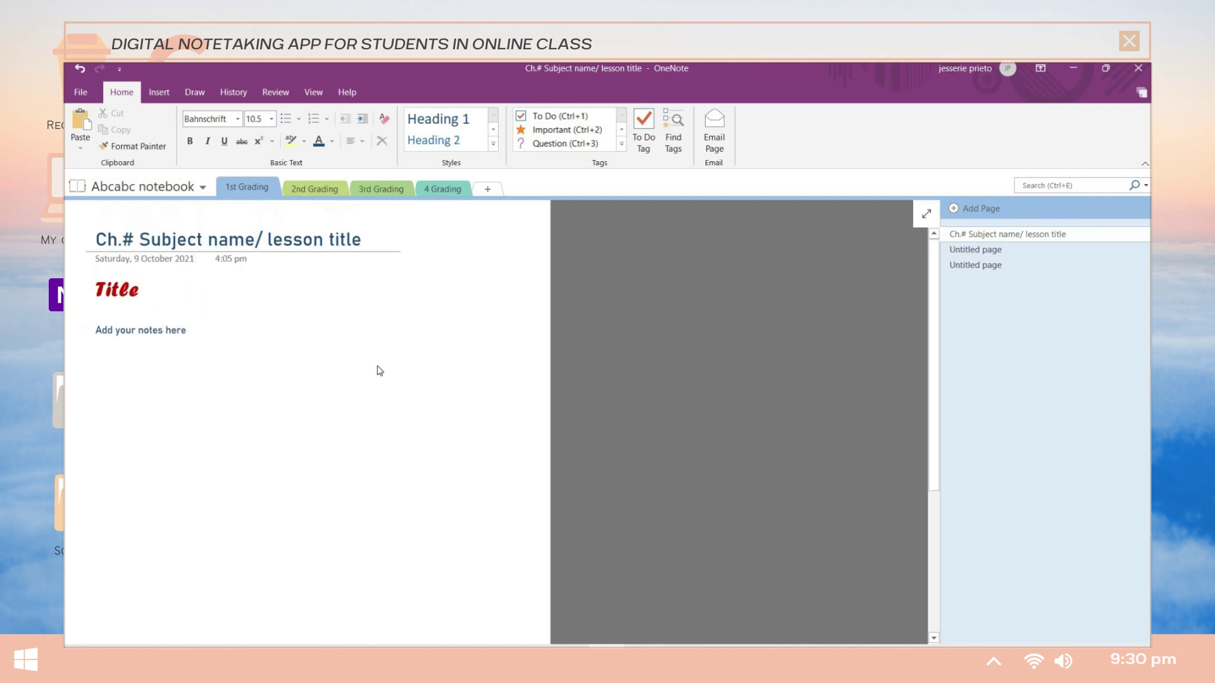
click(313, 92)
text(#/L)
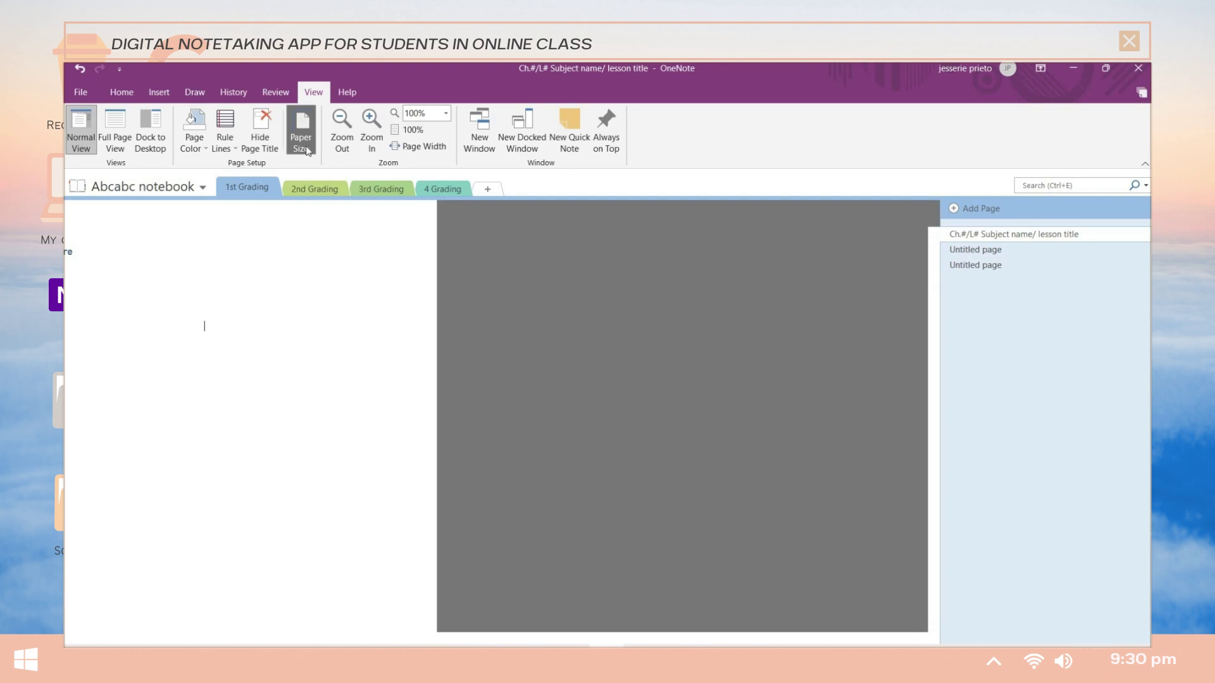
Save the page as template 'B5 Size onenote notes template' and set it as the section default.
click(301, 131)
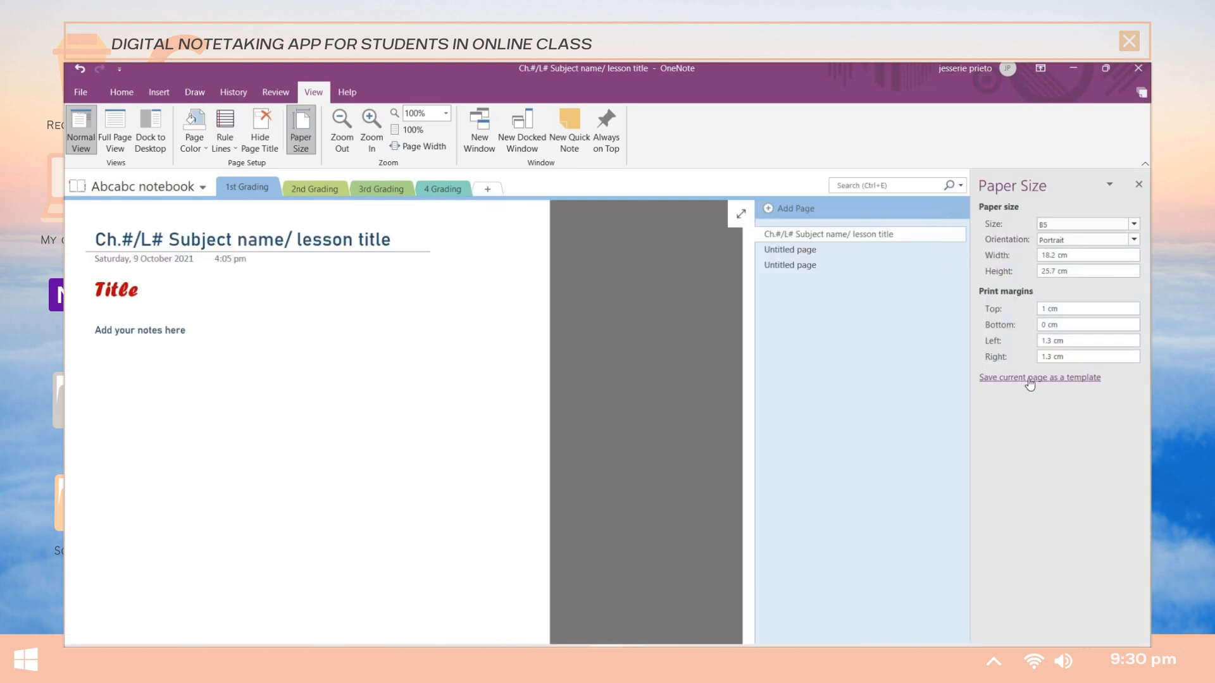
click(1037, 377)
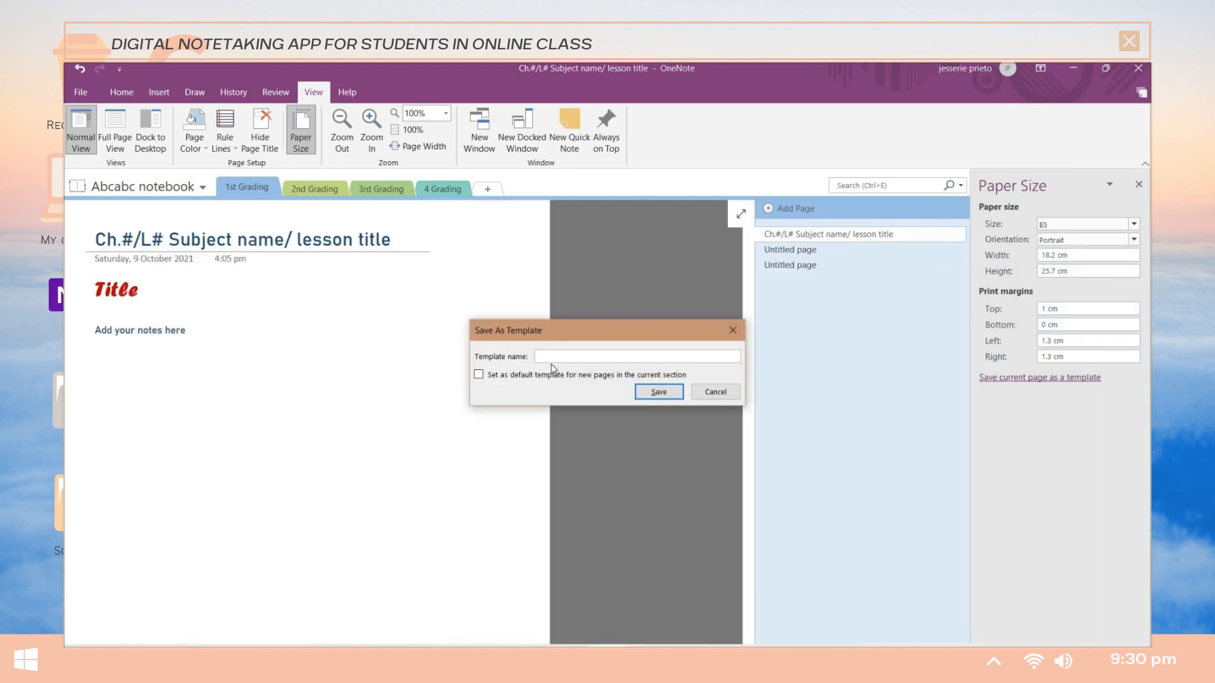
text(B5 Size onenote notes templ)
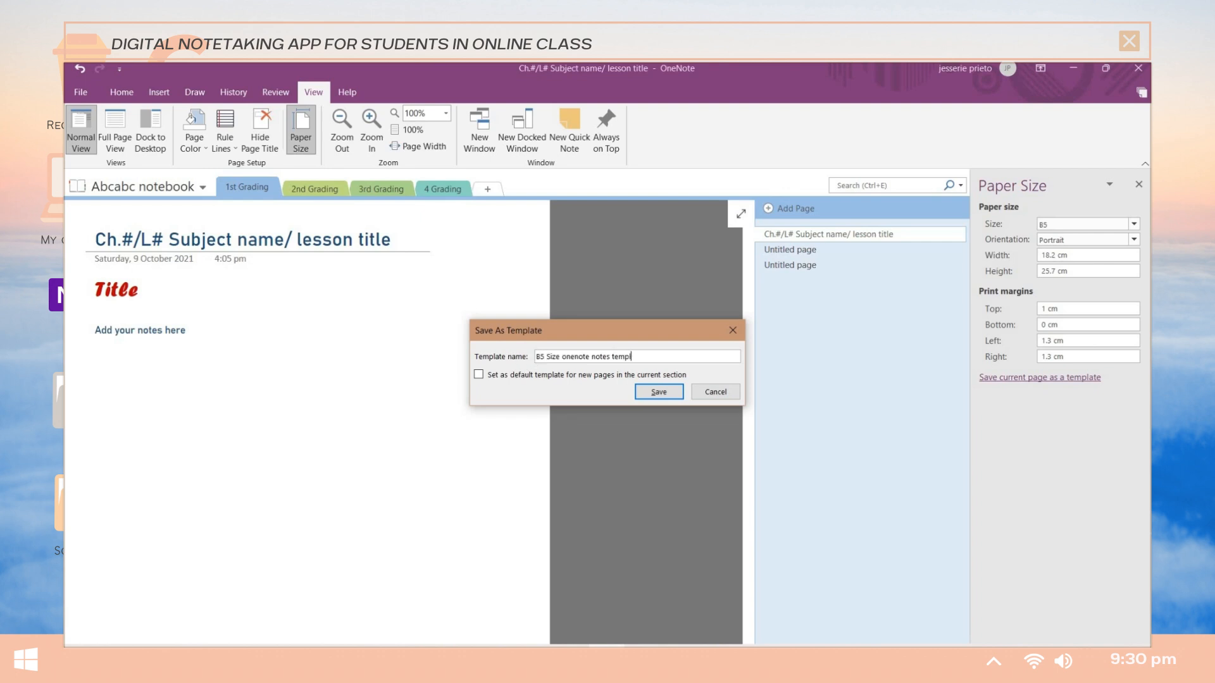
text(ate)
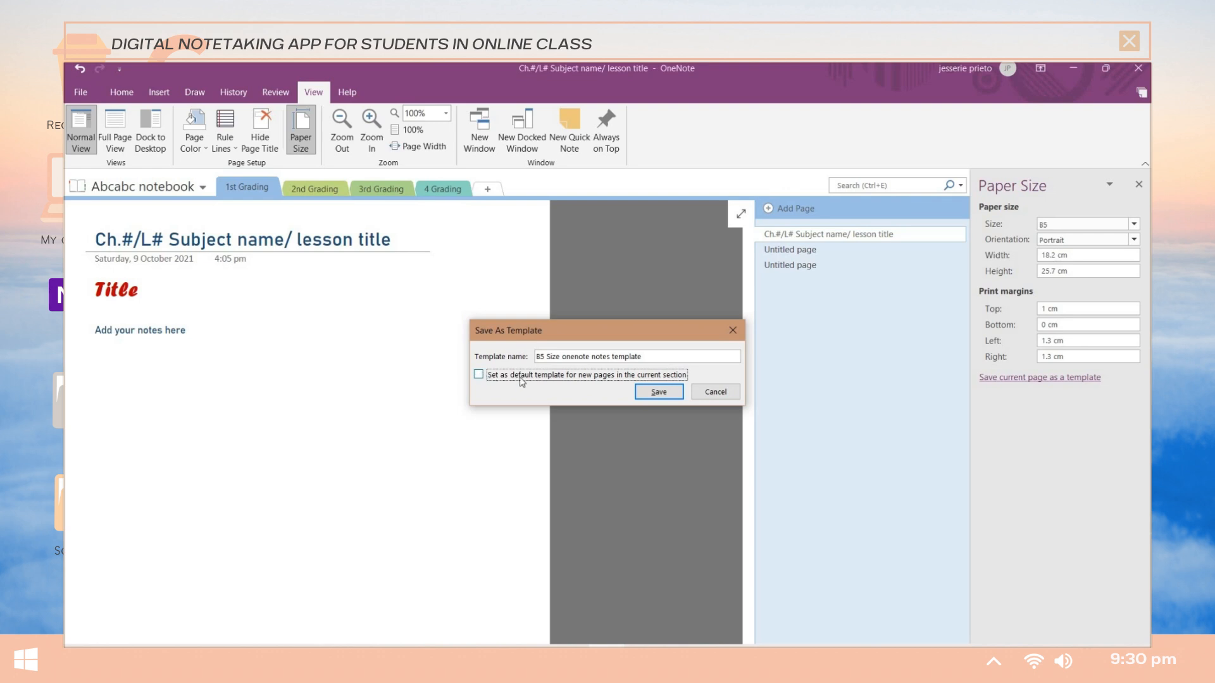
click(478, 374)
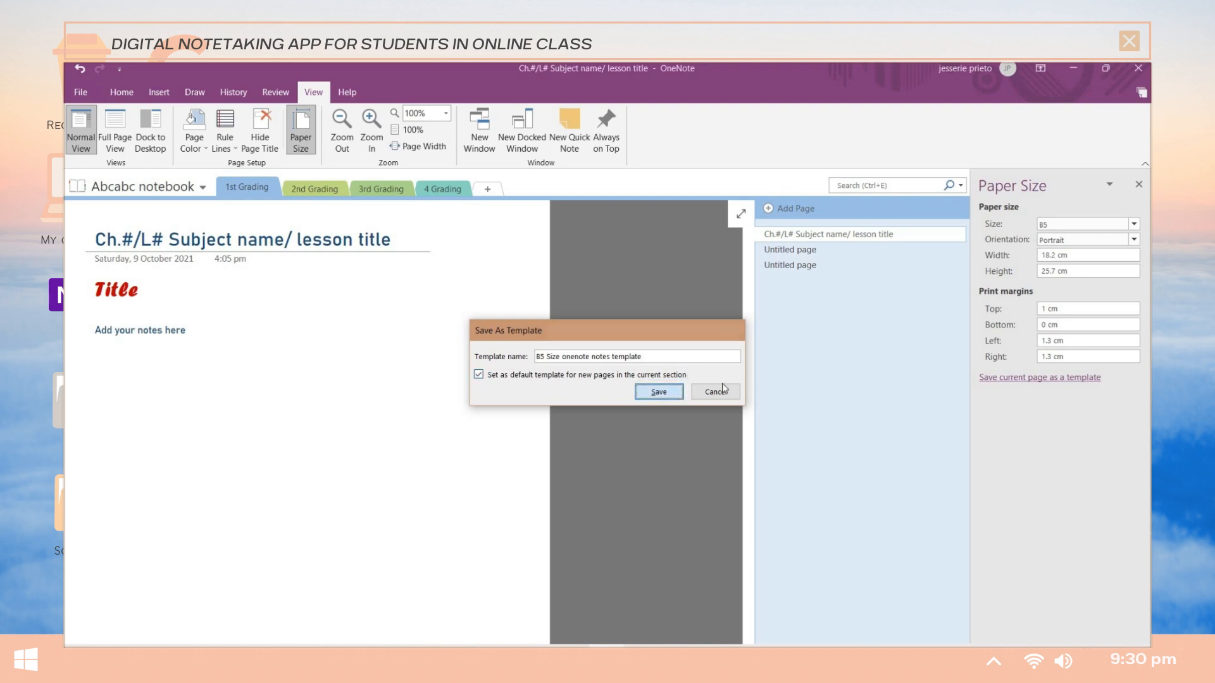
click(657, 391)
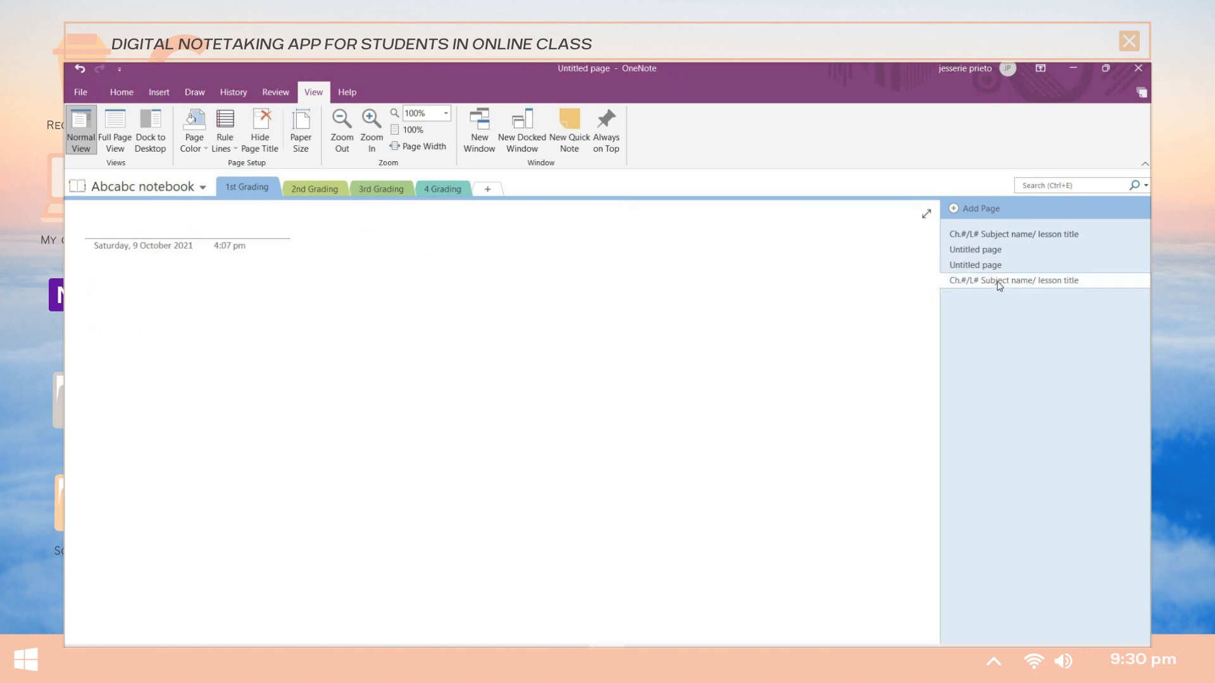
On the new templated page, highlight 'highlighters' in yellow and type 'bold' and 'third' sample items.
click(1013, 279)
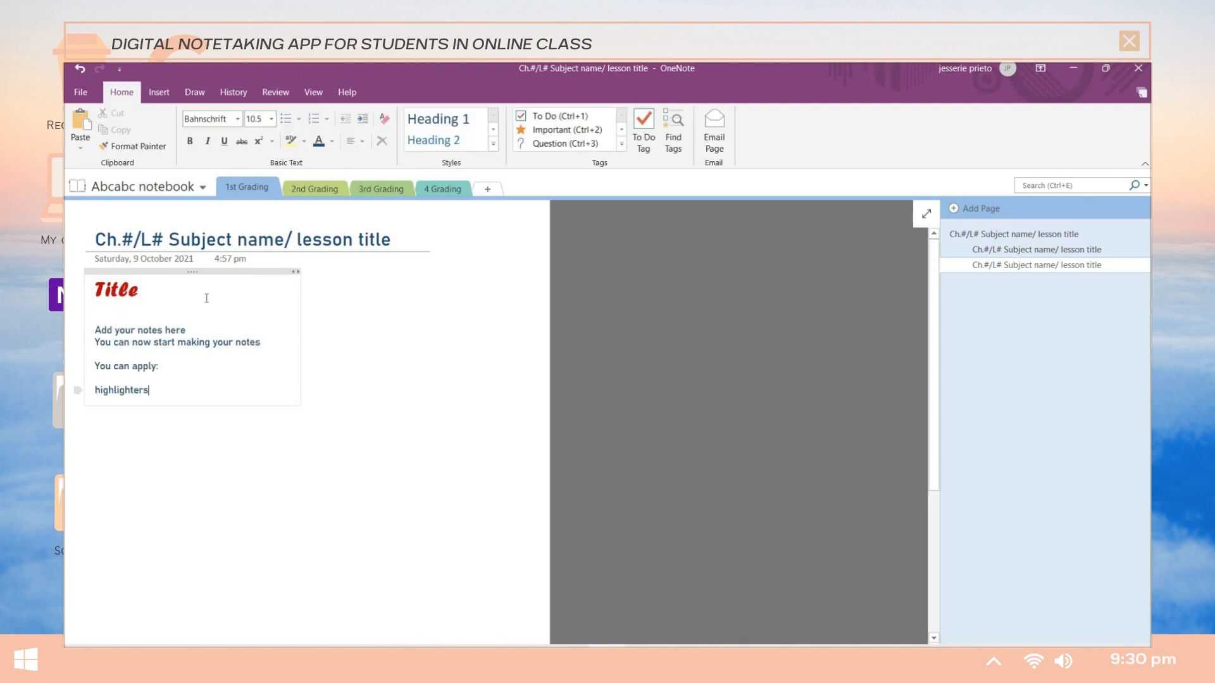
click(291, 140)
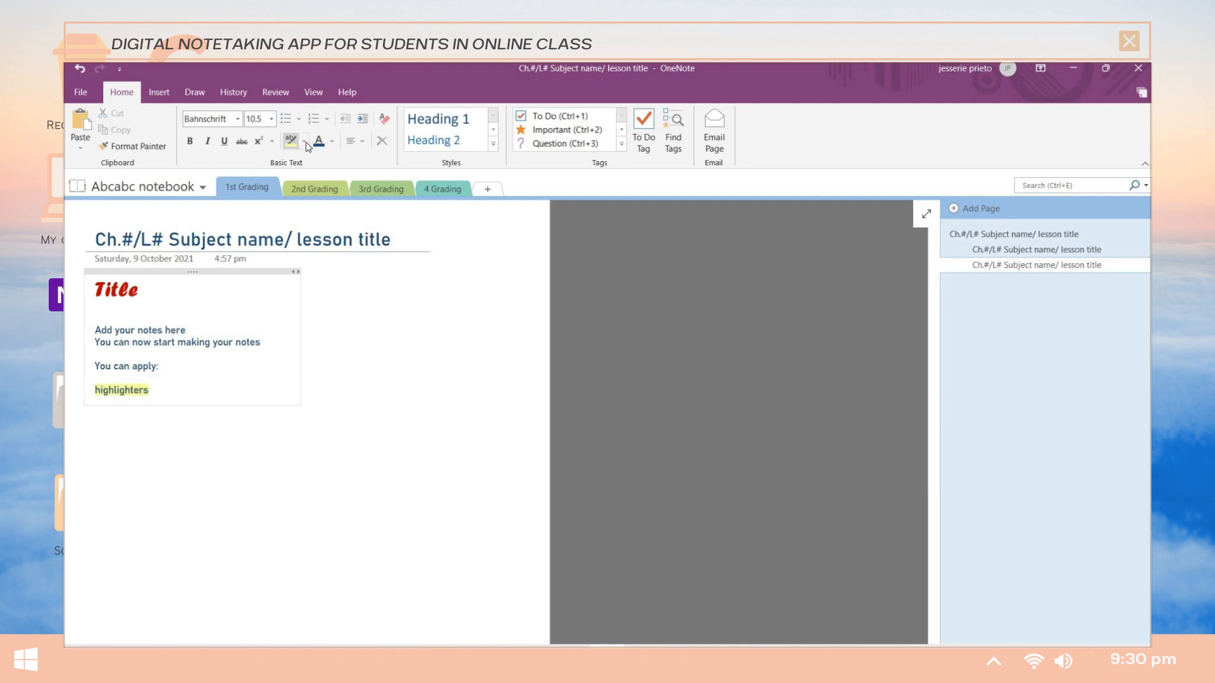
text(bold)
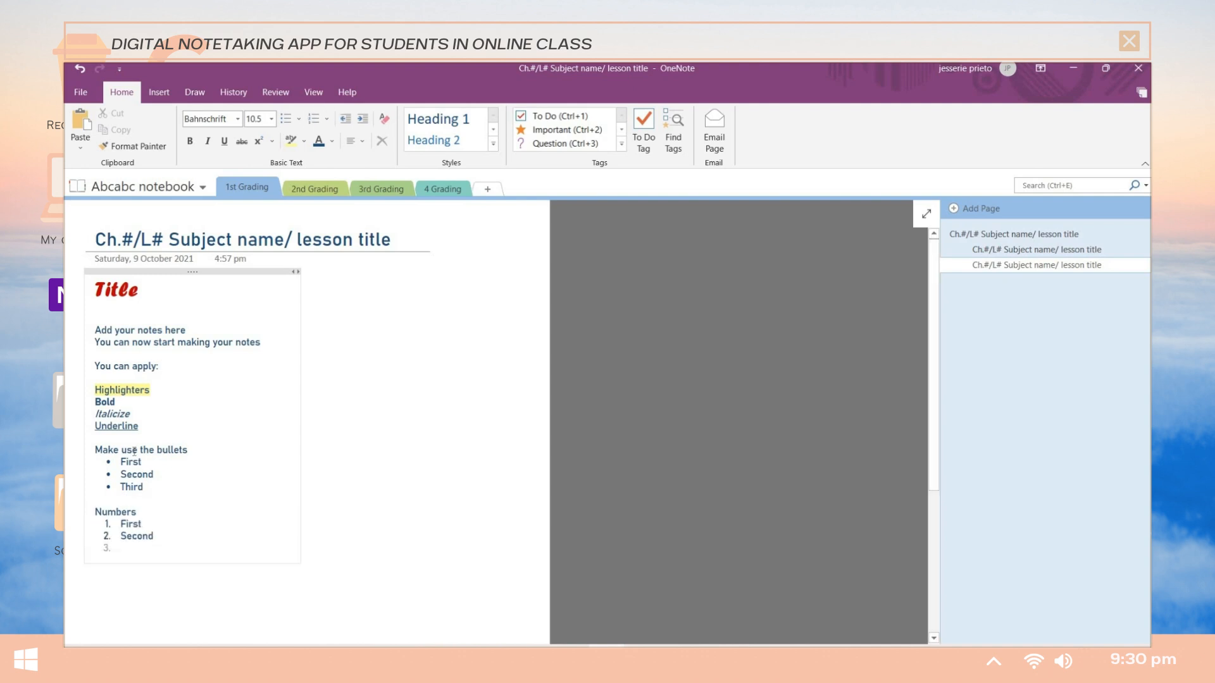
text(third)
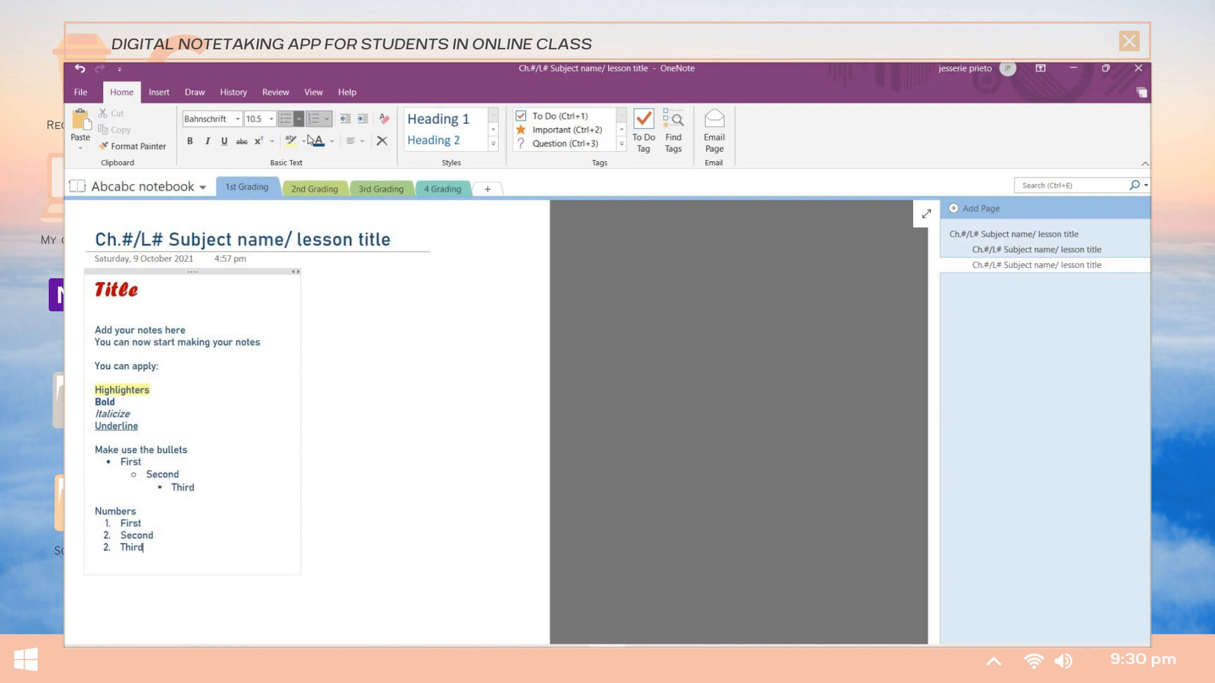
Browse the bullet styles without changing them, then start a new note box on the blank right side.
click(301, 119)
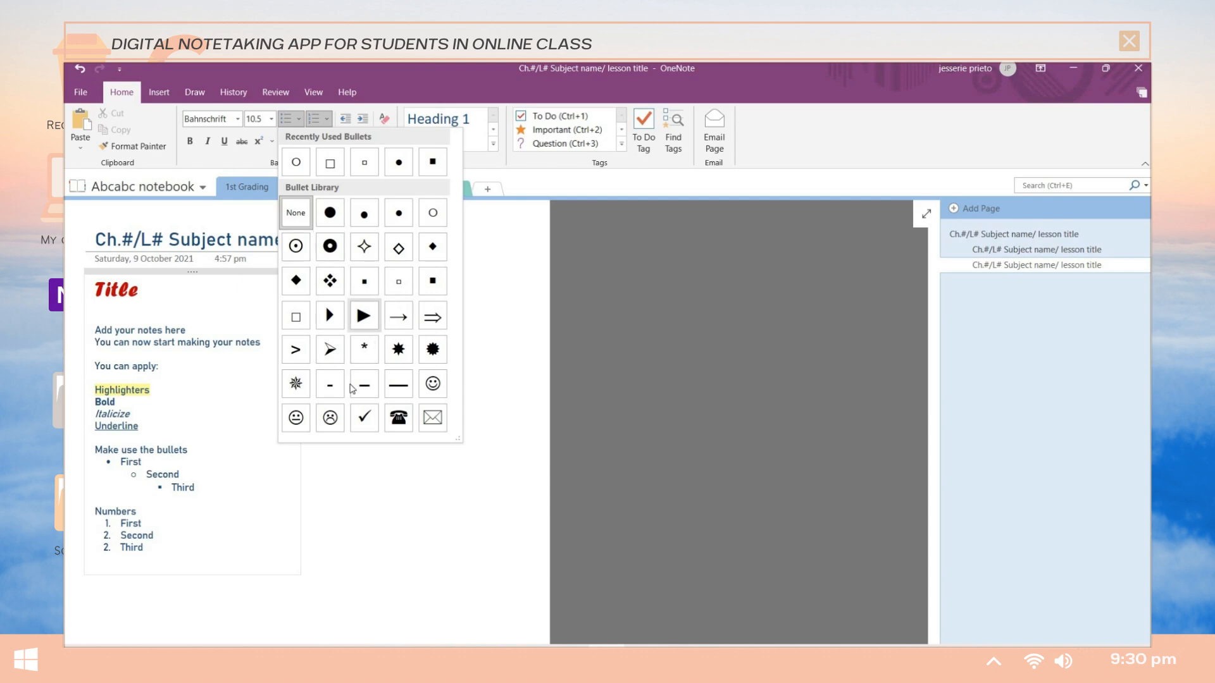
mouse_move(319, 148)
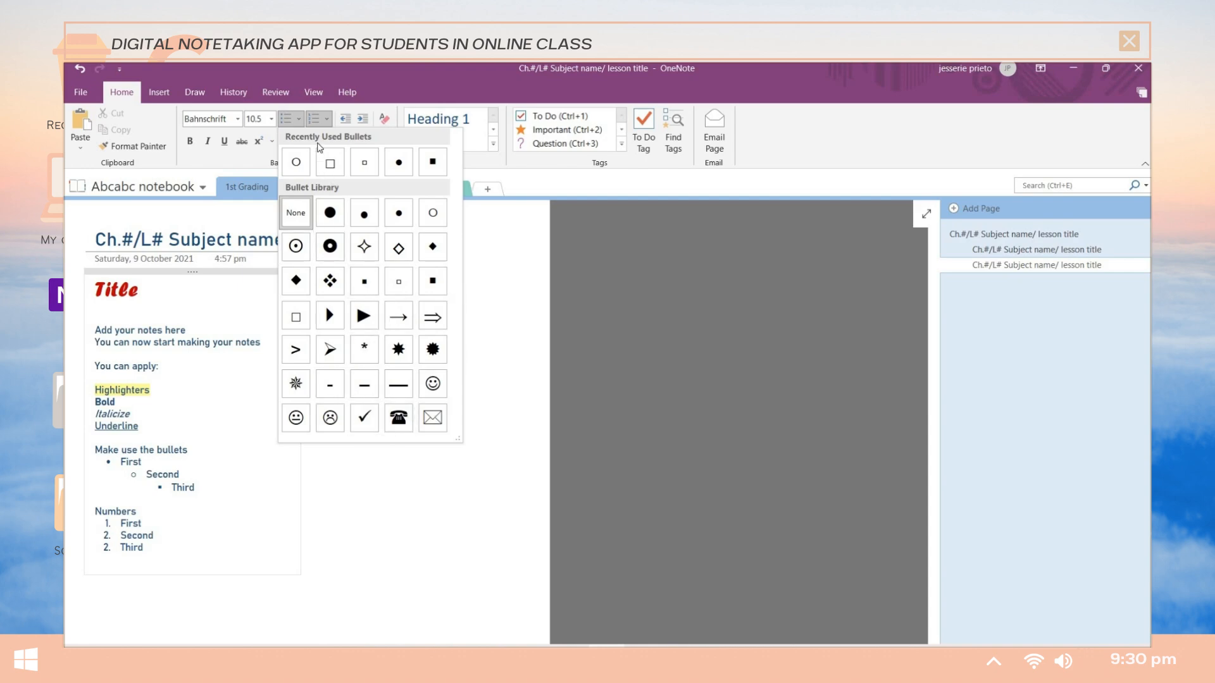
click(312, 119)
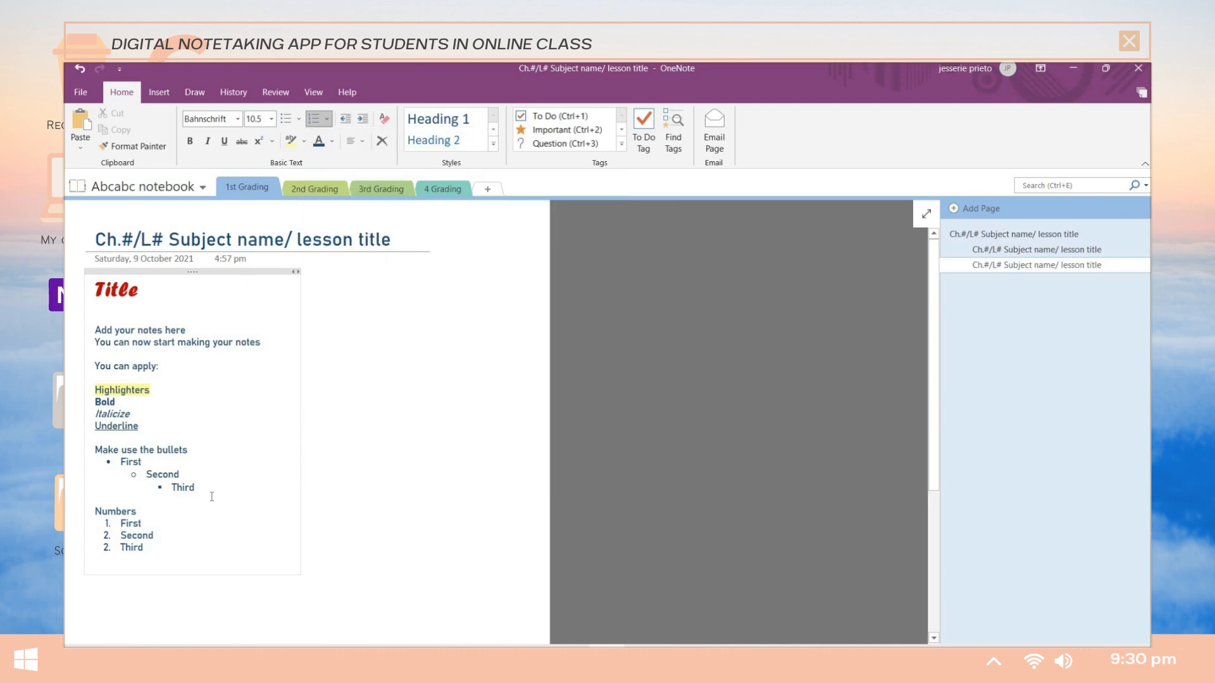
click(436, 439)
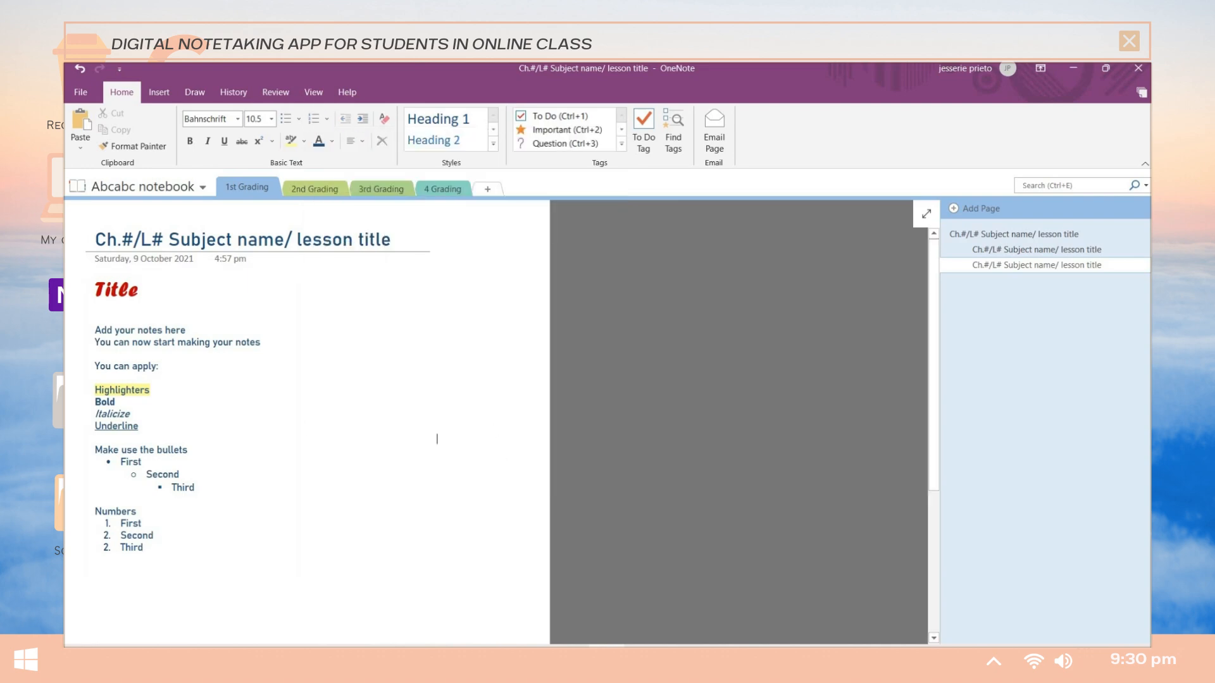
click(443, 371)
text(Add notes)
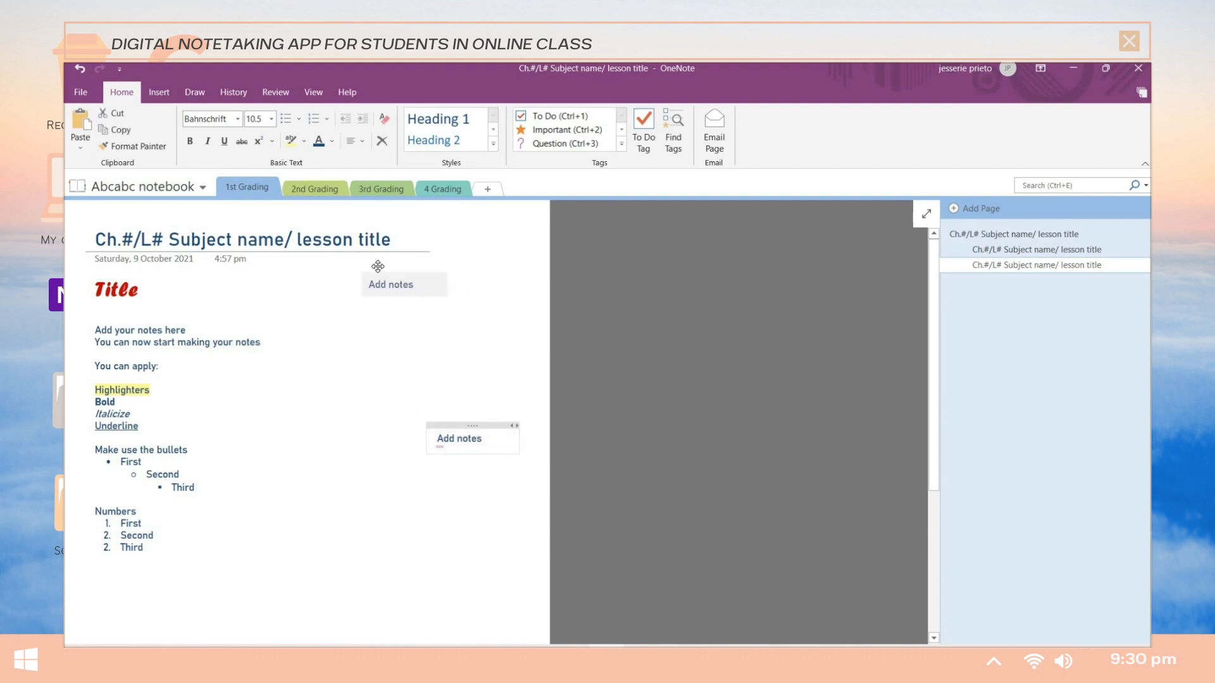
Build a table with Tab holding Word, Meaning and Example headers and start a 'first word' row.
text(T column notes)
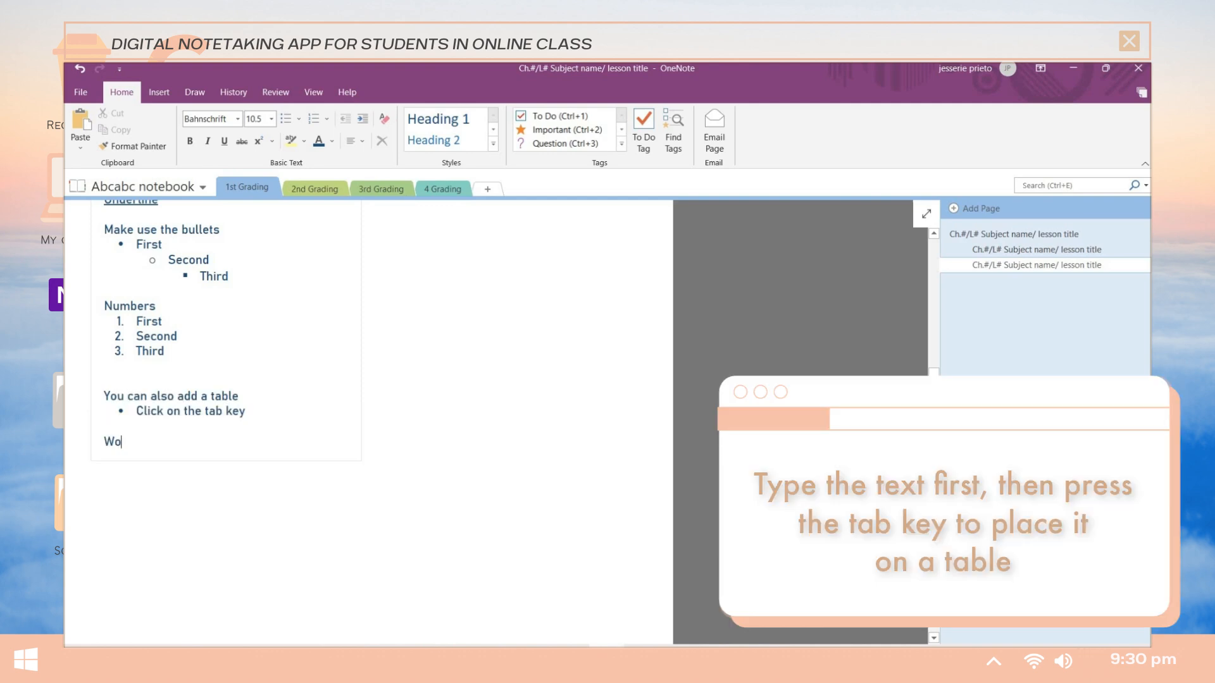
key(Tab)
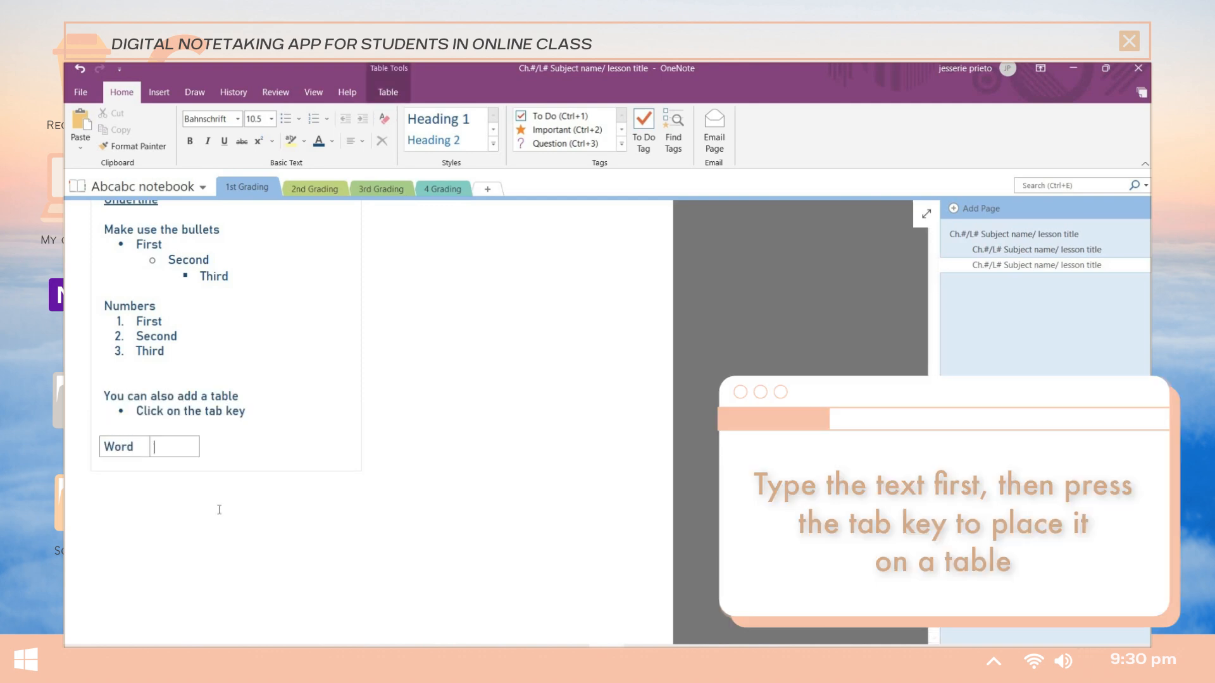
text(Meaning)
text(Ex)
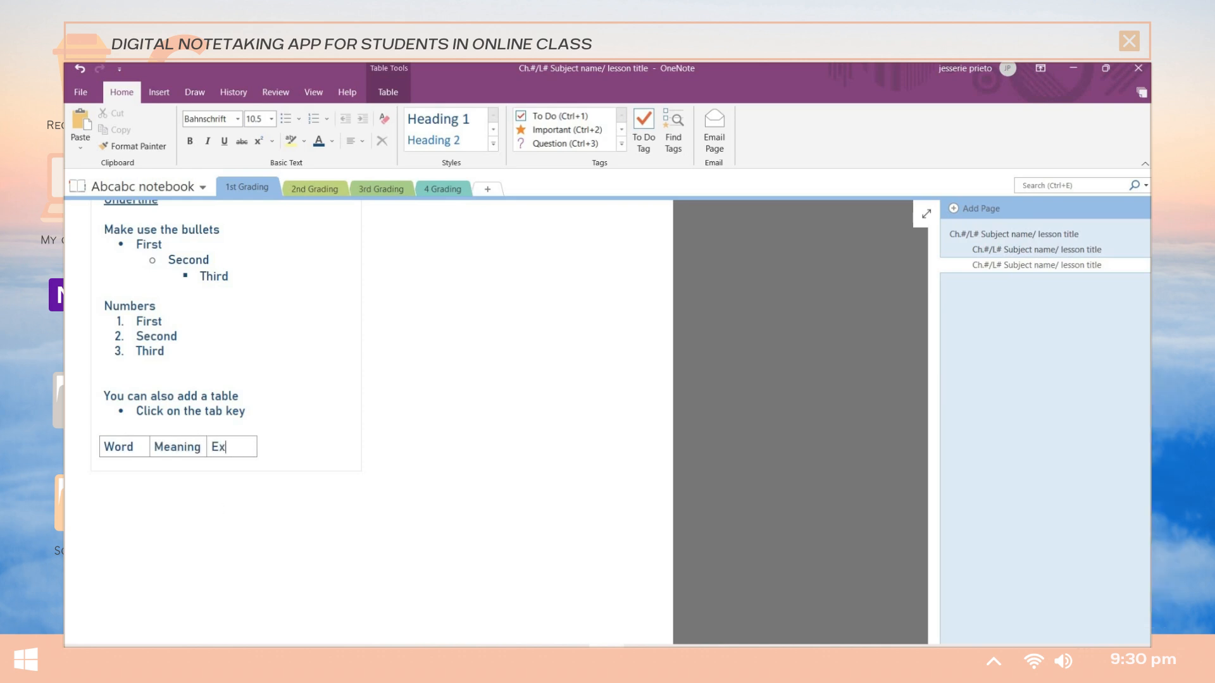
text(ample)
click(192, 411)
text( for additional column and enter to go to the next row)
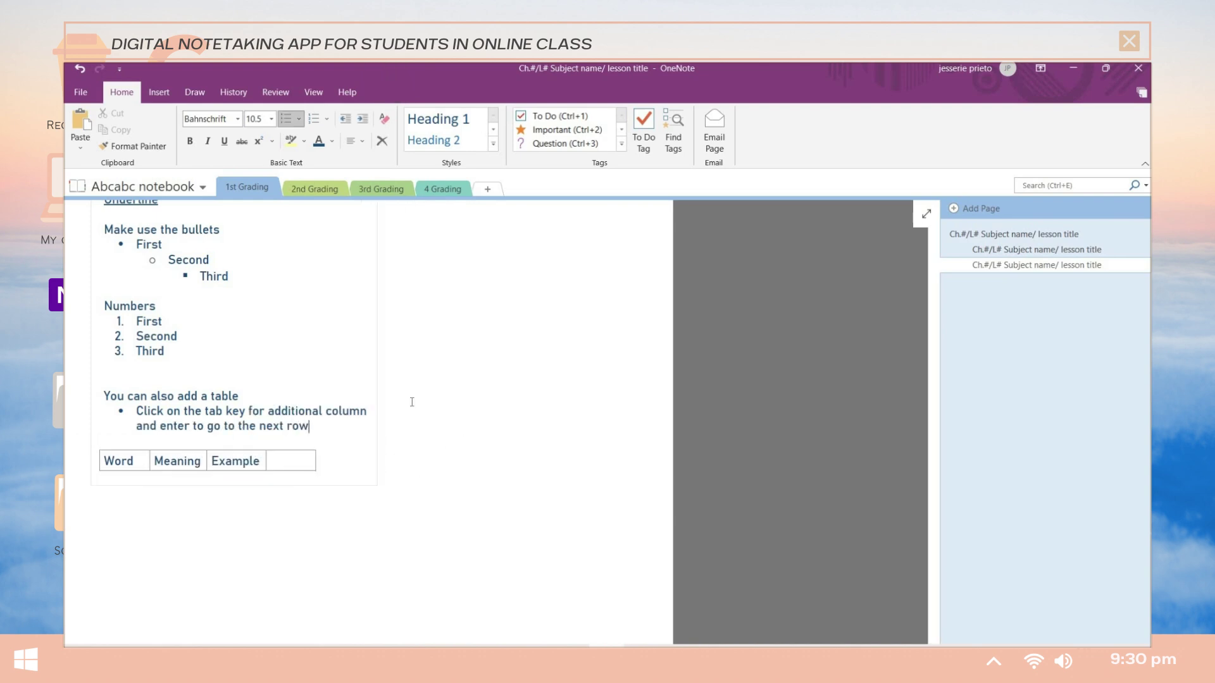
click(291, 460)
text(f)
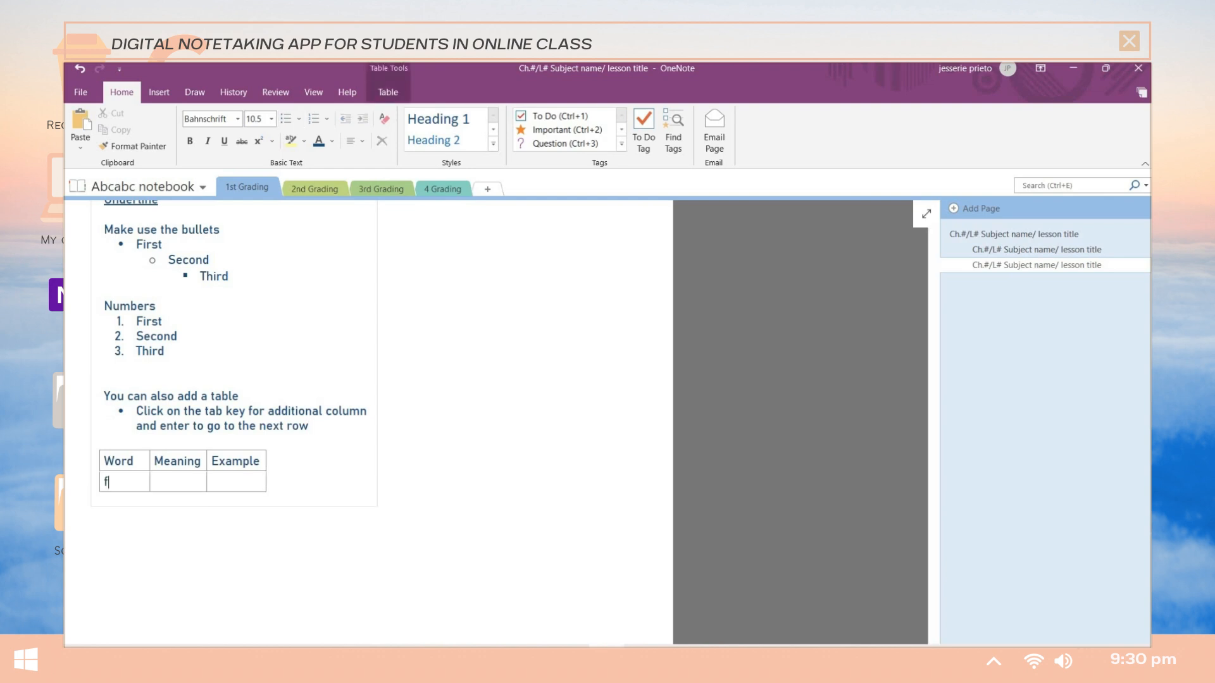
text(irst wor)
text(Secon)
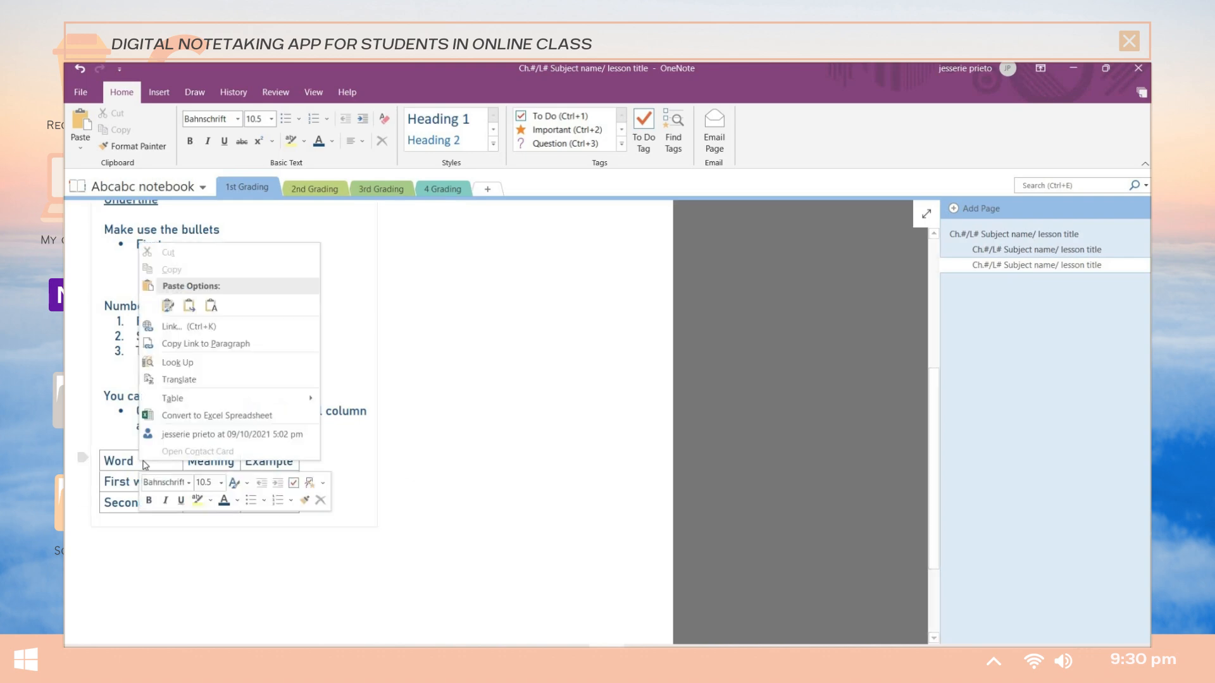
mouse_move(241, 399)
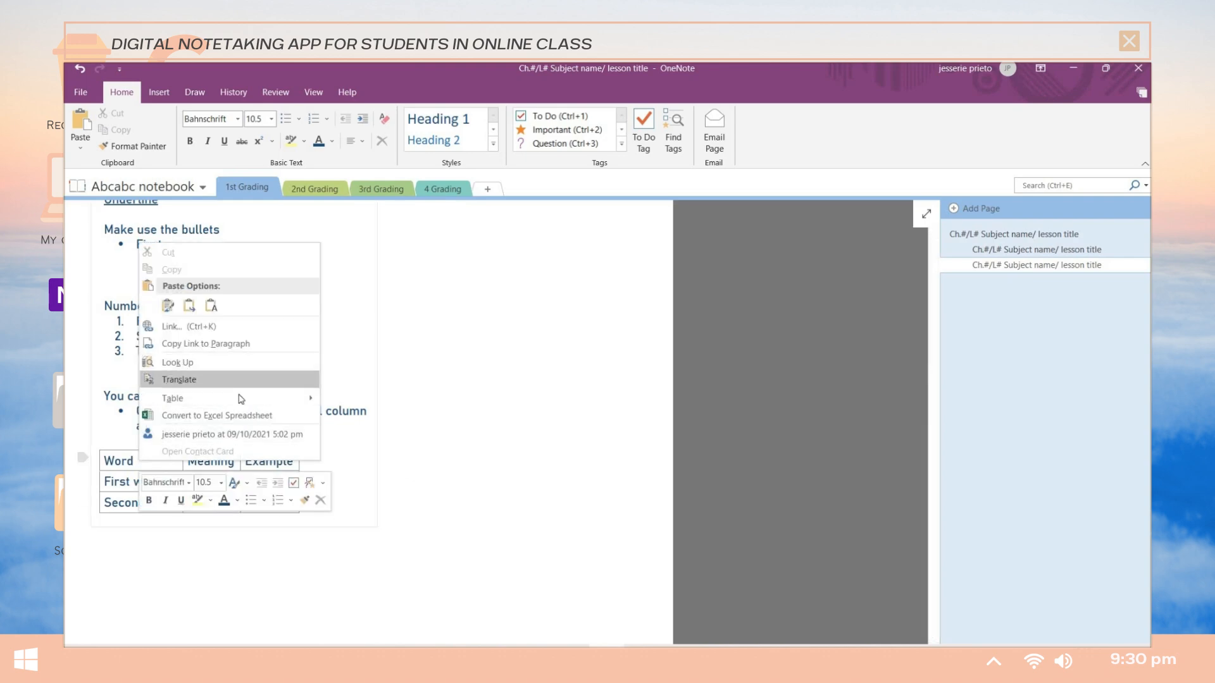
Show the table's right-click options and pick one from the Table submenu.
click(172, 398)
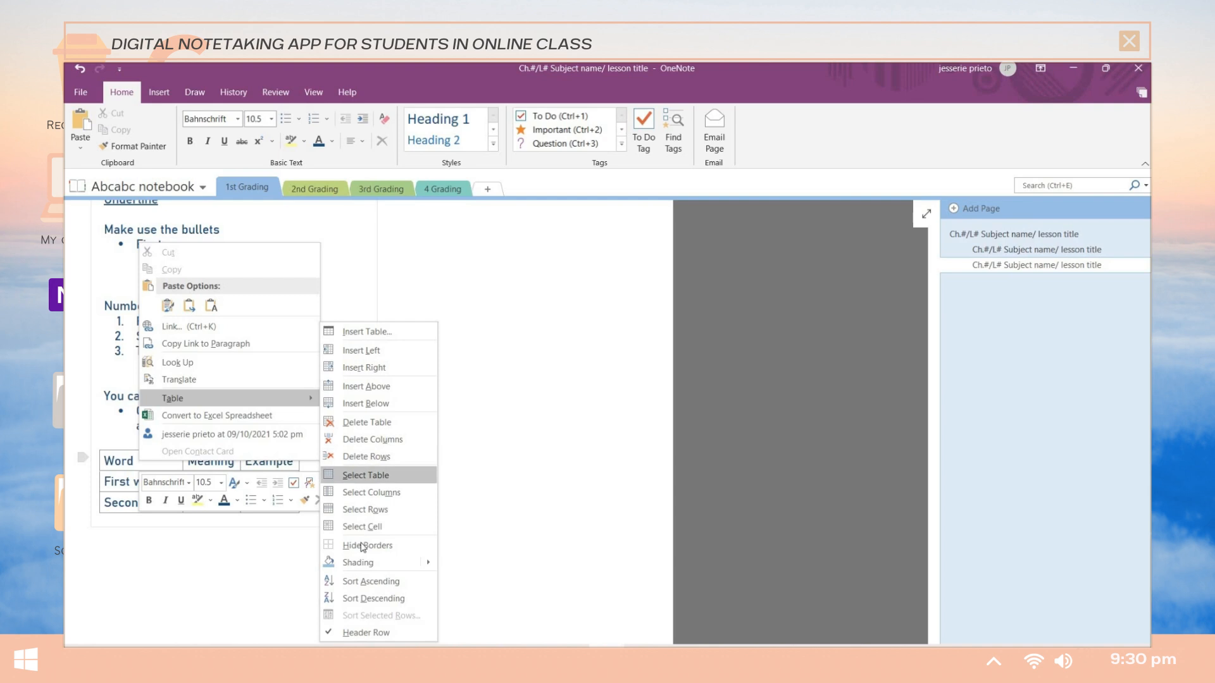
click(364, 475)
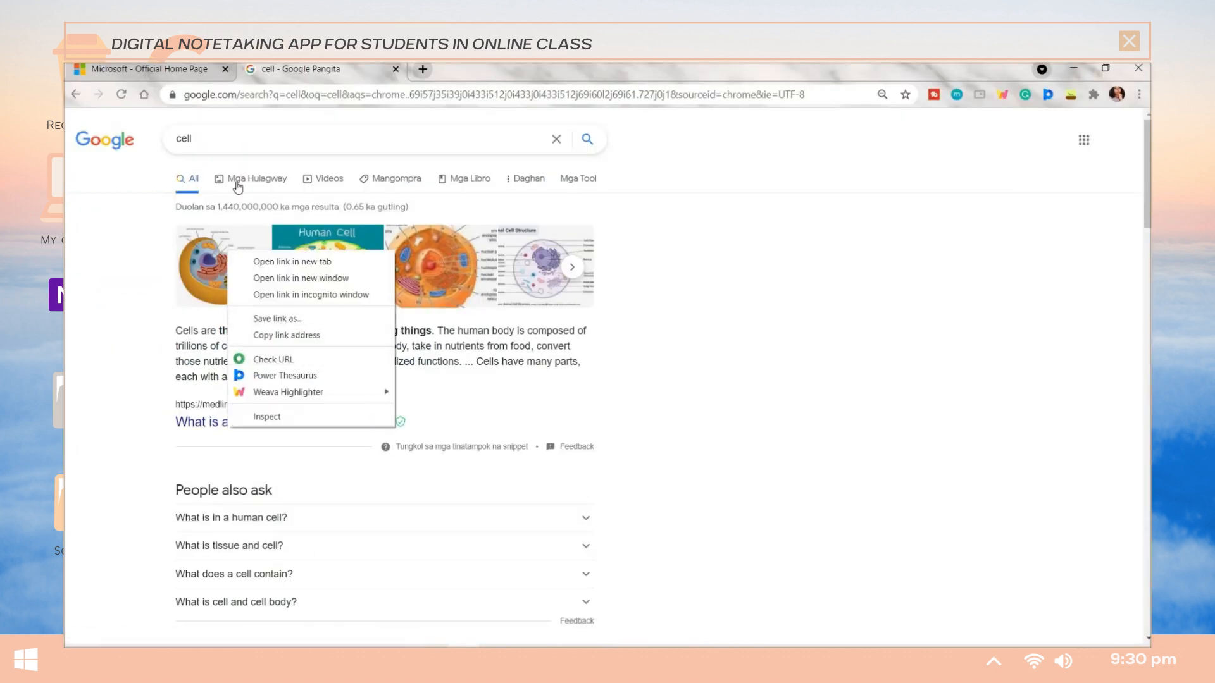
Switch the Google results for 'cell' to Images to find an animal cell picture.
click(254, 178)
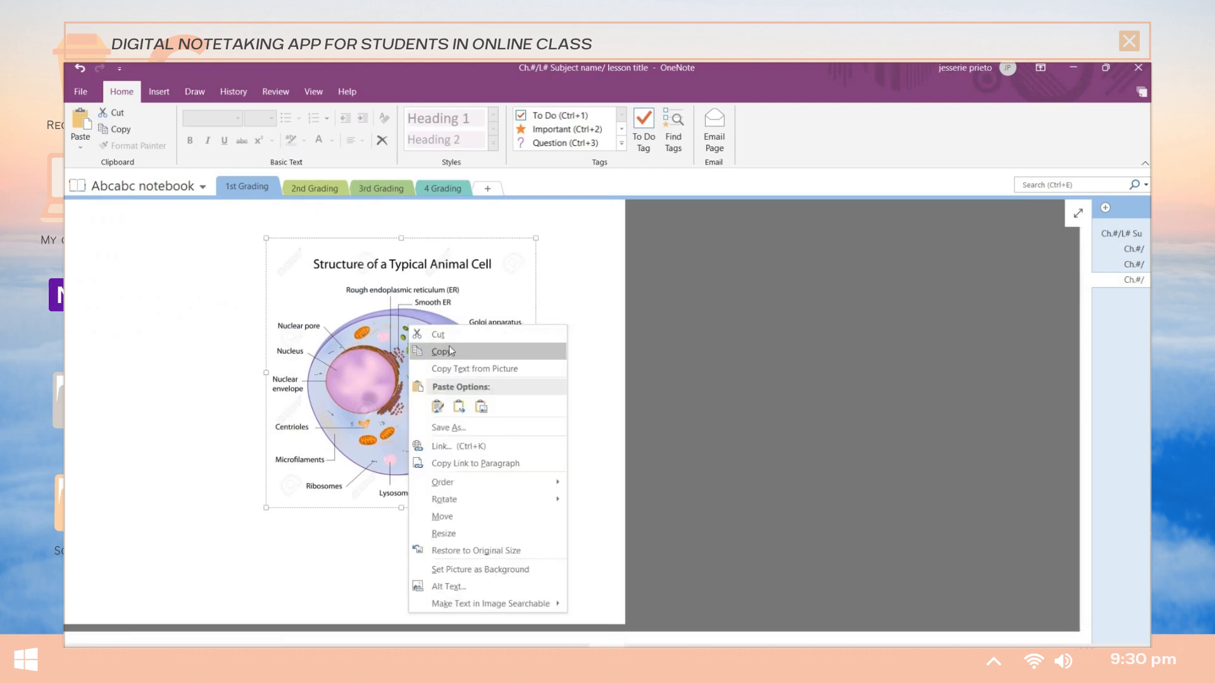
mouse_move(457, 516)
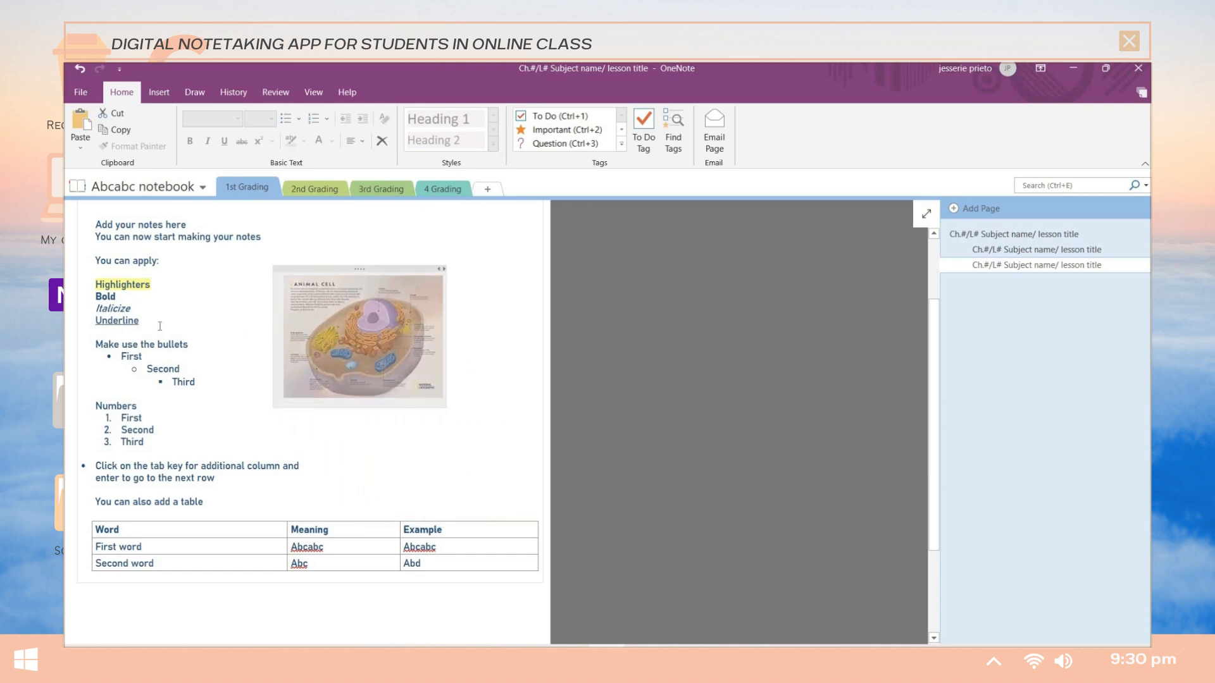
Scroll up to the animal cell picture placed beside the formatting lists.
scroll(up, 3)
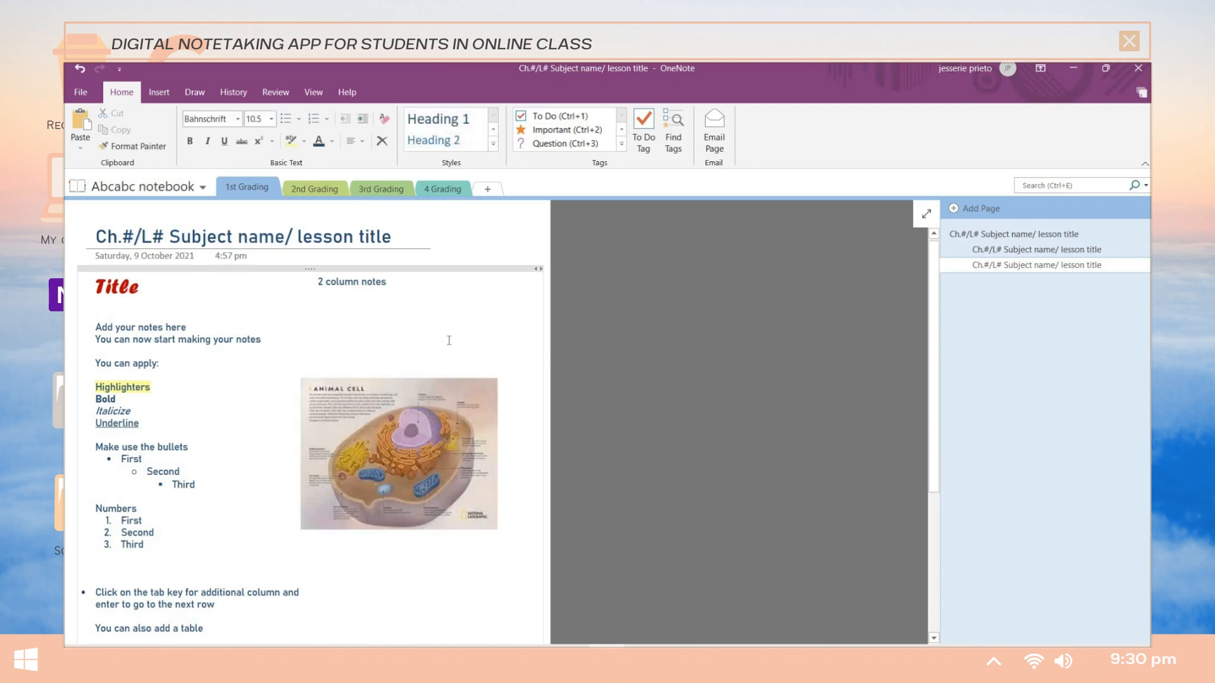
Write dash lines and a 'Notes ... not' reminder below the table about keeping notes within the paper.
scroll(down, 3)
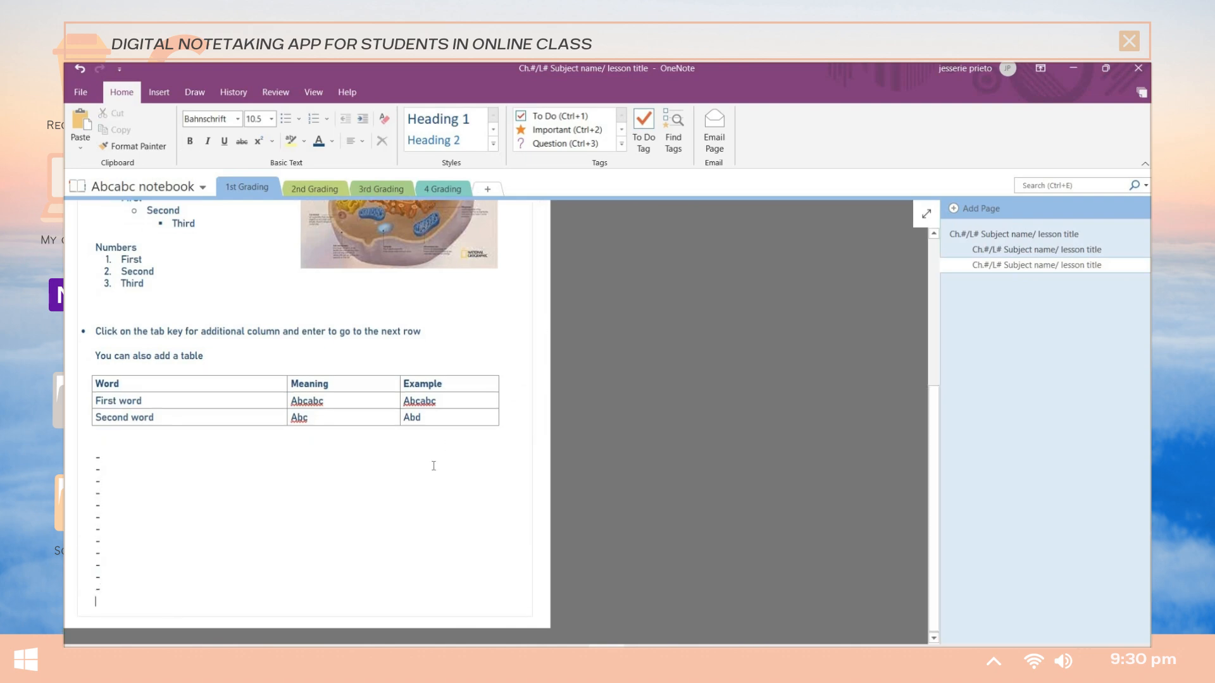
text(Notes)
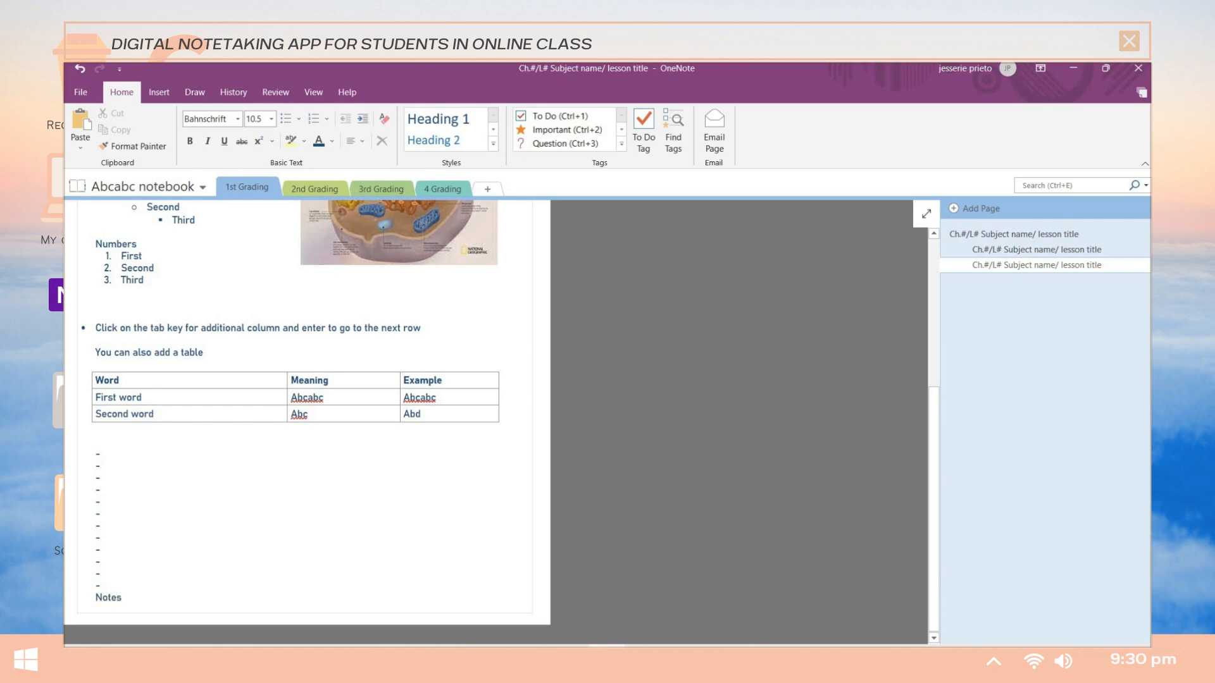
scroll(down, 3)
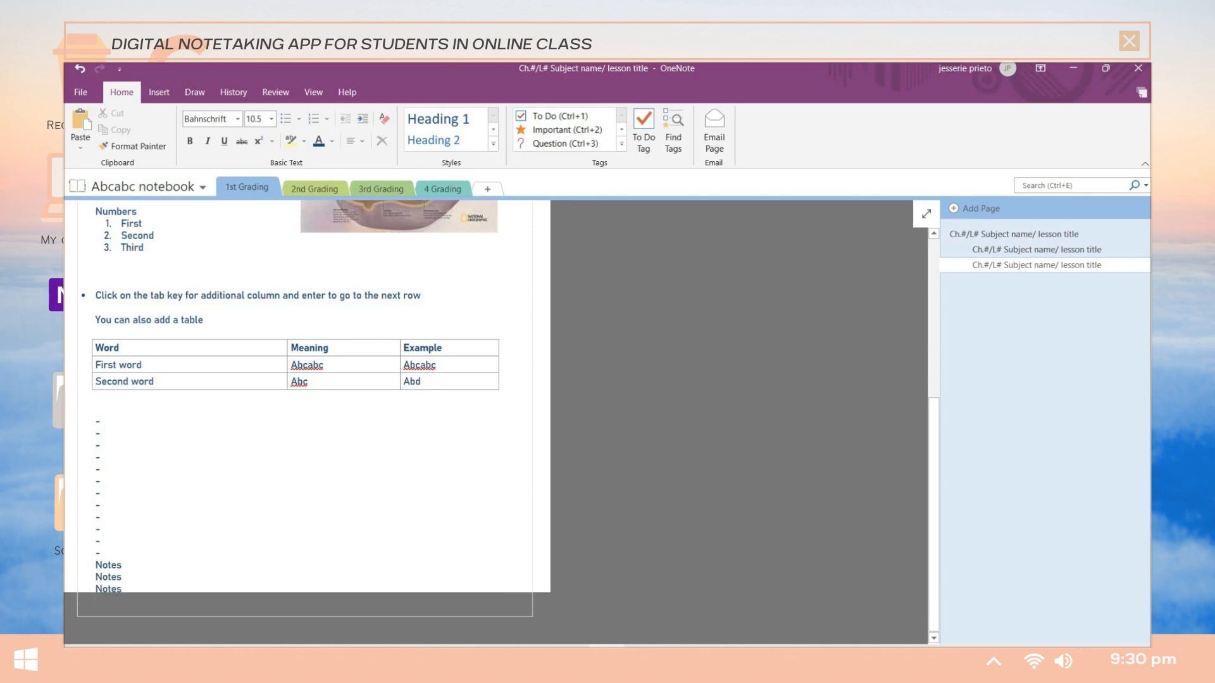
text(not)
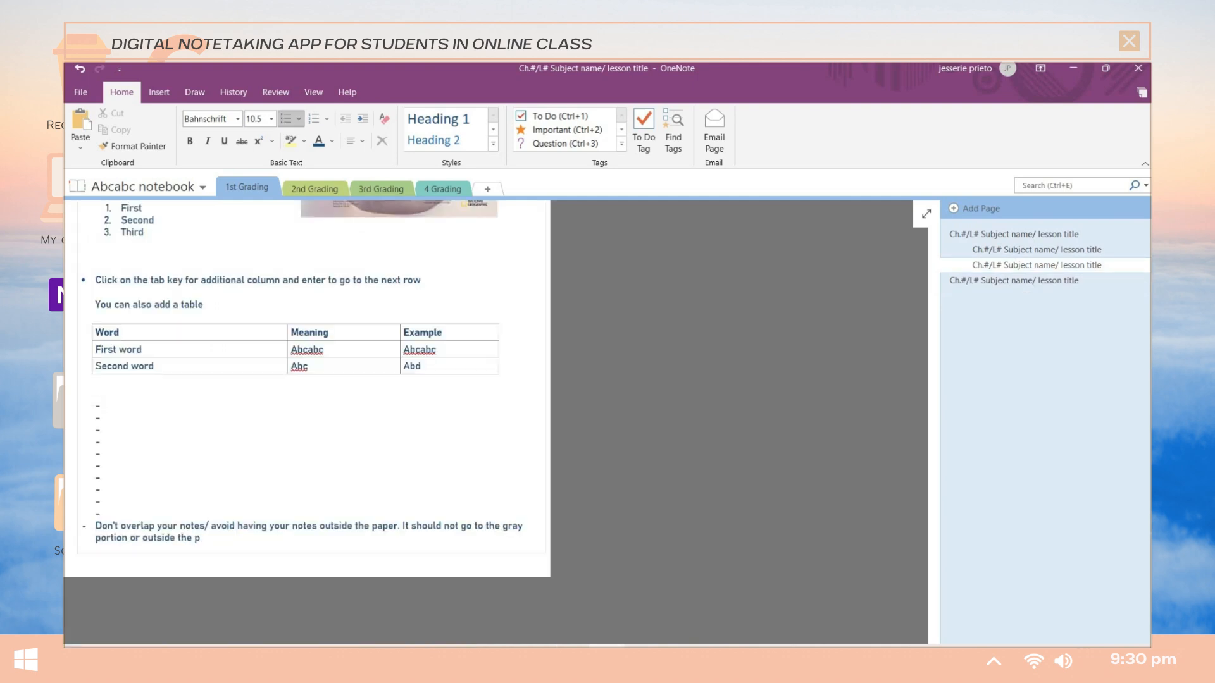
scroll(up, 3)
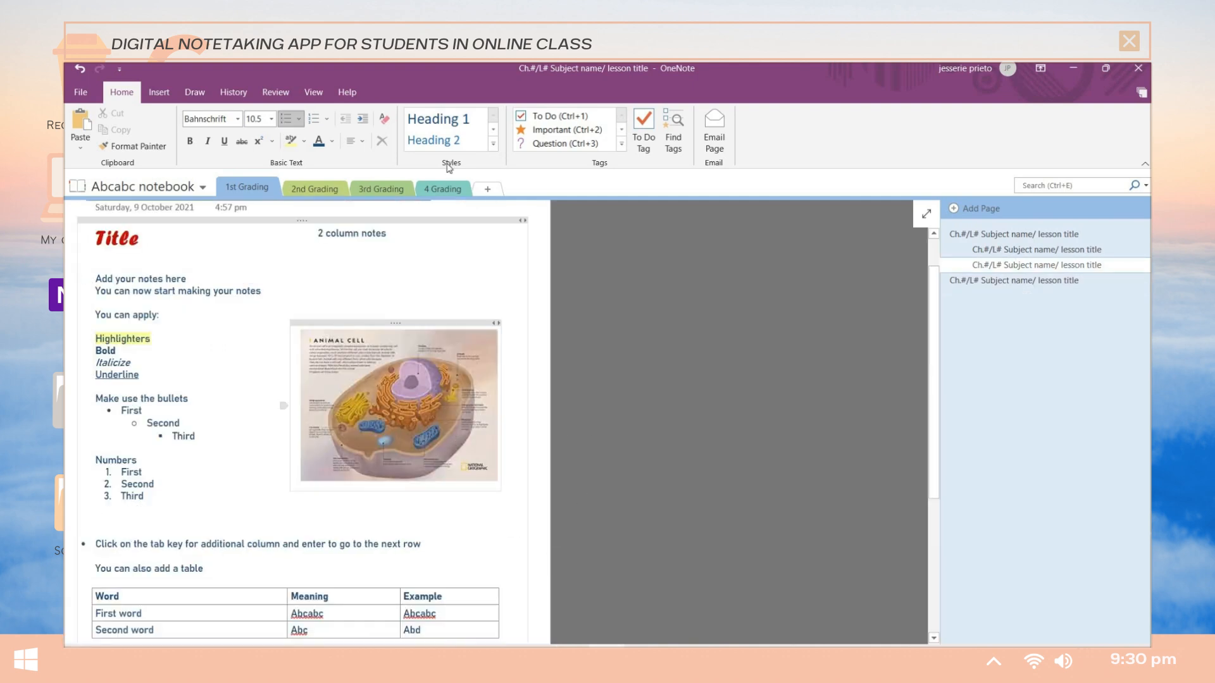
Attach Cellular Transport.pdf as a file icon beneath the vocabulary table via Insert > File Attachment.
click(158, 92)
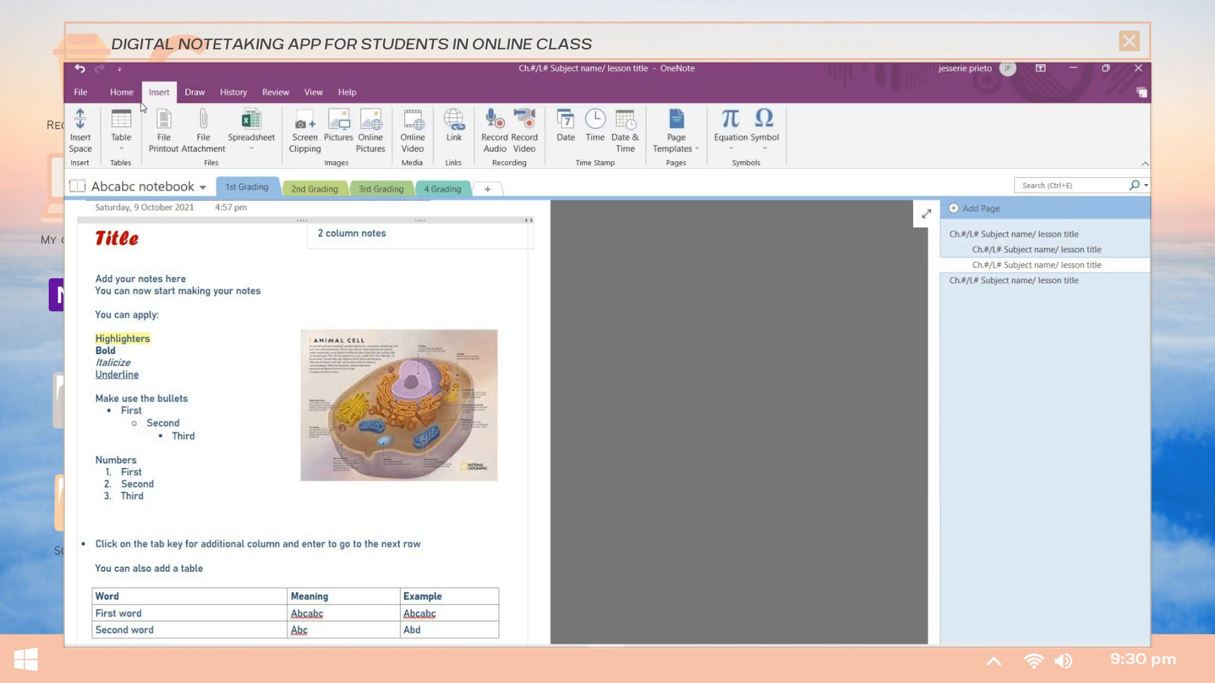
click(121, 124)
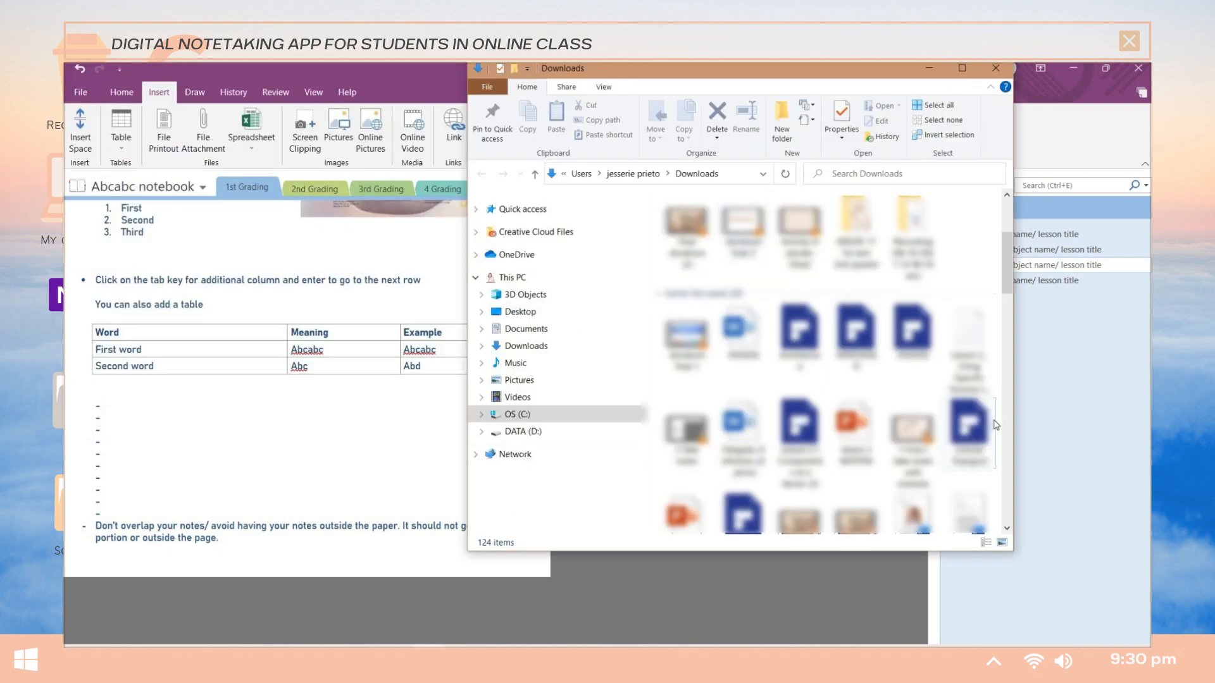
click(968, 433)
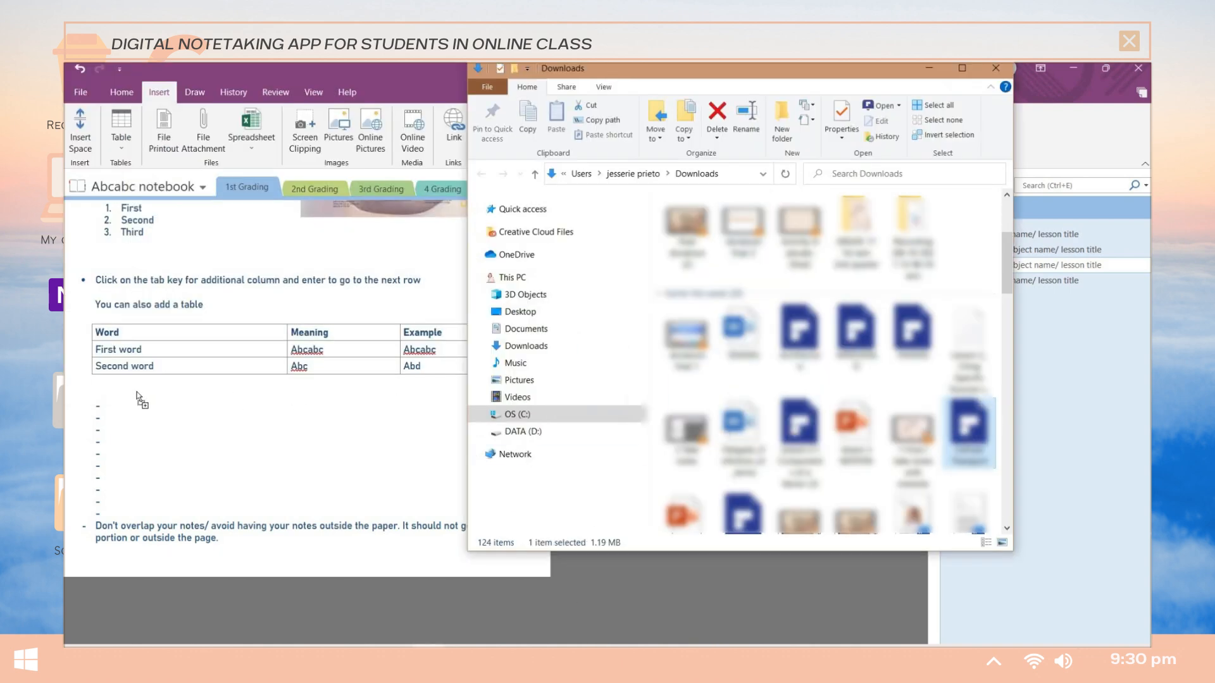
click(202, 128)
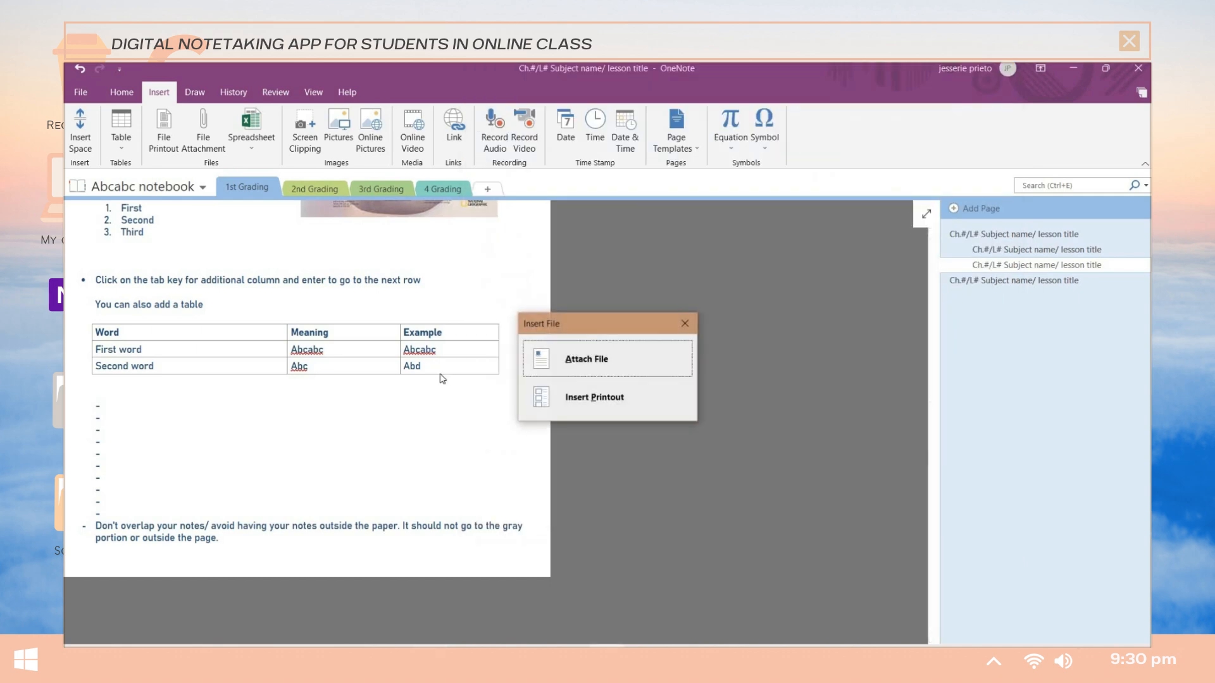
mouse_move(572, 383)
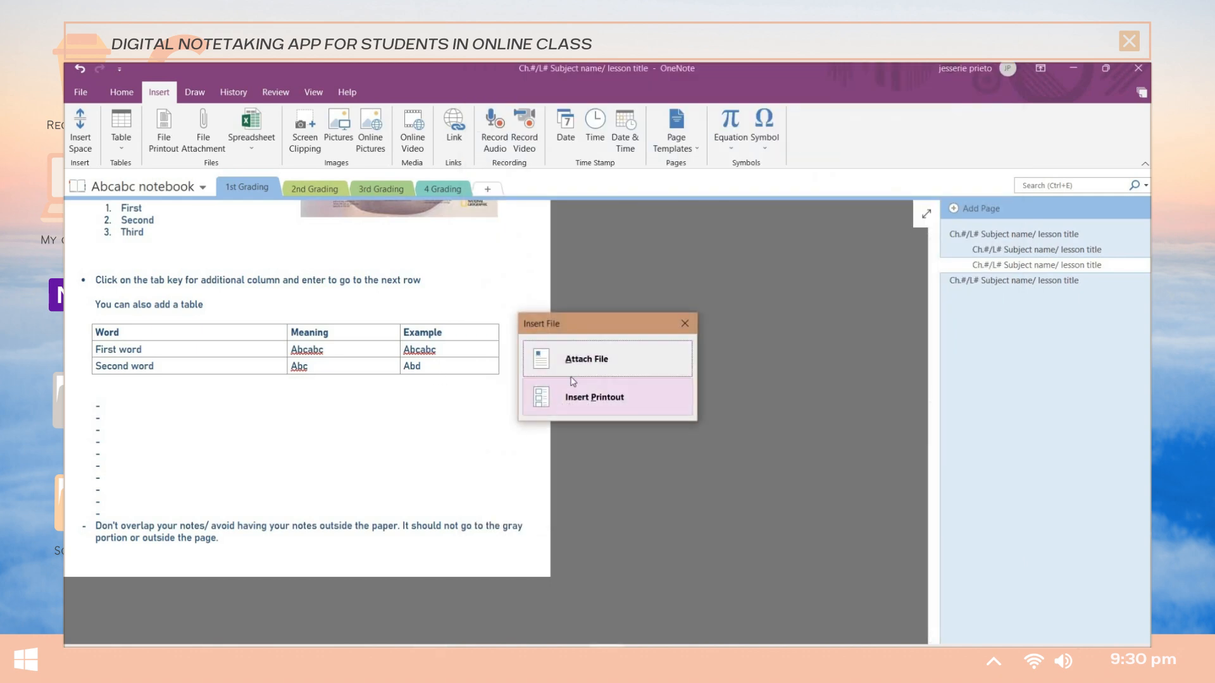
click(586, 358)
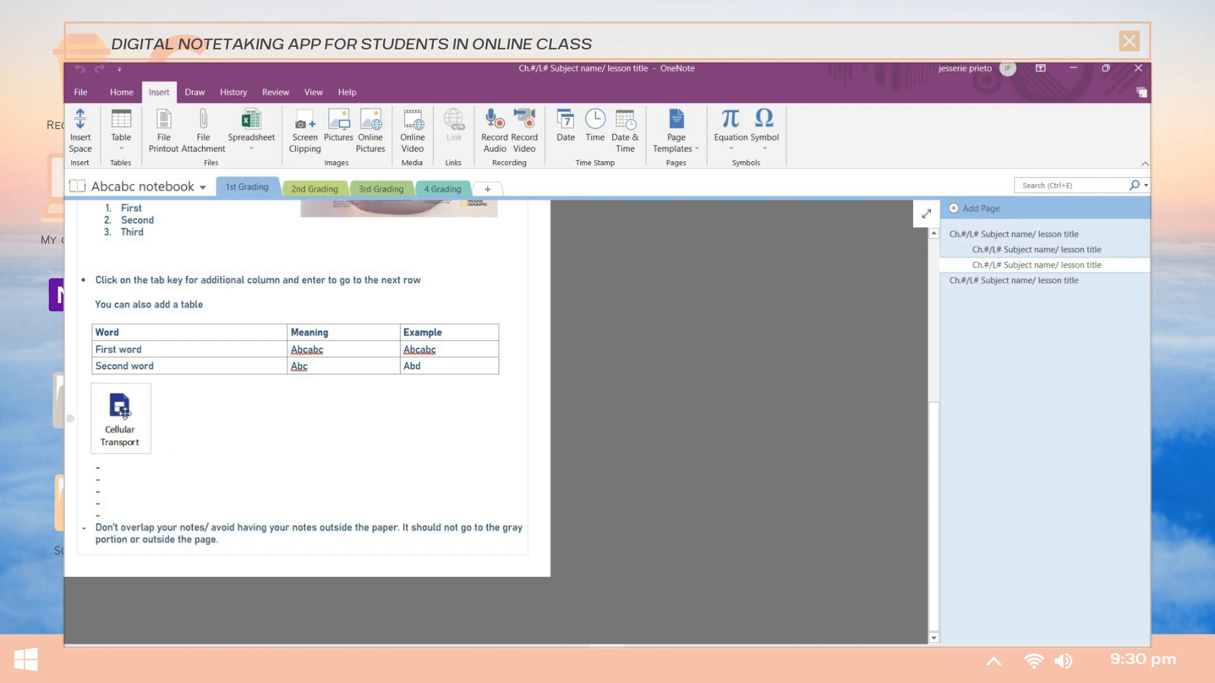
Check the attached Cellular Transport PDF opens in PDFelement, then close it.
double_click(120, 402)
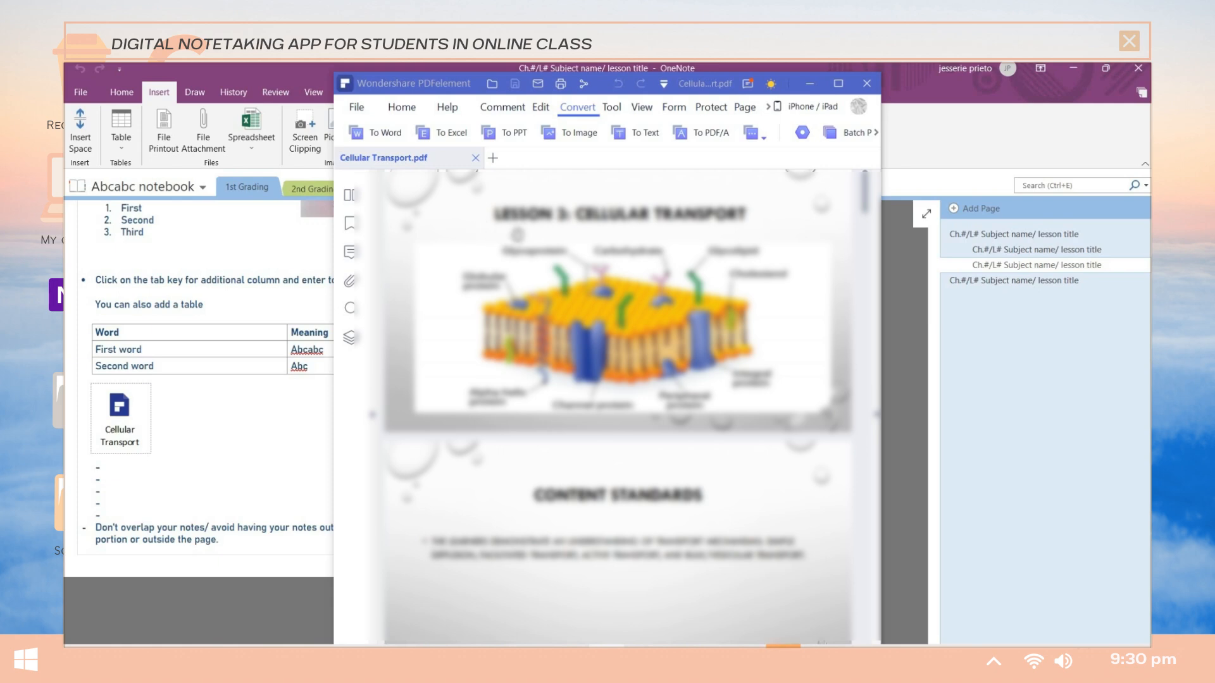
click(866, 84)
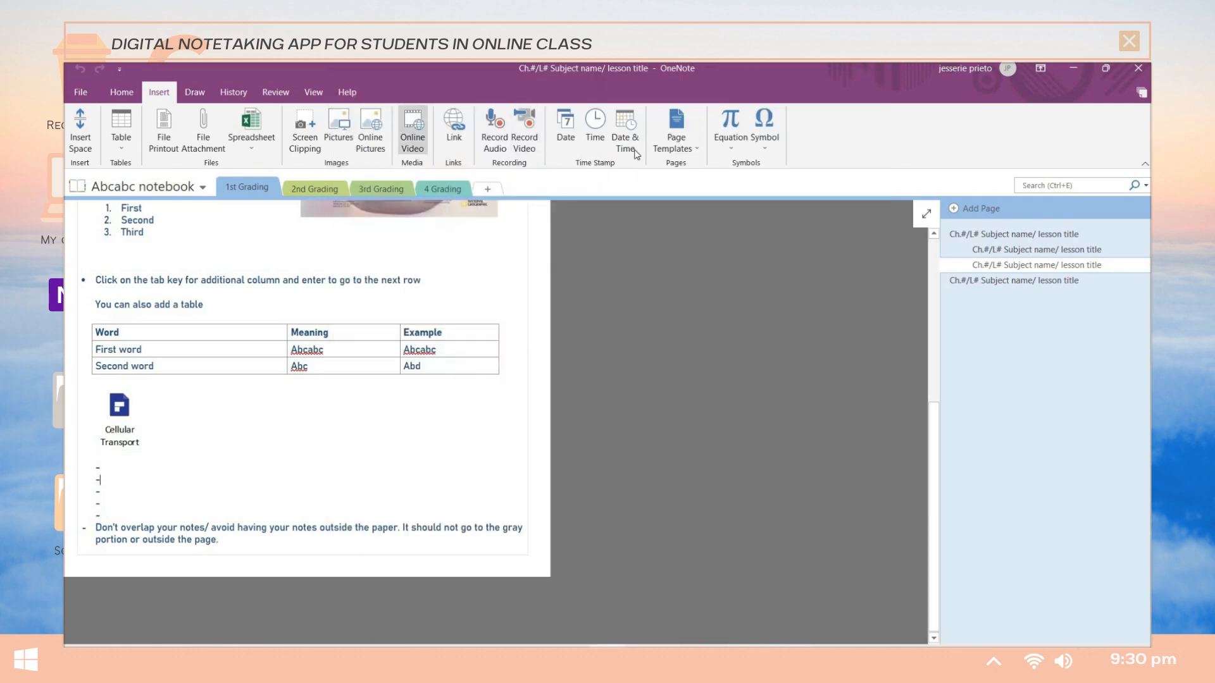
Insert today's date on a dash line, then switch to Draw and Lasso Select for the notes.
click(728, 124)
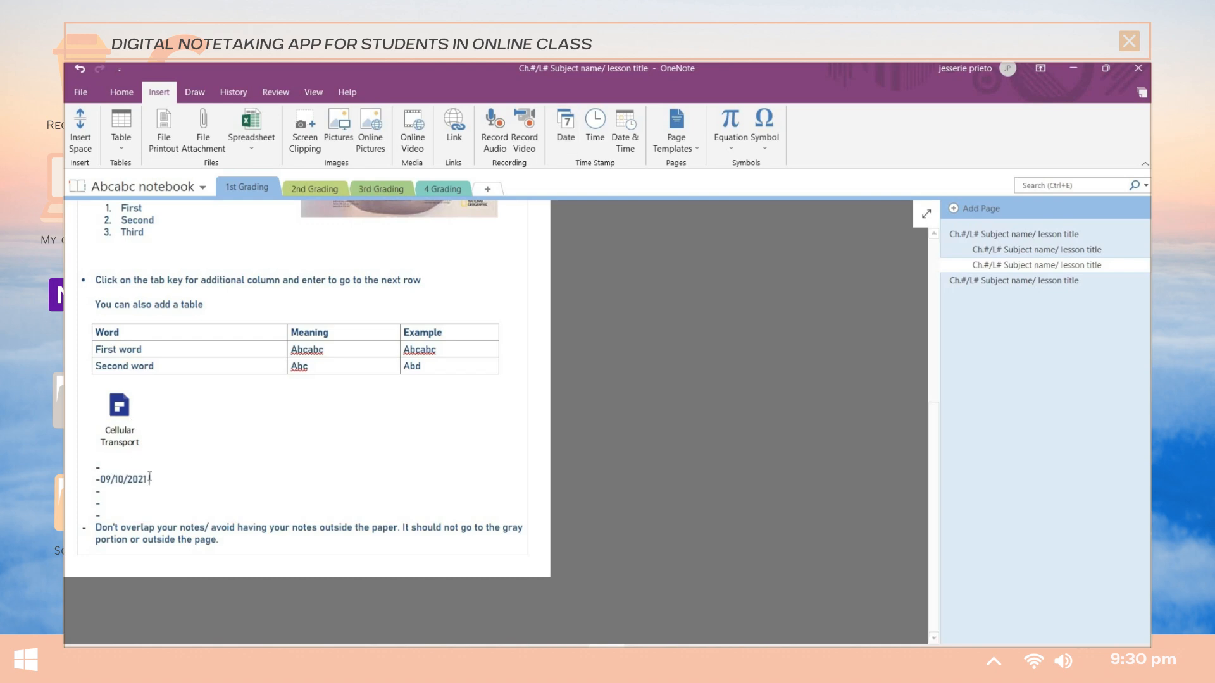
click(195, 93)
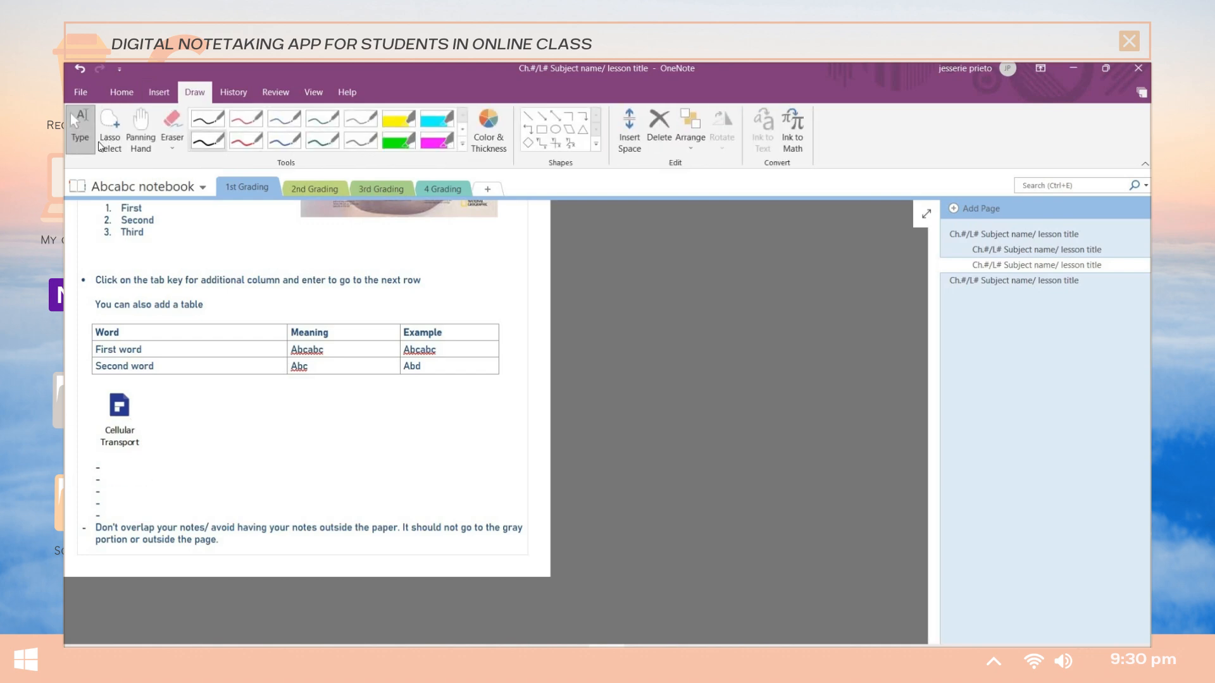
scroll(up, 3)
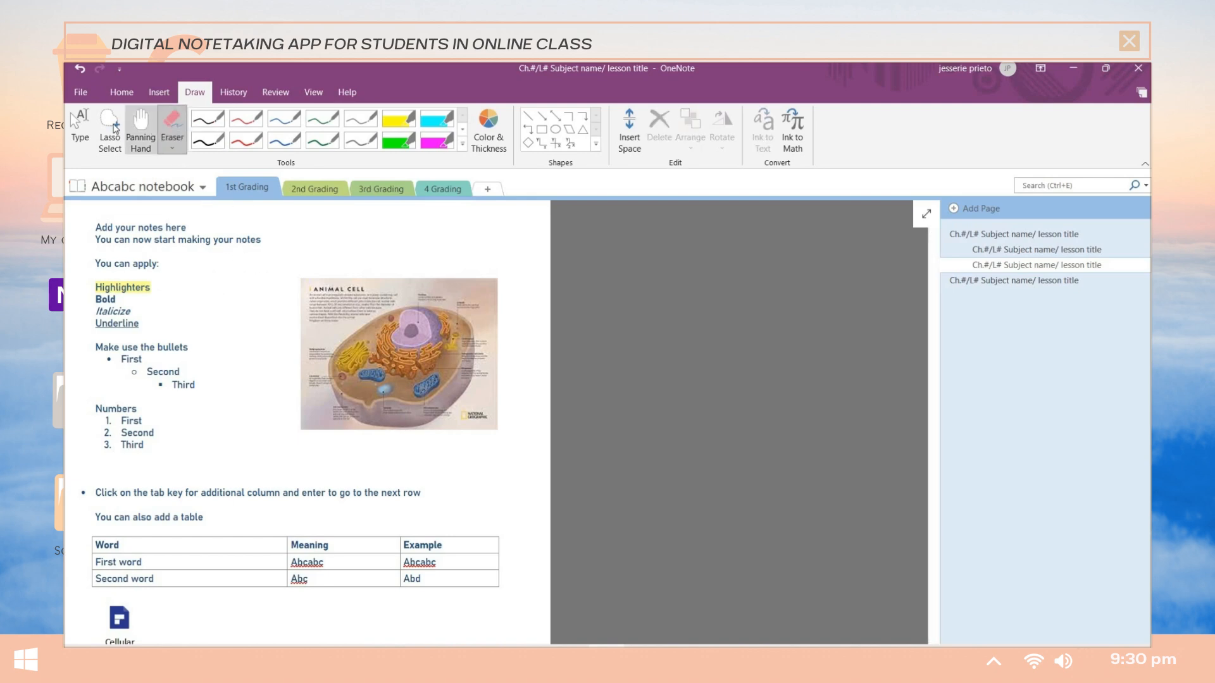
click(109, 130)
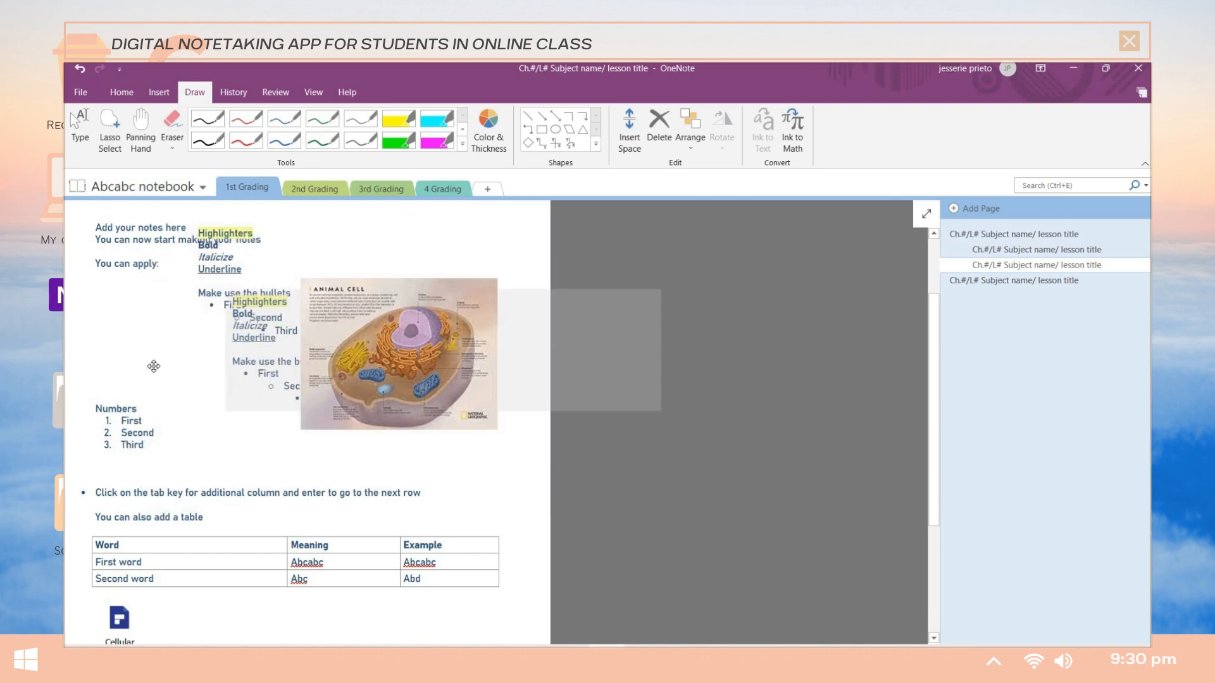
click(109, 124)
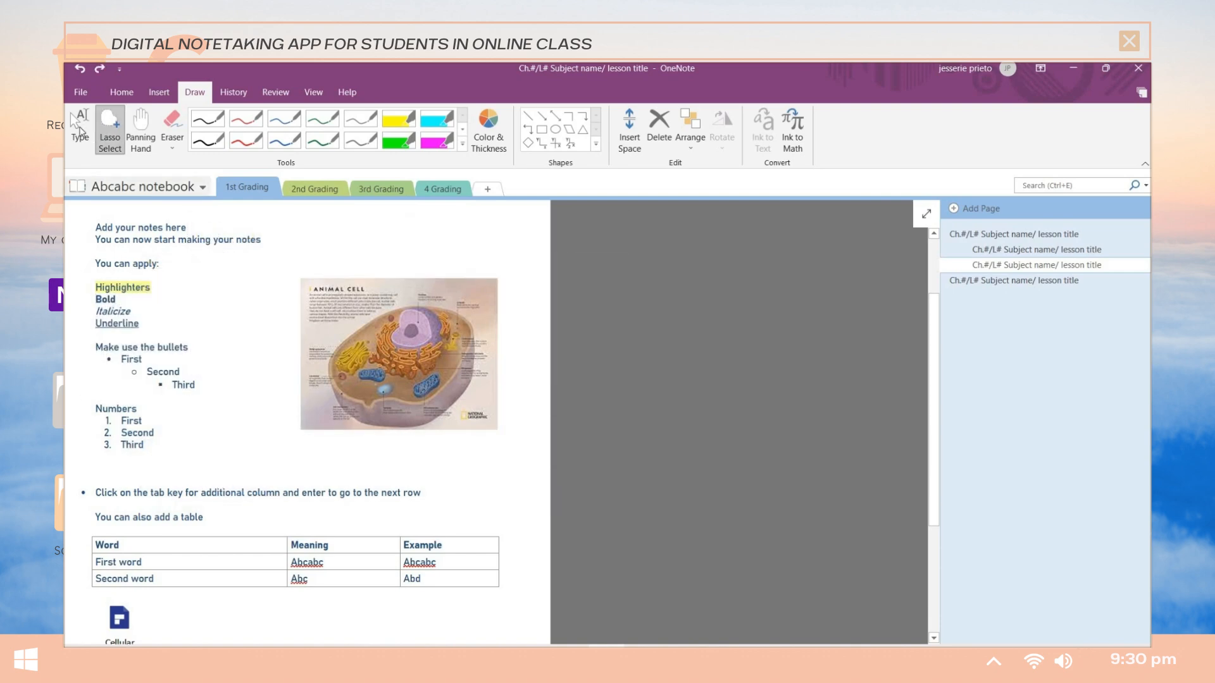
Run Review's Spelling, Research lookup for 'cell' and Thesaurus for 'beautiful', ending on the View tab.
click(275, 91)
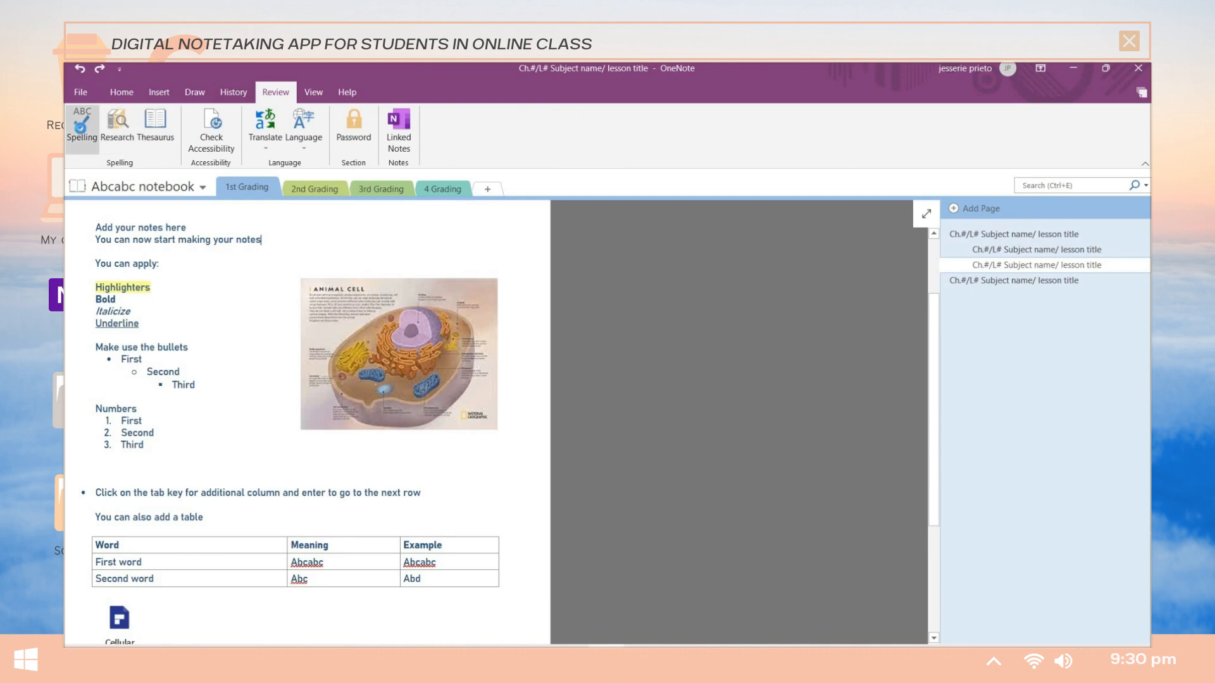
click(81, 124)
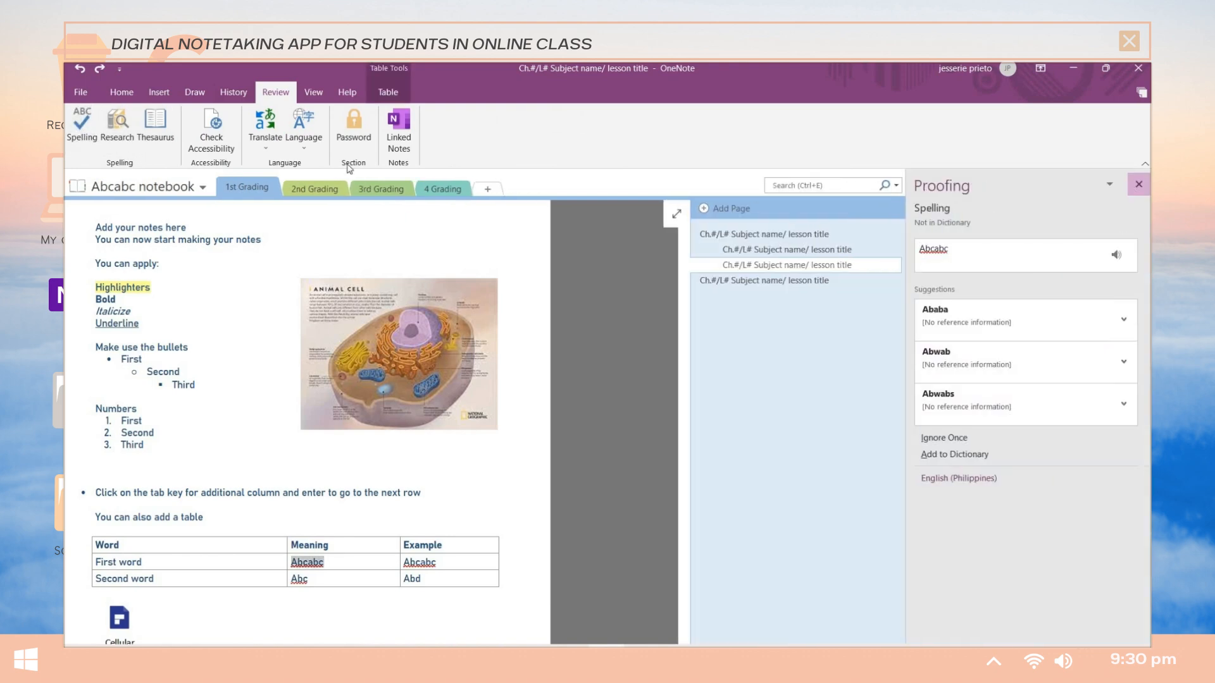
click(118, 124)
text(cell)
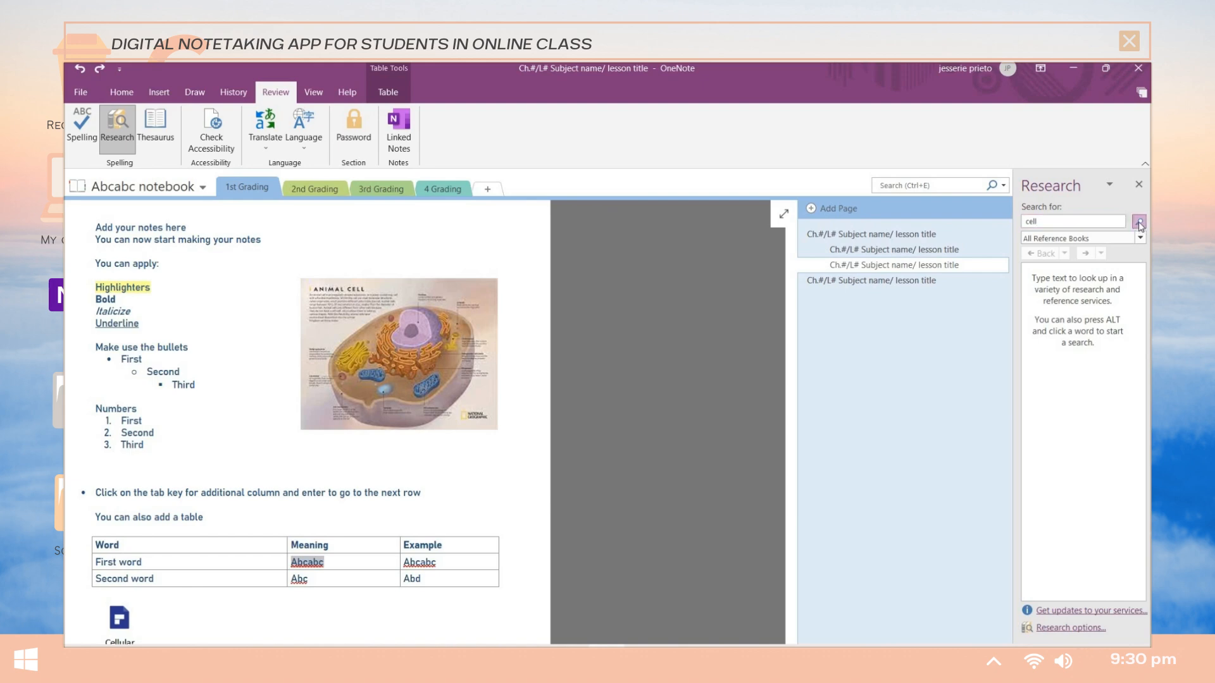
click(1137, 221)
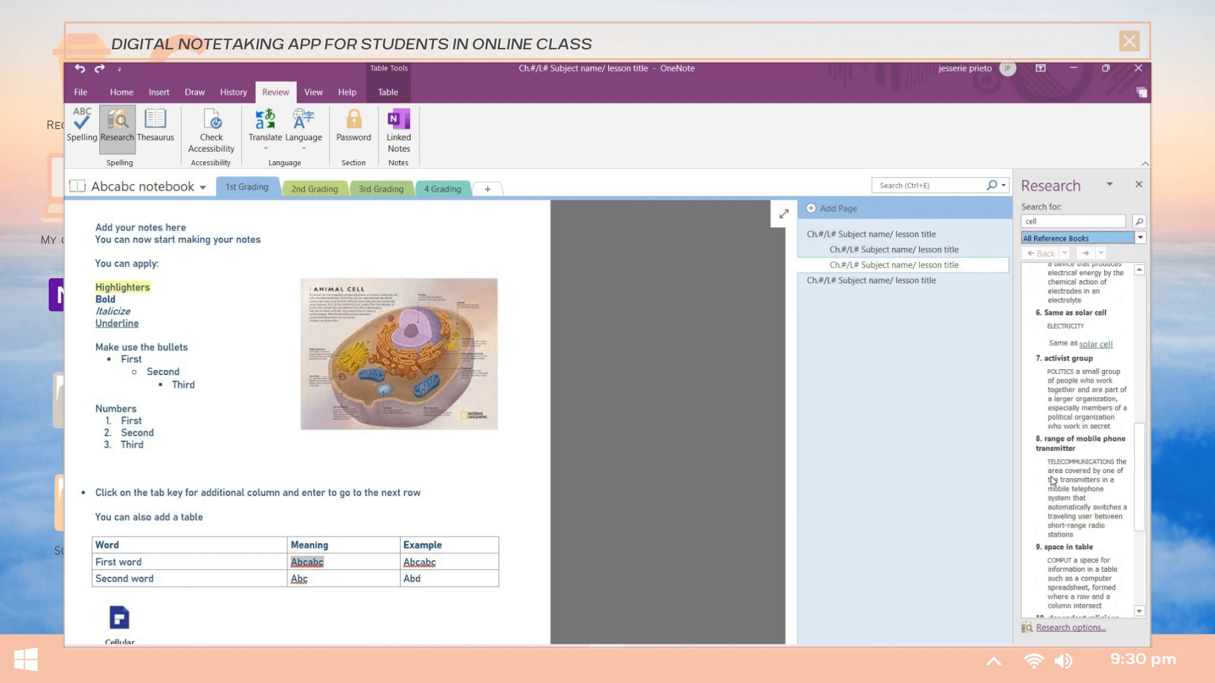
click(156, 128)
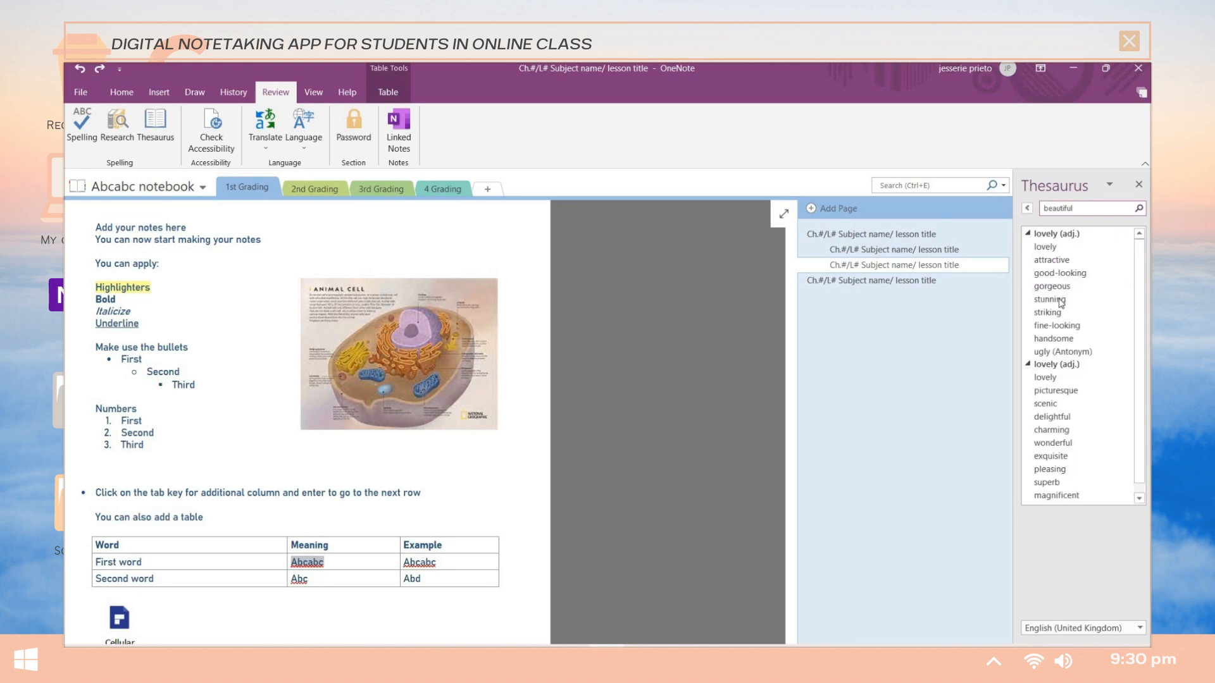
click(313, 91)
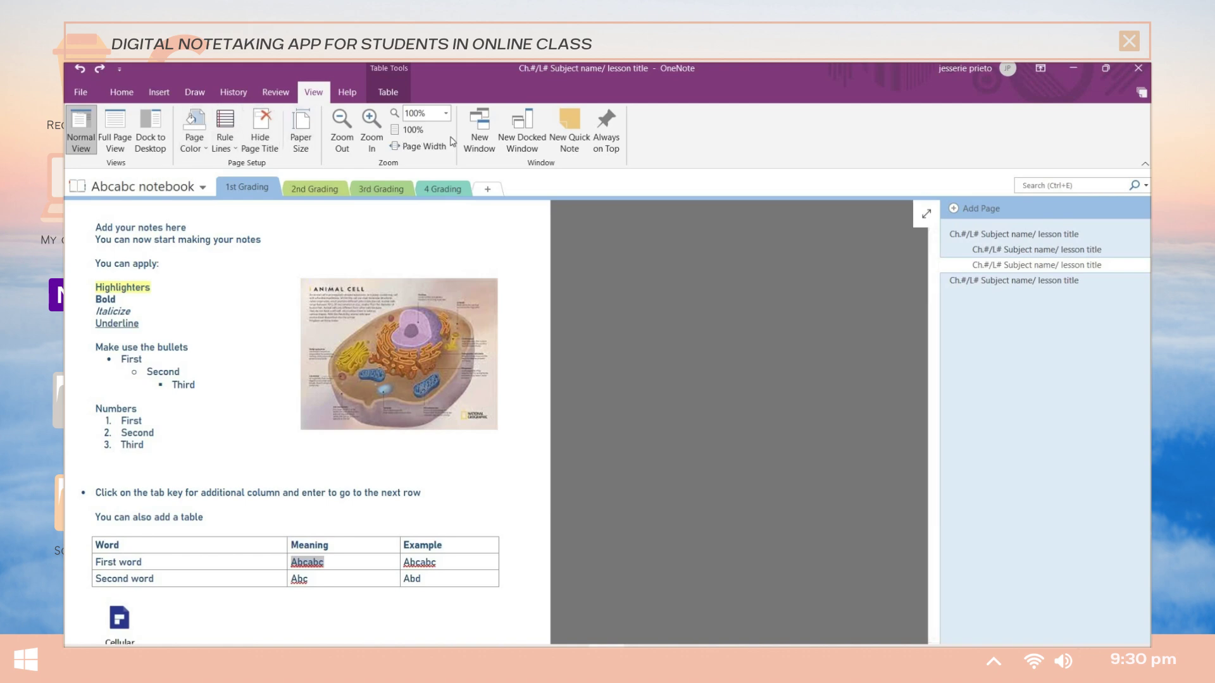
Dock a second window with the draft page and write 'Fixed/ organized notes of the draft not' in it.
click(520, 128)
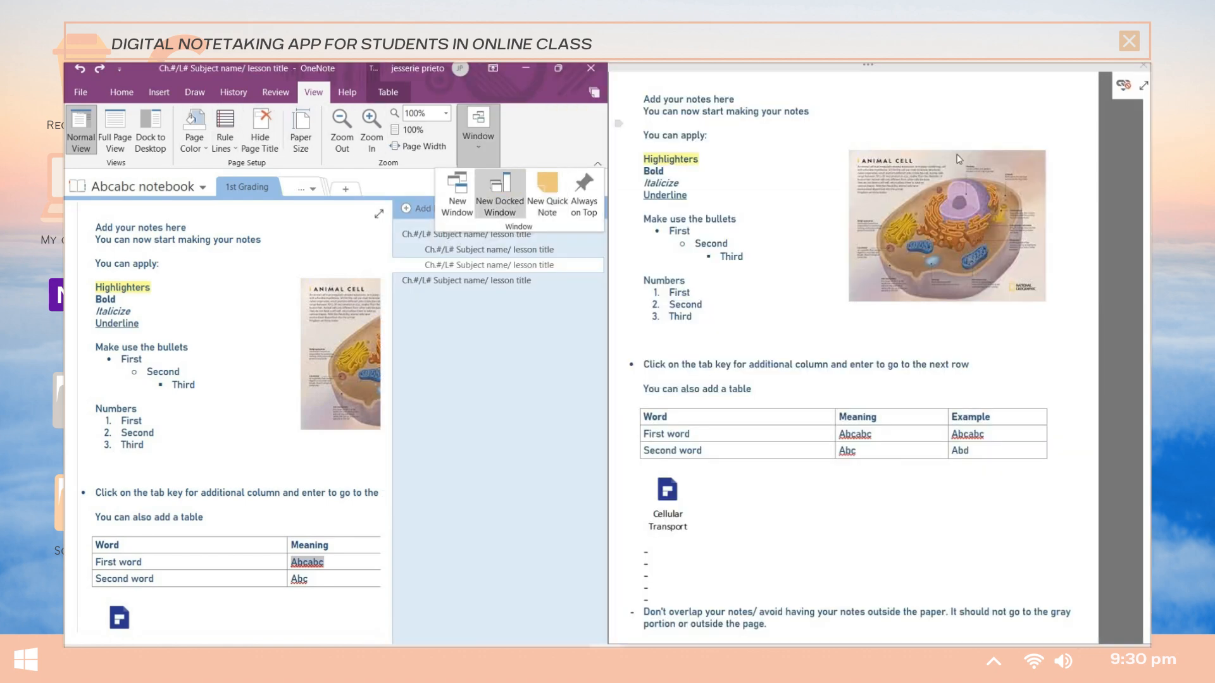
click(499, 189)
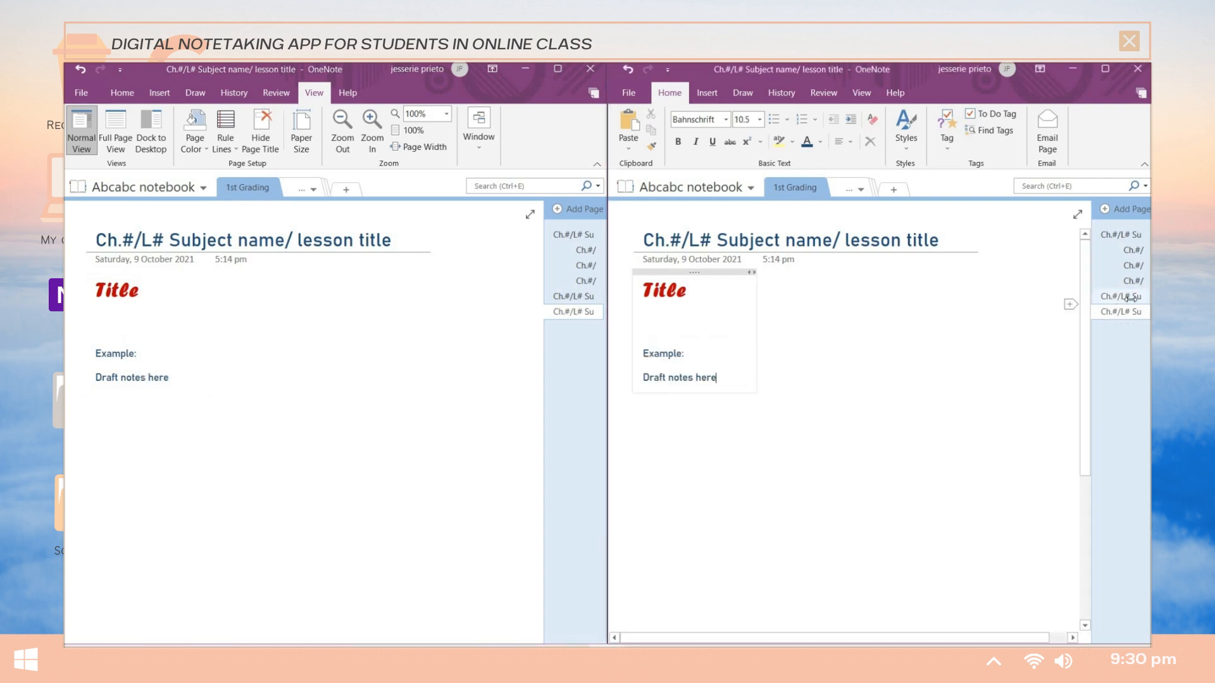
text(Fixed/ org)
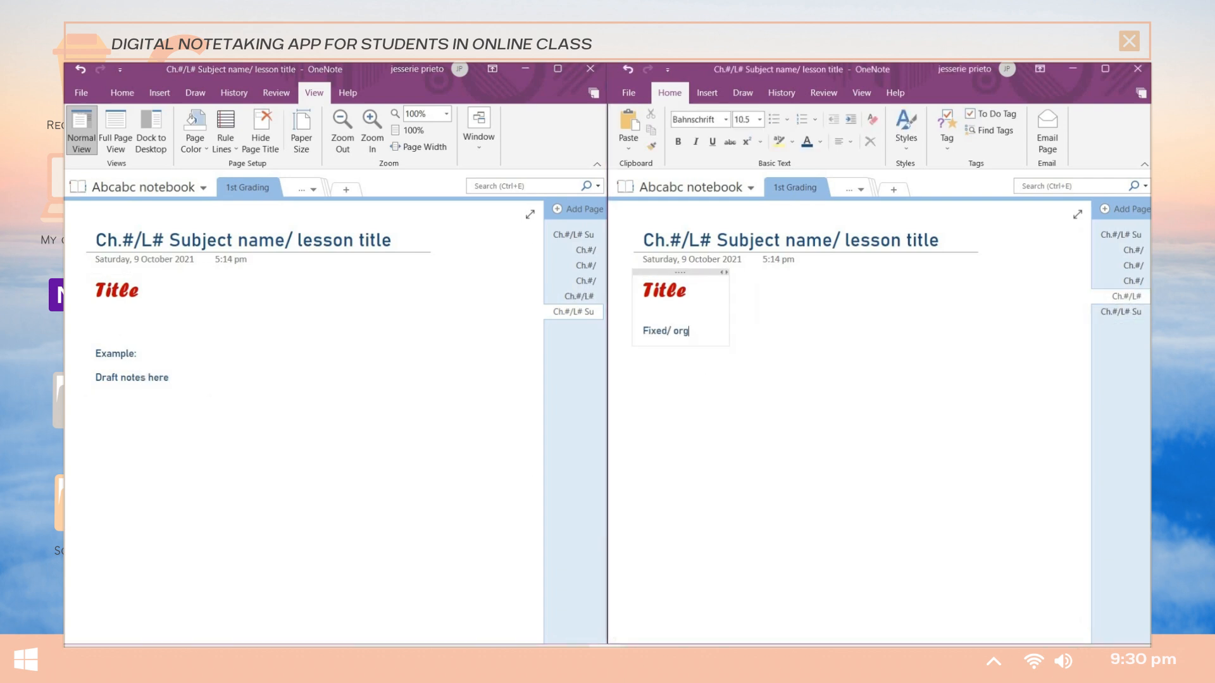
text(anized not)
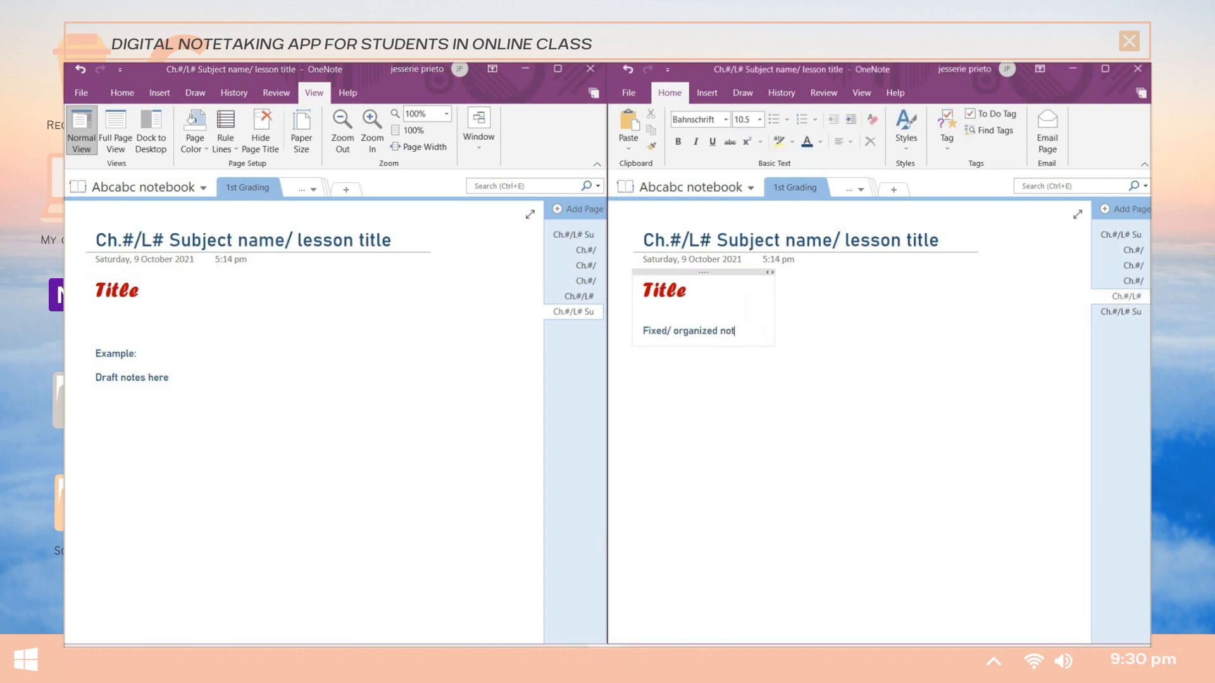
text(es of the draft not)
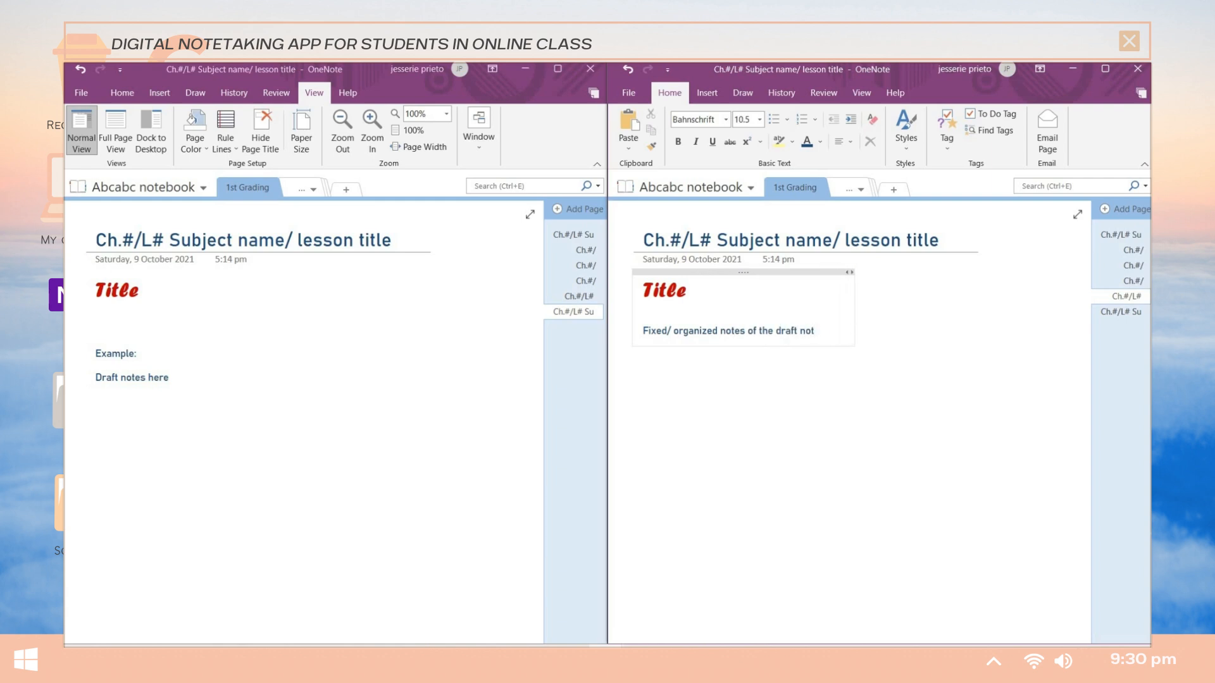
click(568, 131)
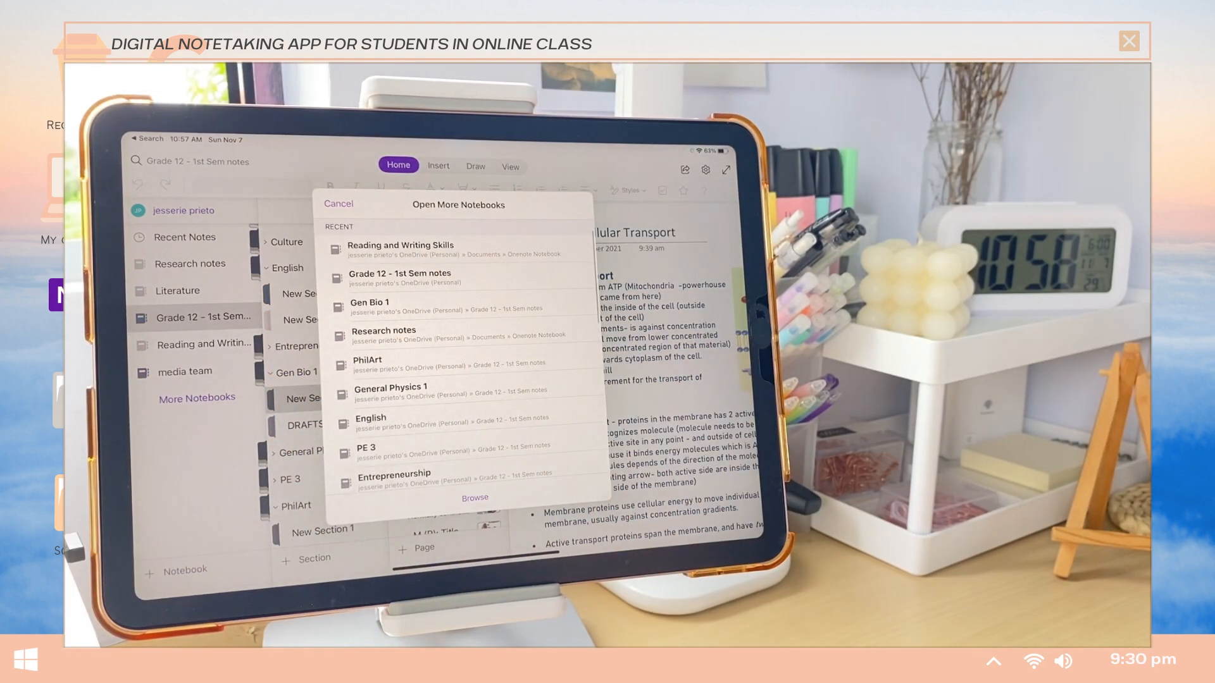
Scroll the OneNote for iPad Open More Notebooks list of recent notebooks.
scroll(down, 3)
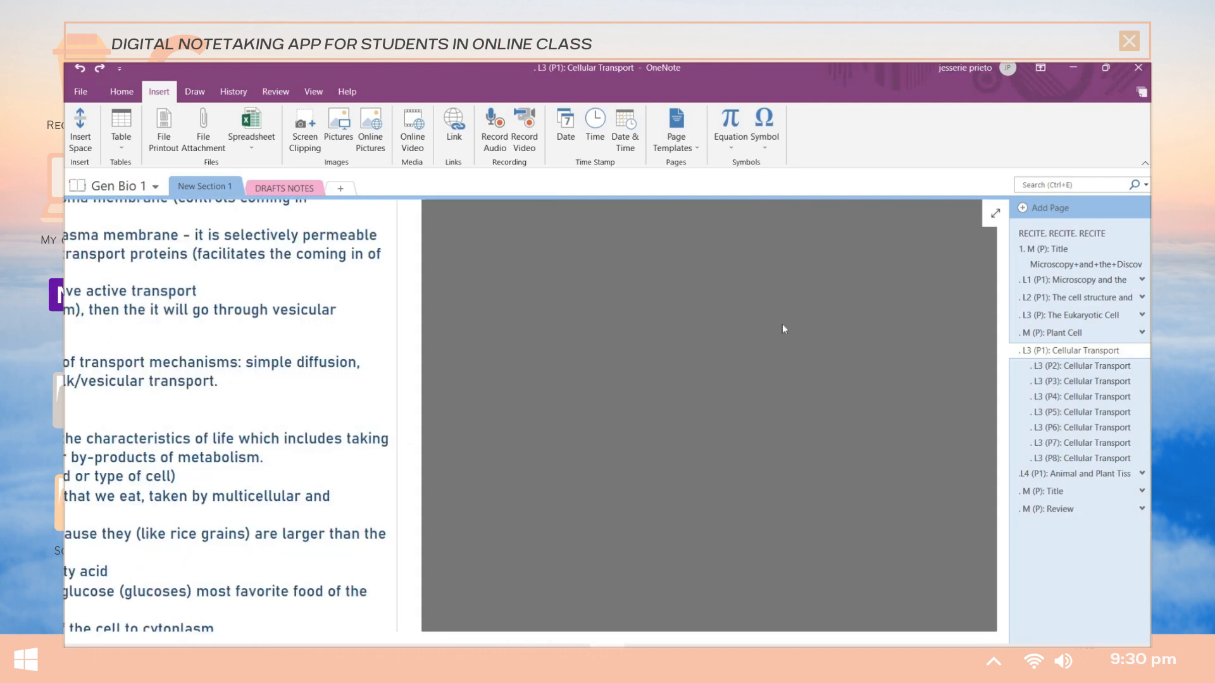
Print the selected L3 Cellular Transport pages together in one Selection print job.
scroll(down, 3)
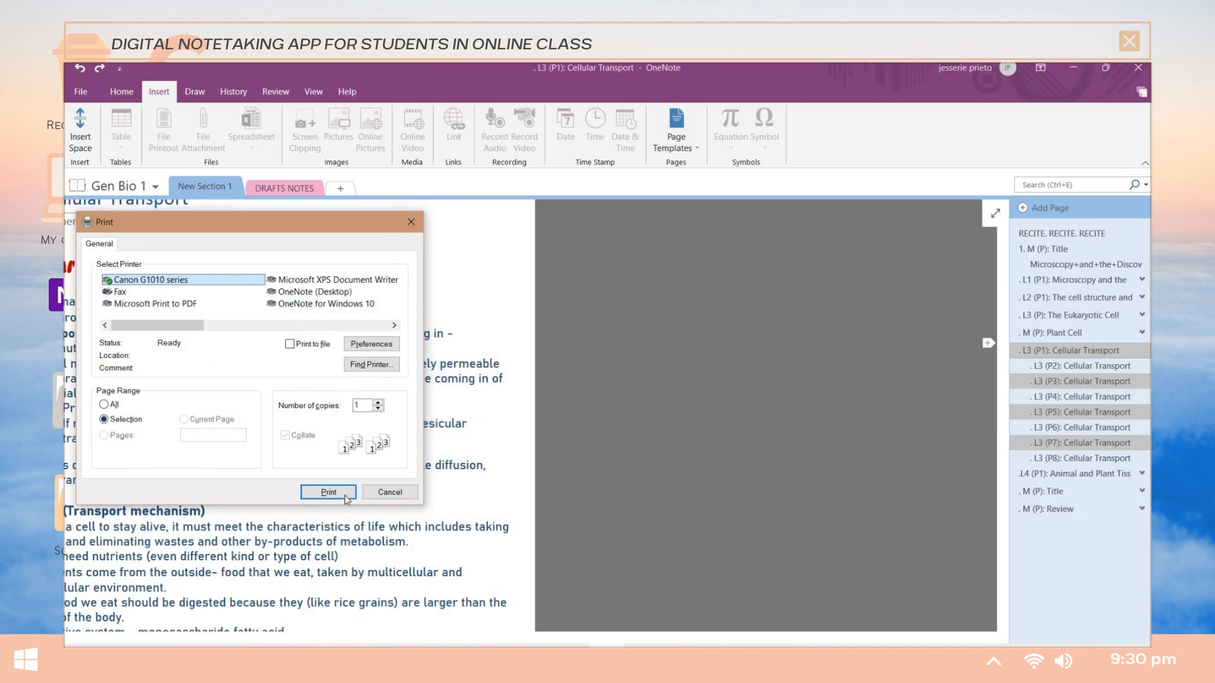
mouse_move(481, 410)
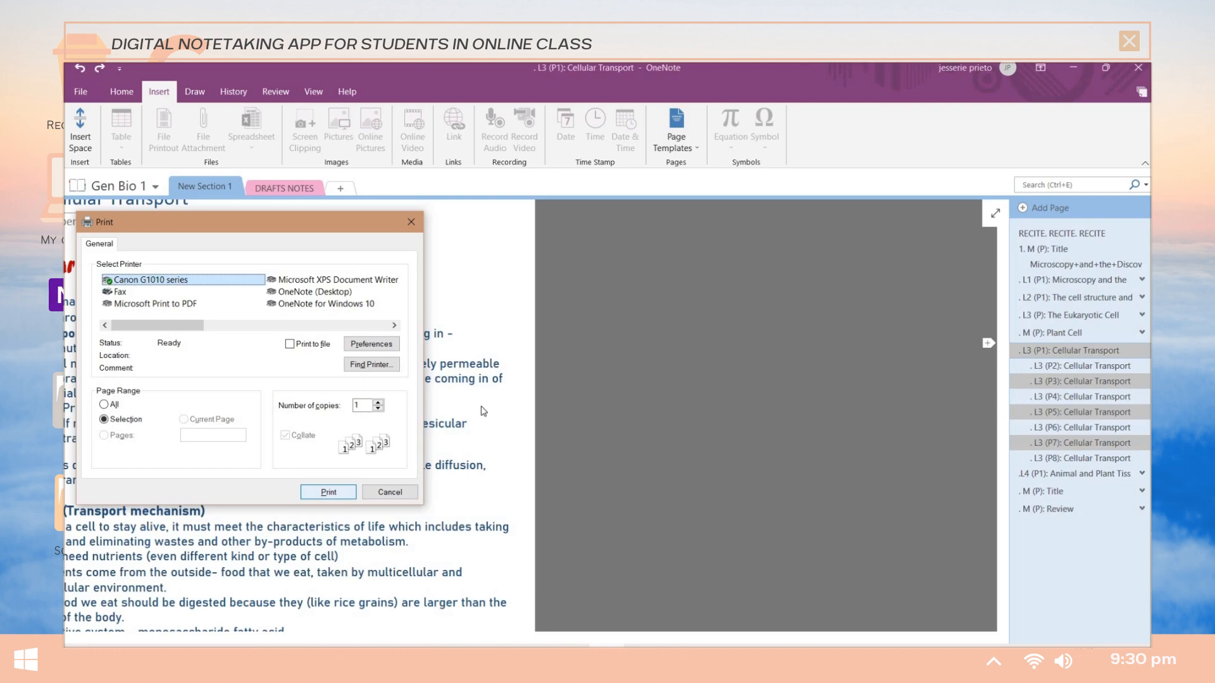
click(389, 493)
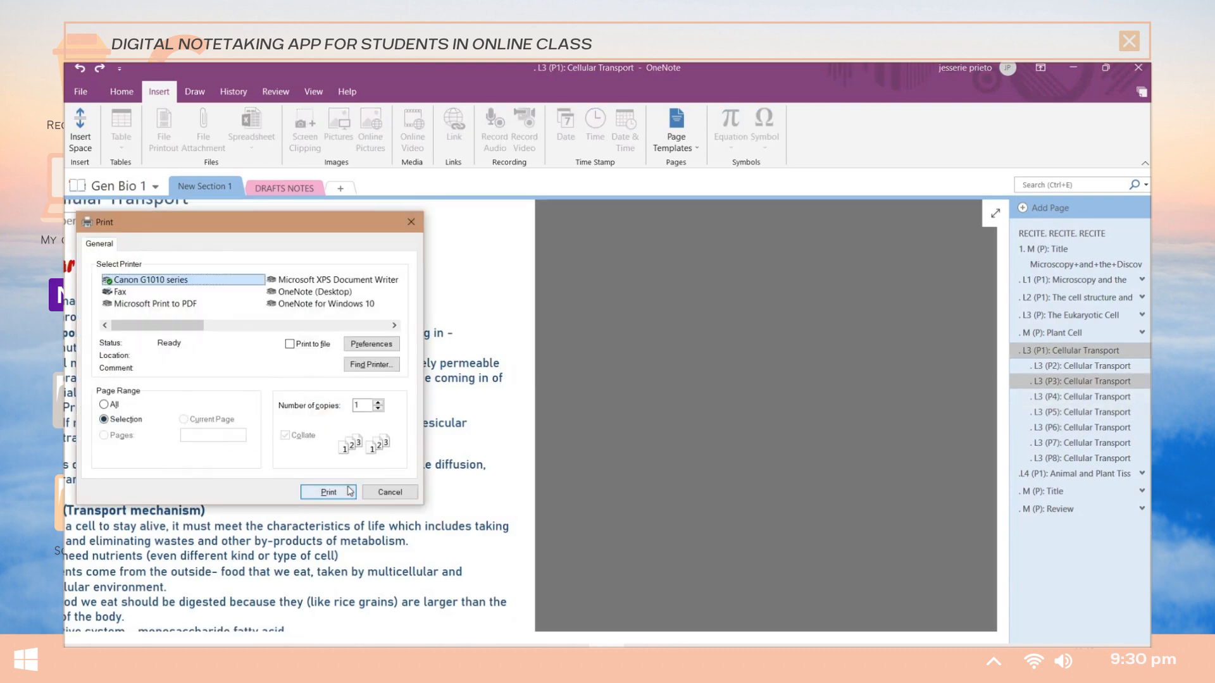
click(327, 492)
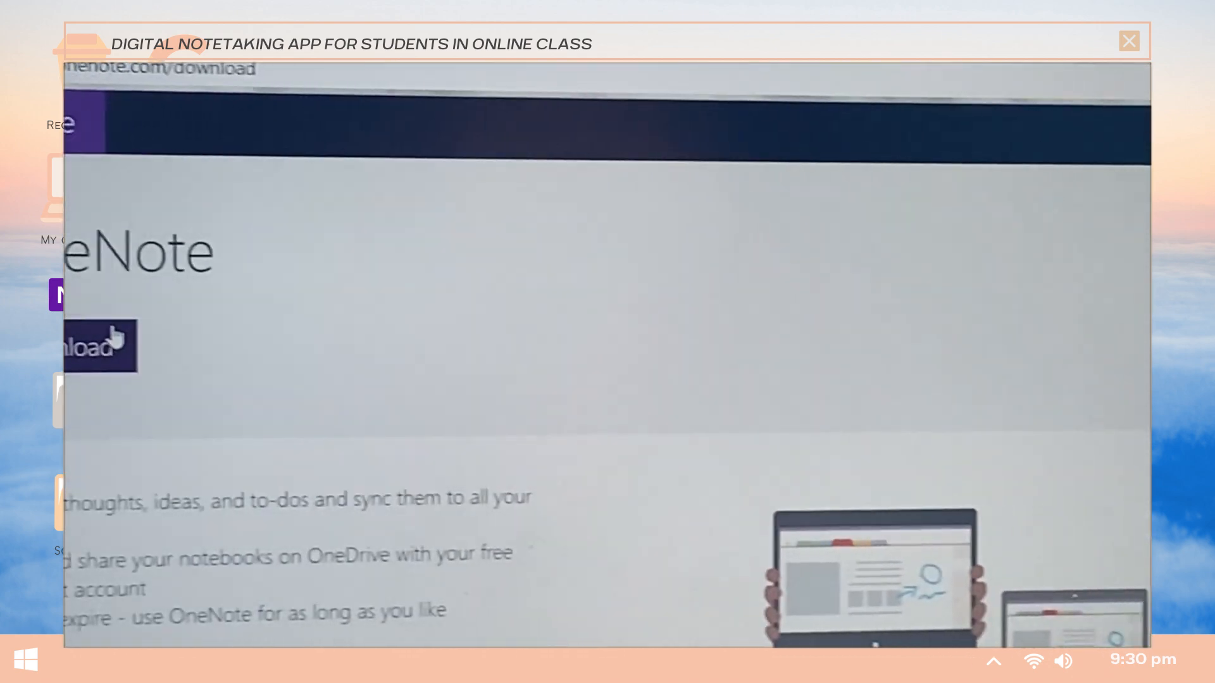
Scroll the onenote.com/download page shown in the camera footage.
scroll(down, 3)
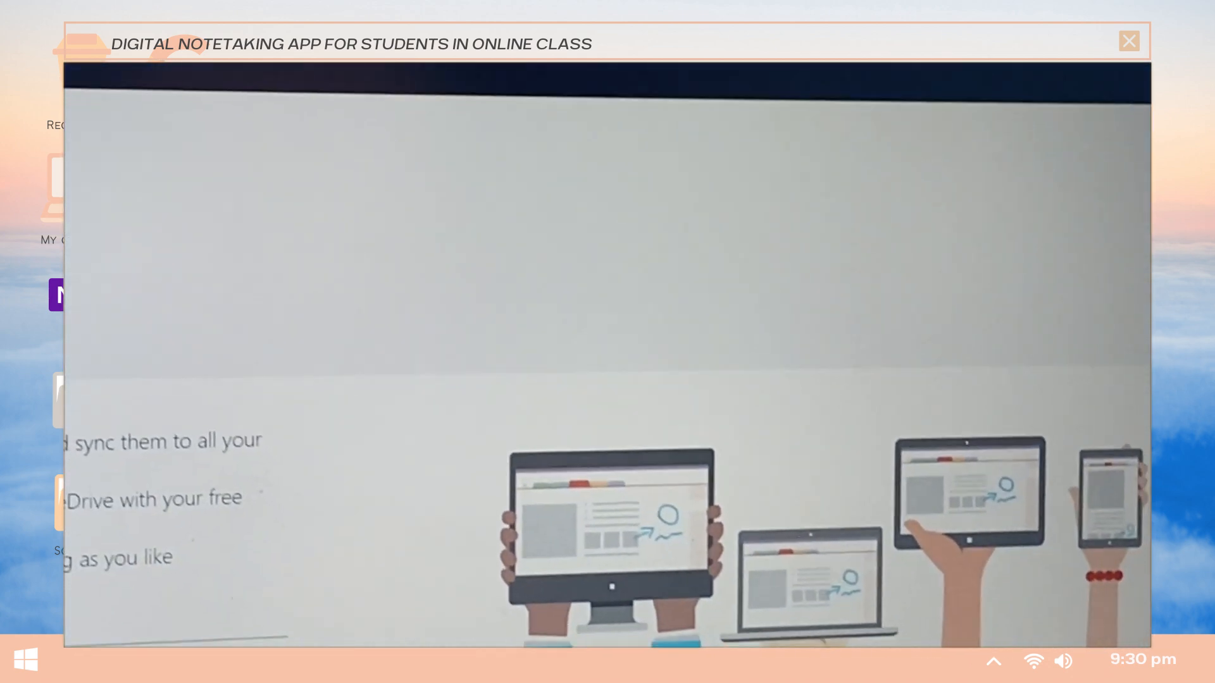